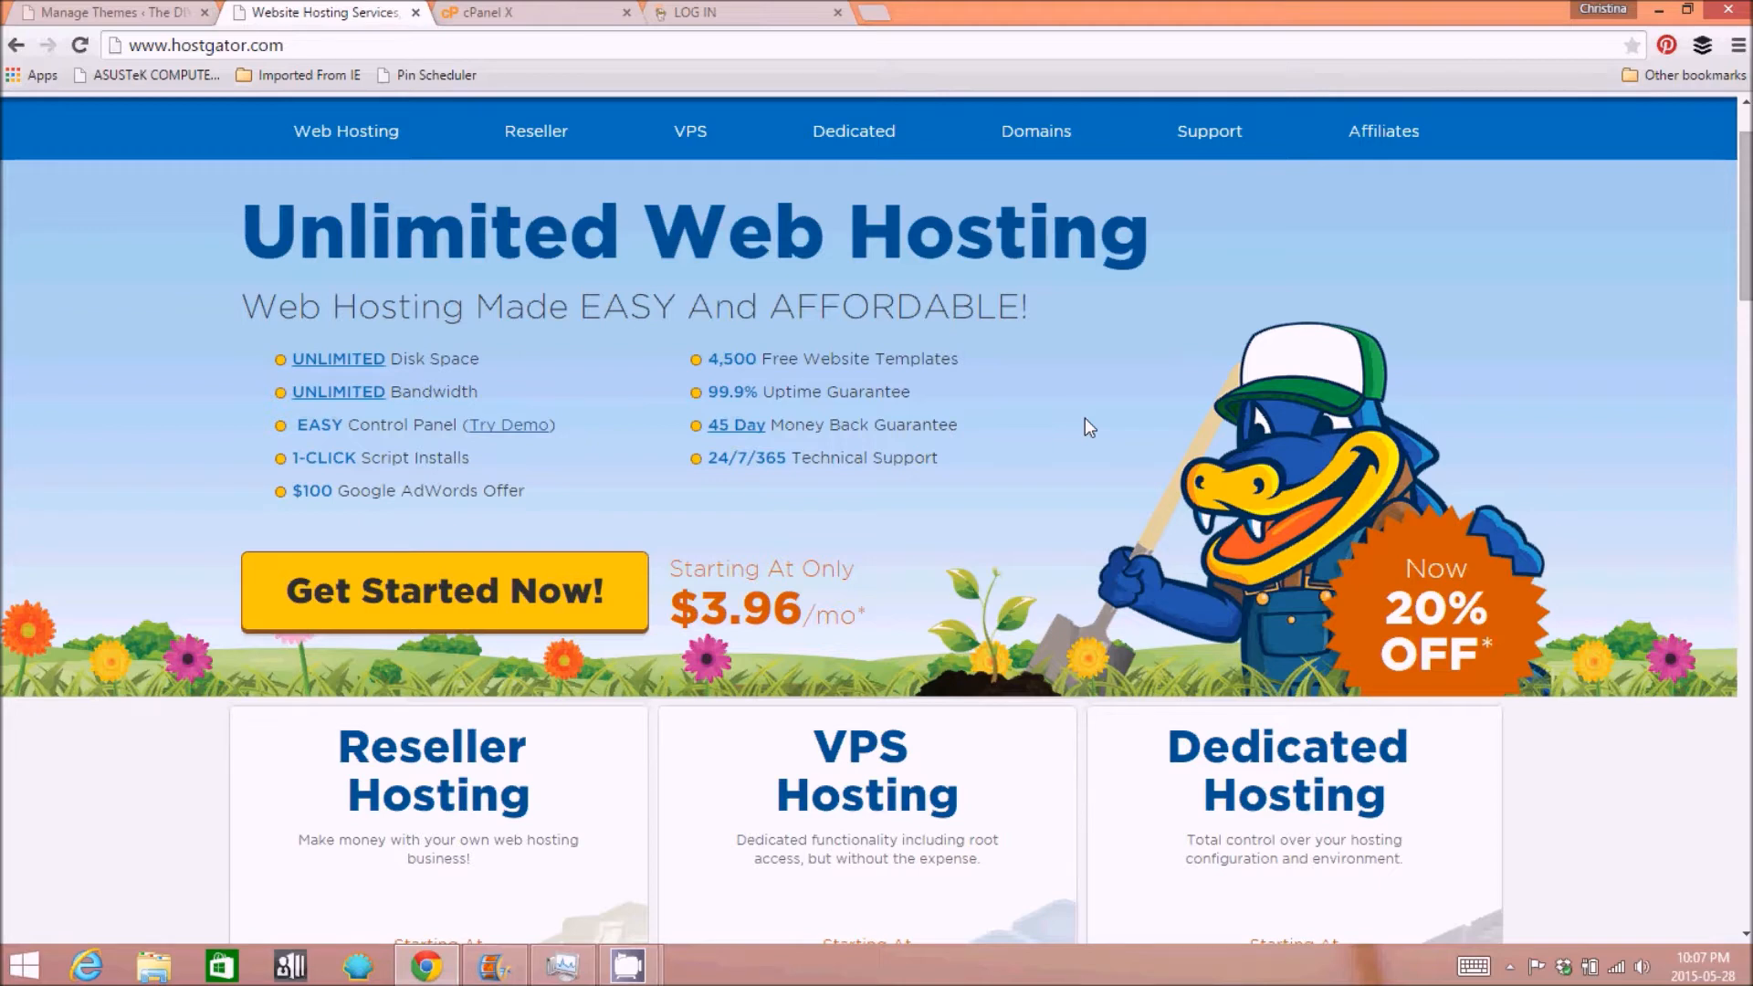
pyautogui.moveTo(479, 312)
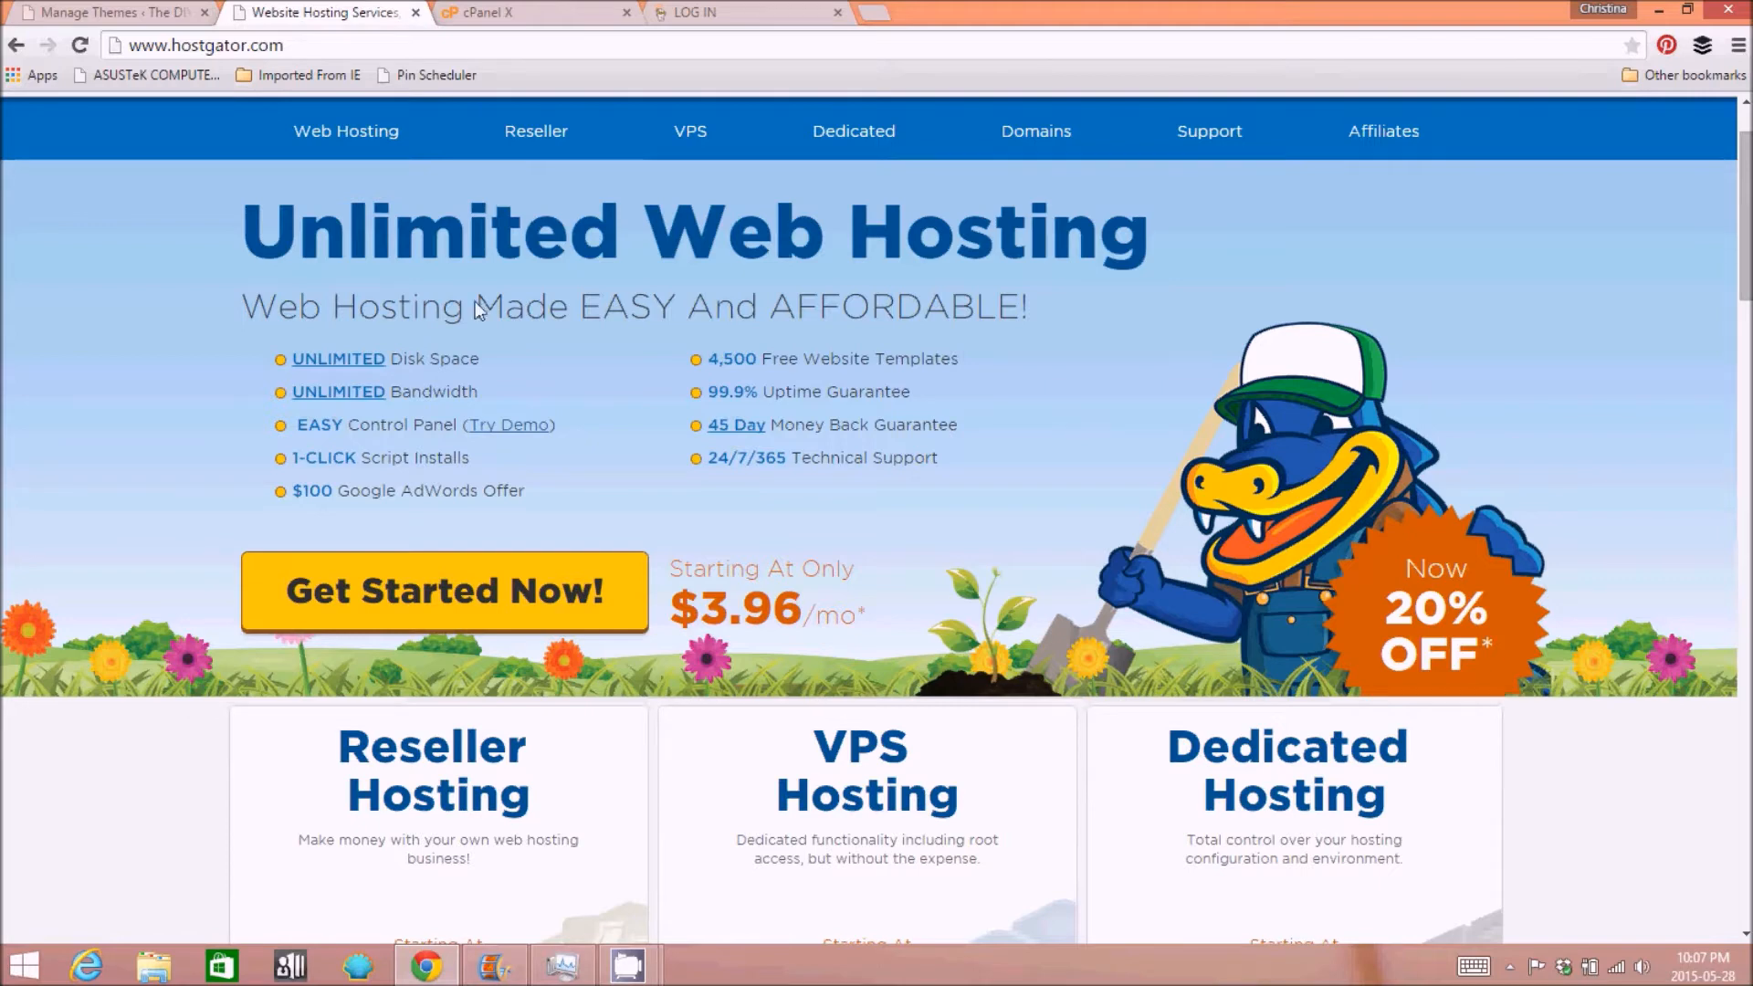
pyautogui.moveTo(82, 420)
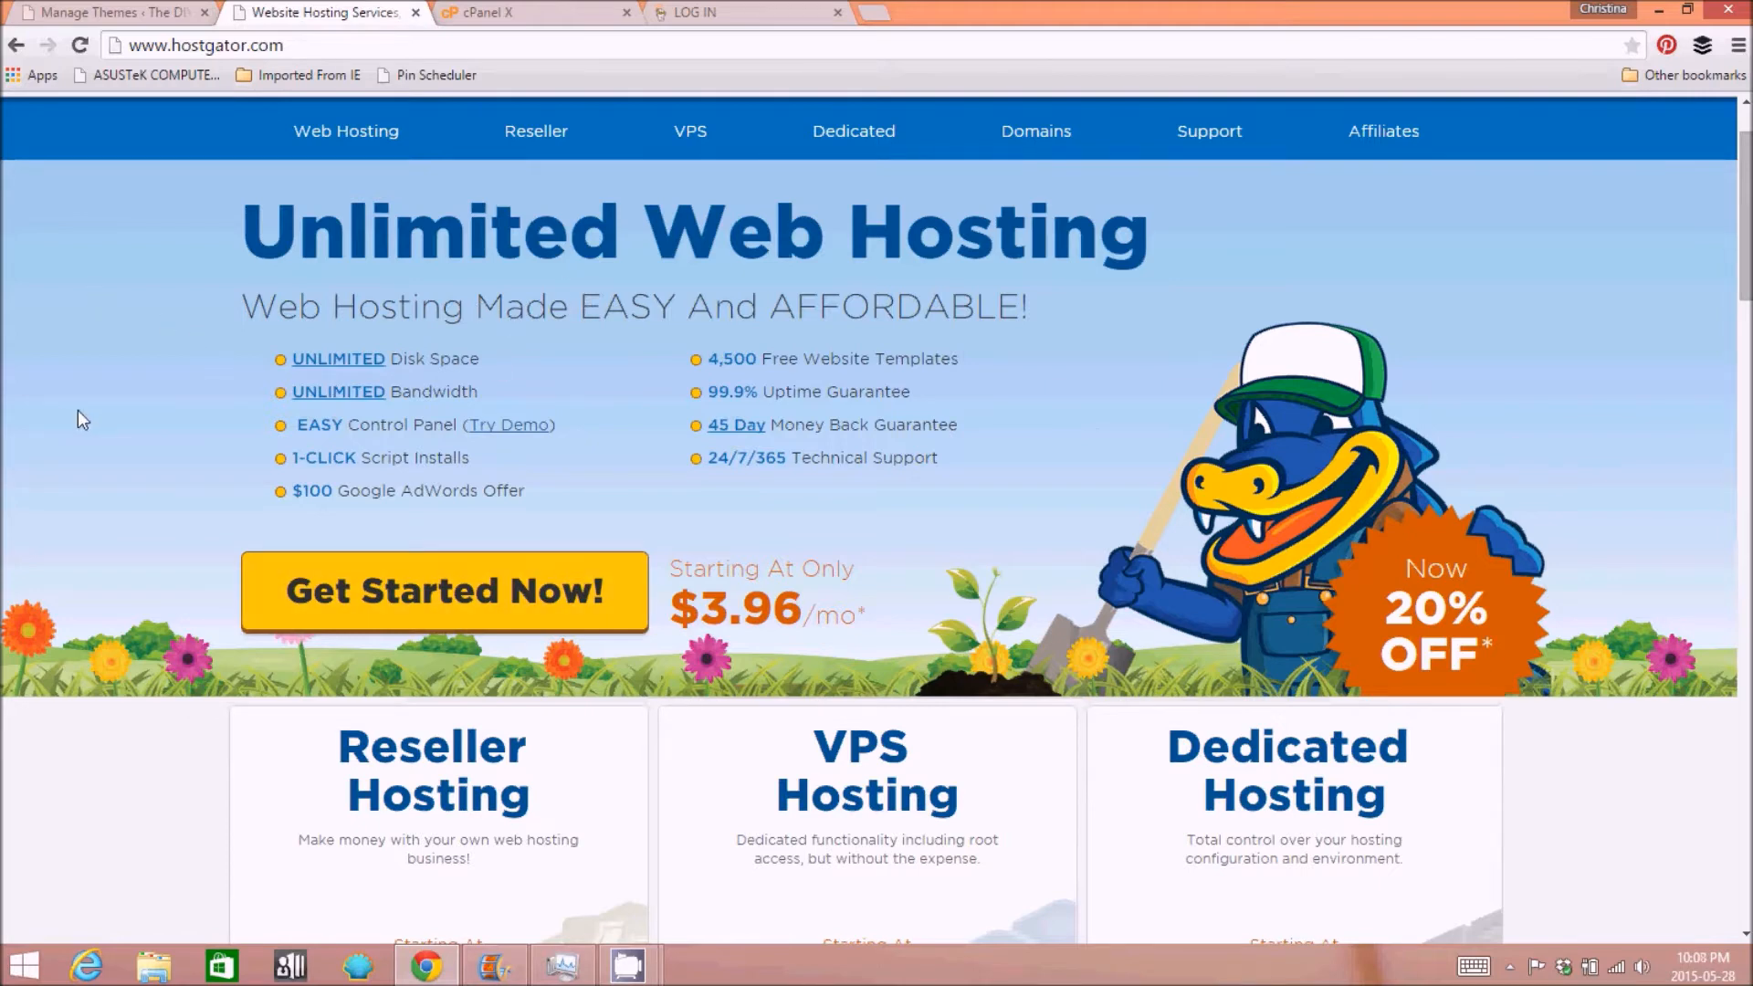
pyautogui.moveTo(1090, 389)
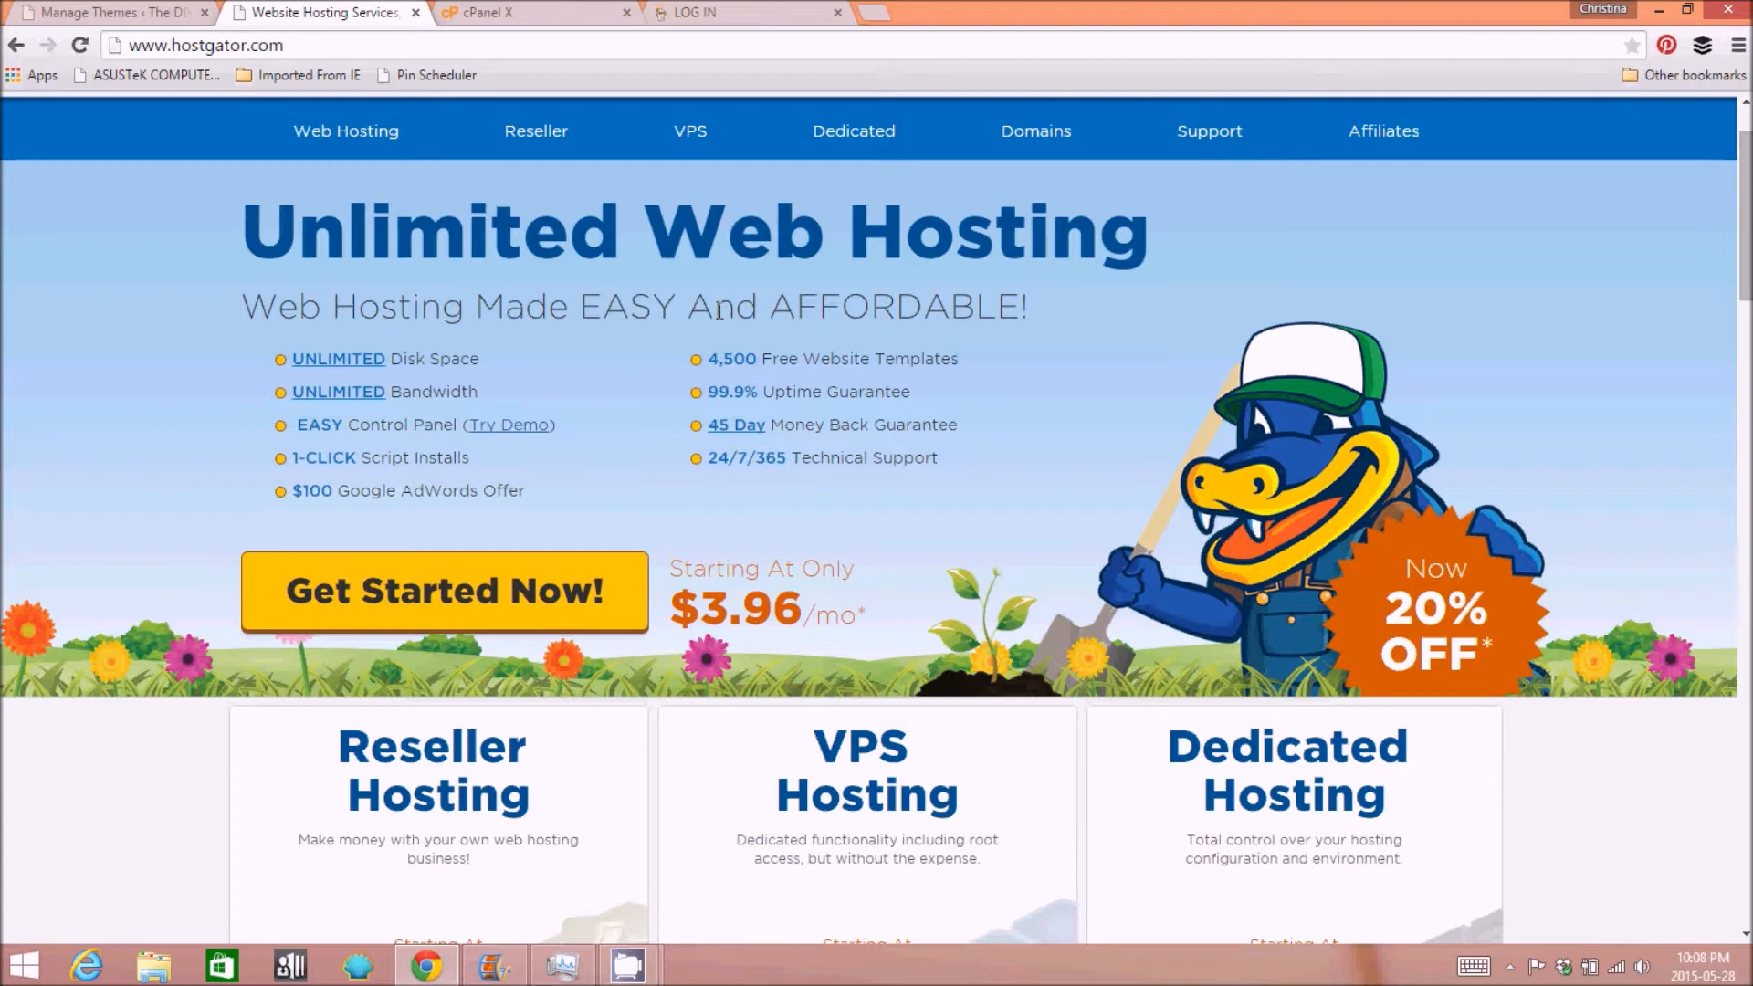
pyautogui.moveTo(1059, 499)
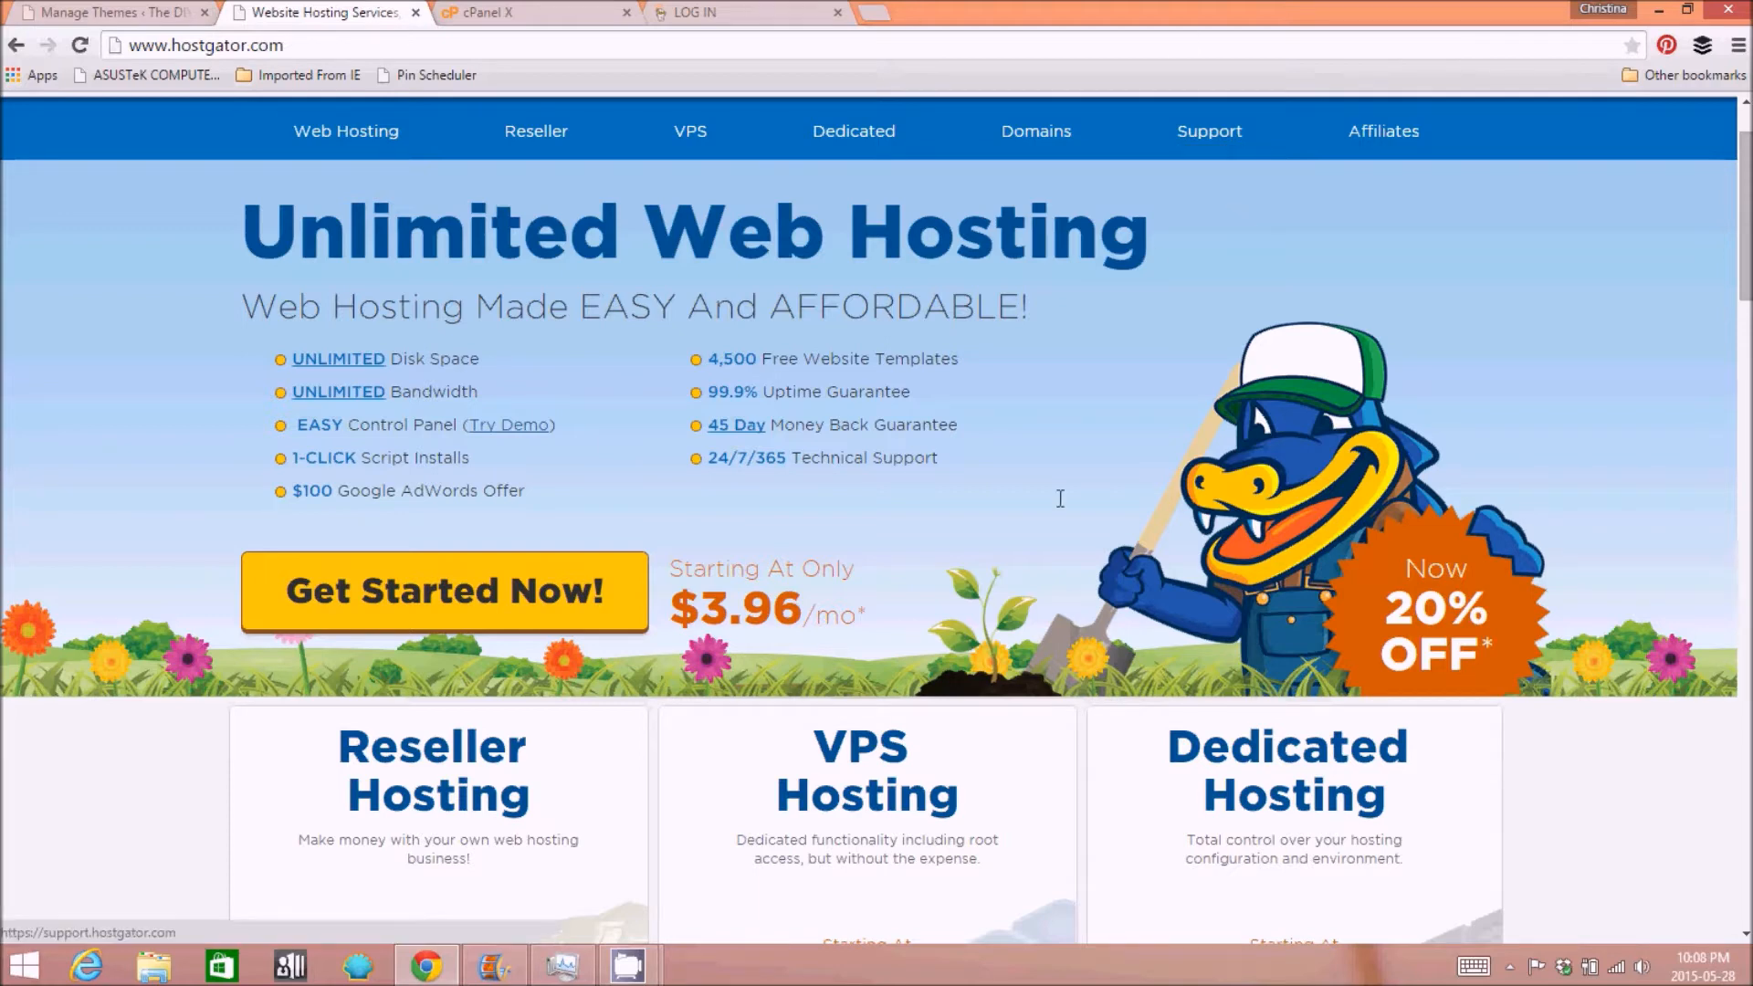
# - Go to godaddy.com in the GoDaddy browser tab
pyautogui.scroll(-3)
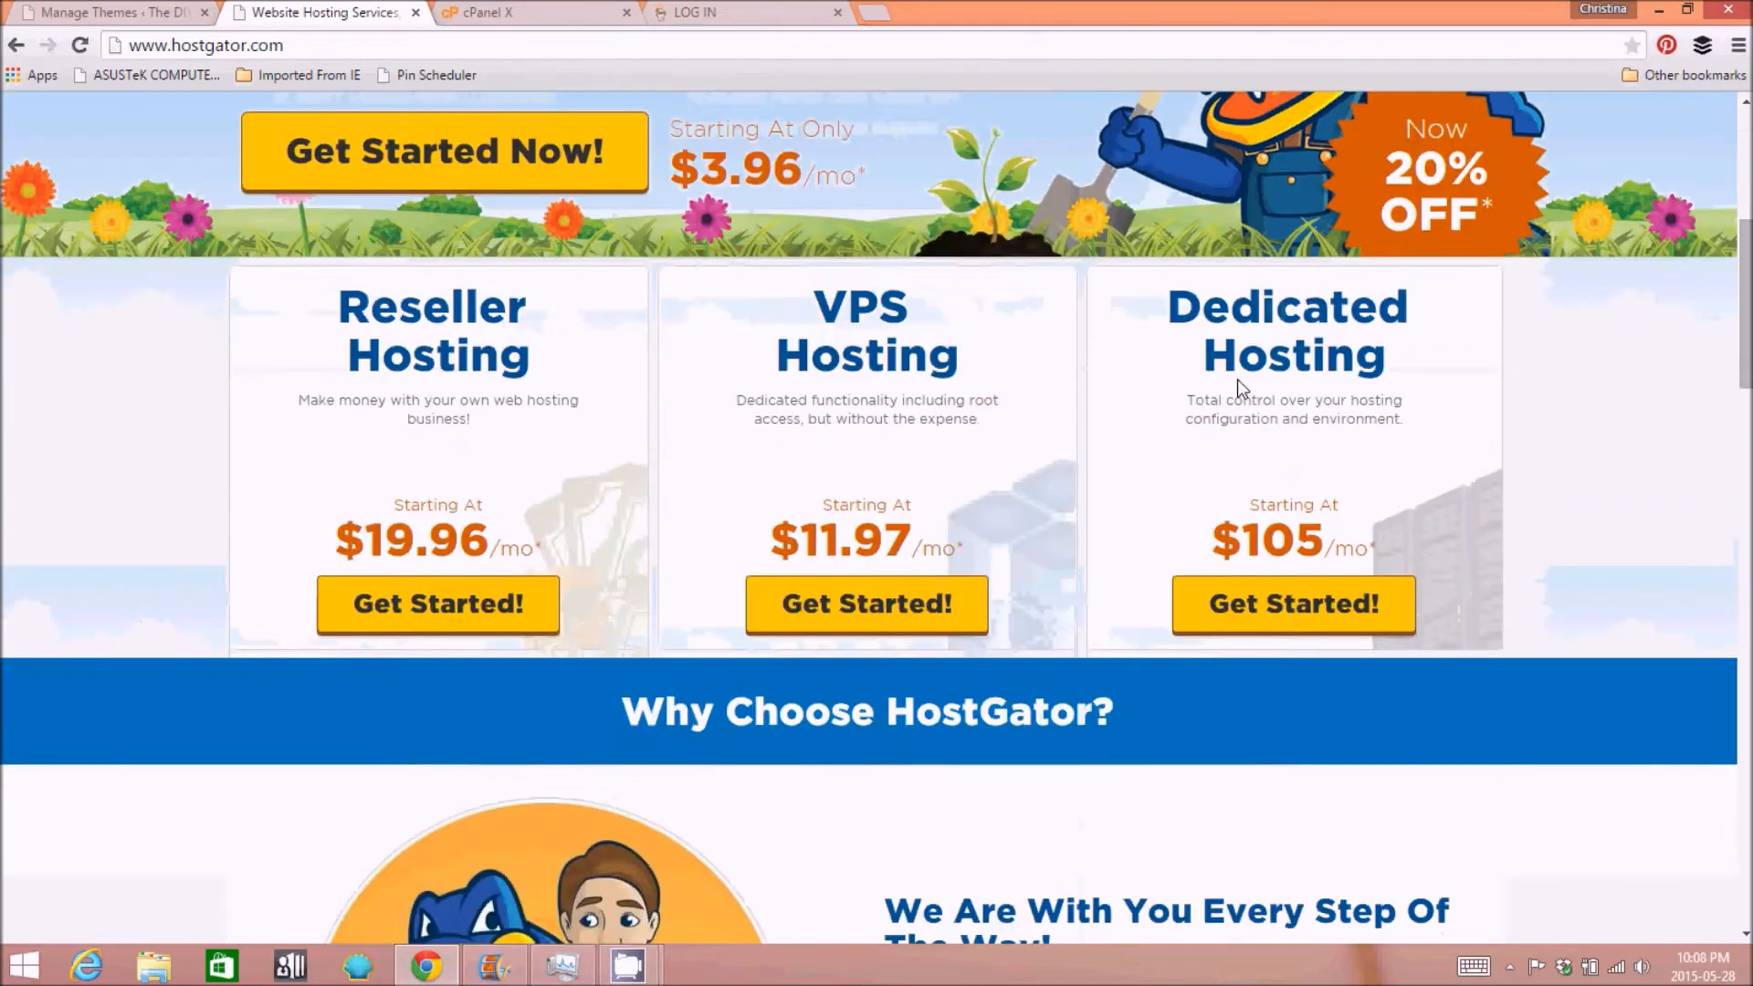
pyautogui.scroll(3)
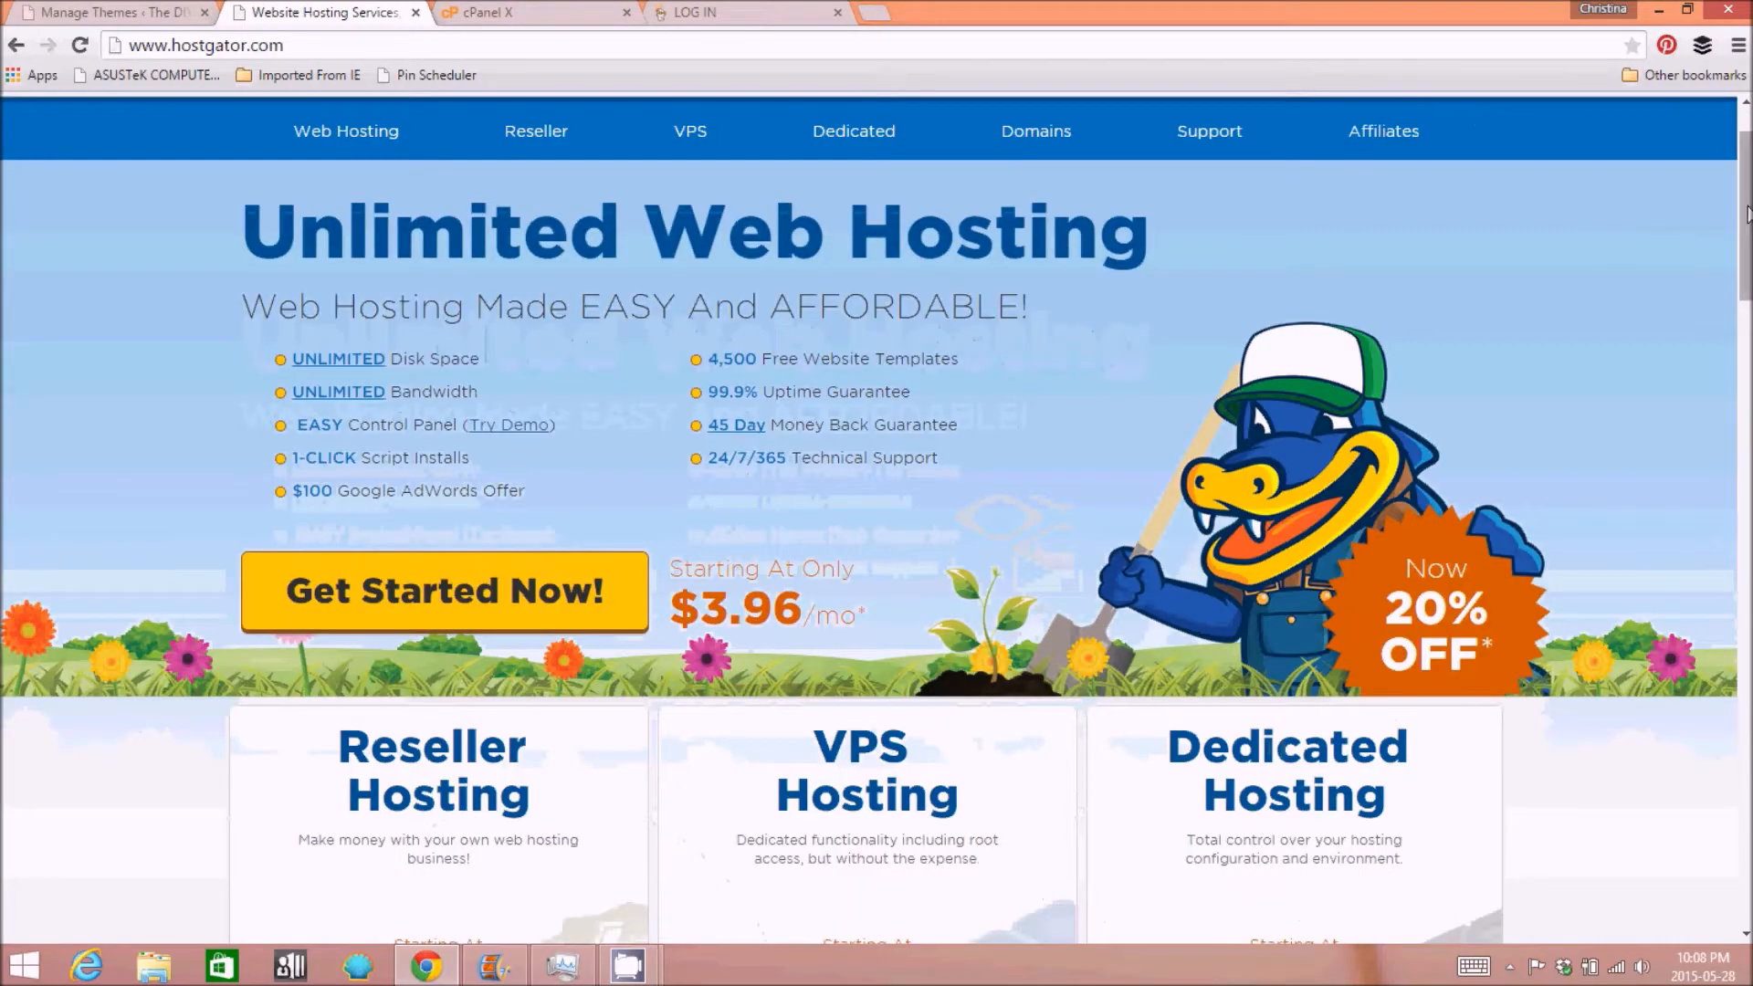
pyautogui.scroll(-3)
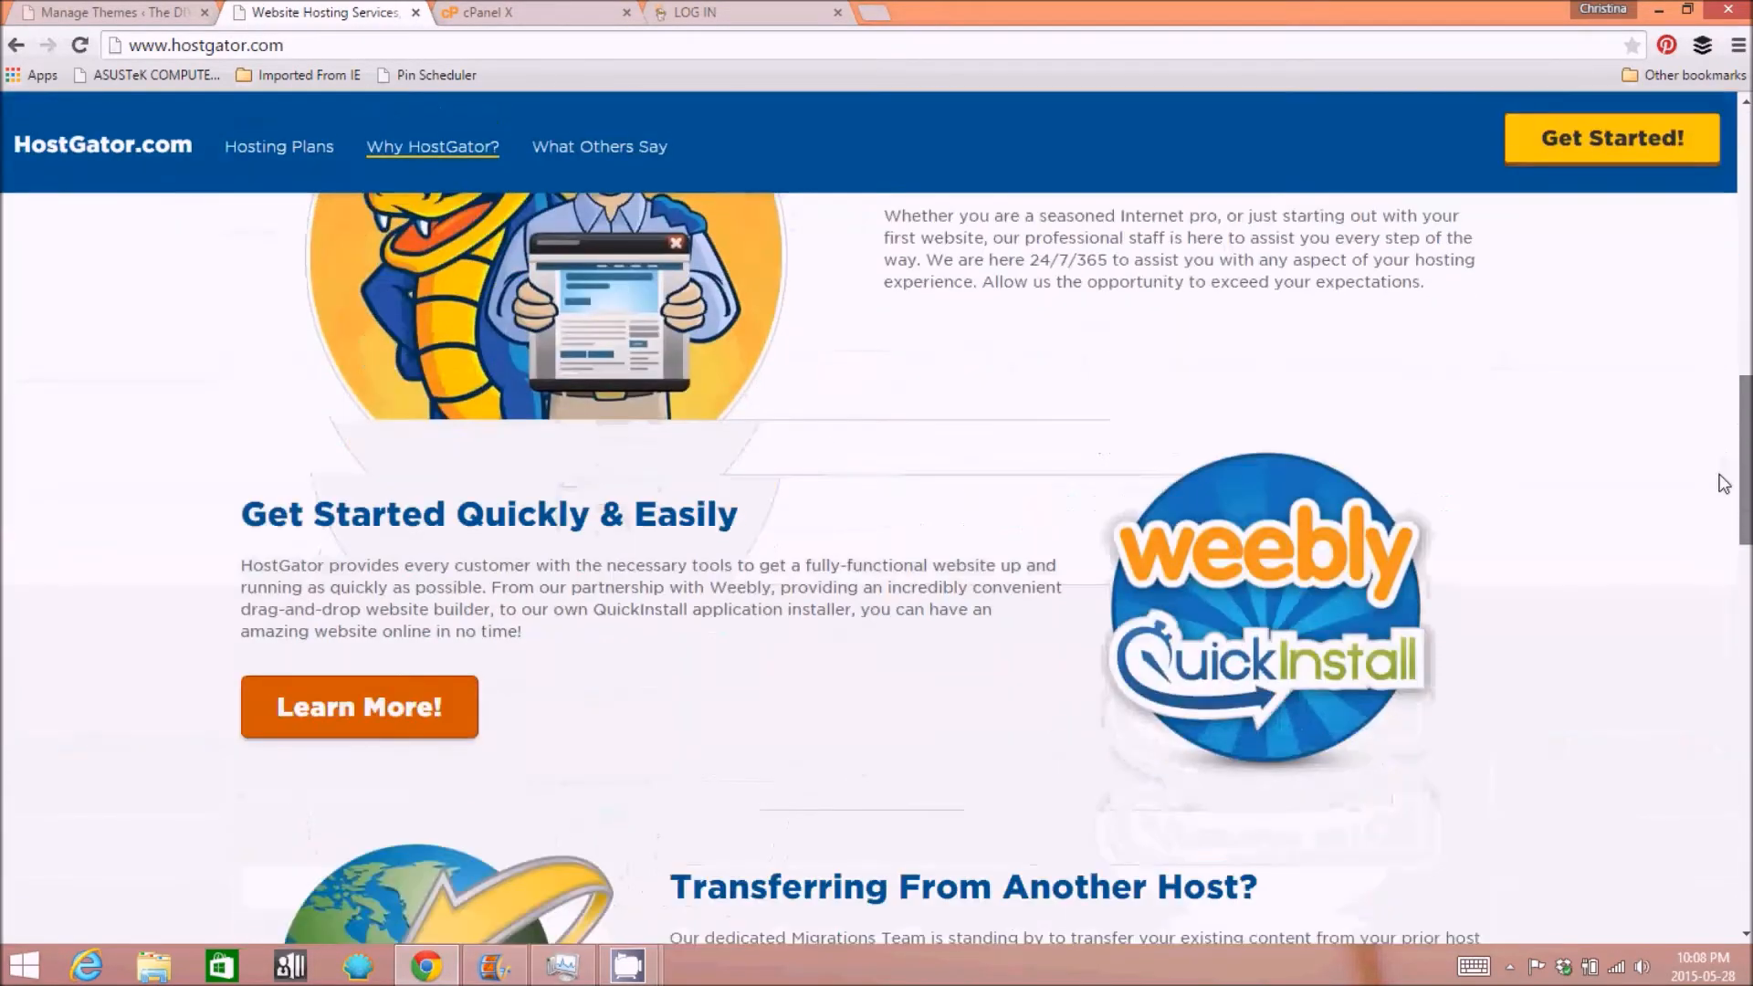
pyautogui.scroll(3)
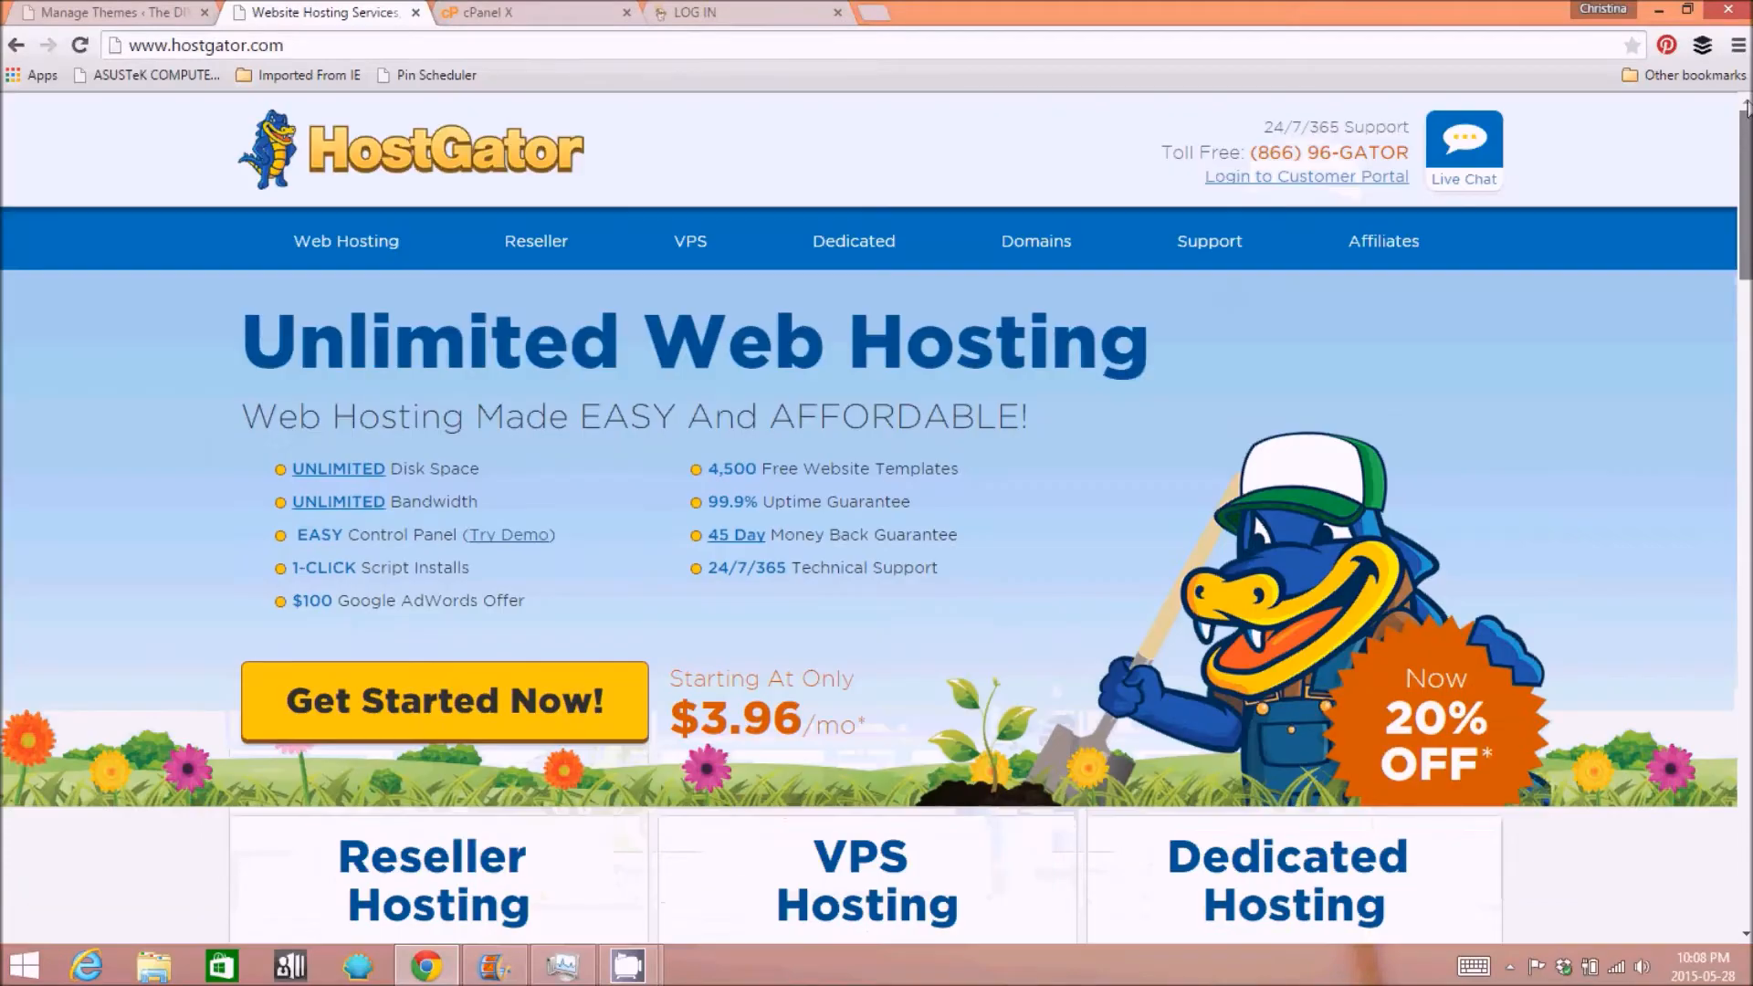
pyautogui.moveTo(594, 570)
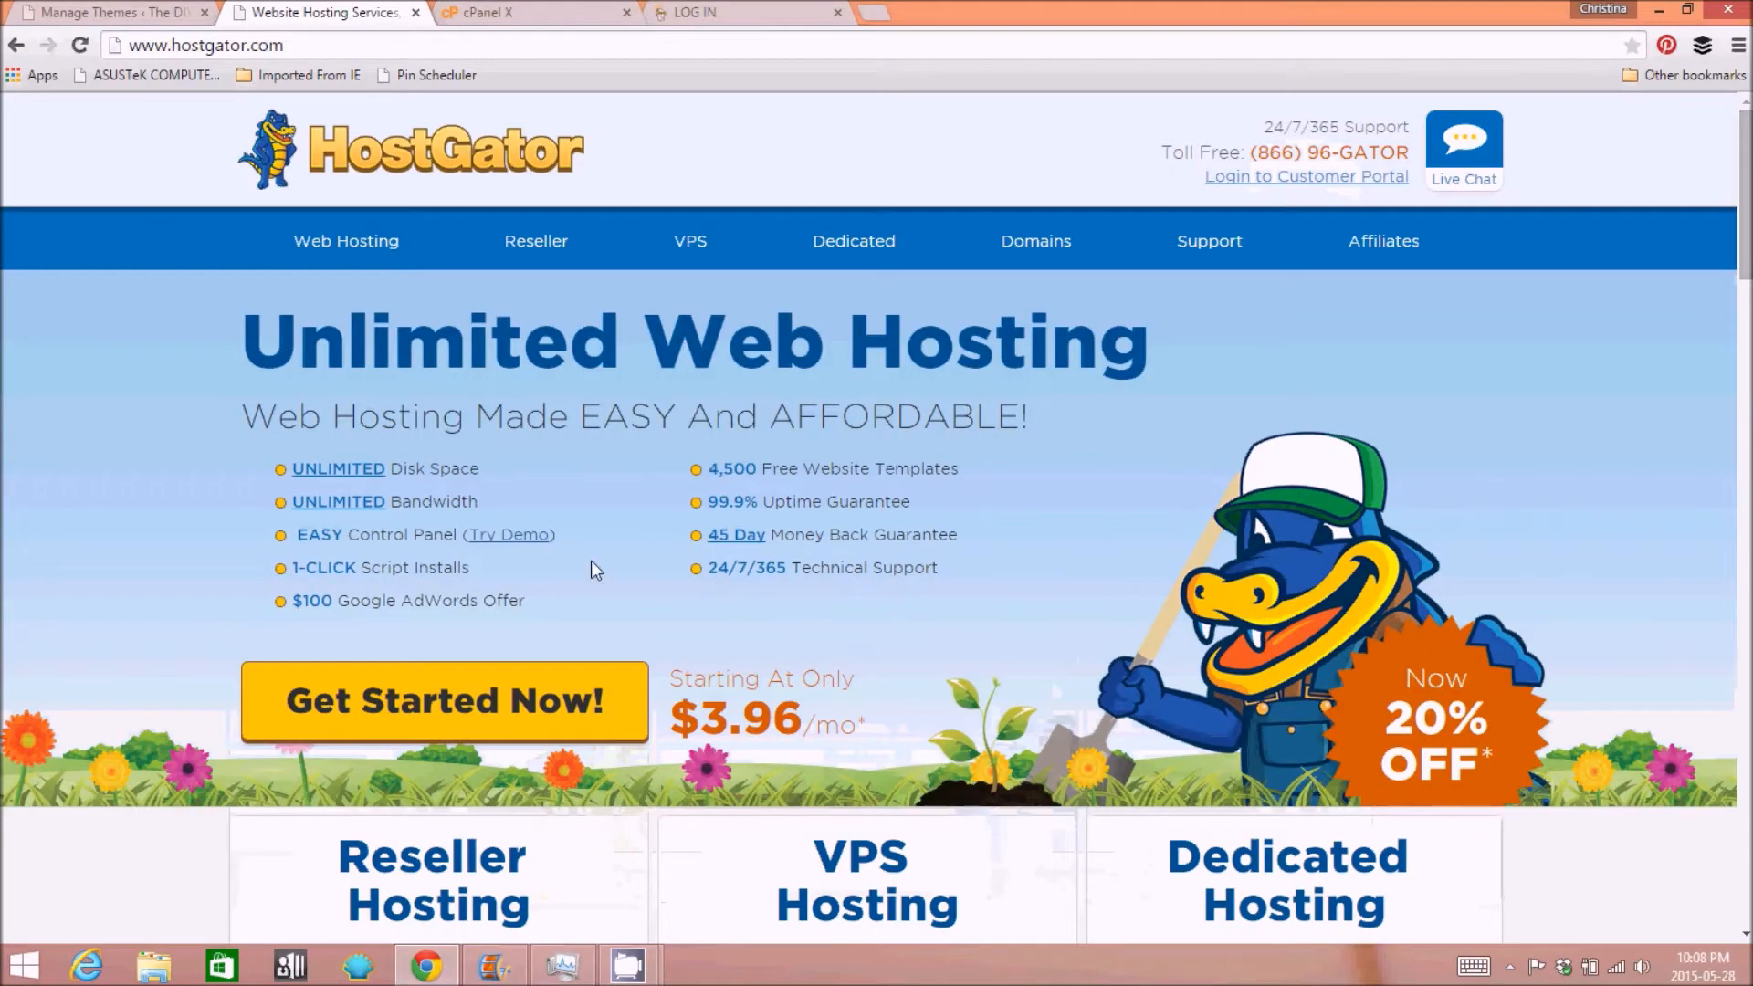
pyautogui.moveTo(599, 579)
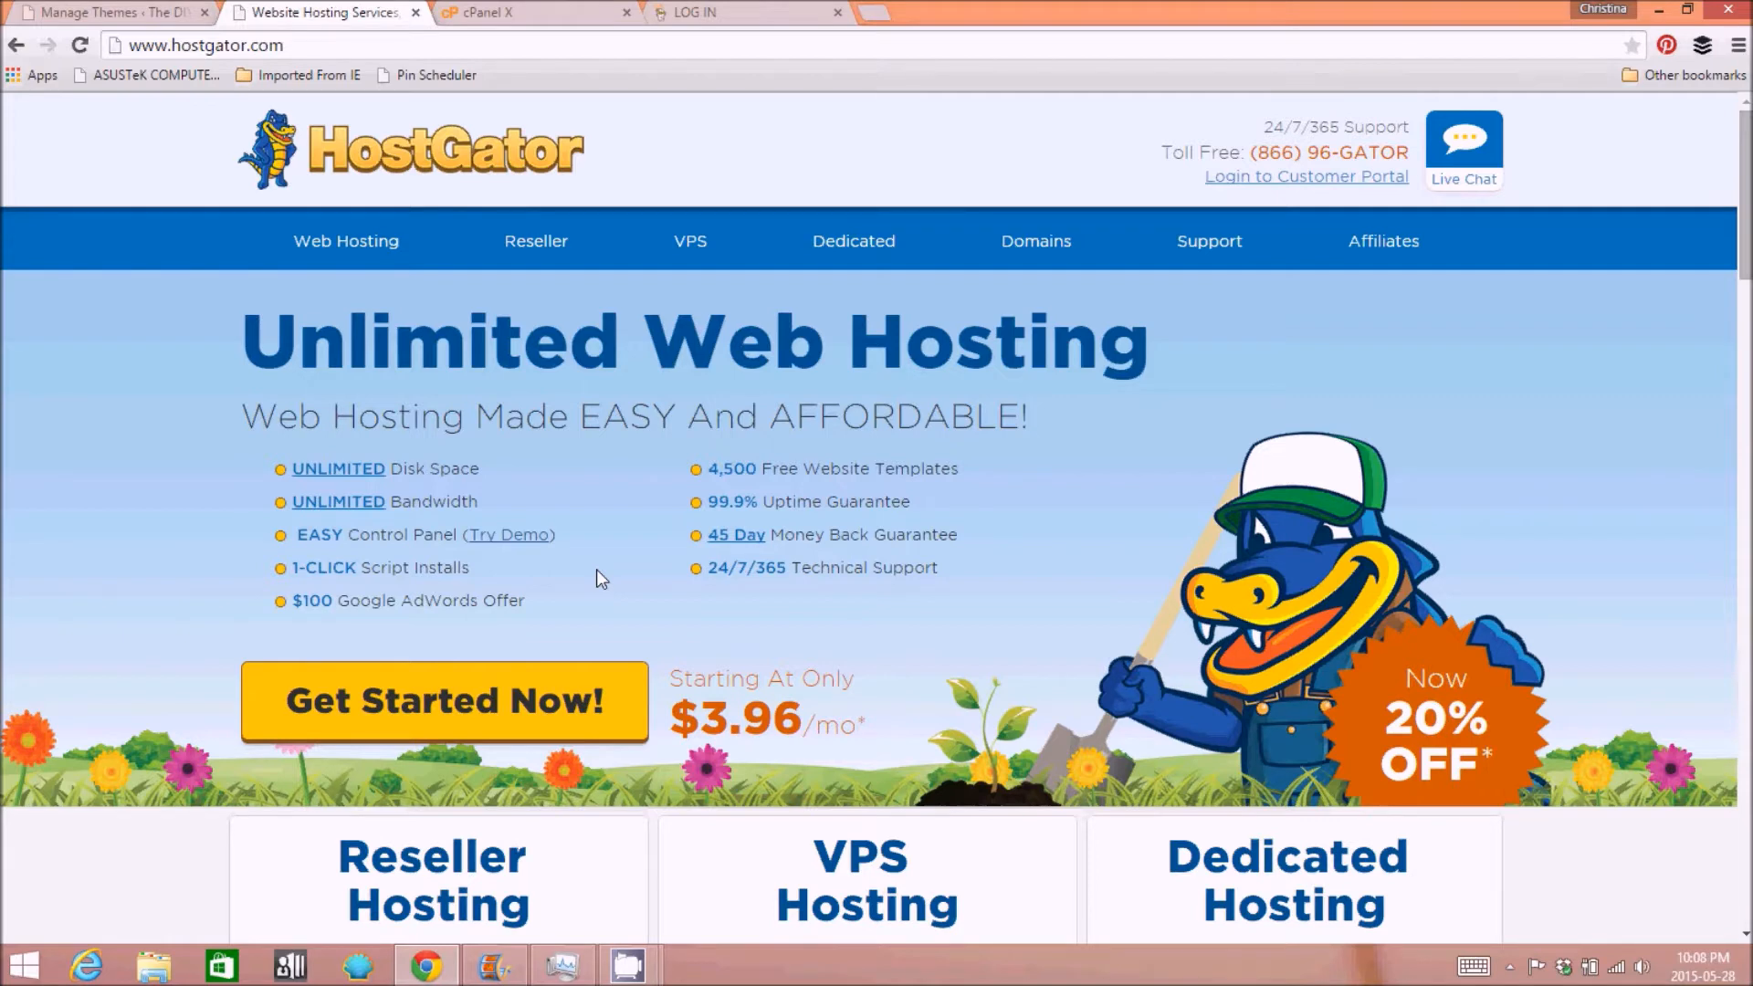
pyautogui.moveTo(227, 485)
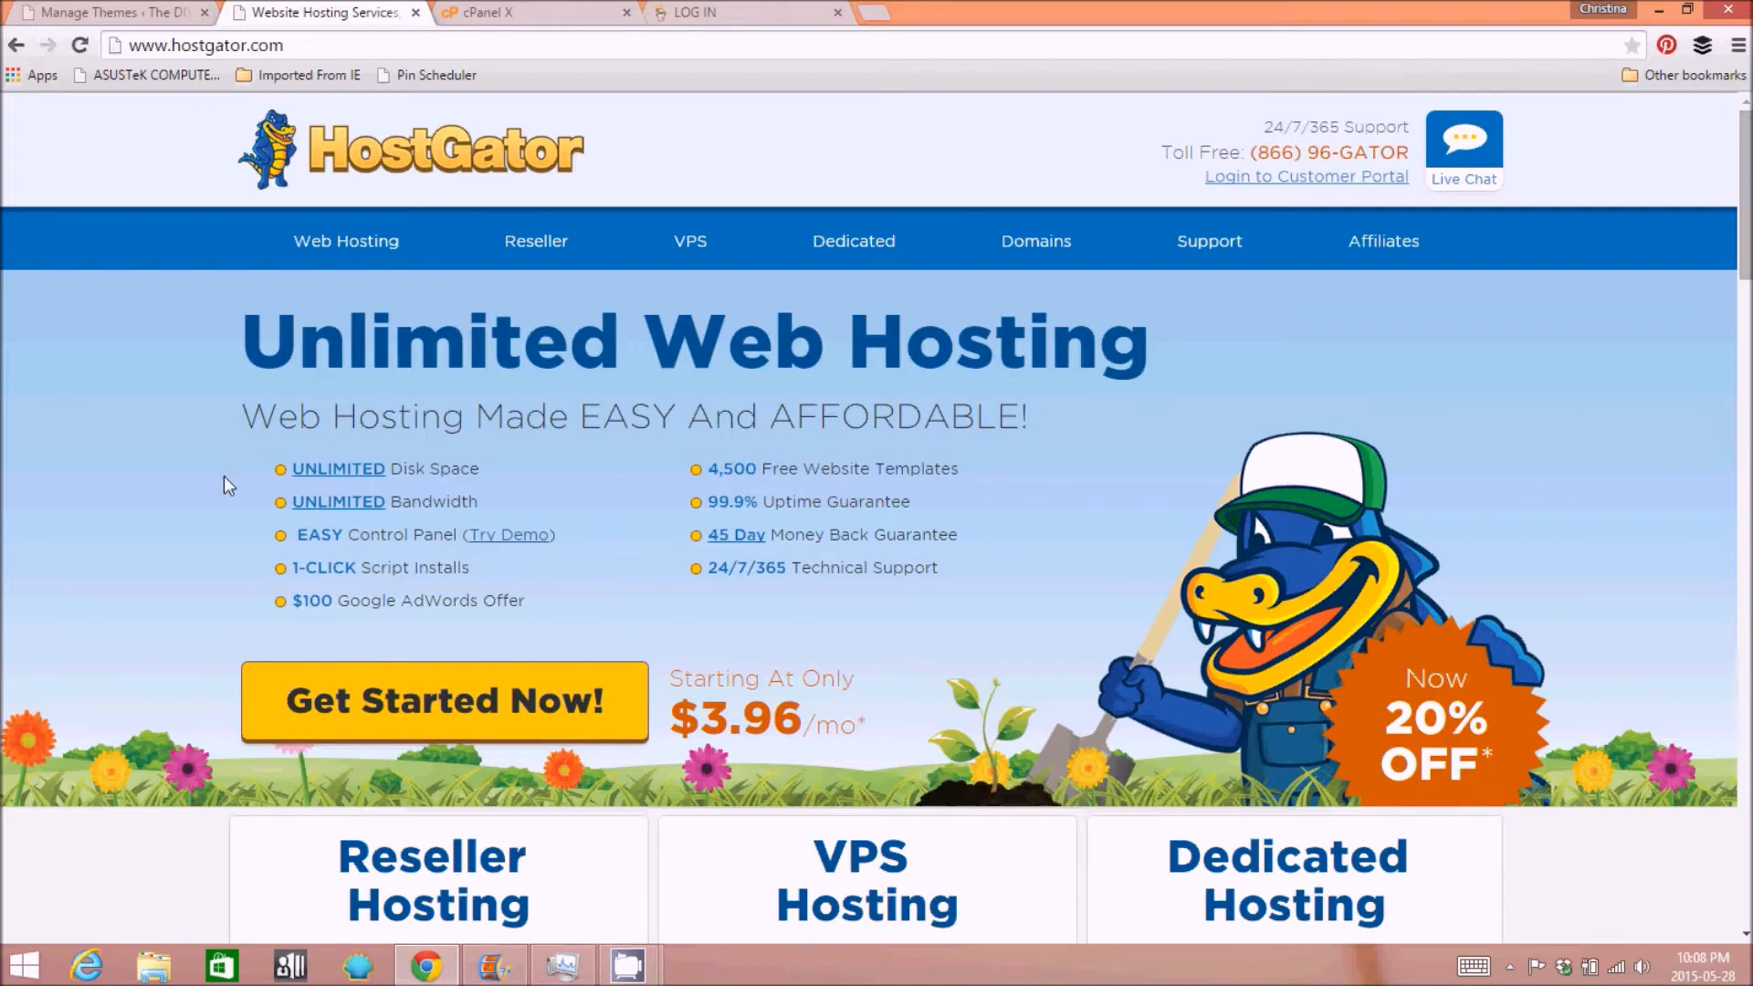
pyautogui.moveTo(84, 330)
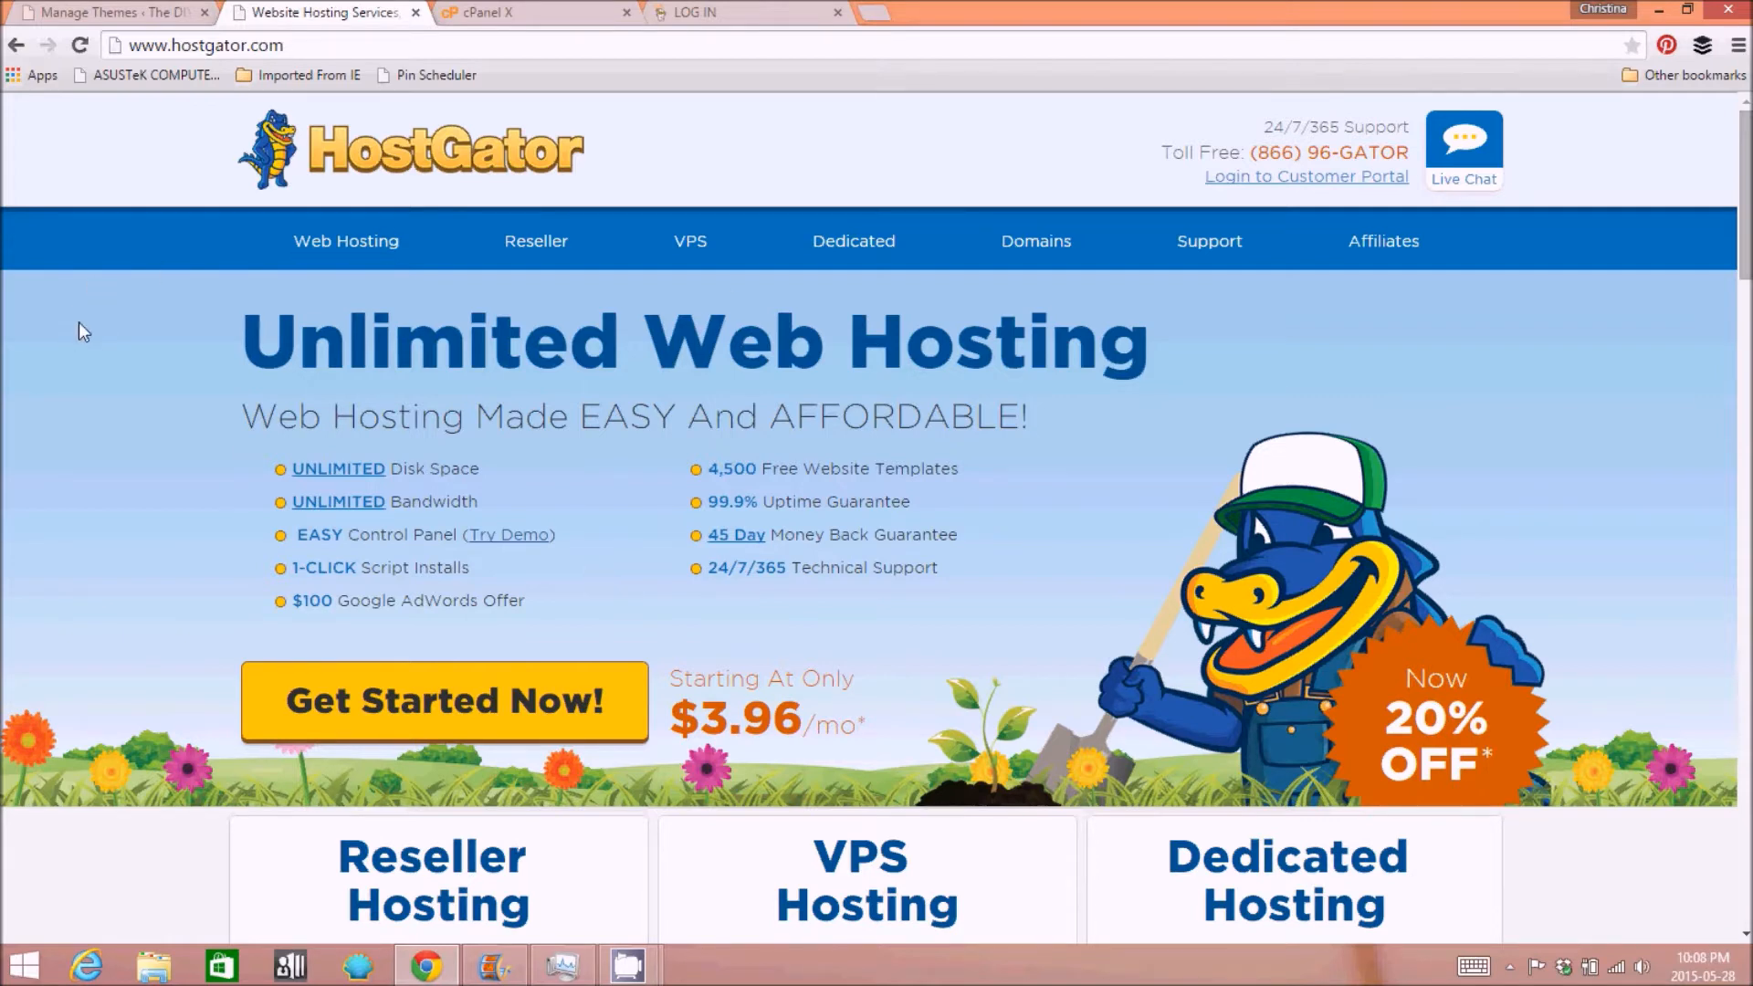
pyautogui.moveTo(1327, 445)
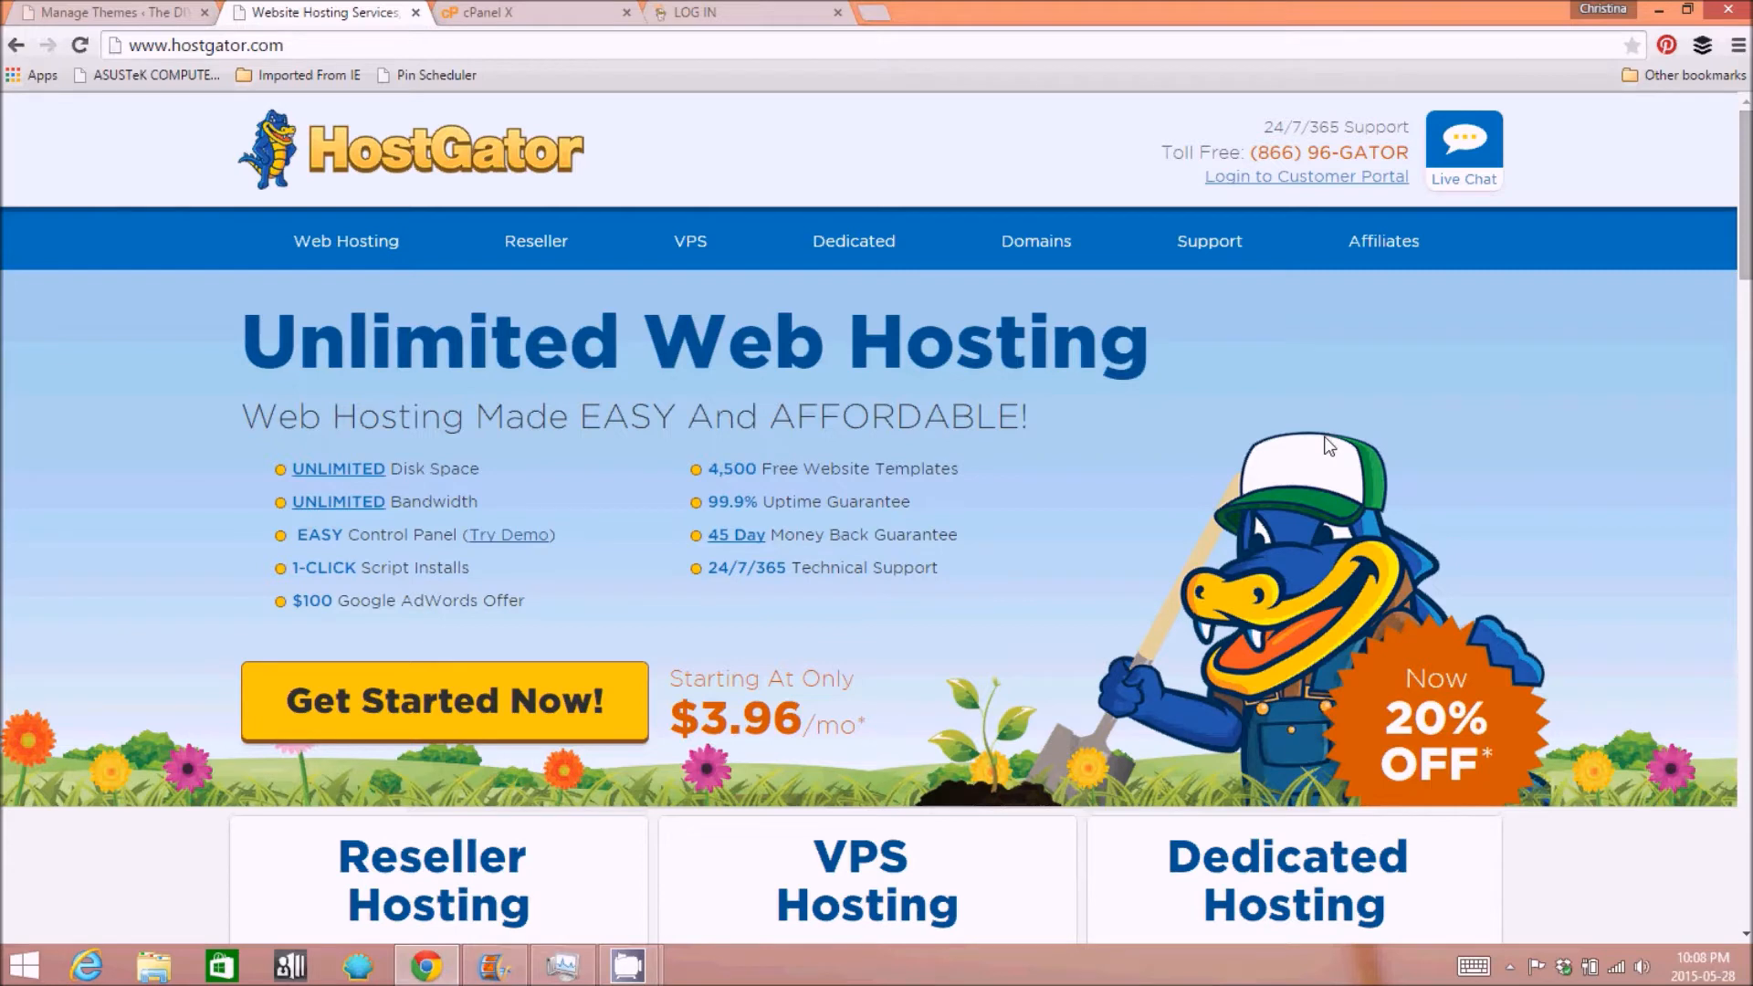
pyautogui.moveTo(133, 247)
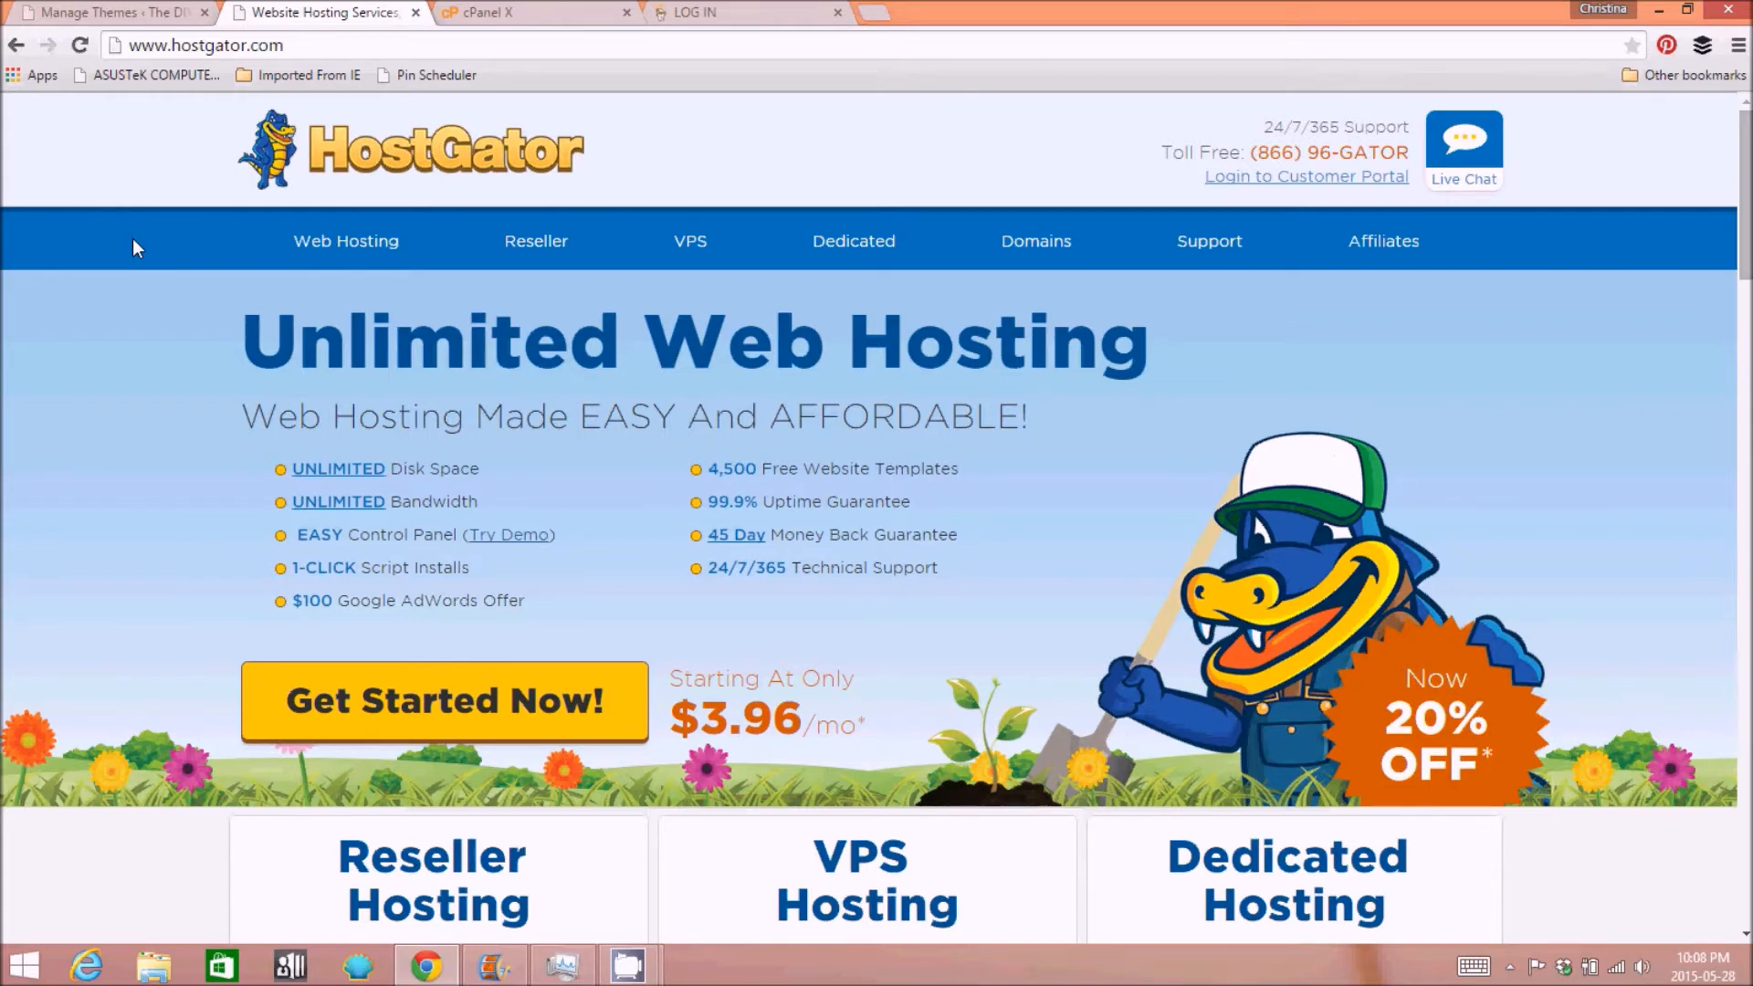
pyautogui.moveTo(1254, 396)
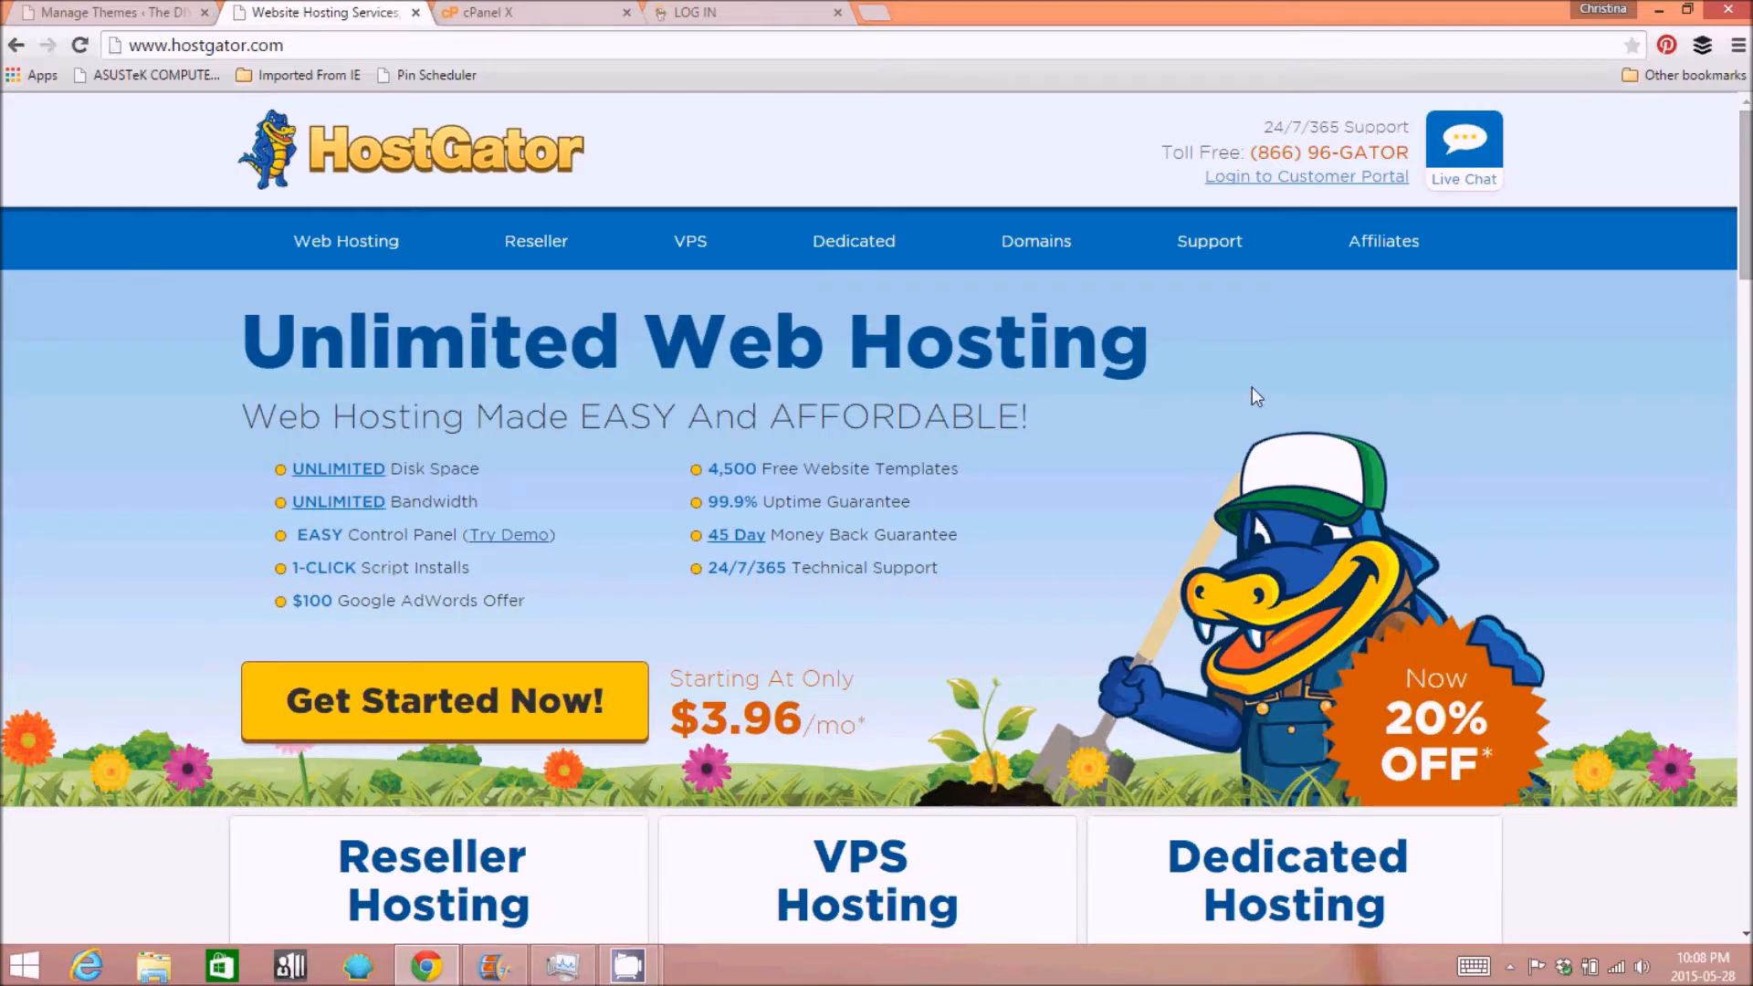
pyautogui.scroll(-3)
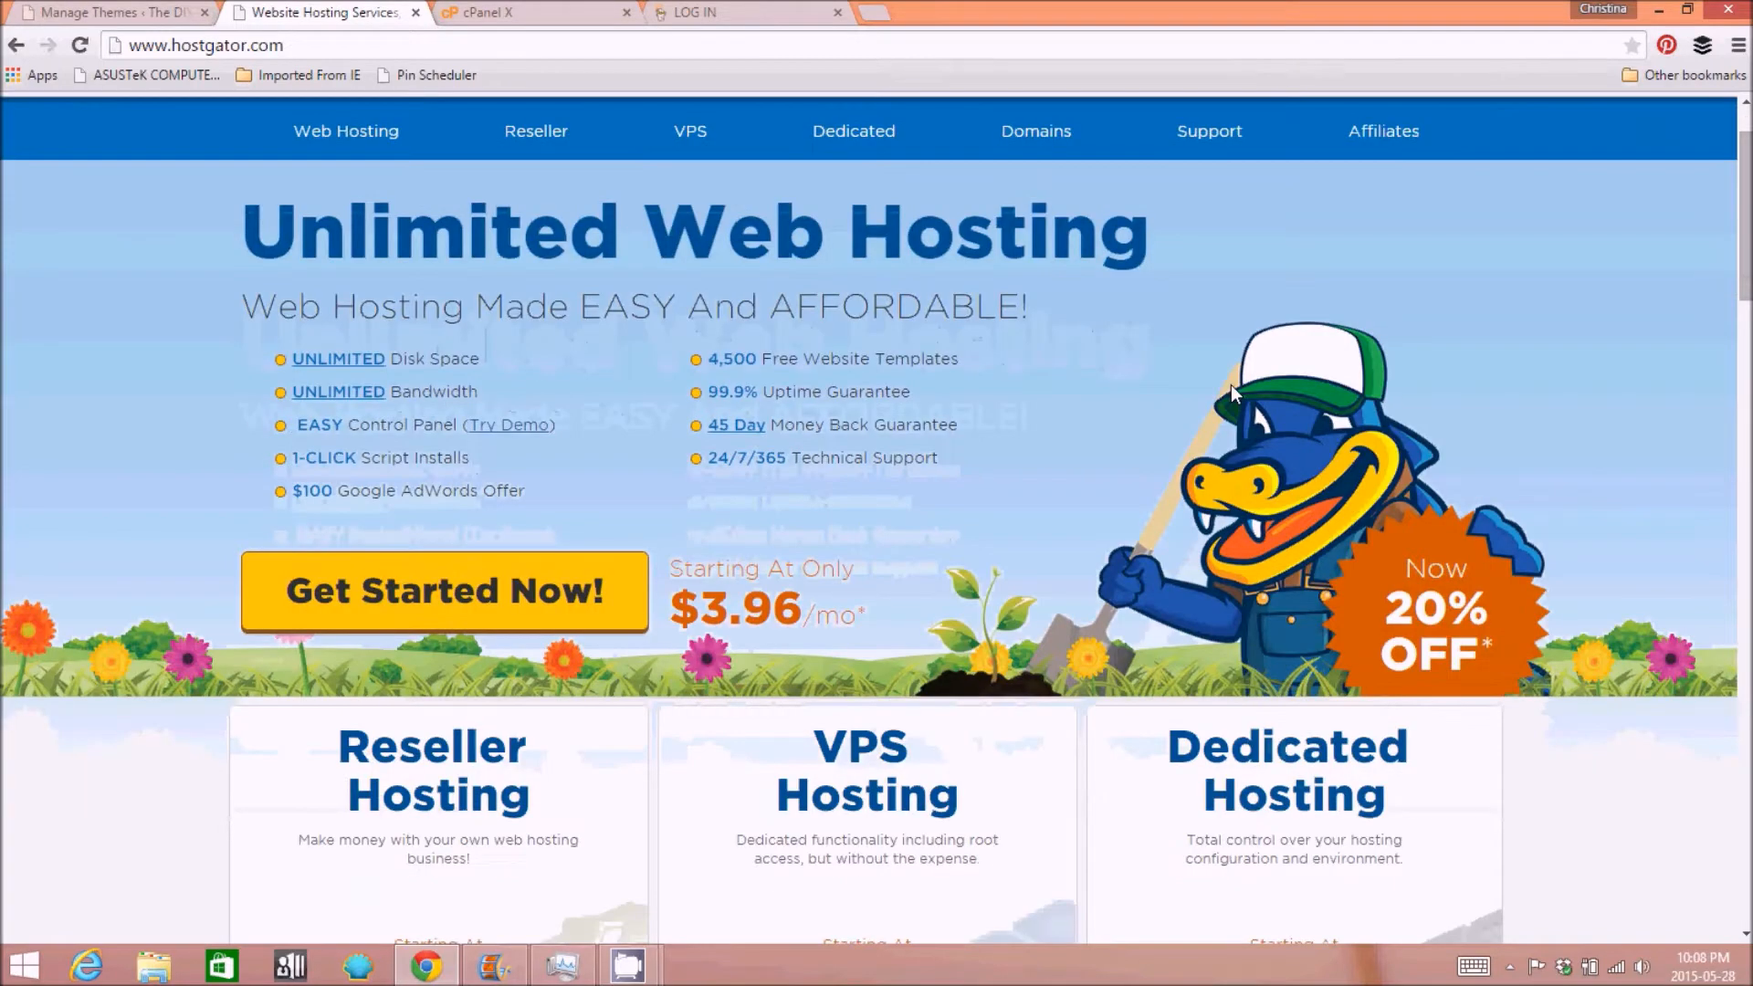
pyautogui.scroll(3)
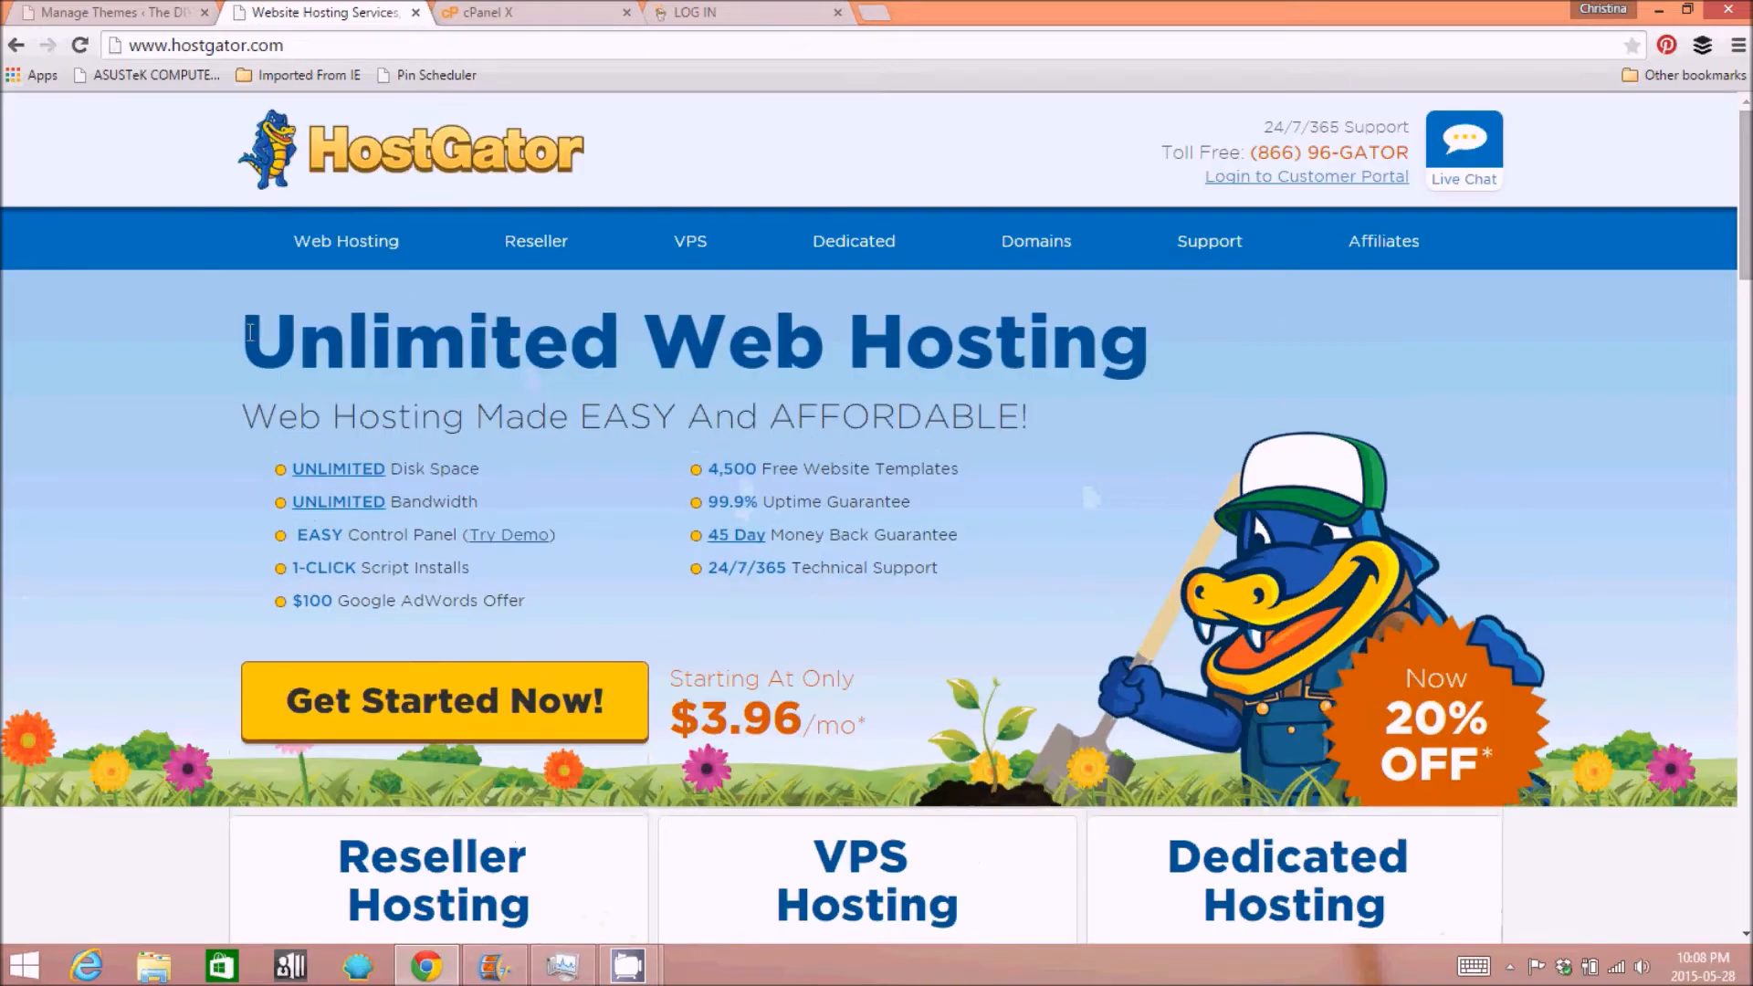
pyautogui.moveTo(16, 435)
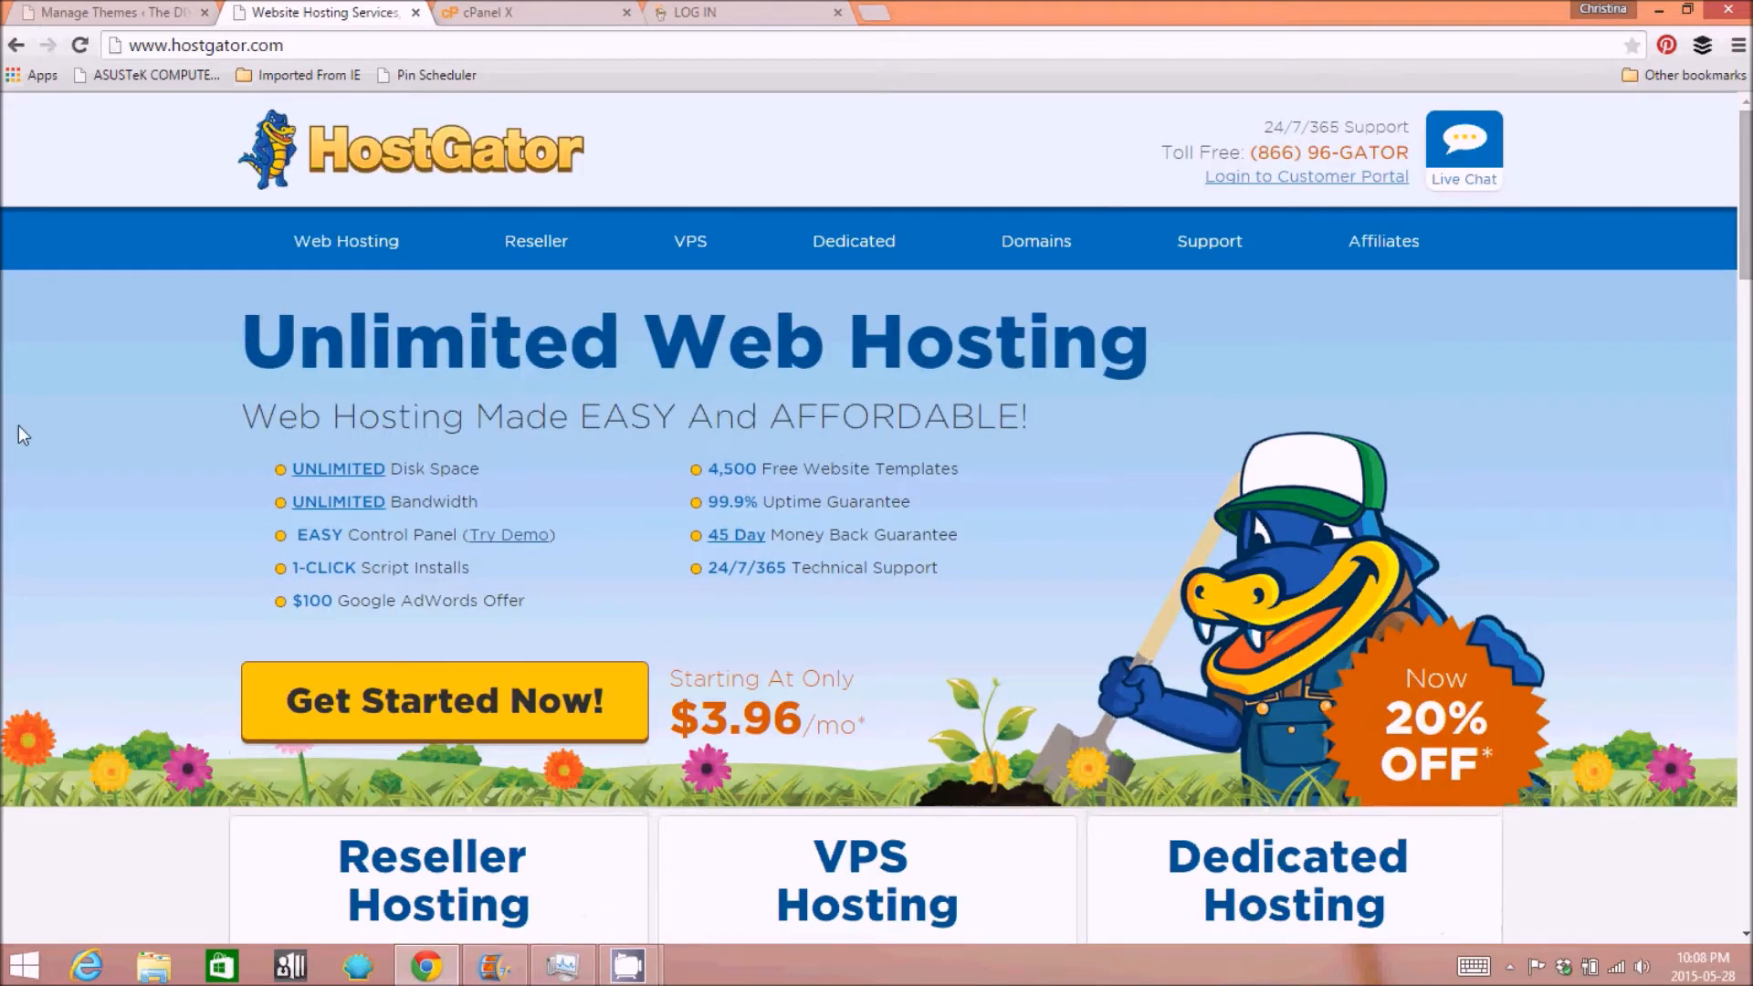
pyautogui.scroll(-3)
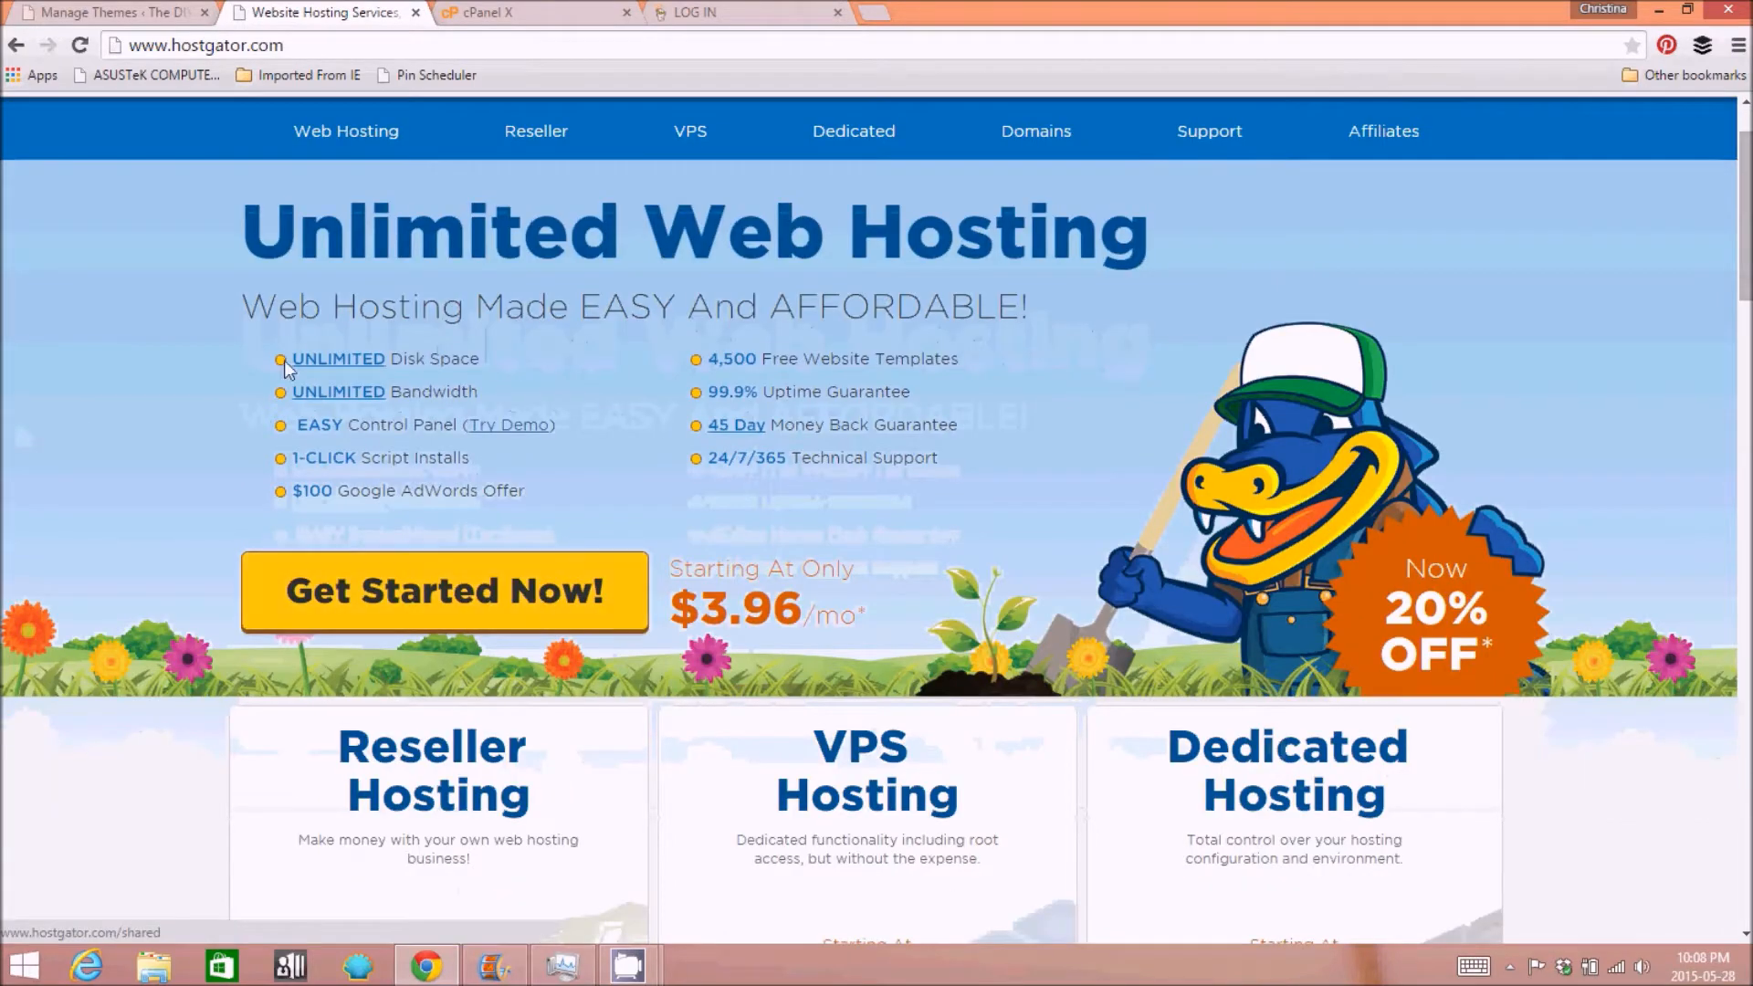
pyautogui.scroll(3)
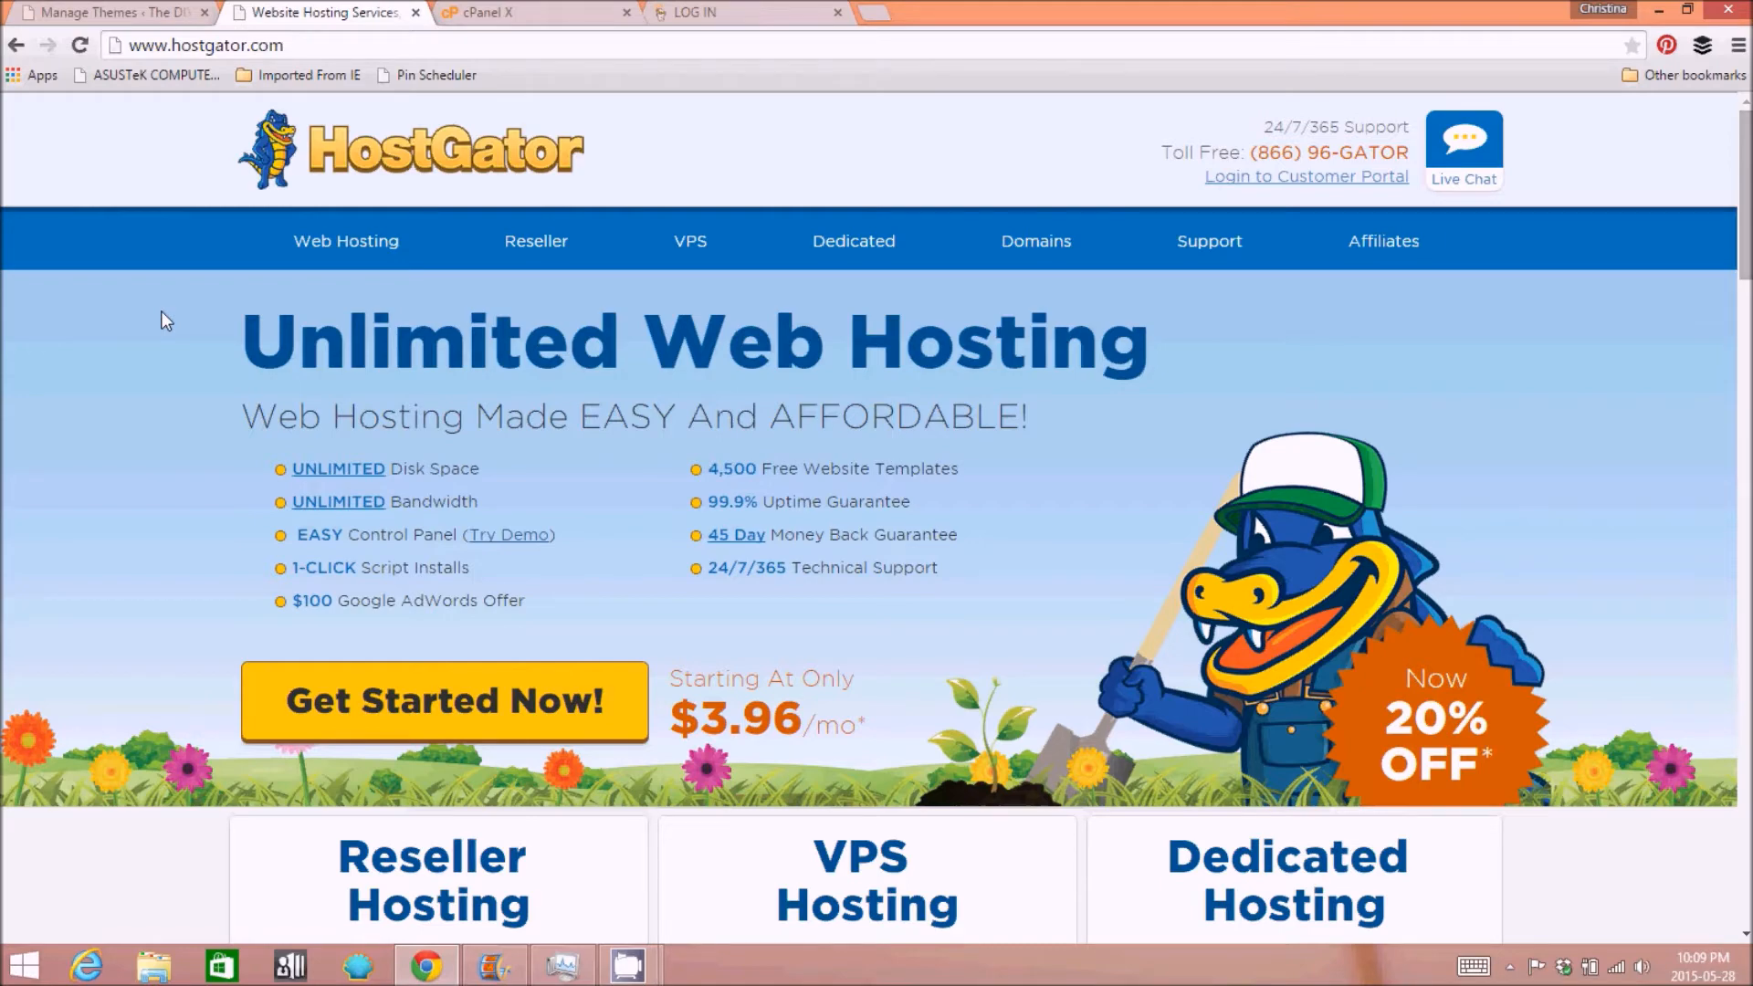
pyautogui.click(727, 12)
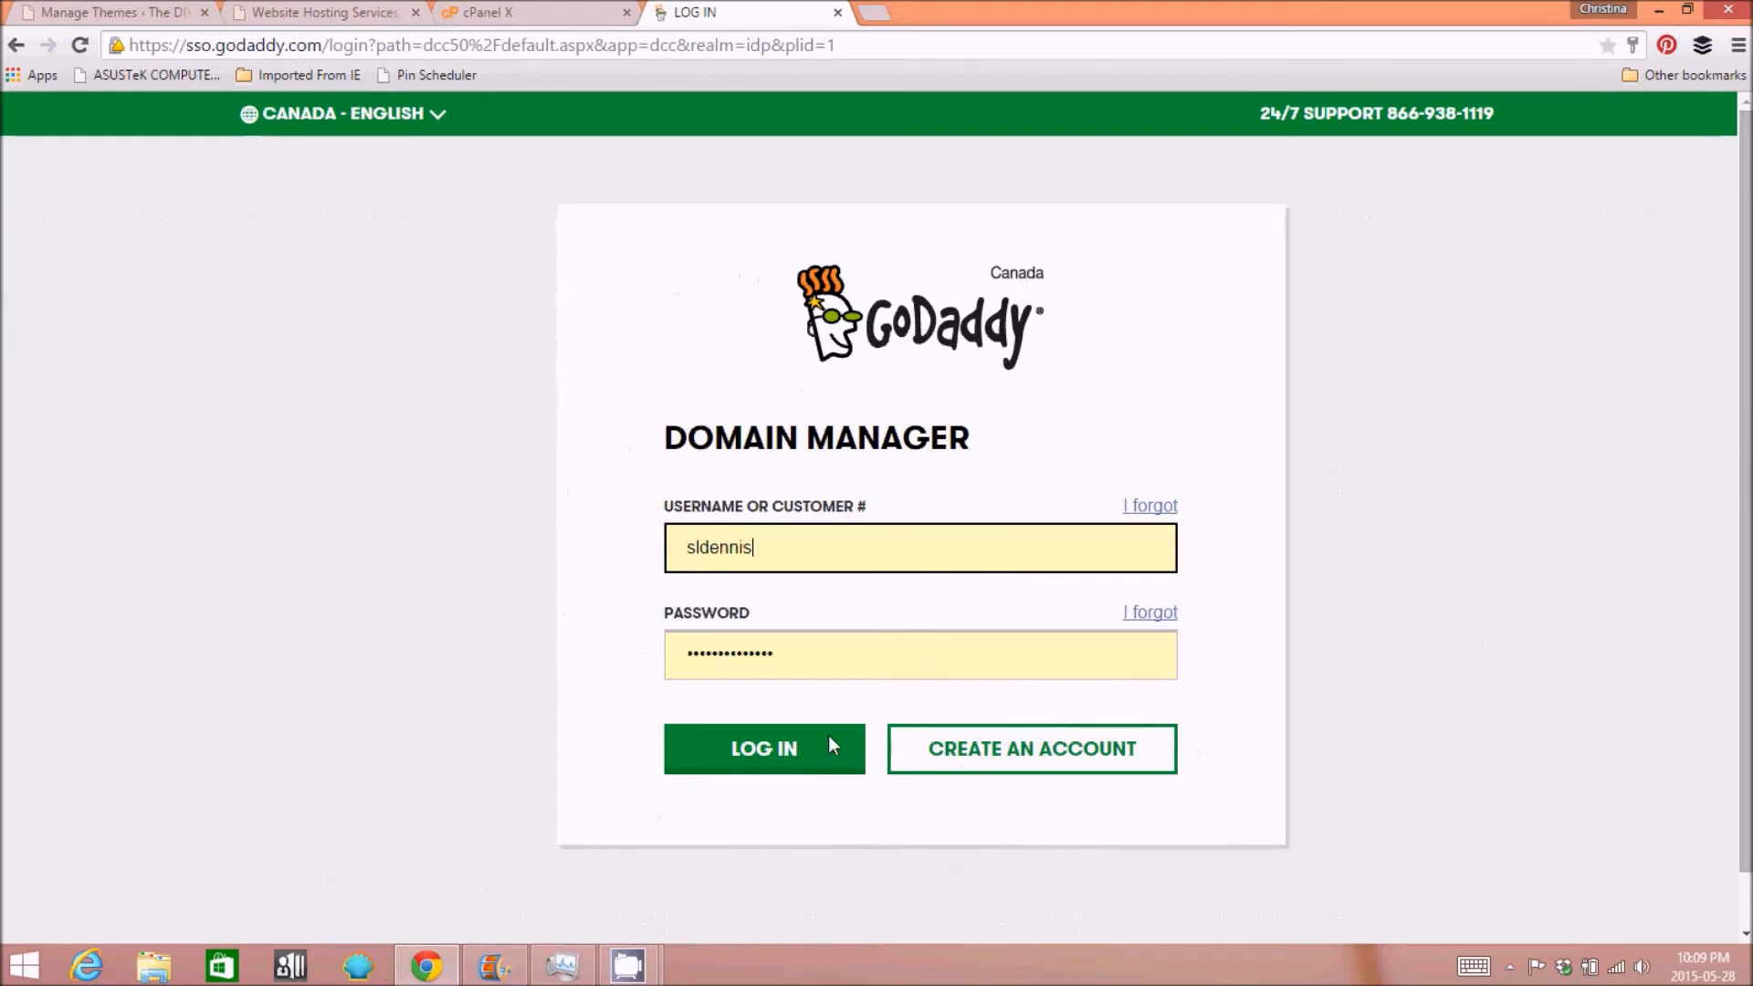
pyautogui.moveTo(840, 20)
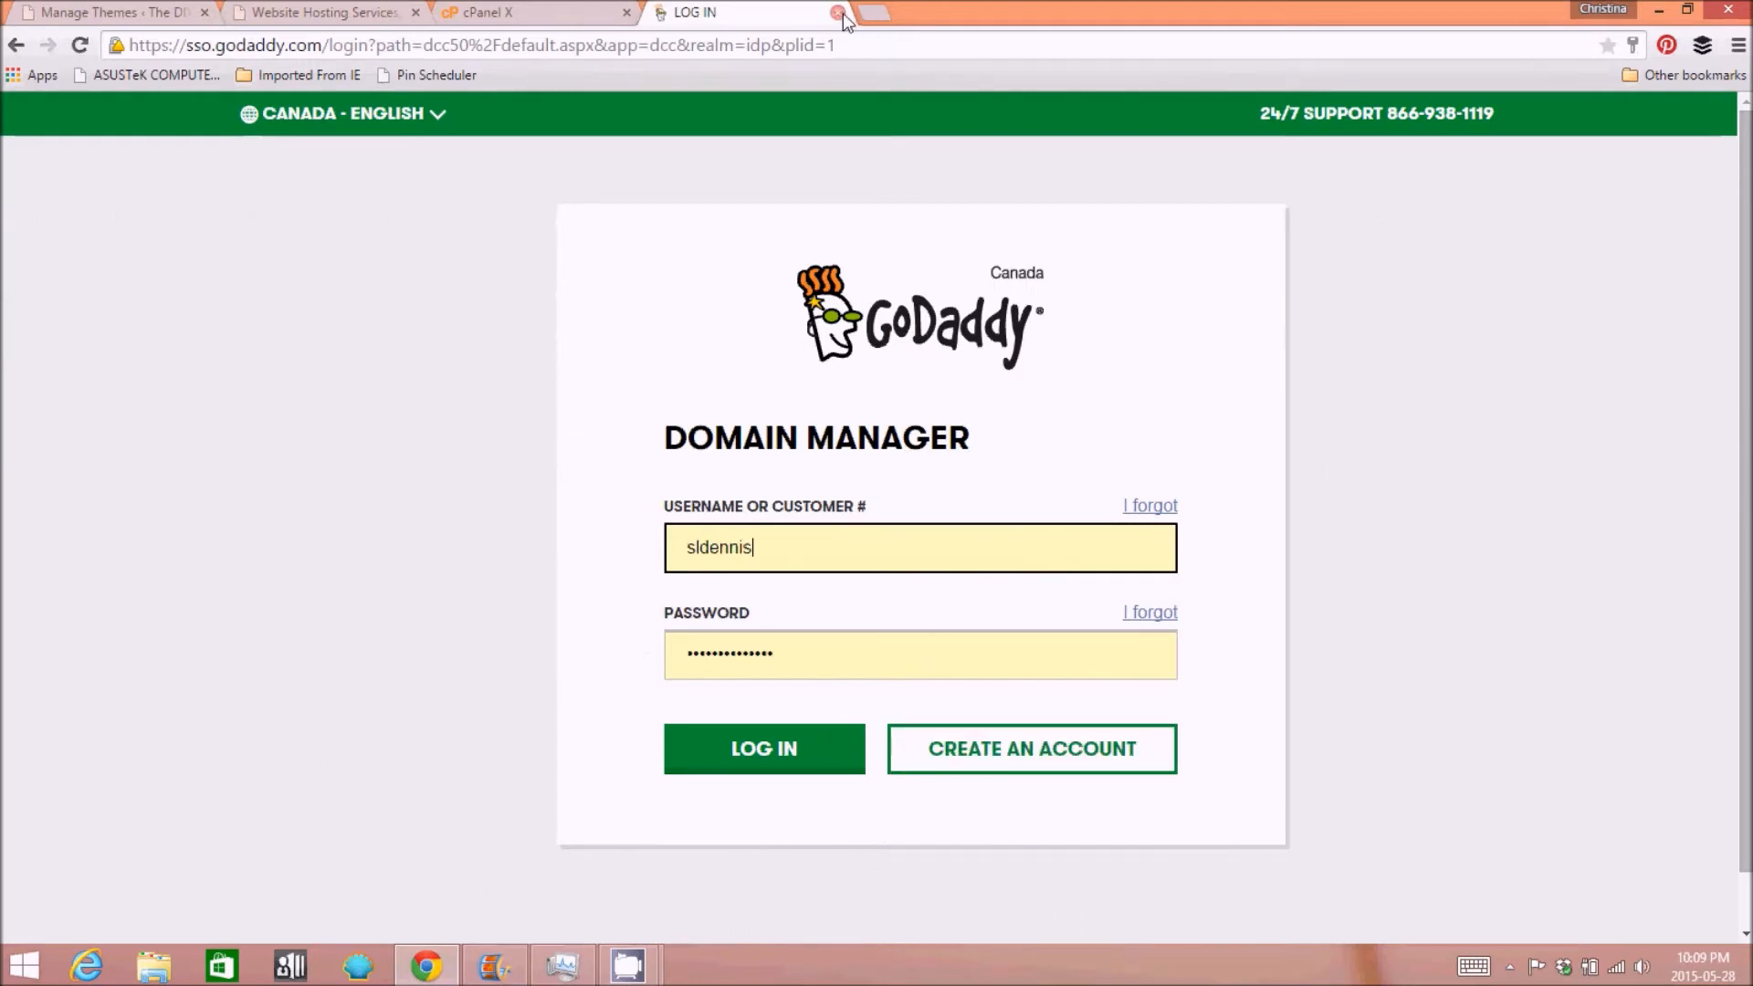
pyautogui.moveTo(436, 227)
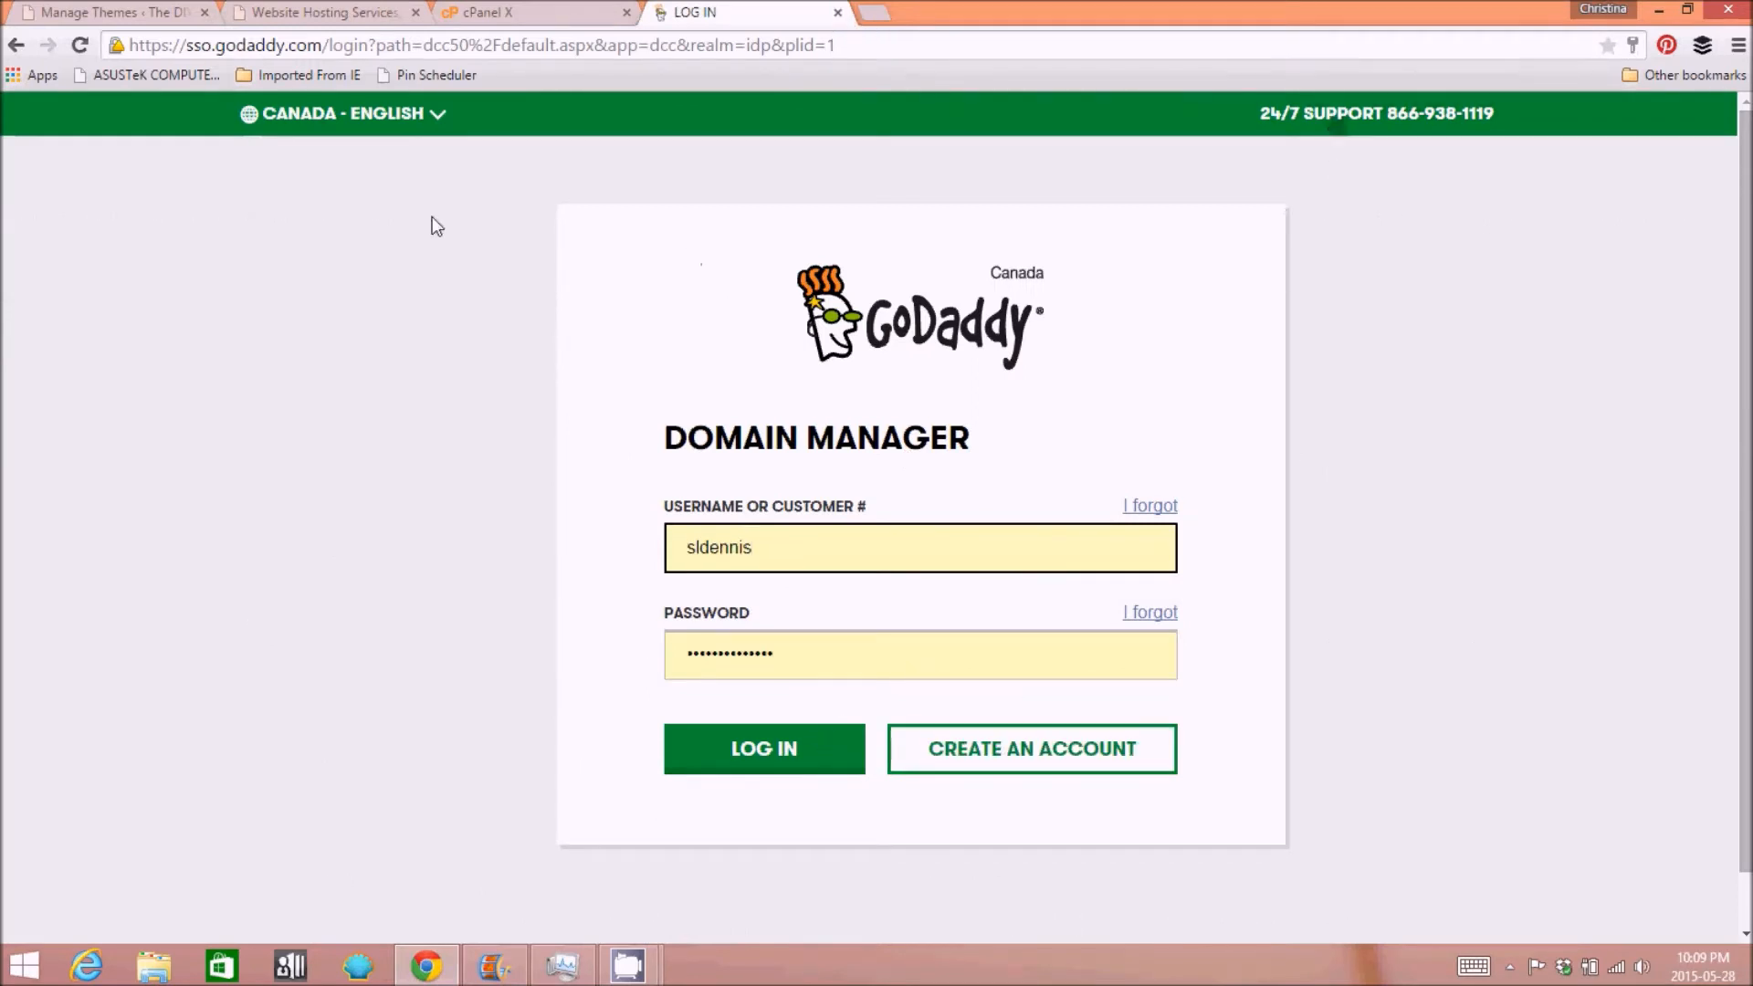
pyautogui.click(447, 44)
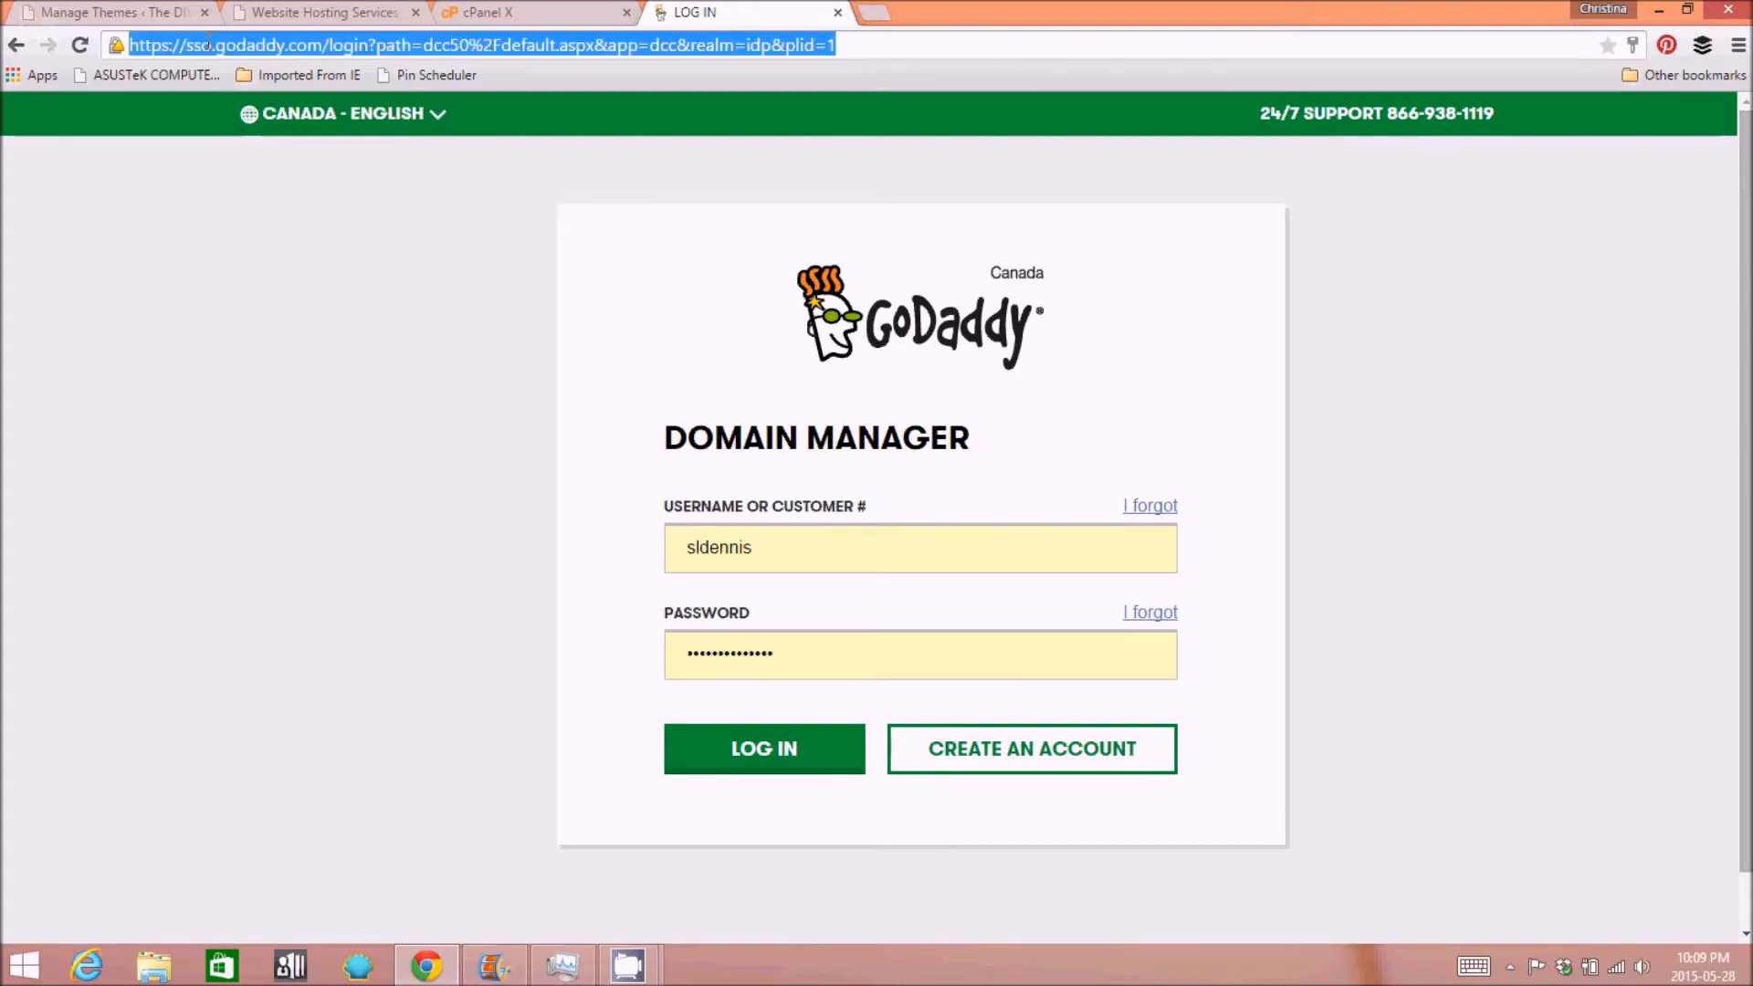
pyautogui.write('godaddy.com')
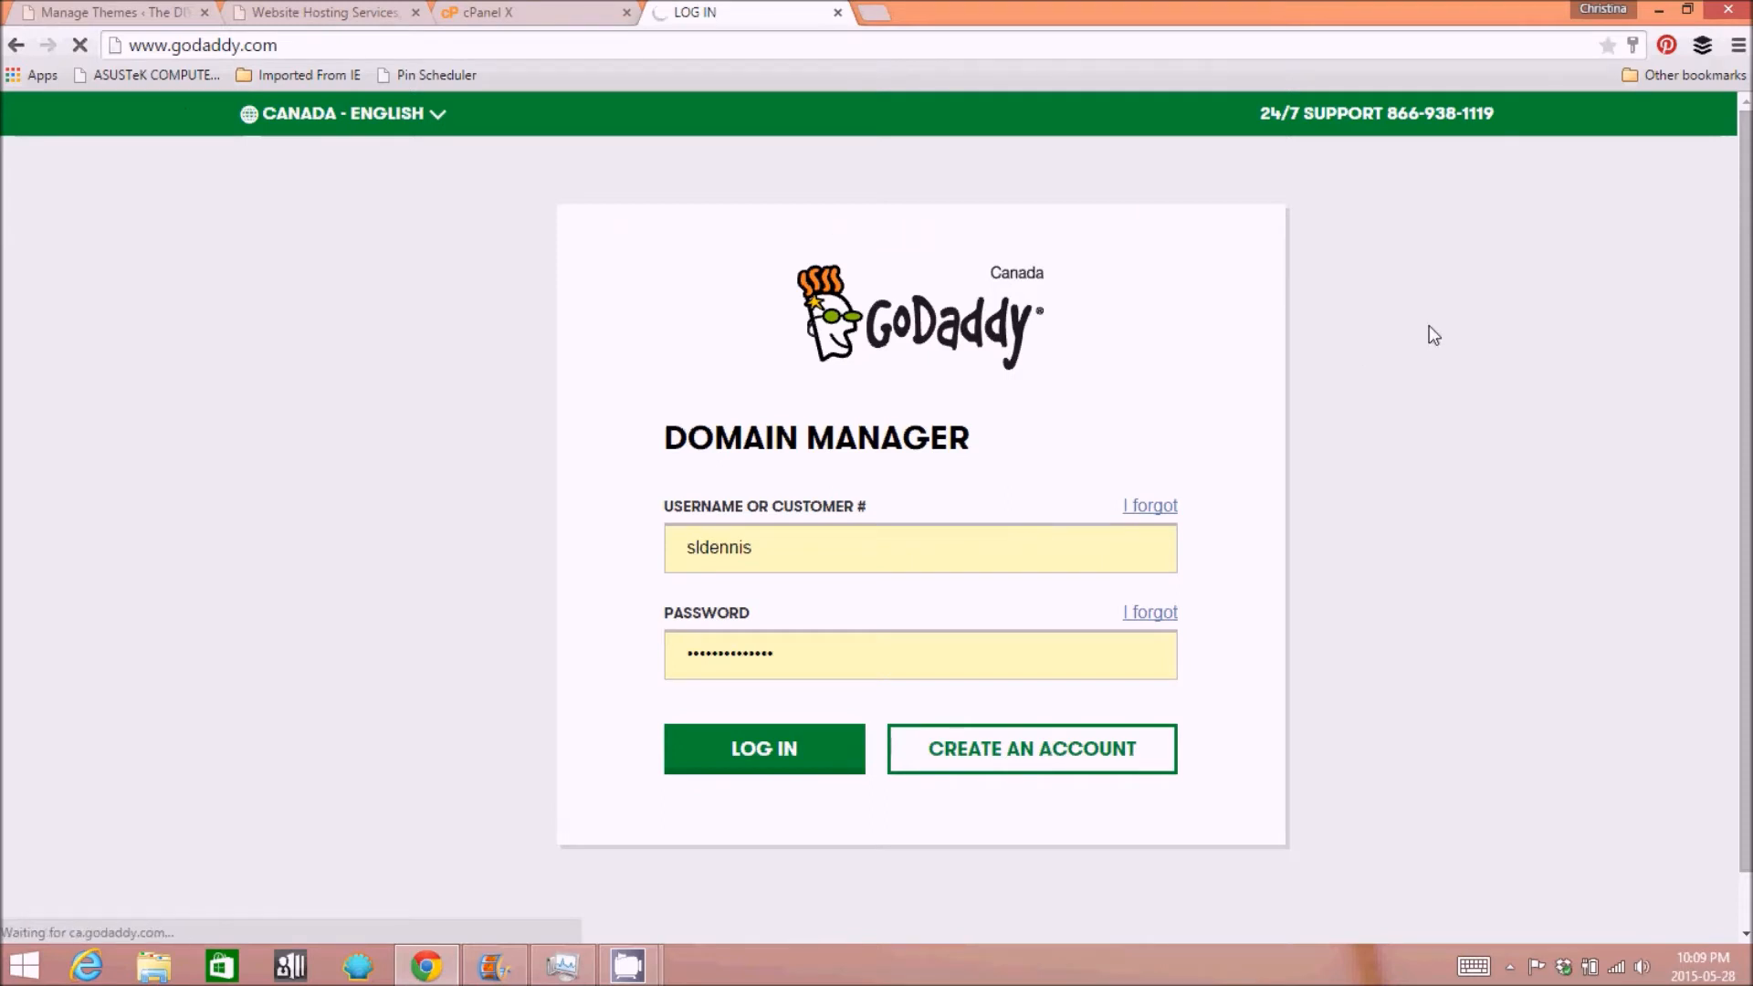
# - Sign in to the GoDaddy account from the homepage sign-in form
pyautogui.click(764, 748)
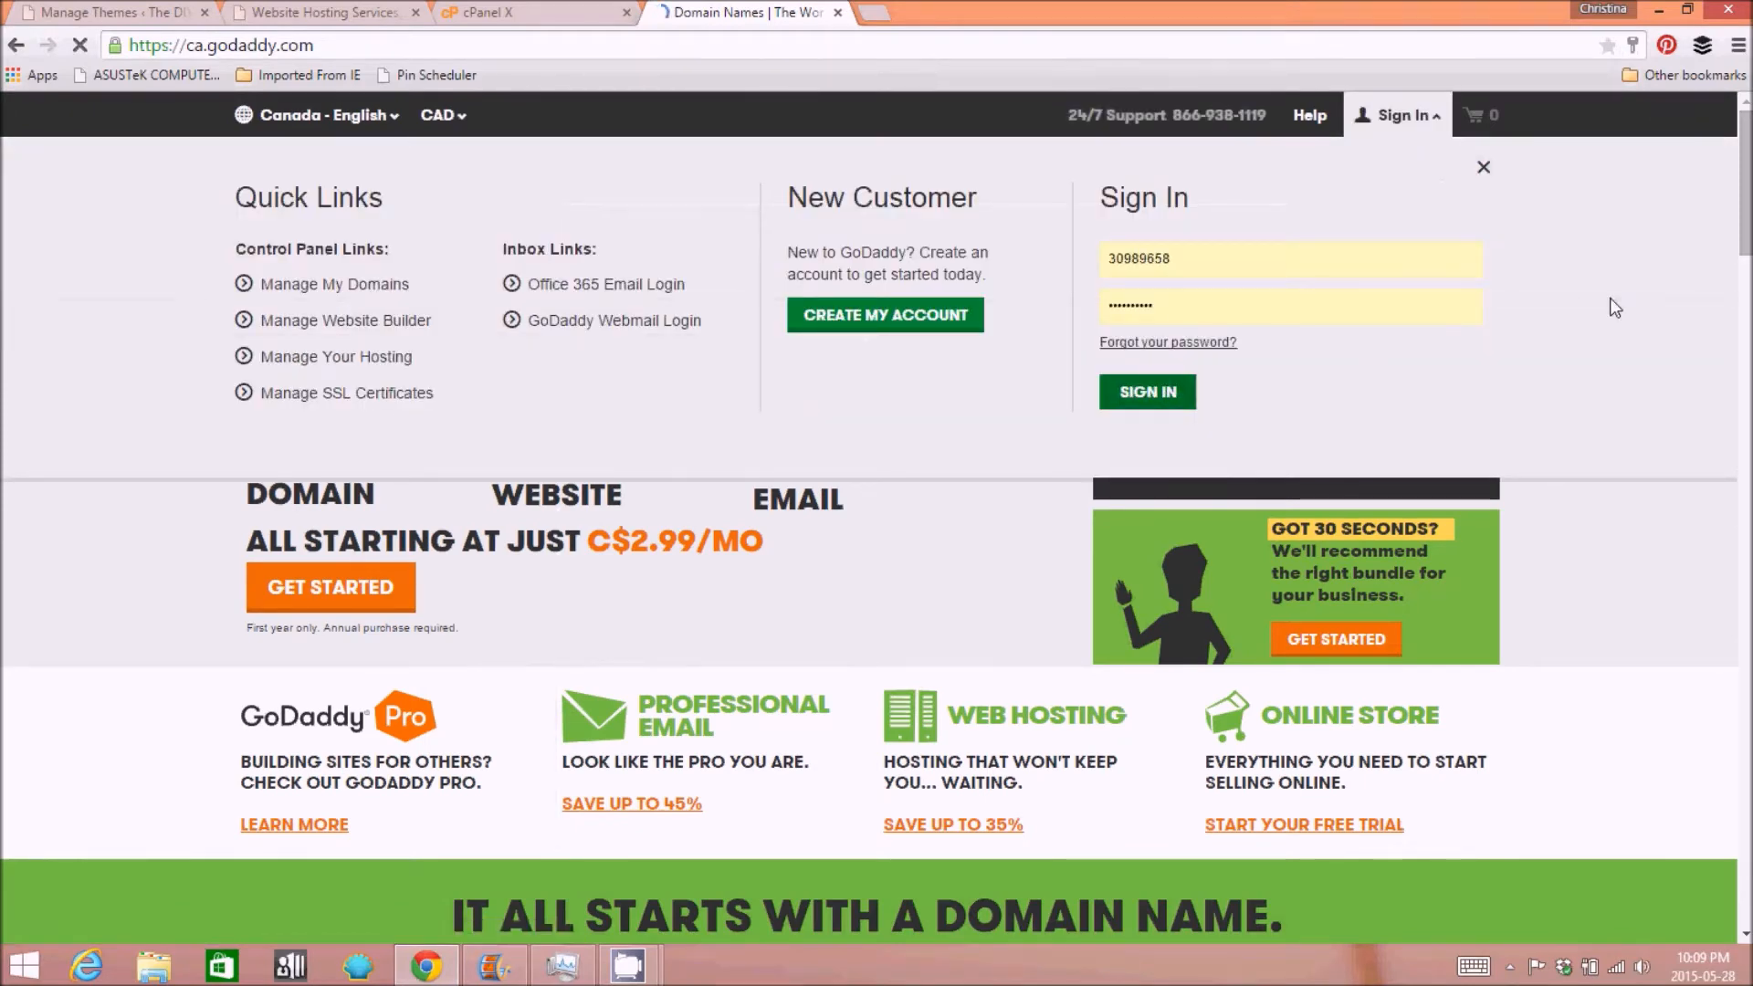
pyautogui.click(1145, 393)
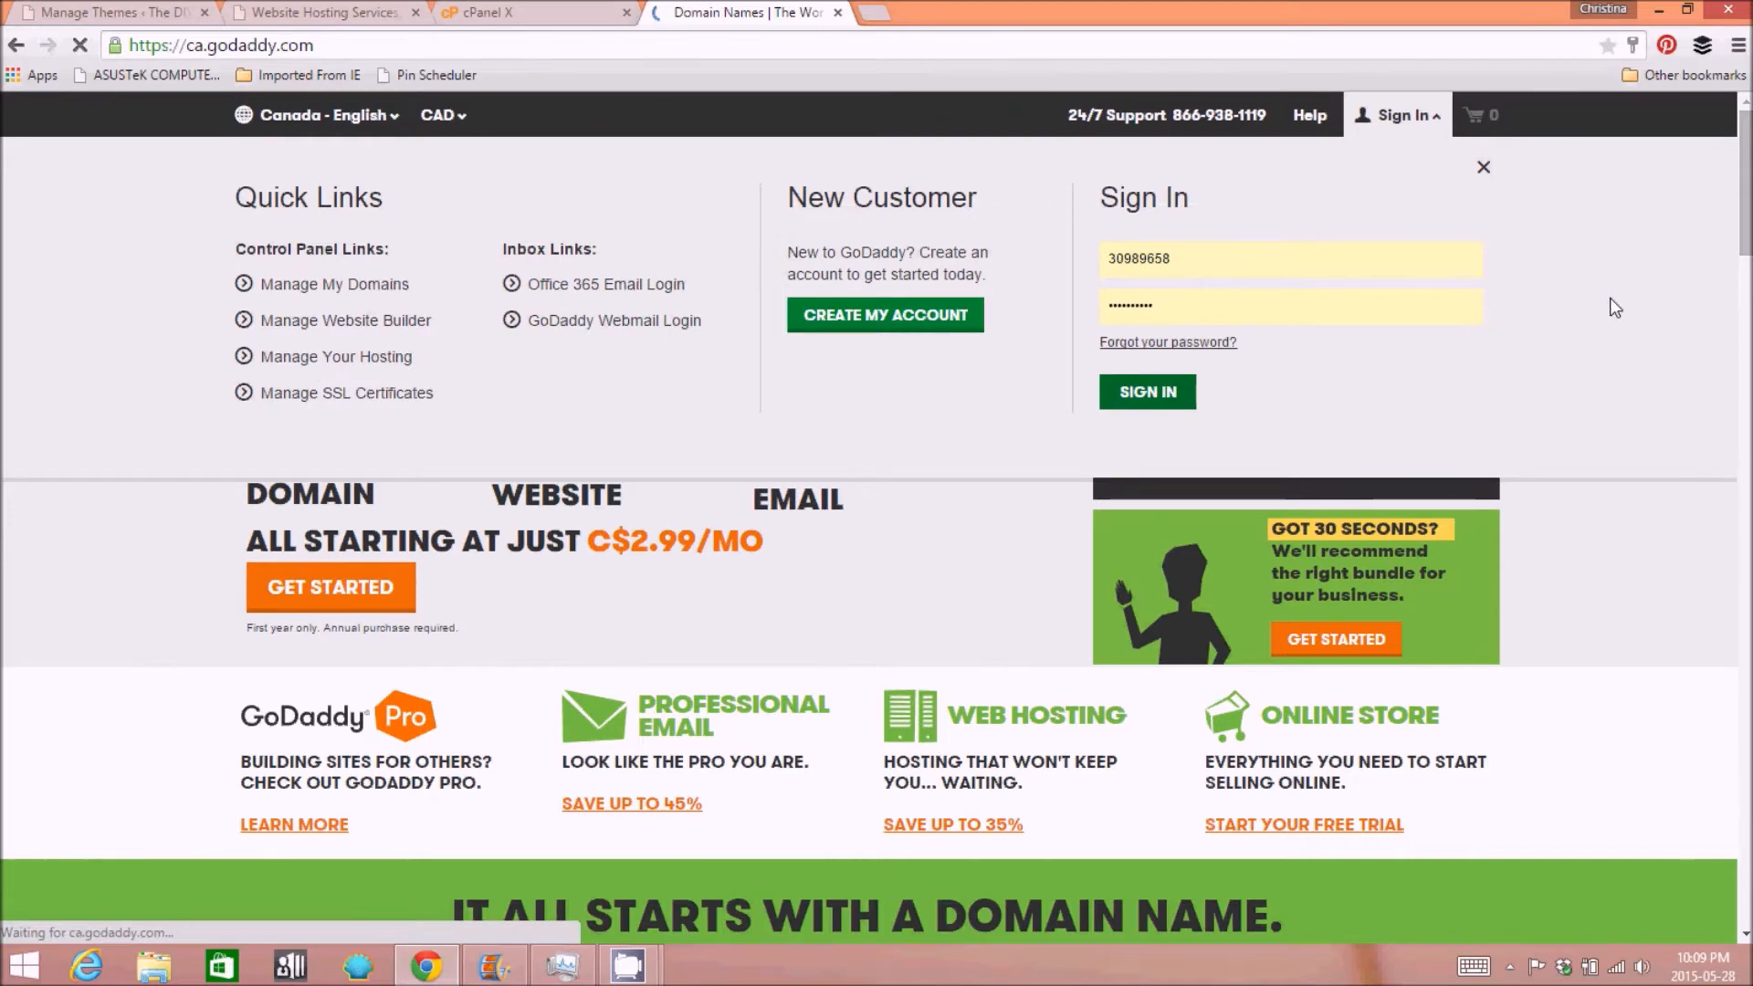
pyautogui.click(1147, 390)
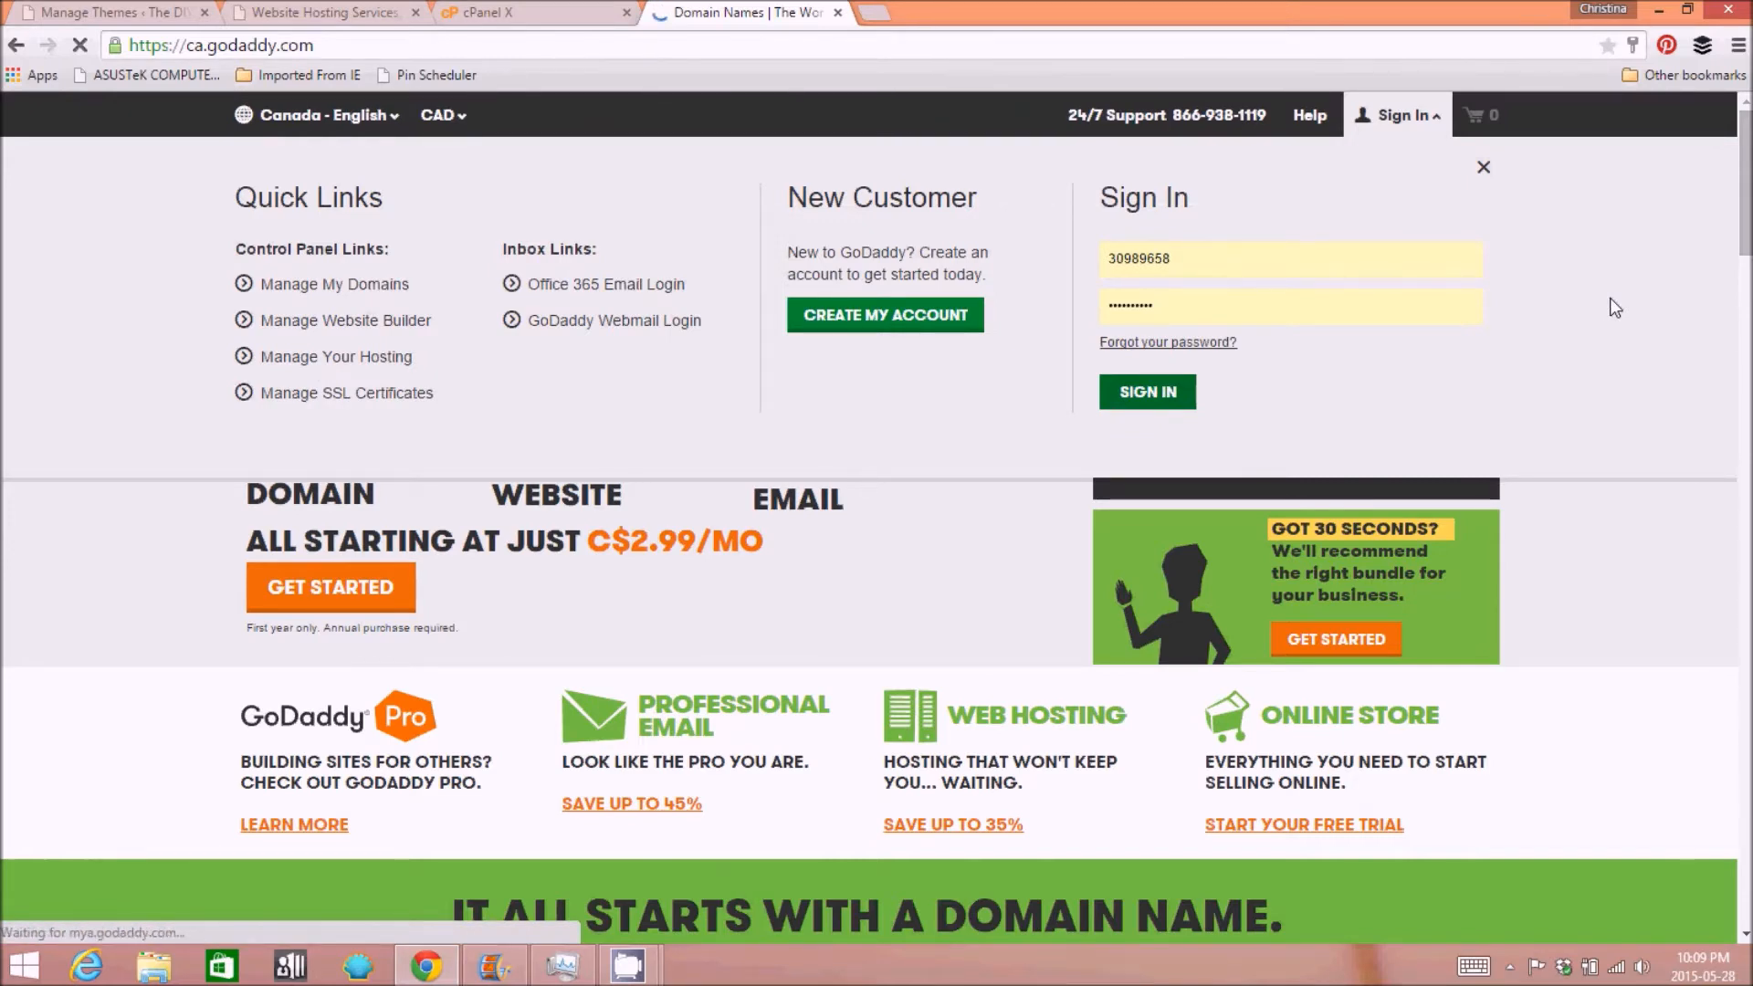
pyautogui.click(1147, 390)
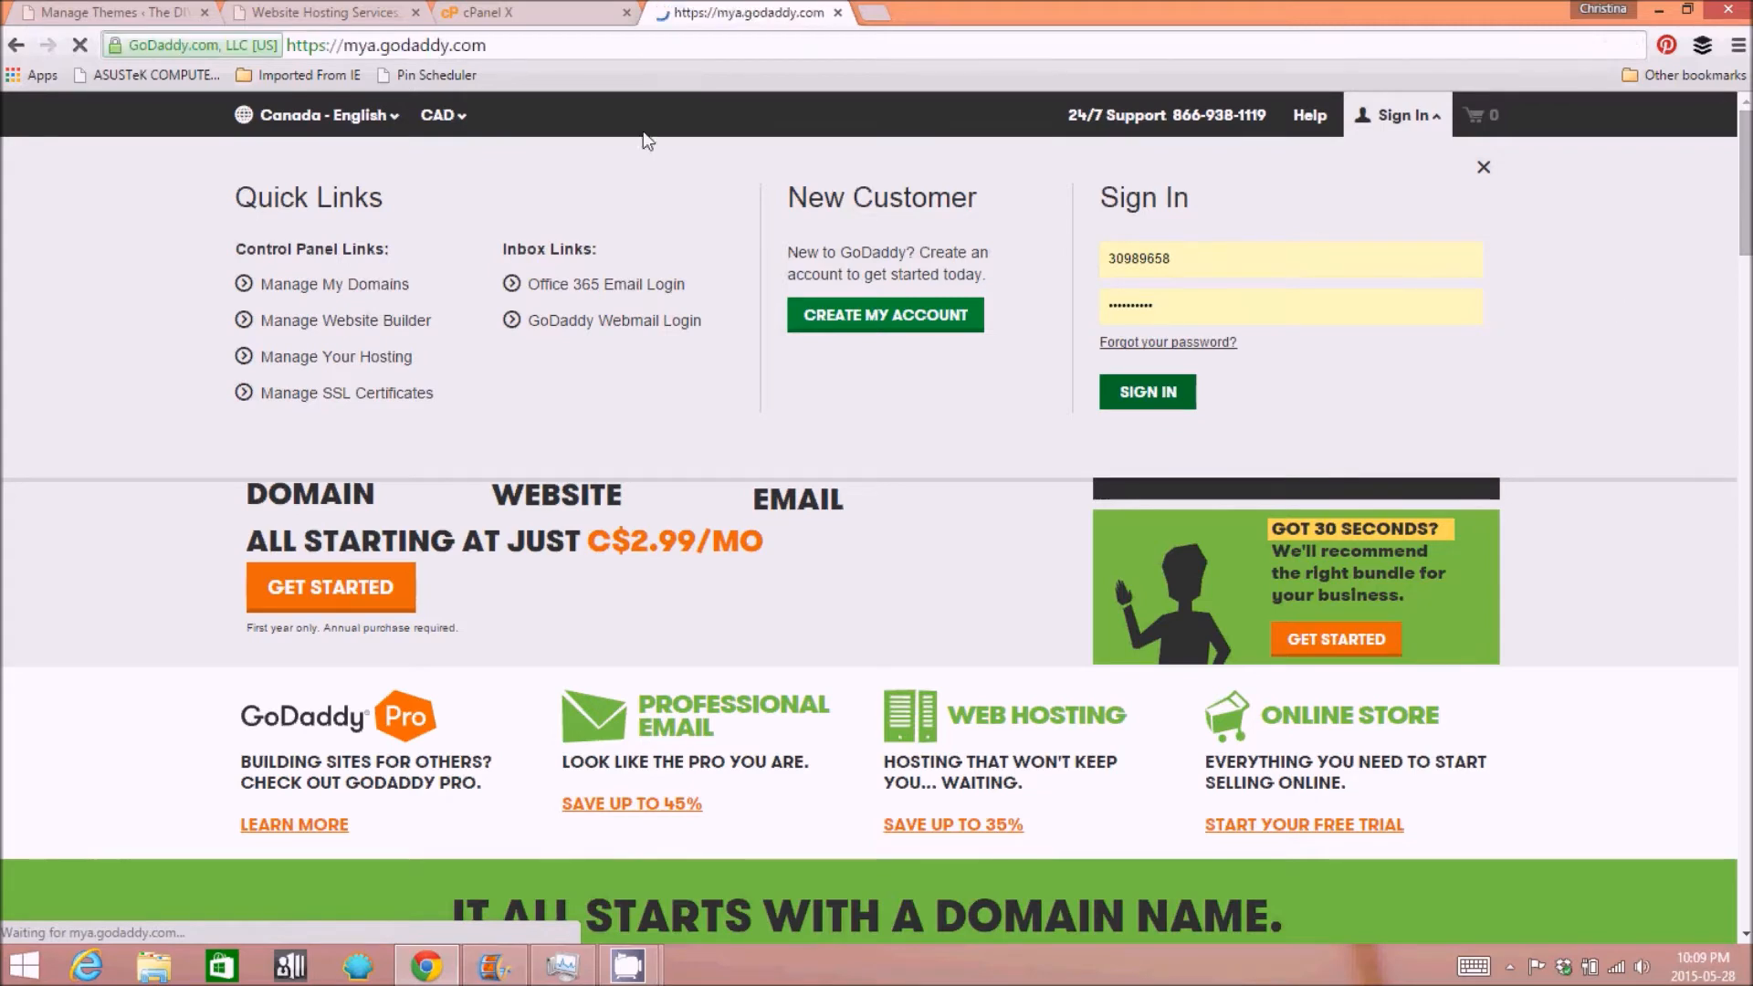
# - On the account page, expand the domains list and choose Manage for thediymommy.com
pyautogui.click(325, 13)
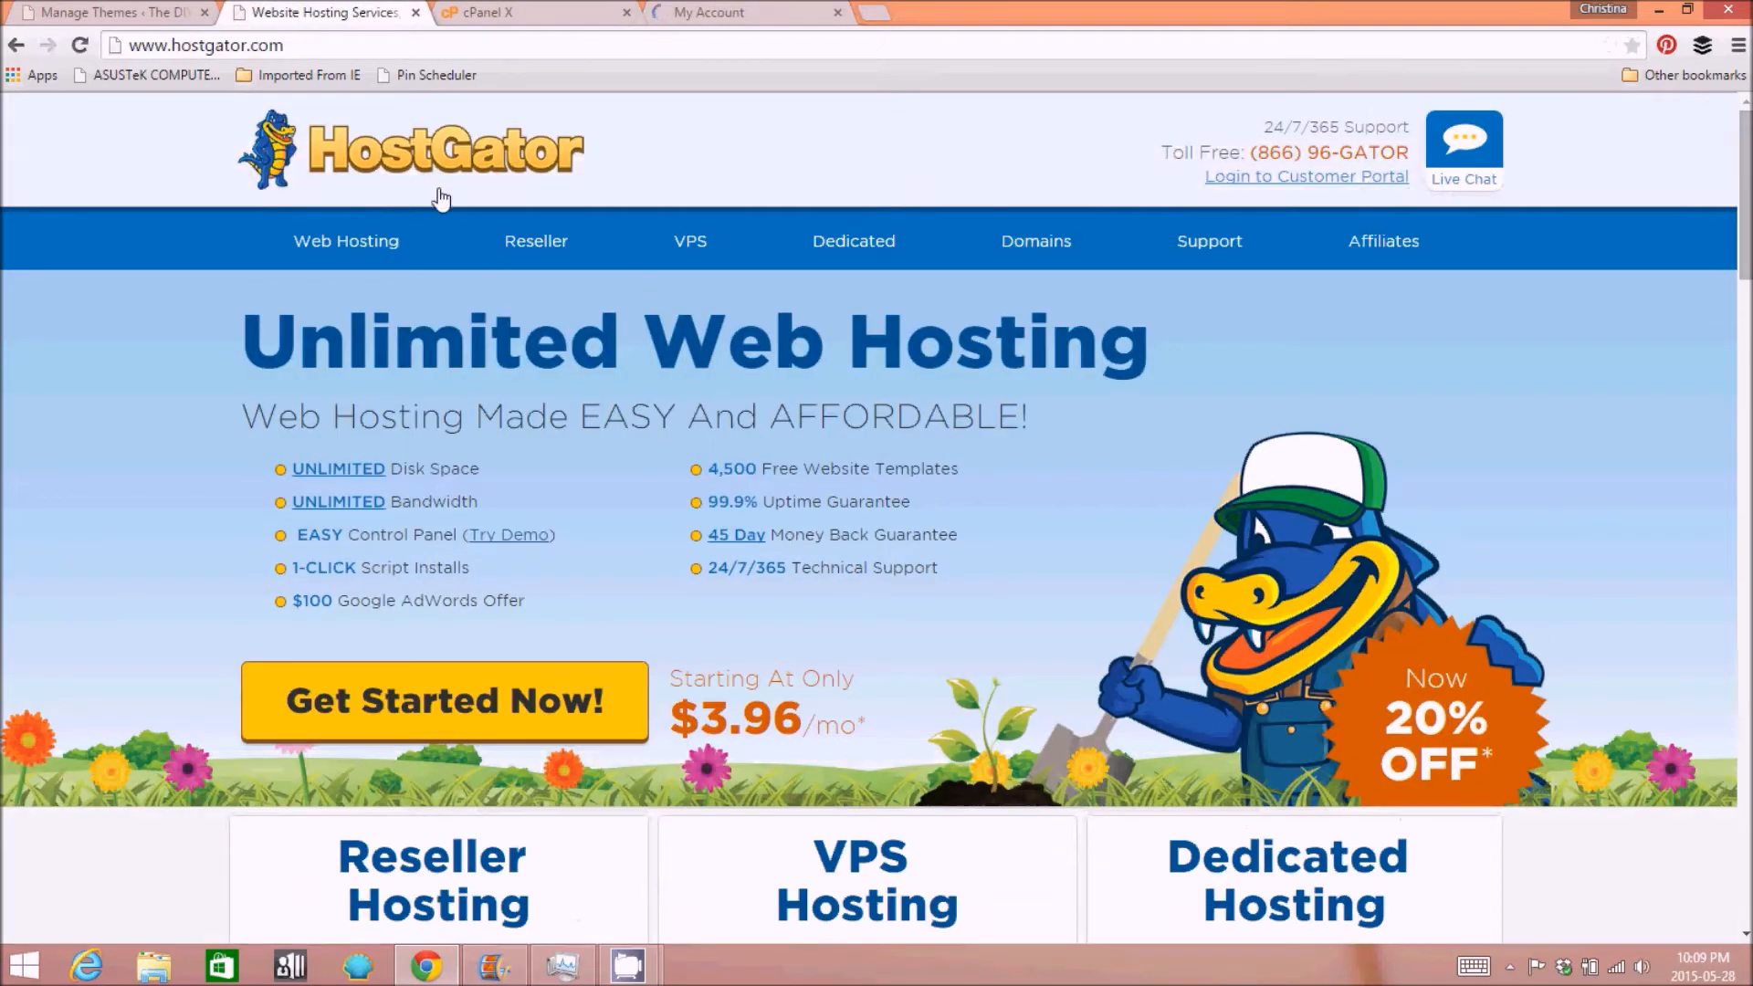
pyautogui.click(721, 13)
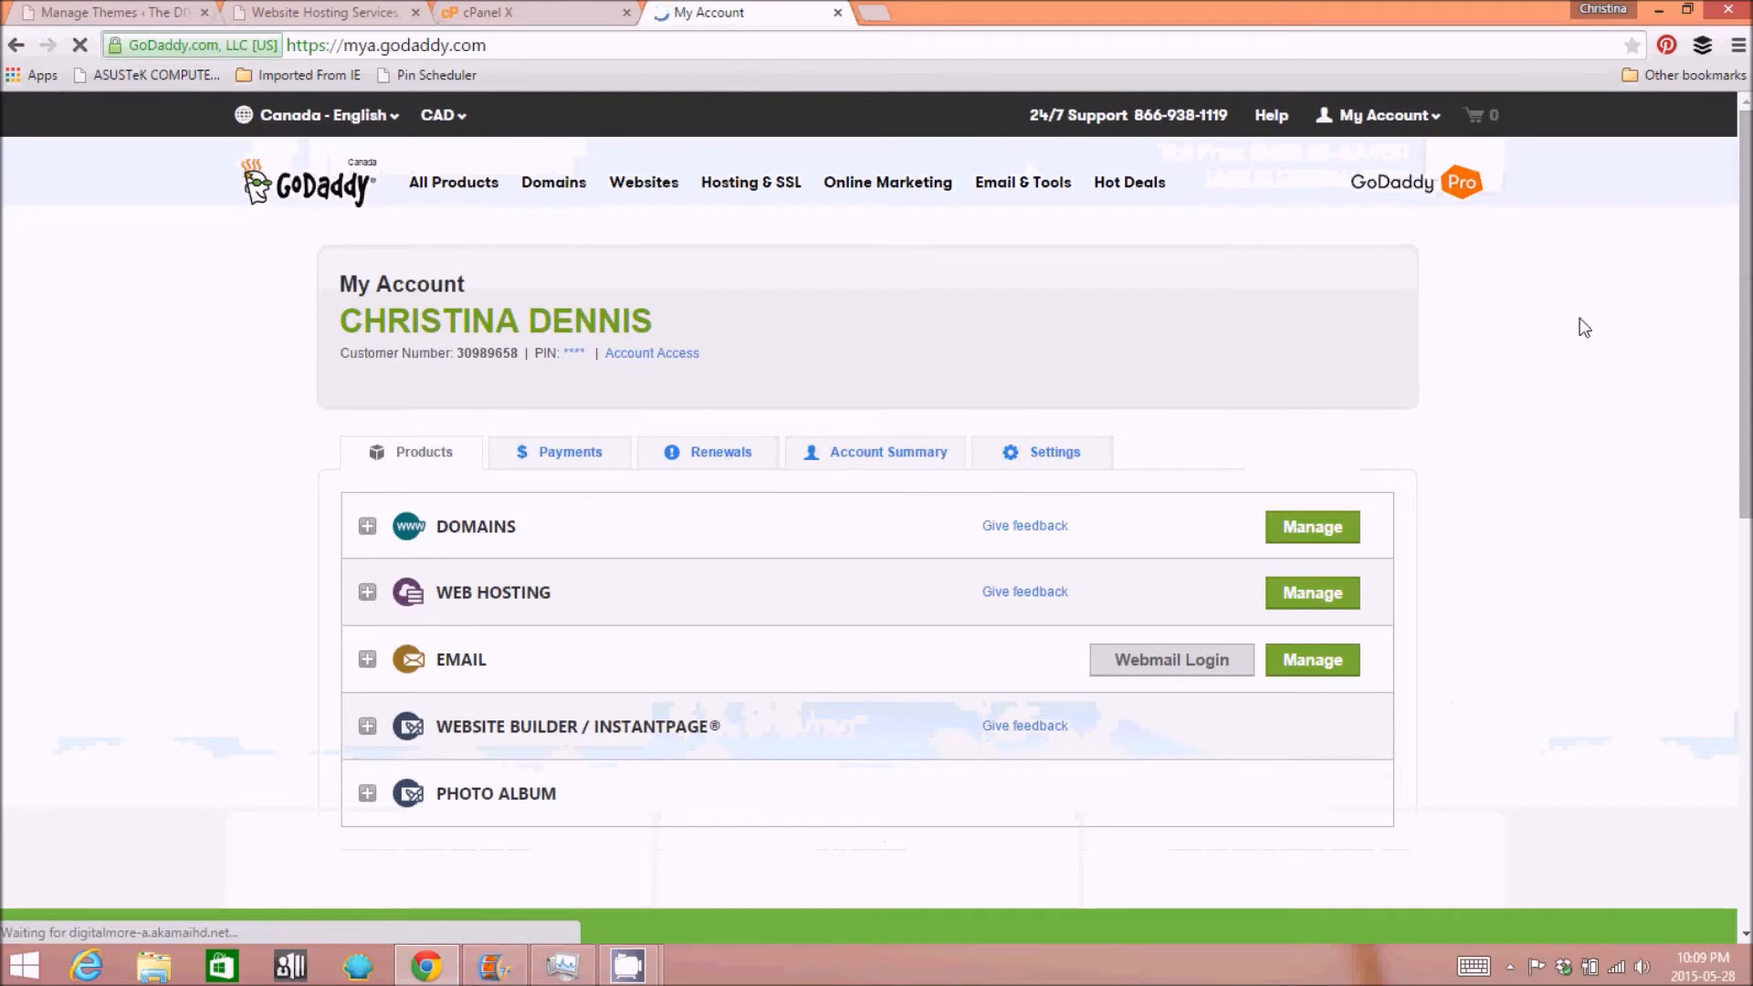
pyautogui.scroll(-3)
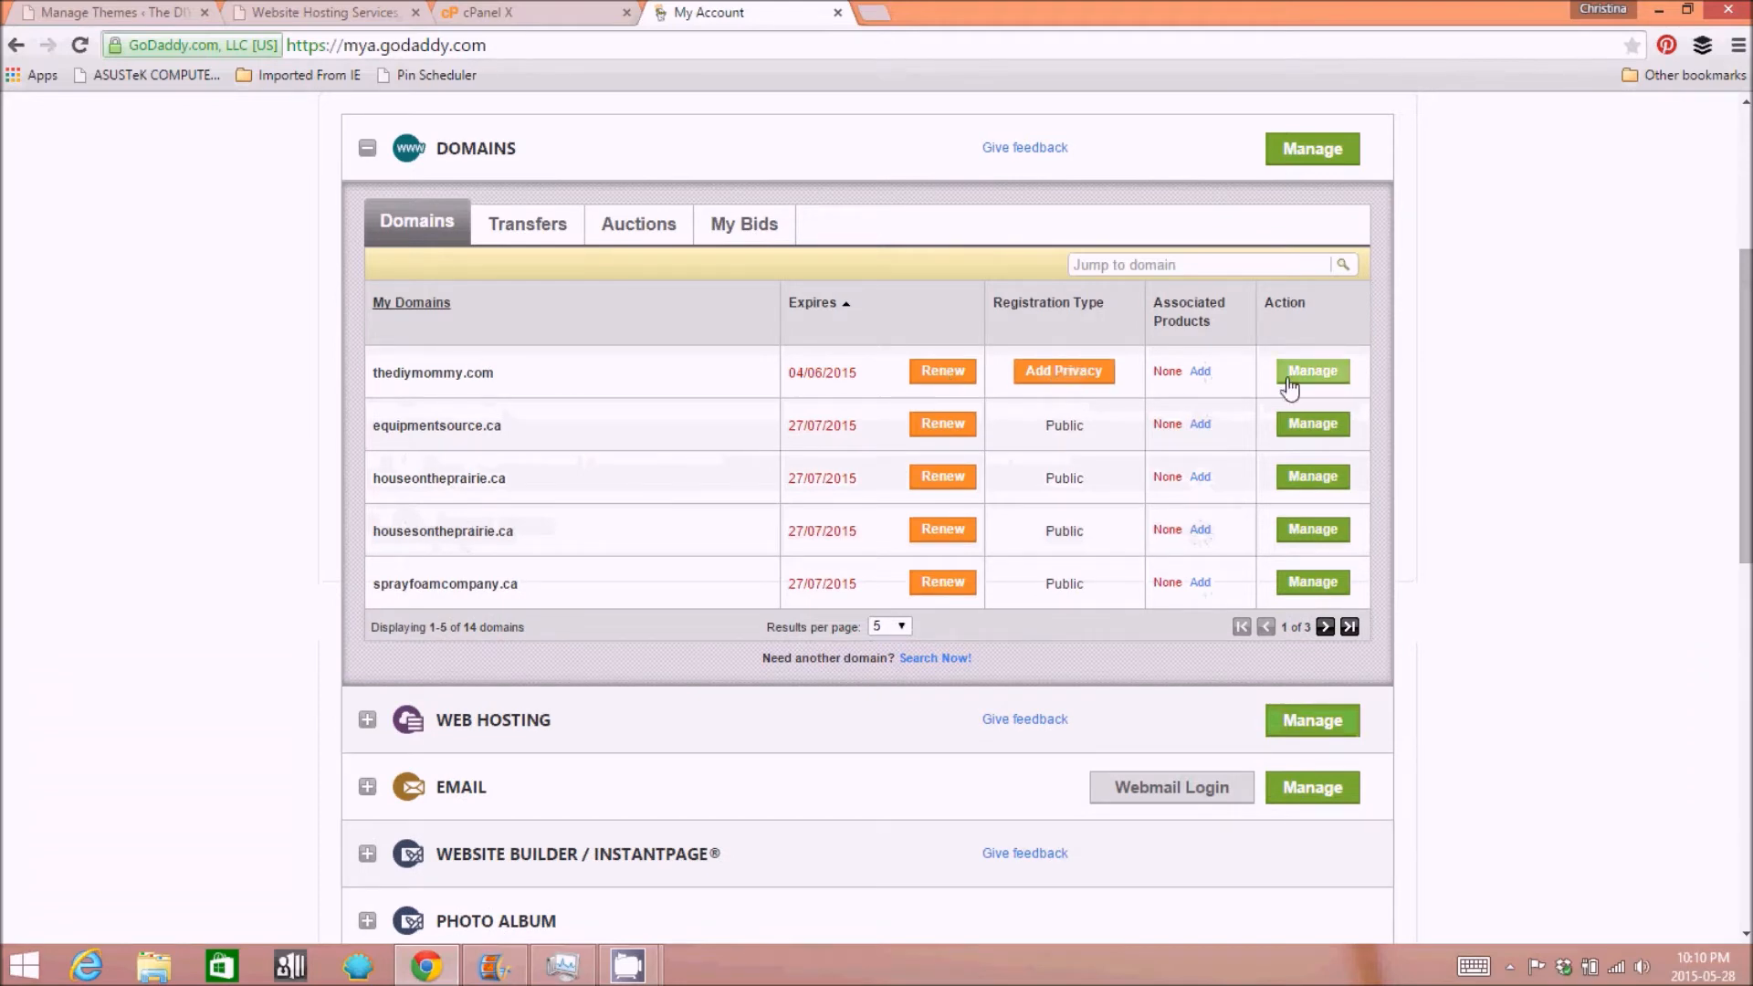
pyautogui.click(1311, 371)
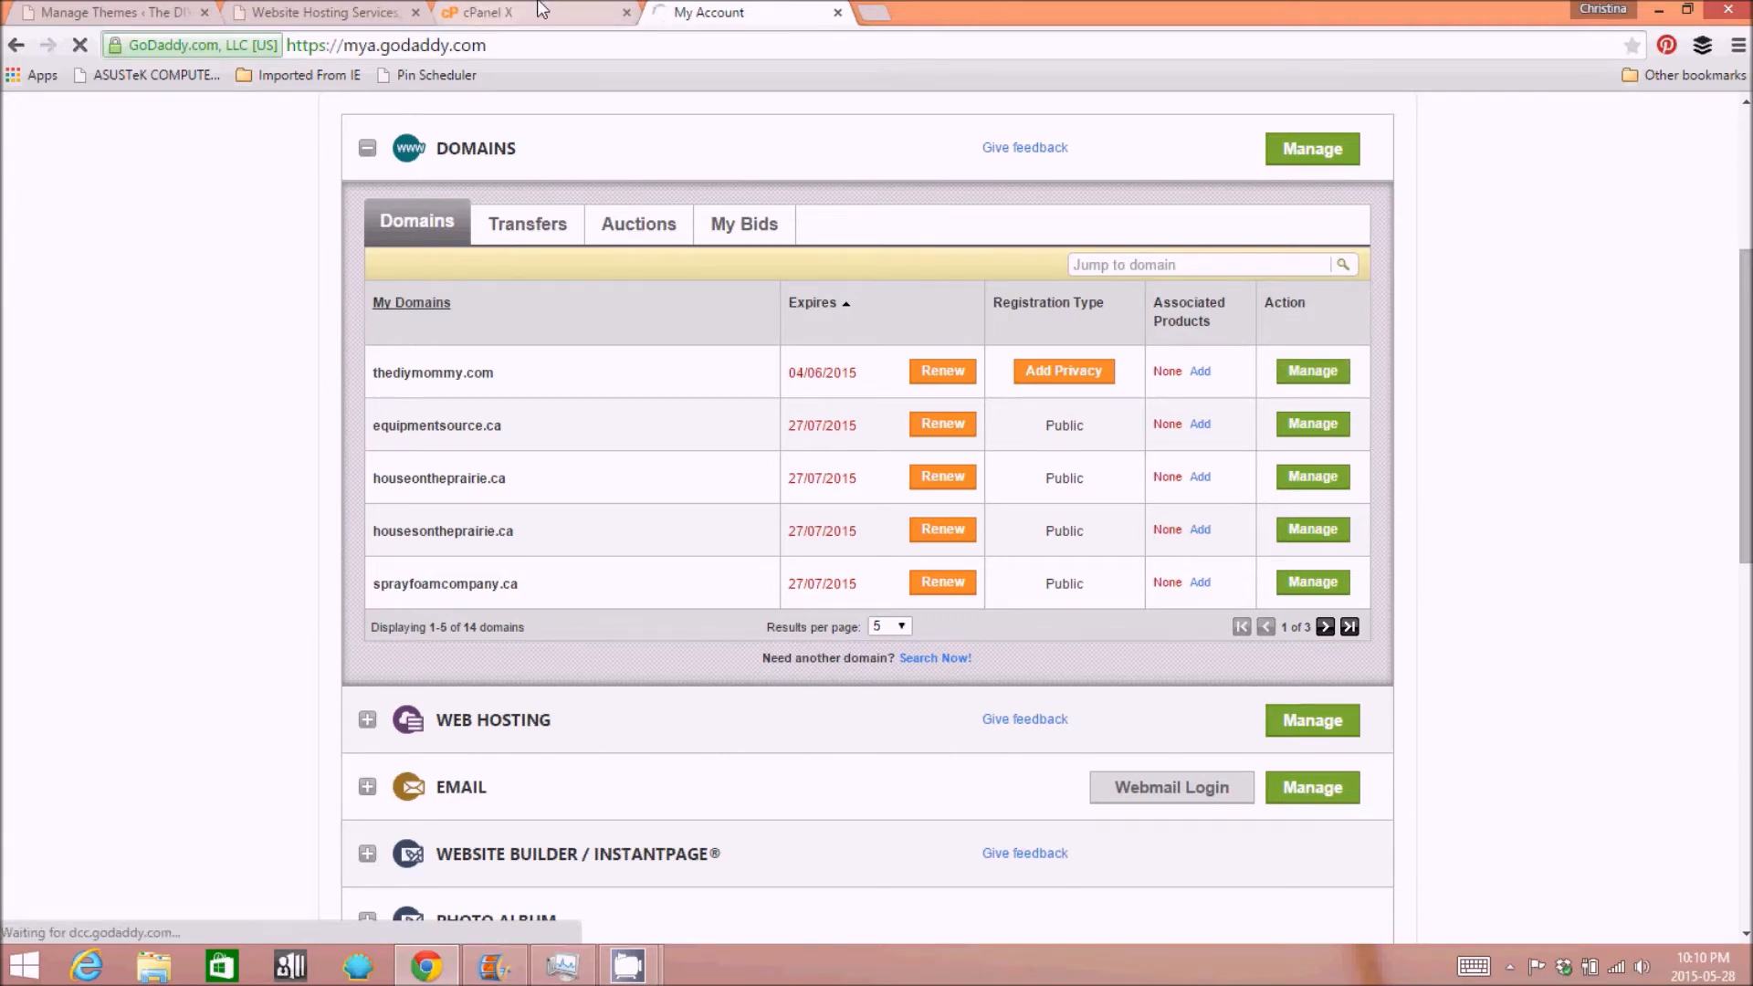
pyautogui.moveTo(1601, 407)
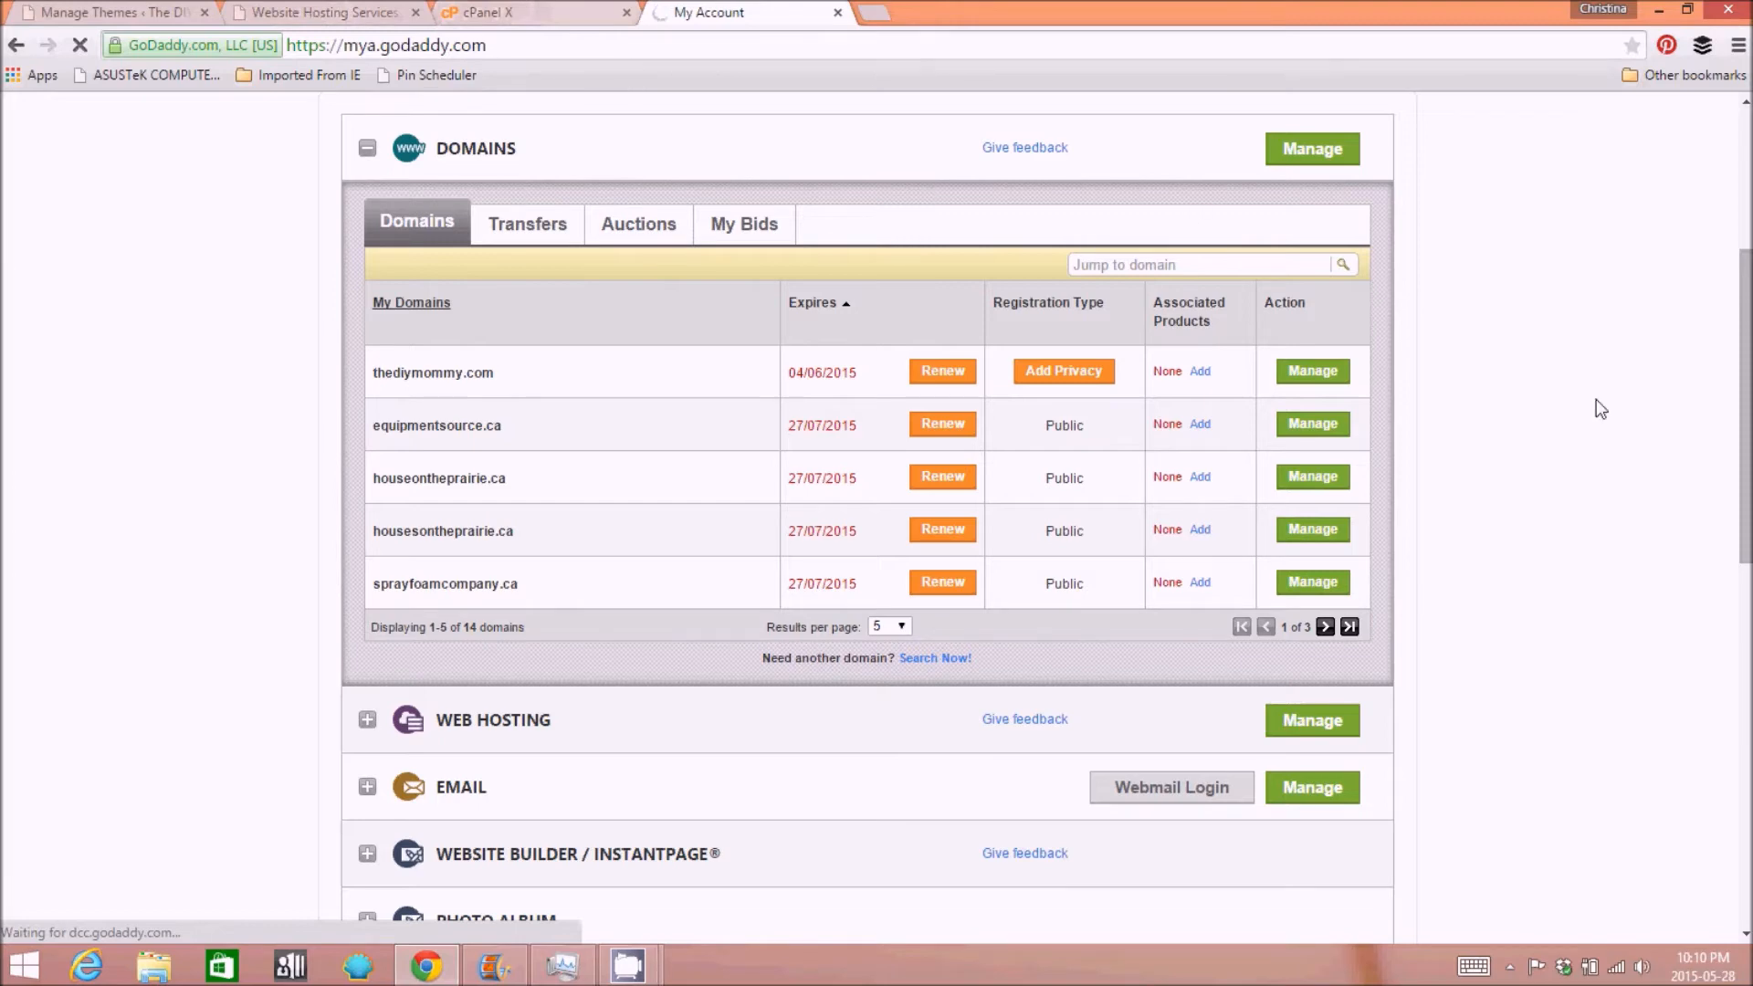
# - Review the Set Nameservers settings for THEDIYMOMMY.CA in the domain manager
pyautogui.click(1311, 148)
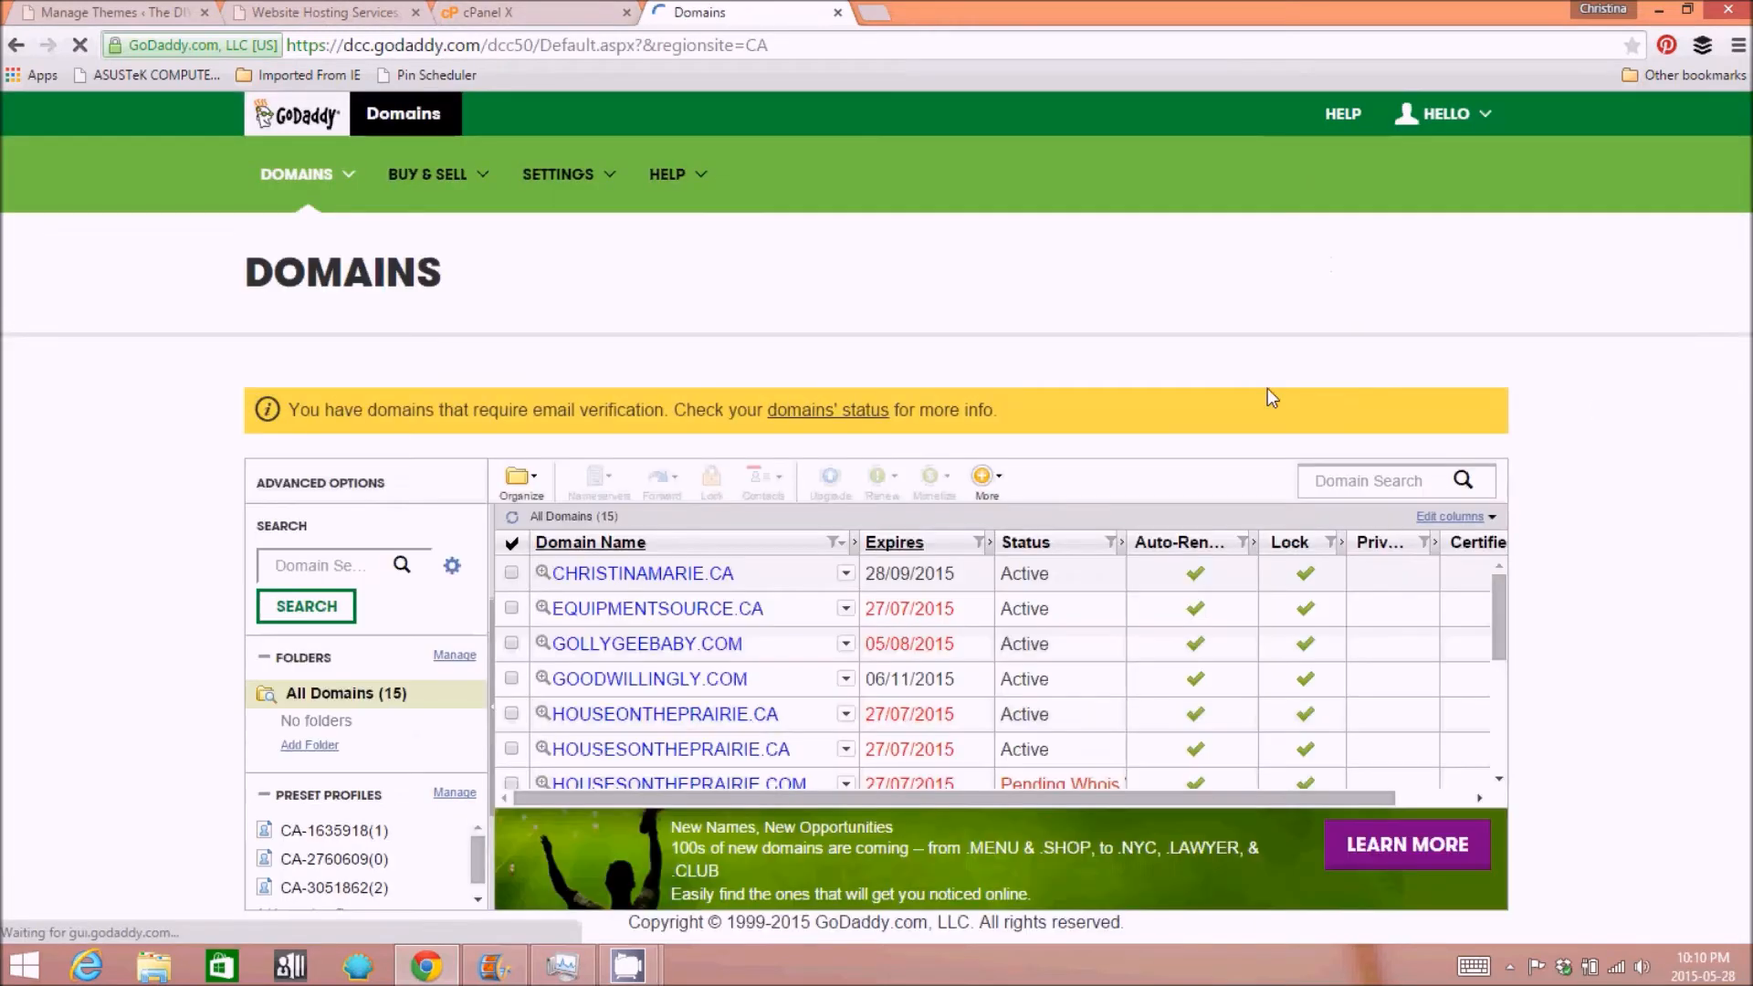
pyautogui.moveTo(652, 665)
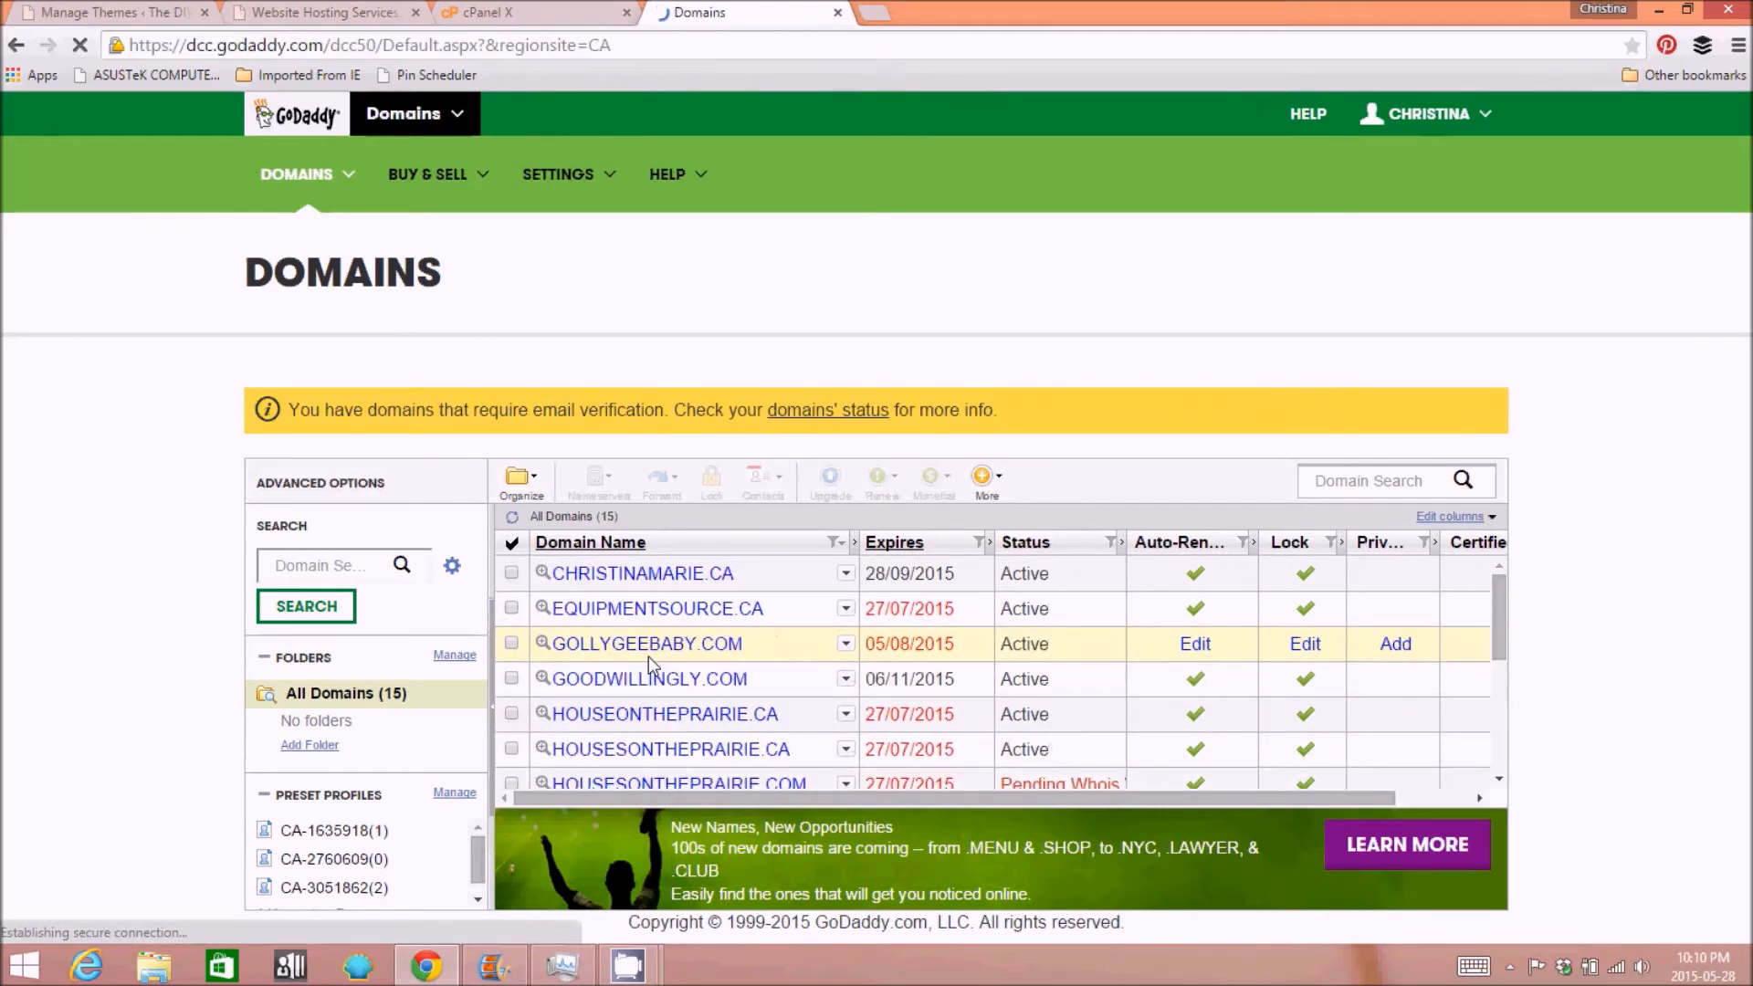
pyautogui.scroll(-3)
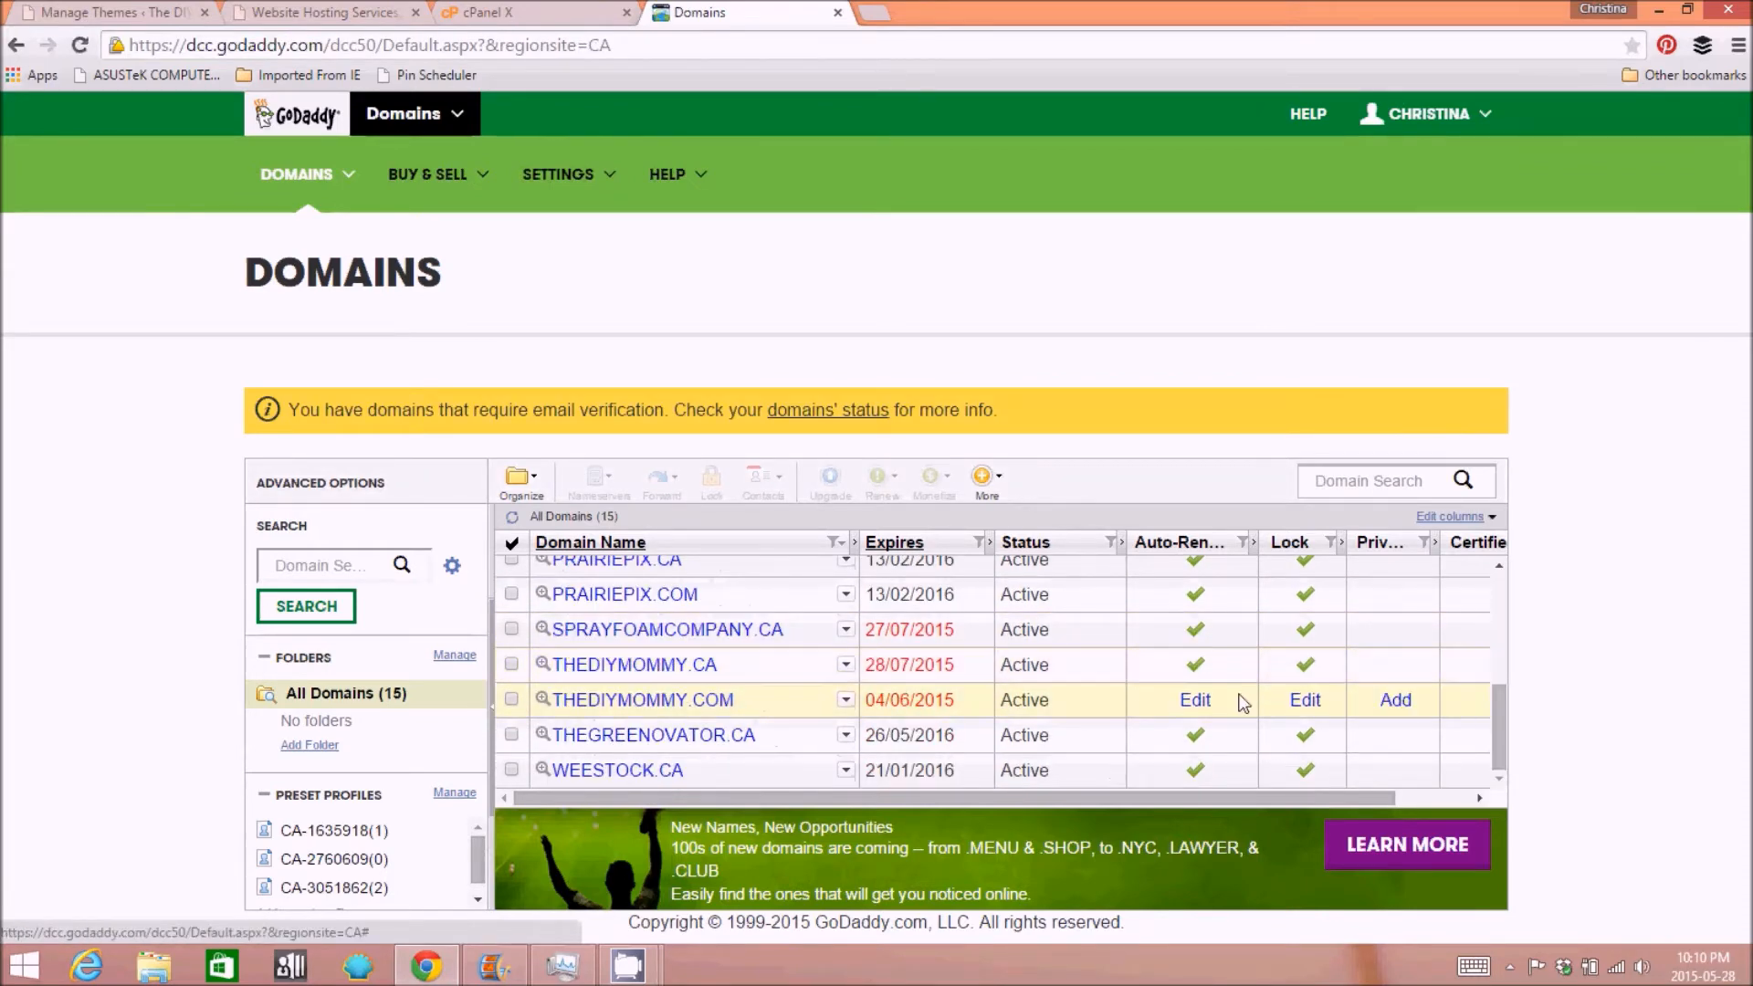
pyautogui.moveTo(845, 670)
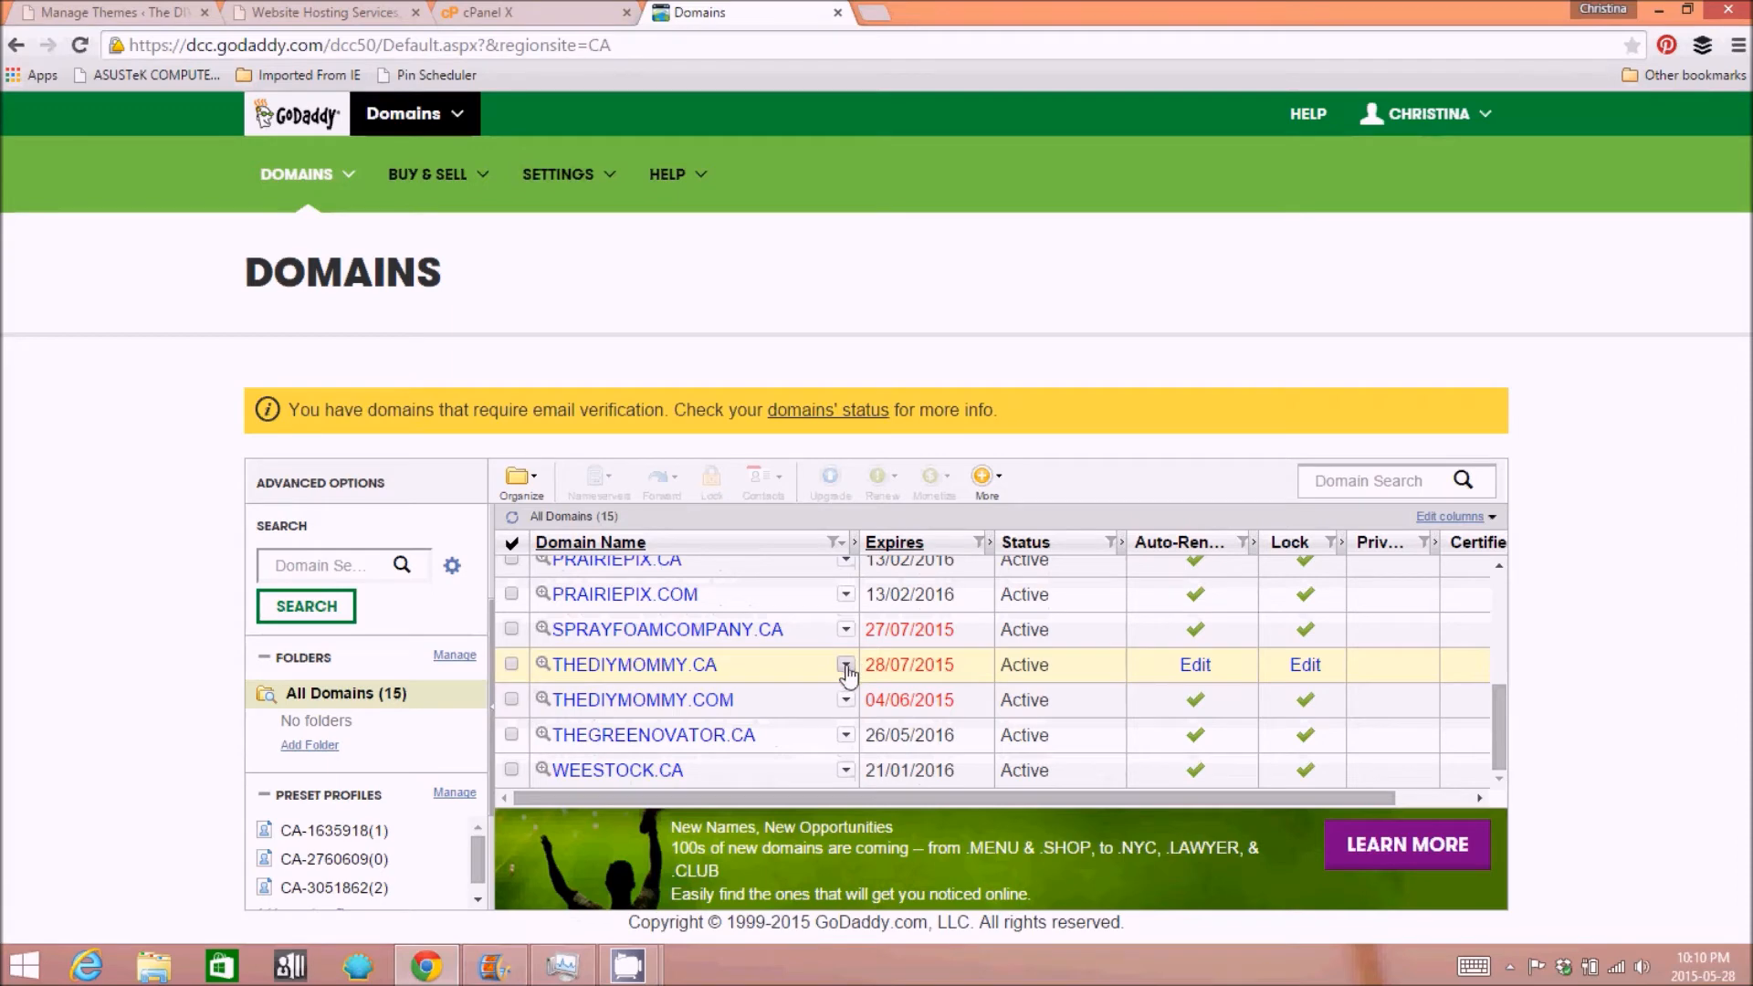
pyautogui.click(846, 664)
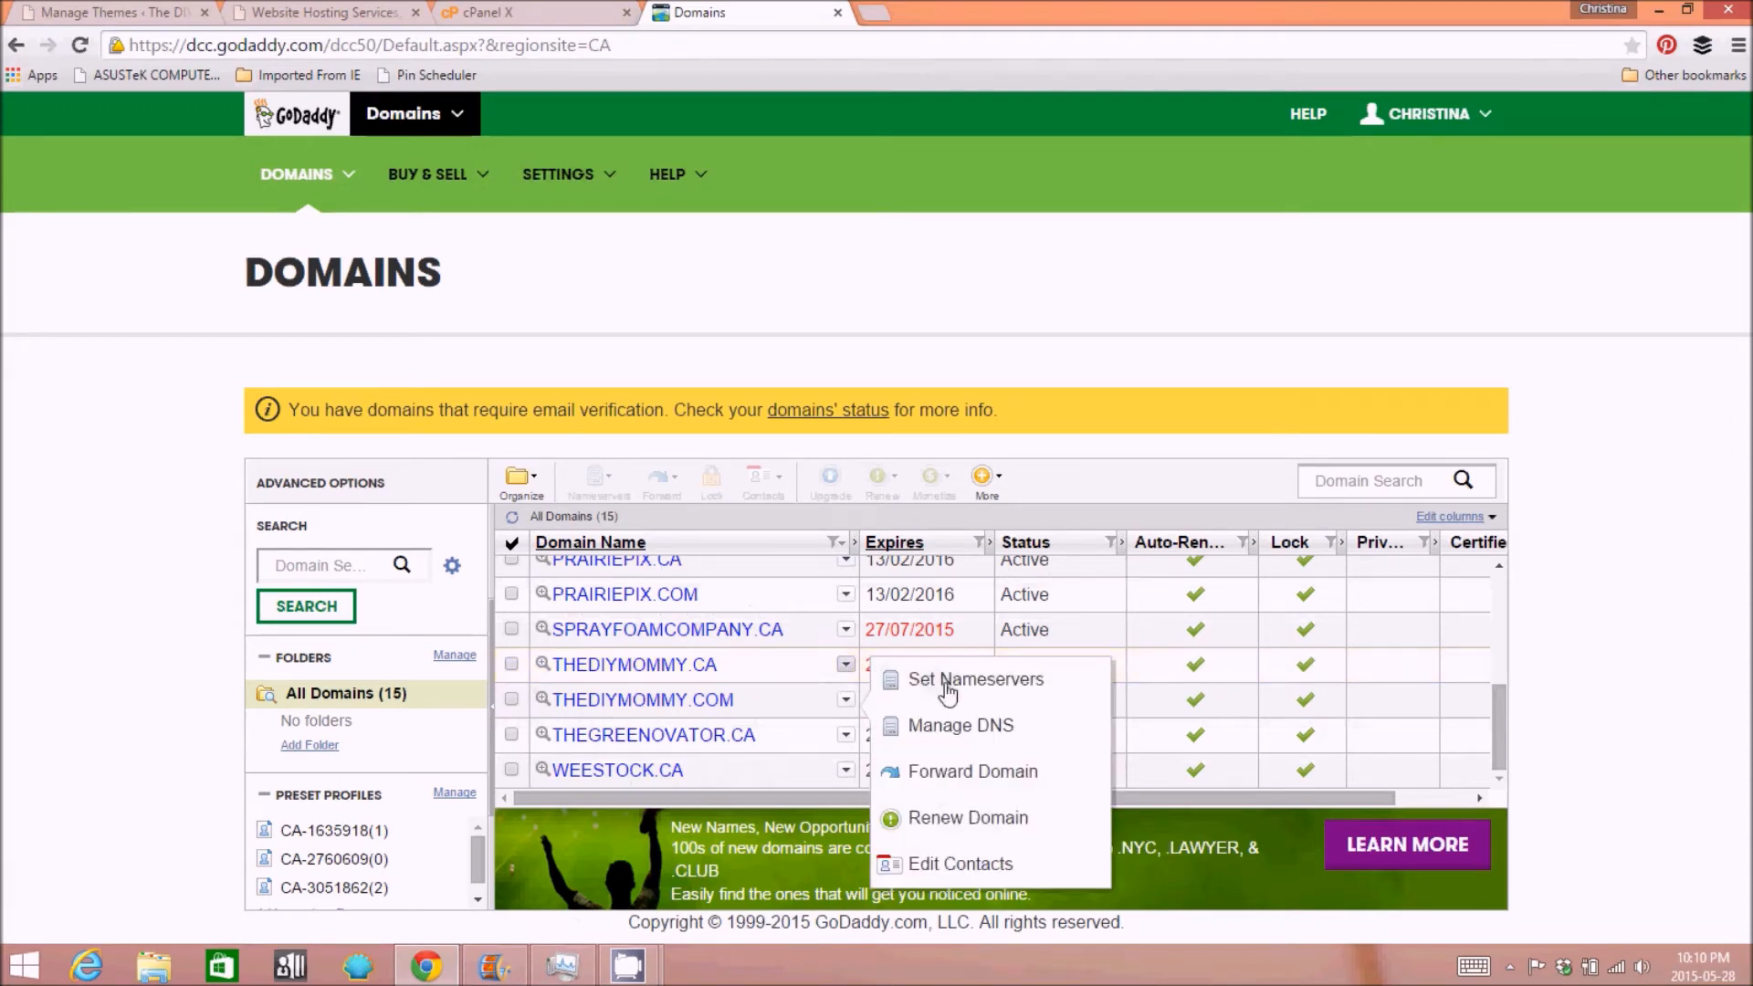
pyautogui.click(512, 665)
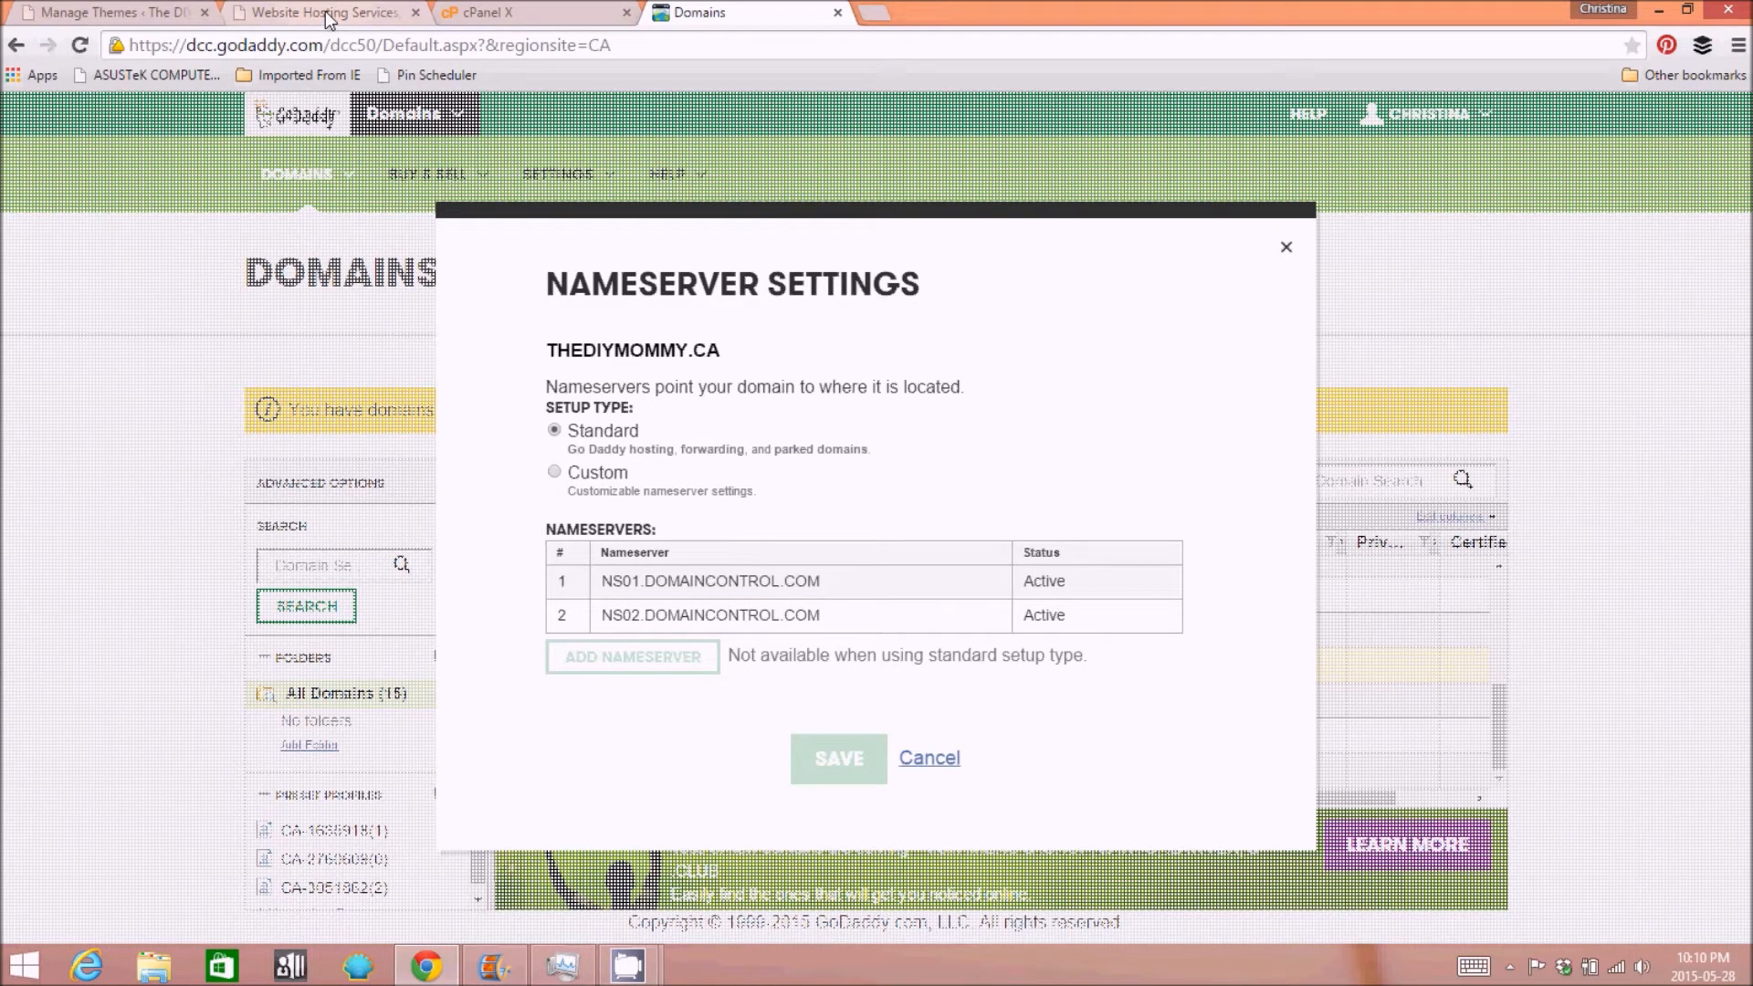
# - Return to the cPanel WordPress install page via the browser tabs
pyautogui.click(322, 13)
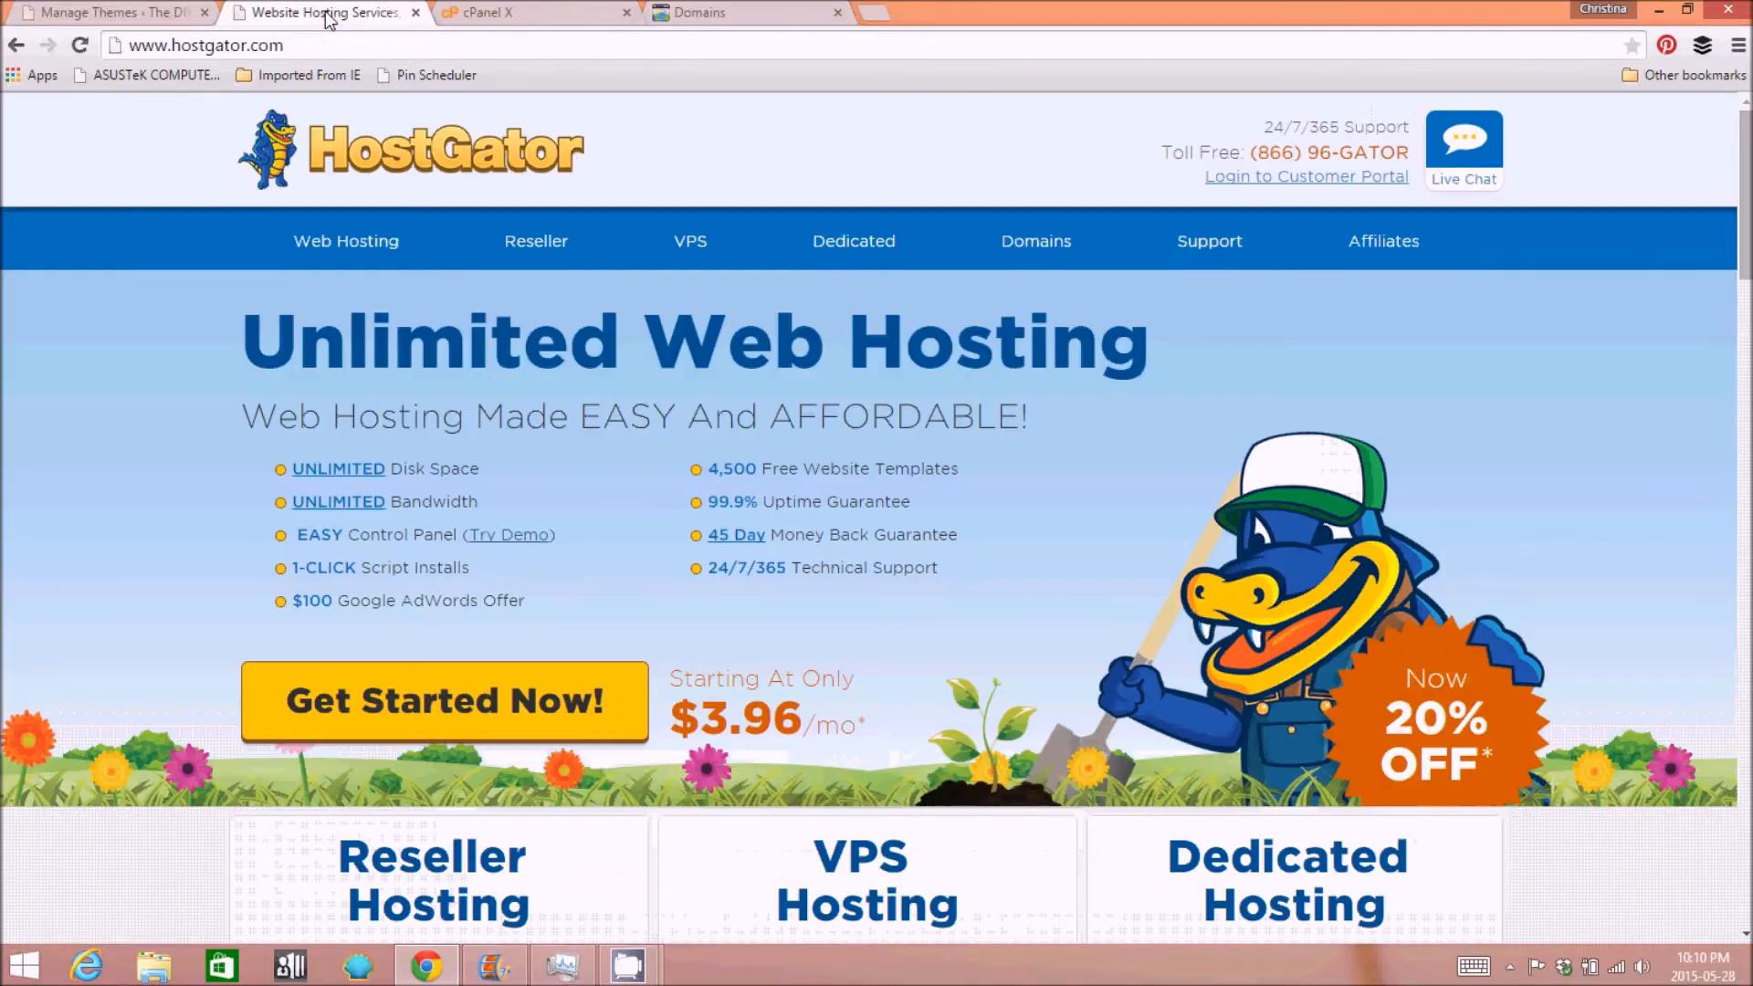
pyautogui.click(526, 13)
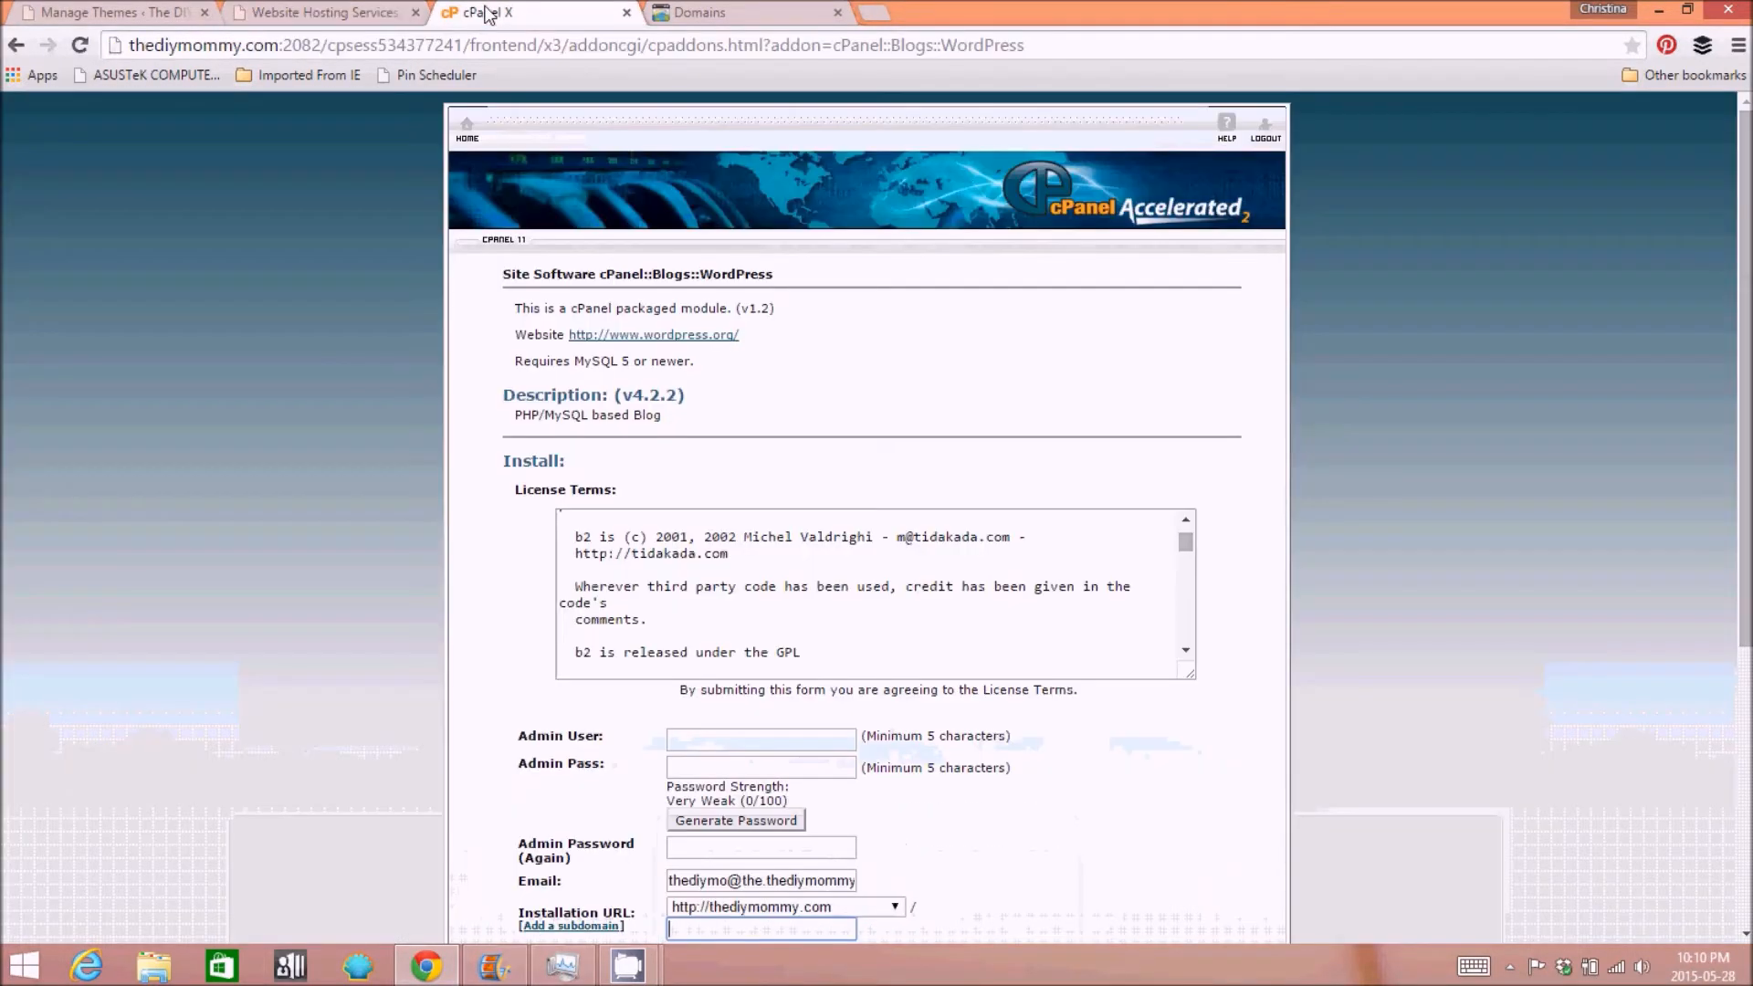
# - Return to the cPanel home overview
pyautogui.click(465, 131)
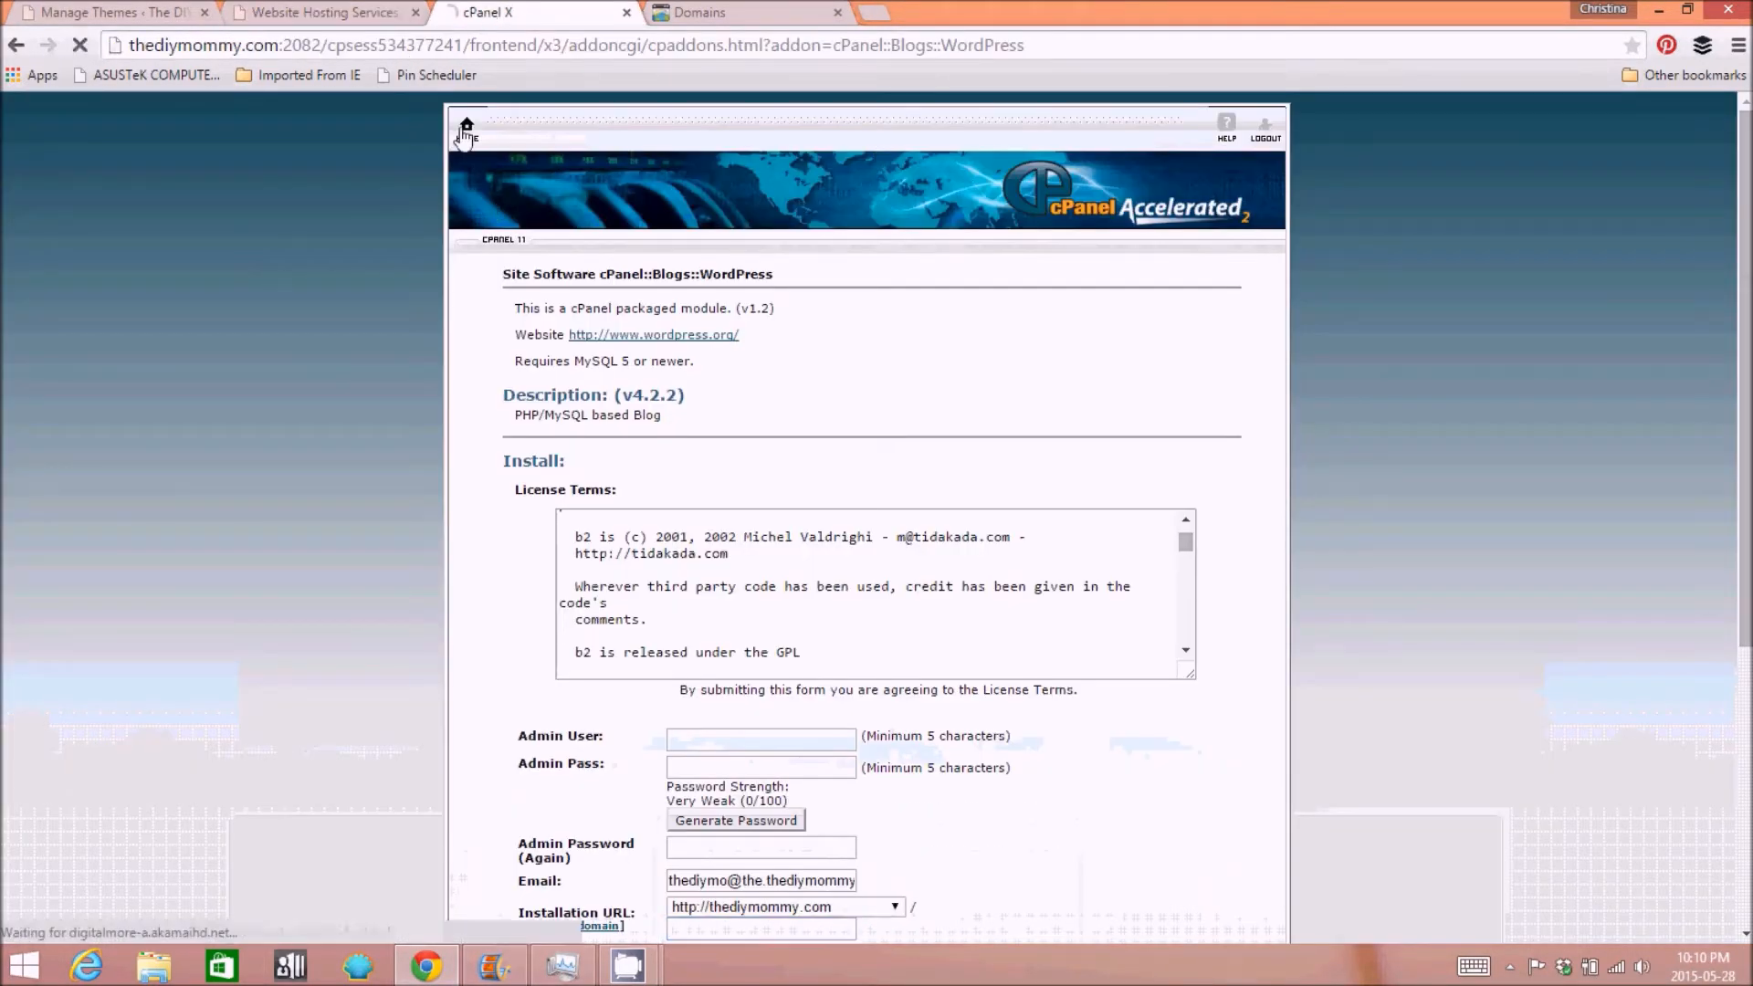
pyautogui.click(466, 132)
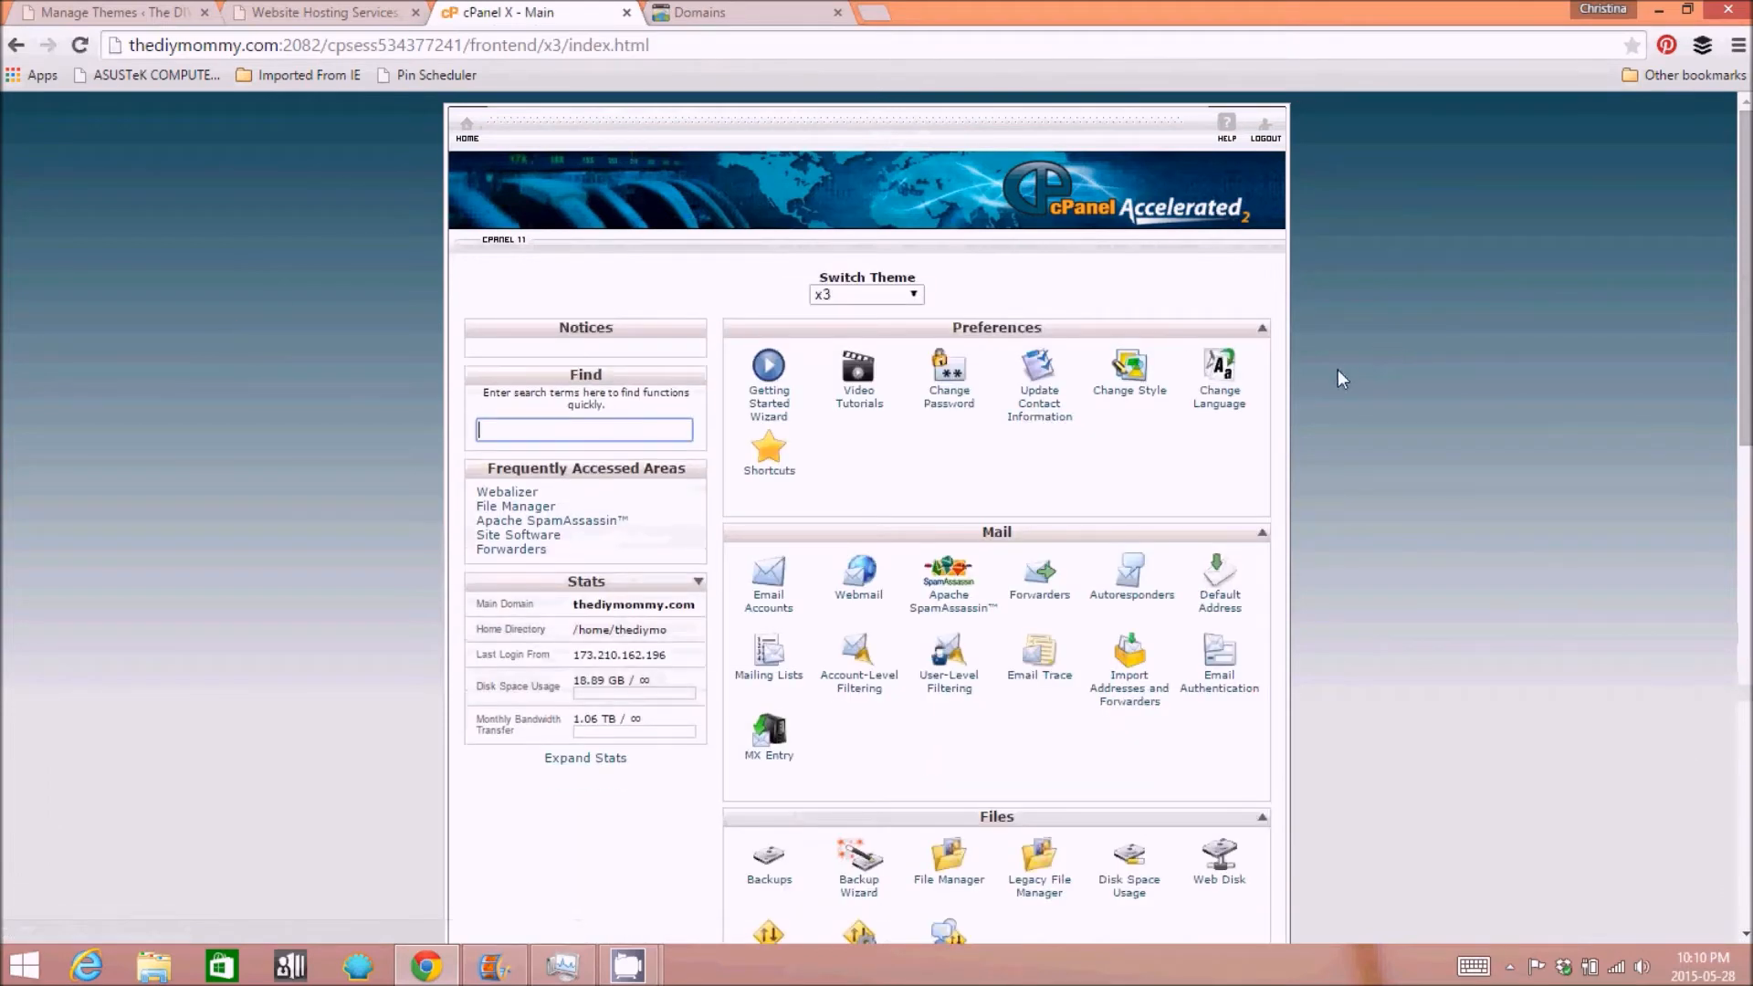
pyautogui.moveTo(1323, 378)
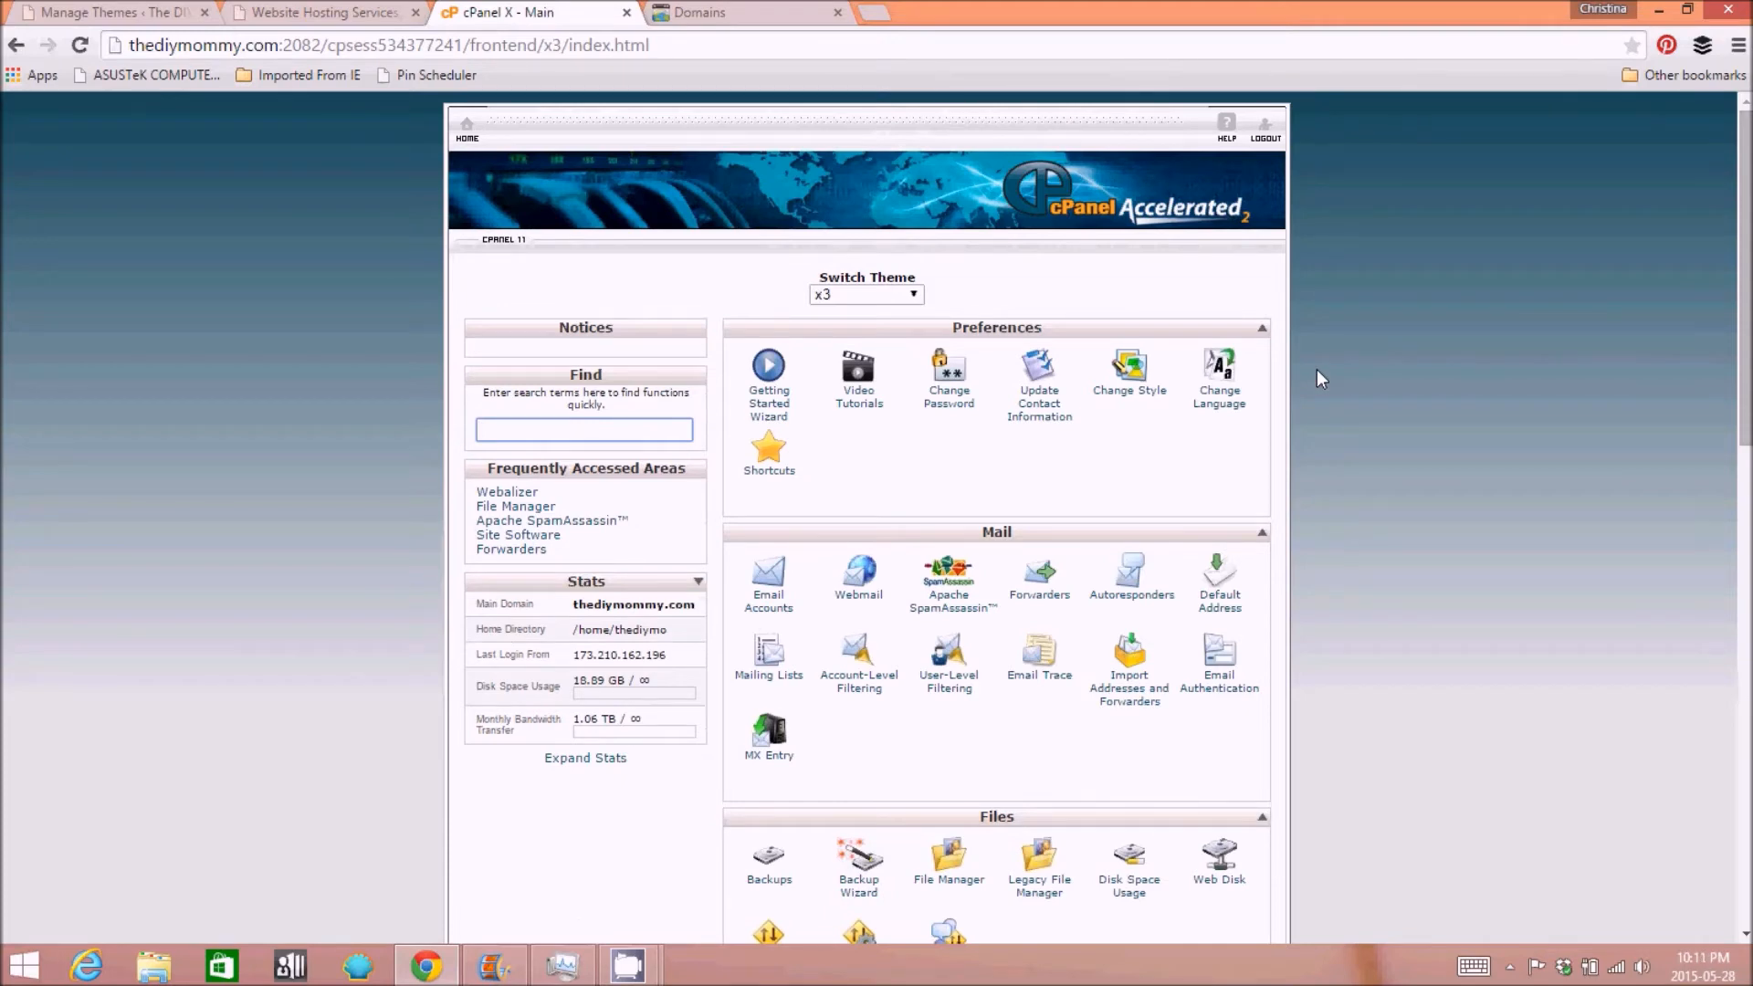
pyautogui.moveTo(235, 312)
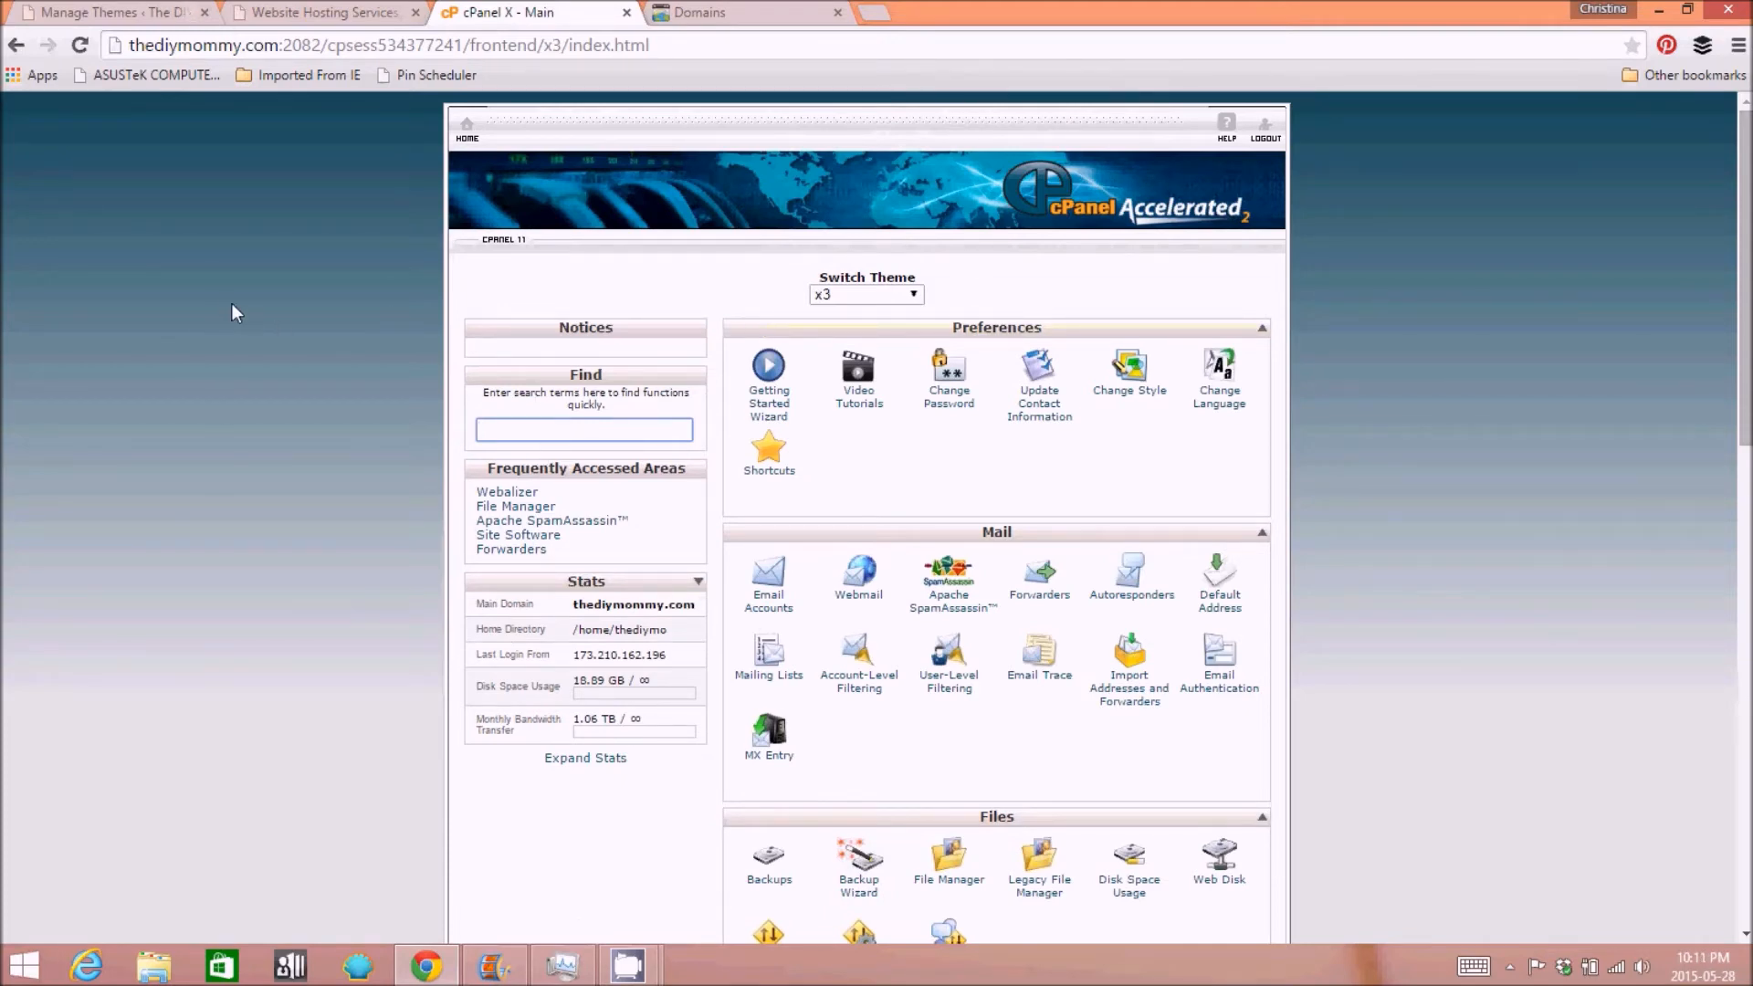
pyautogui.moveTo(223, 307)
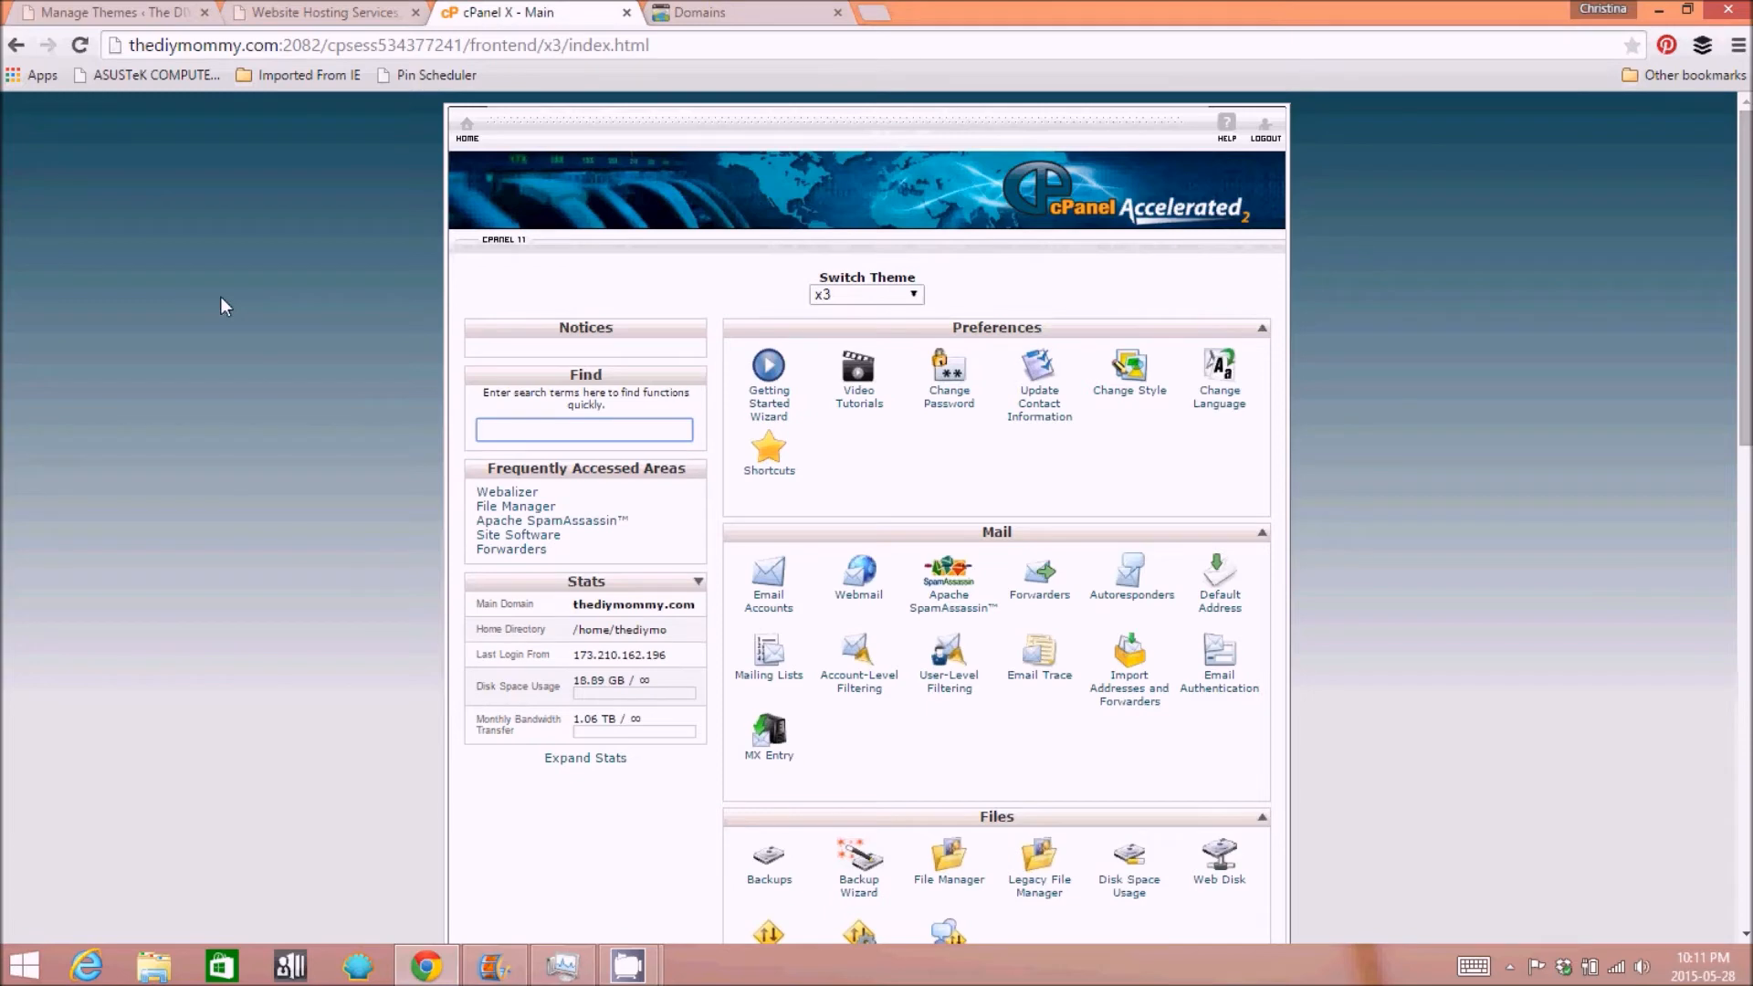
pyautogui.click(585, 429)
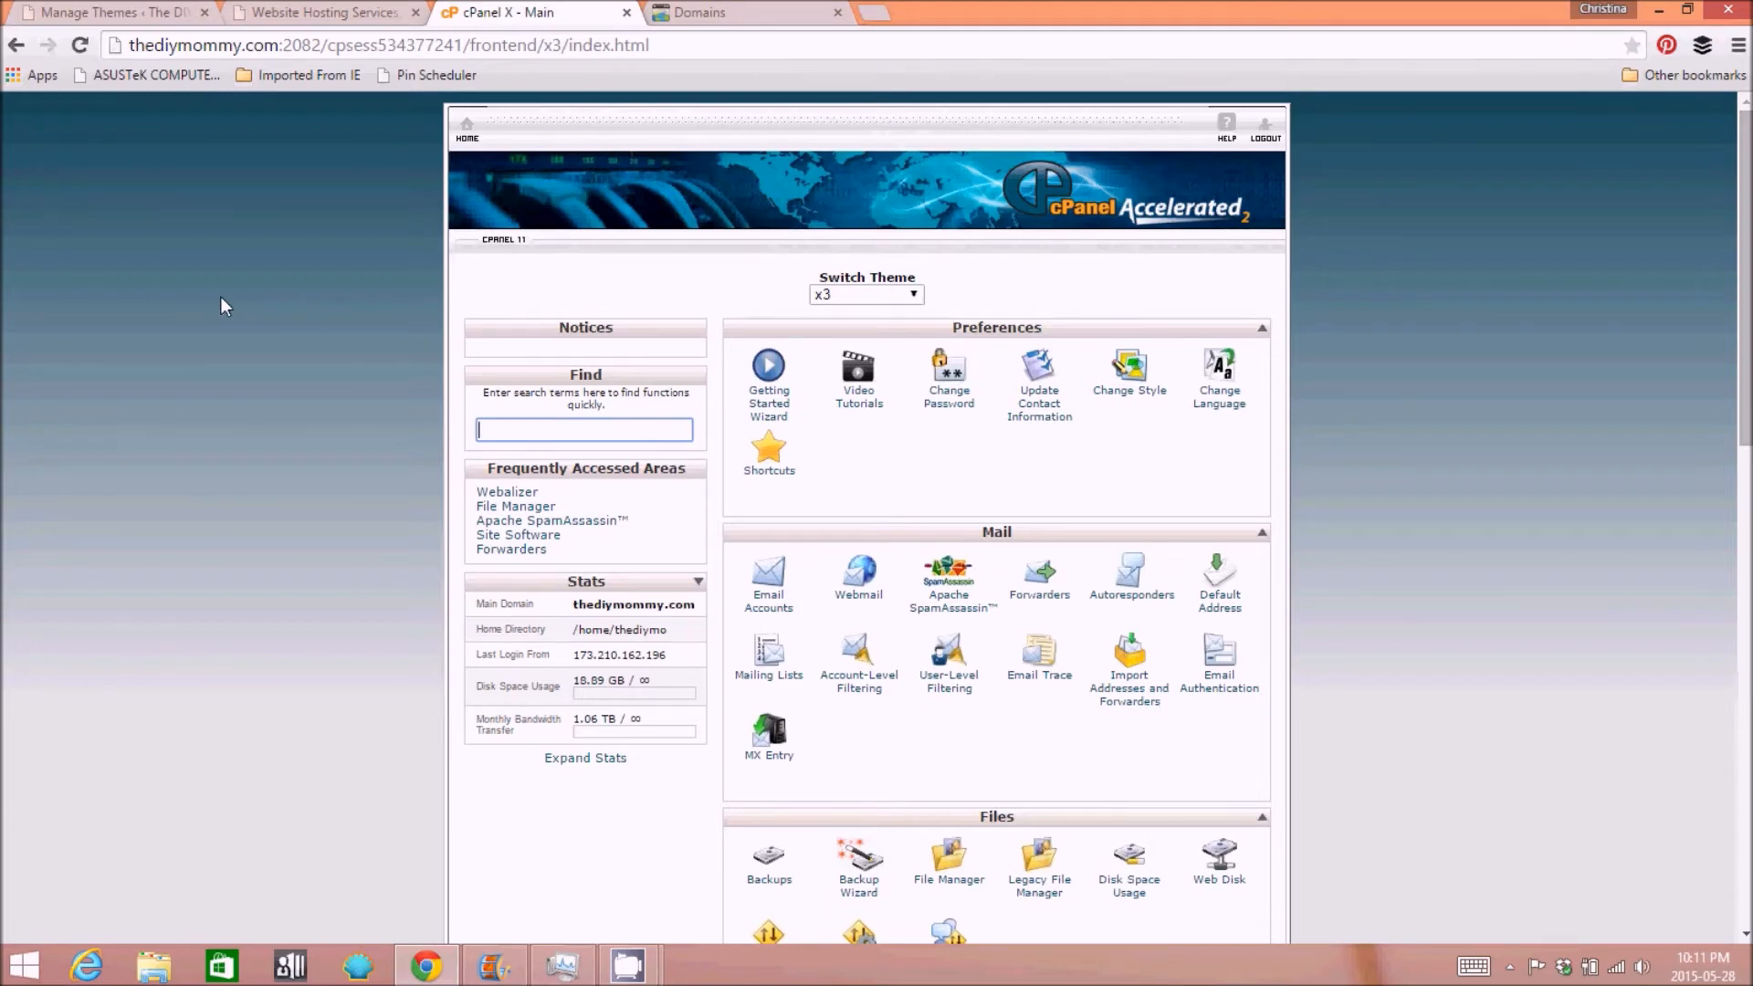
pyautogui.moveTo(212, 9)
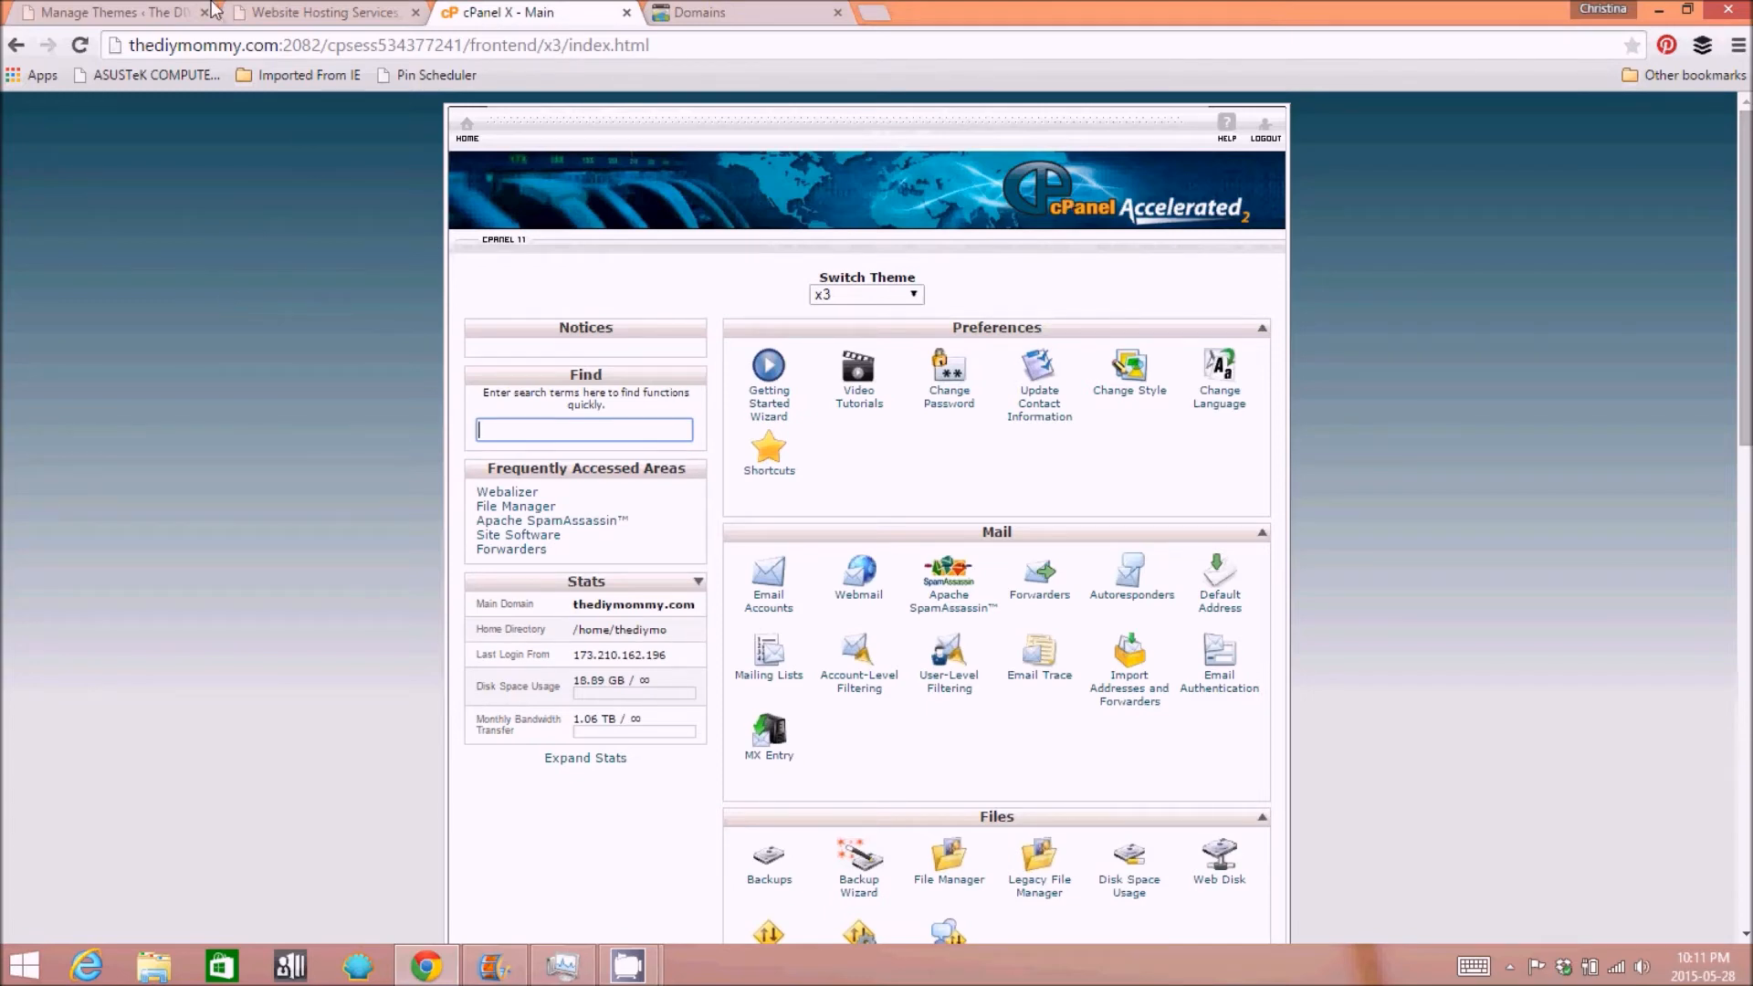
pyautogui.moveTo(268, 216)
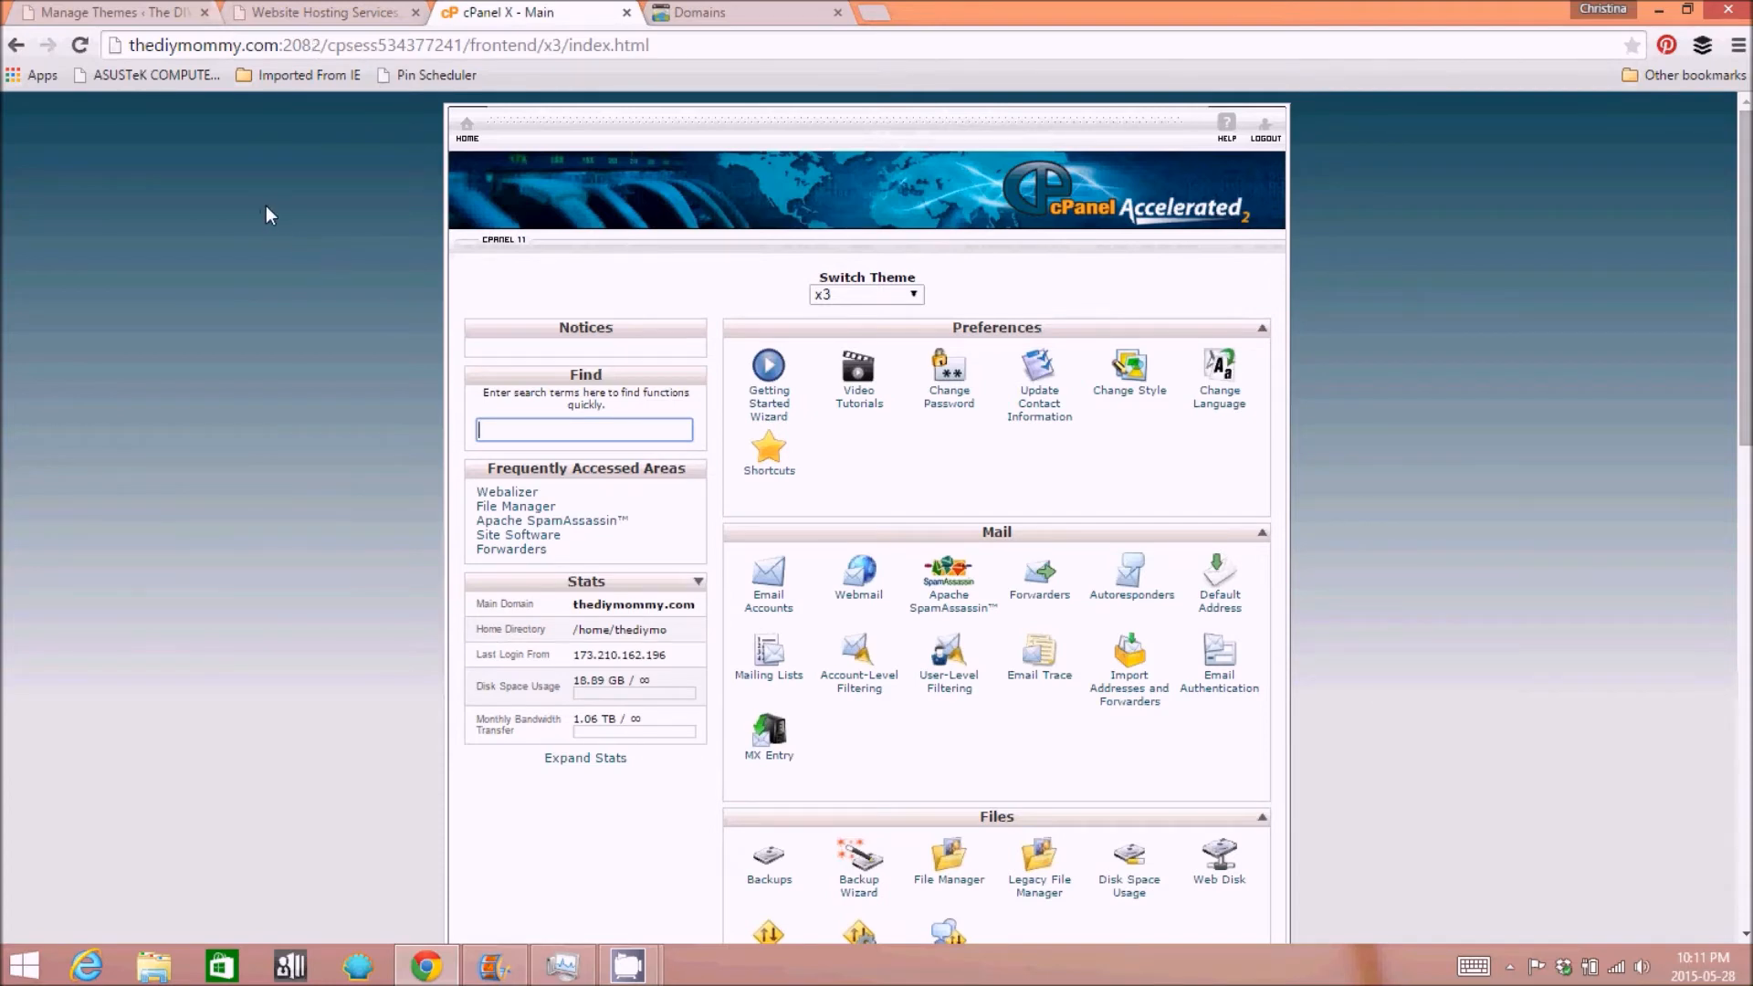
pyautogui.moveTo(282, 293)
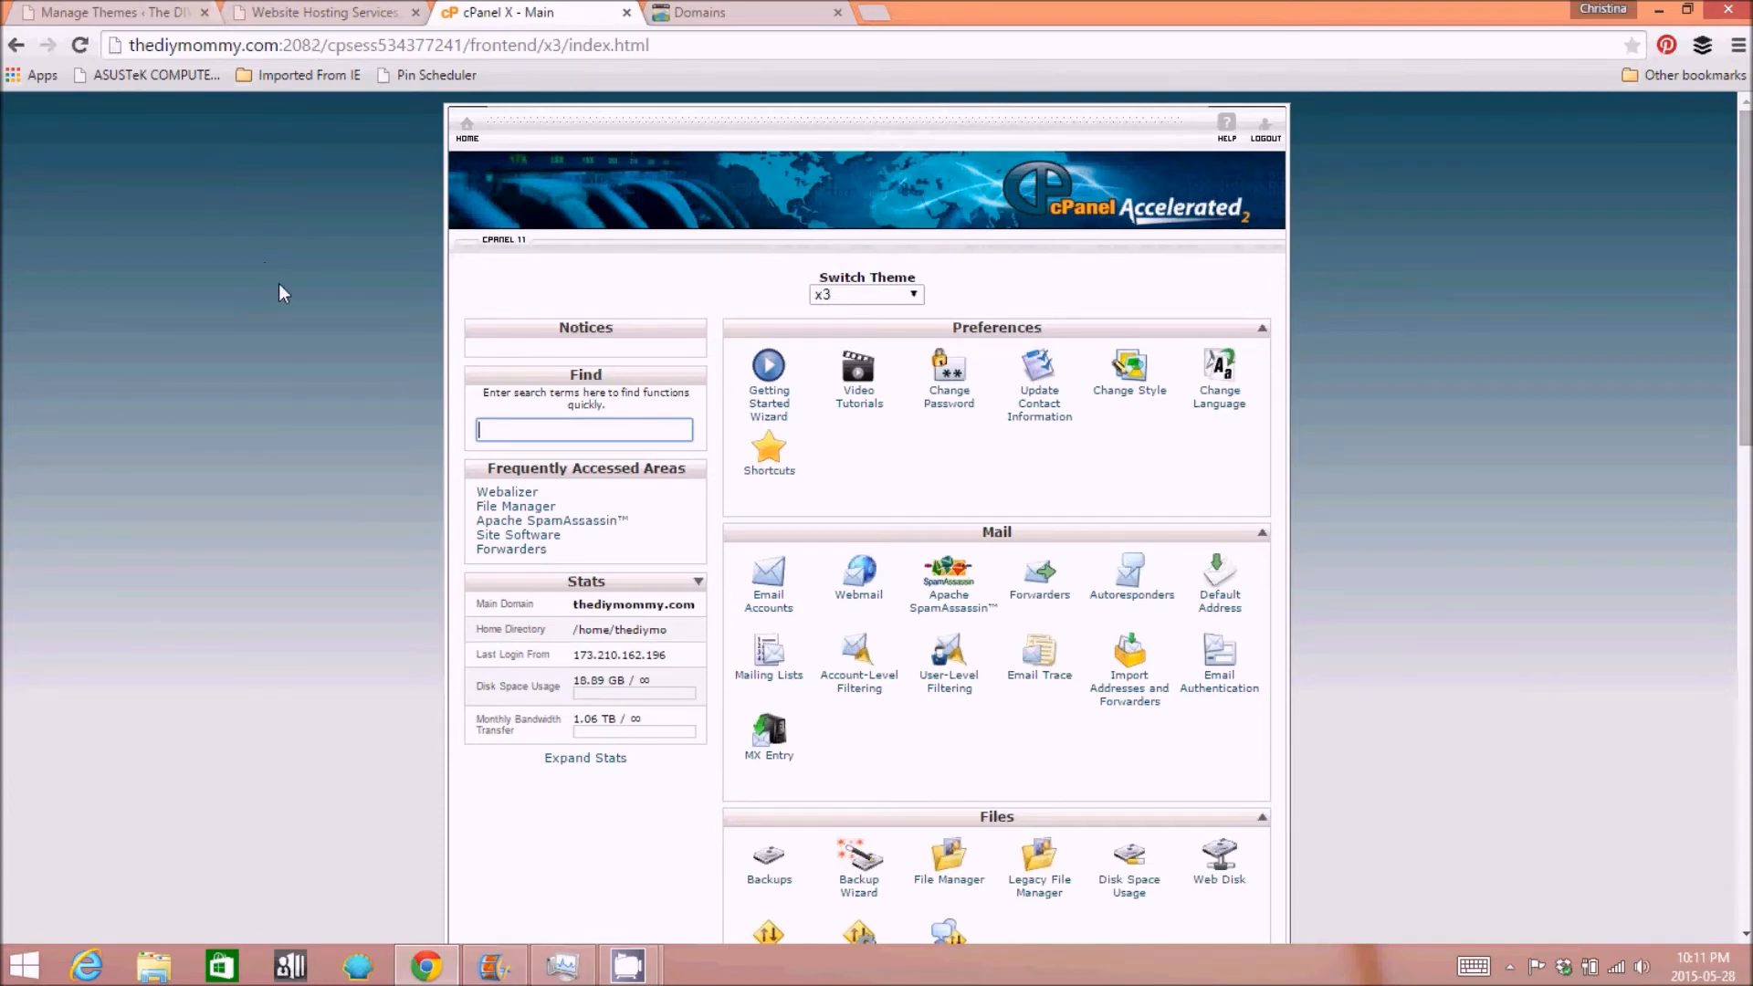
# - Go into Site Software under Software and Services
pyautogui.scroll(-3)
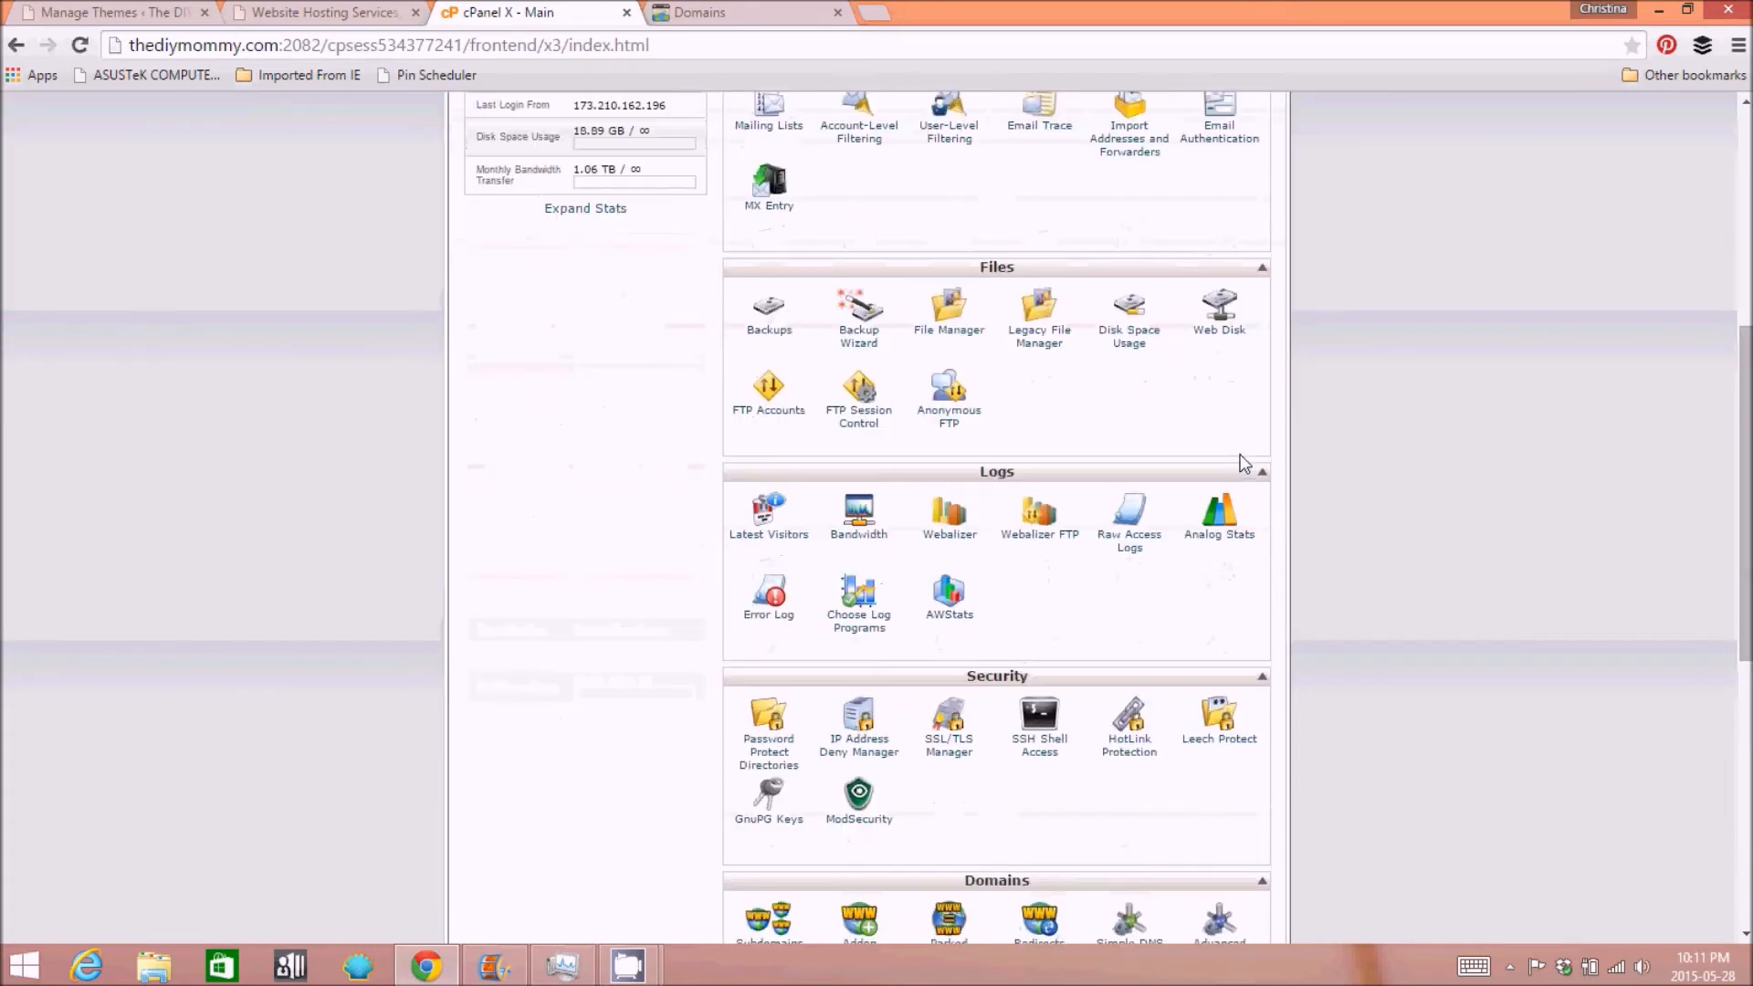
pyautogui.scroll(-3)
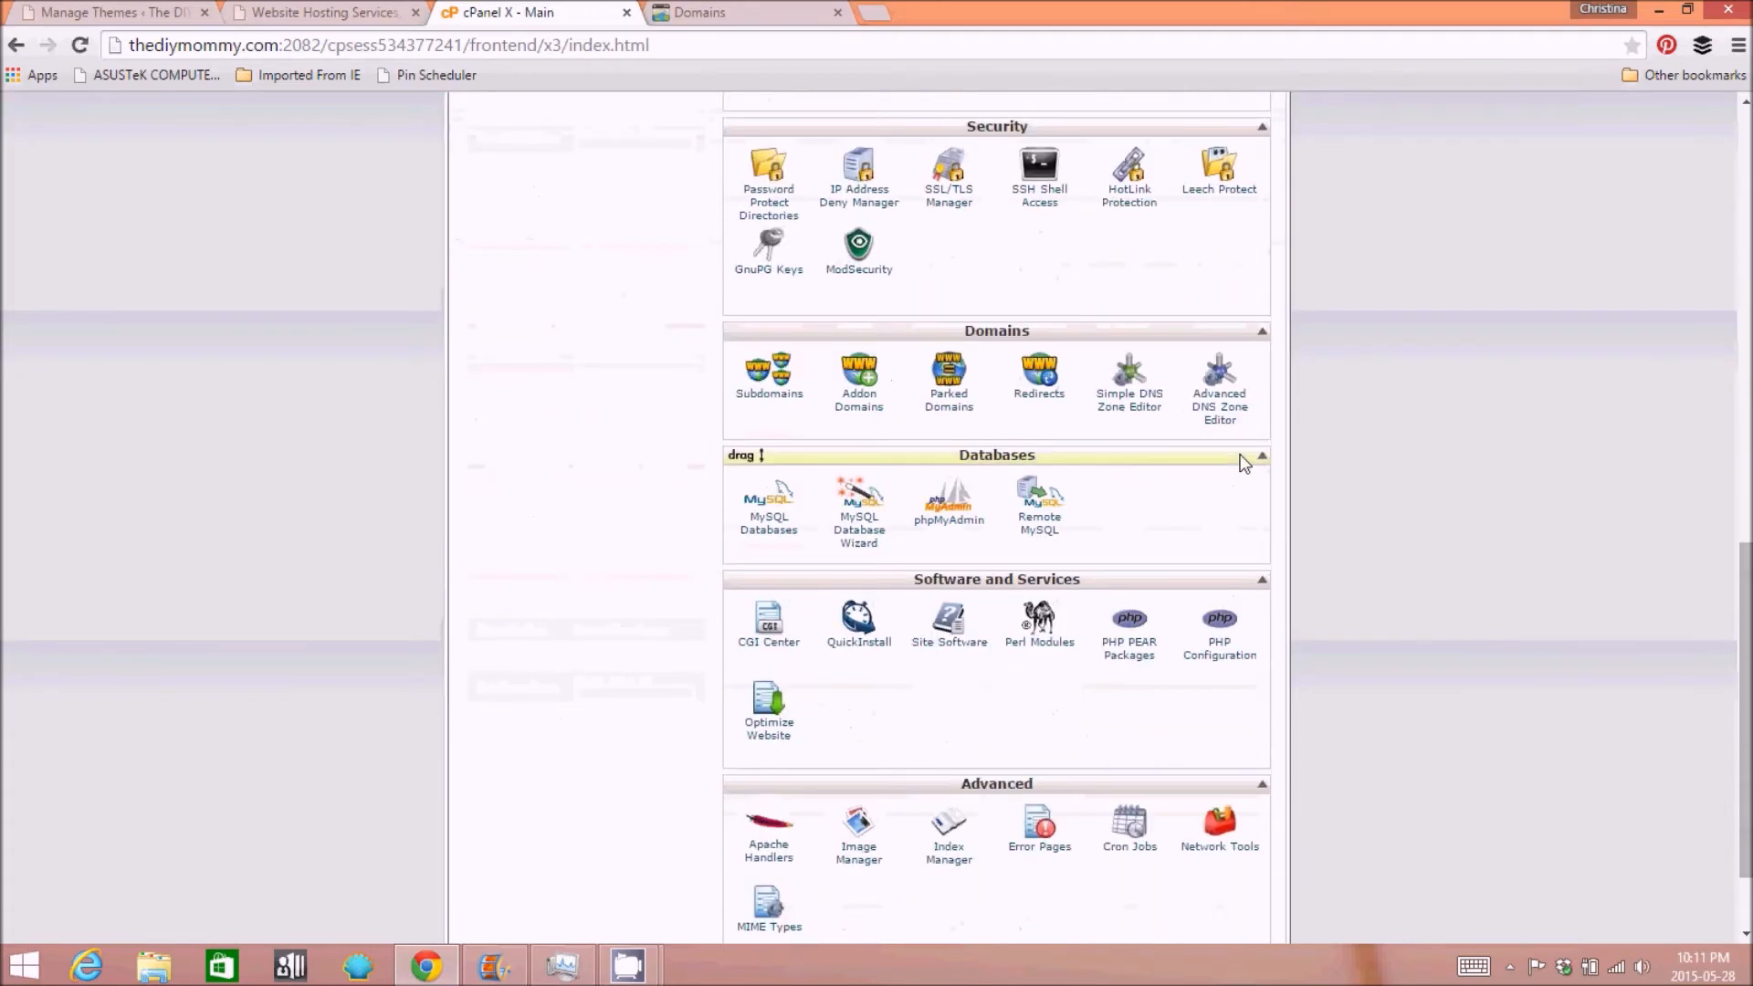
pyautogui.click(948, 626)
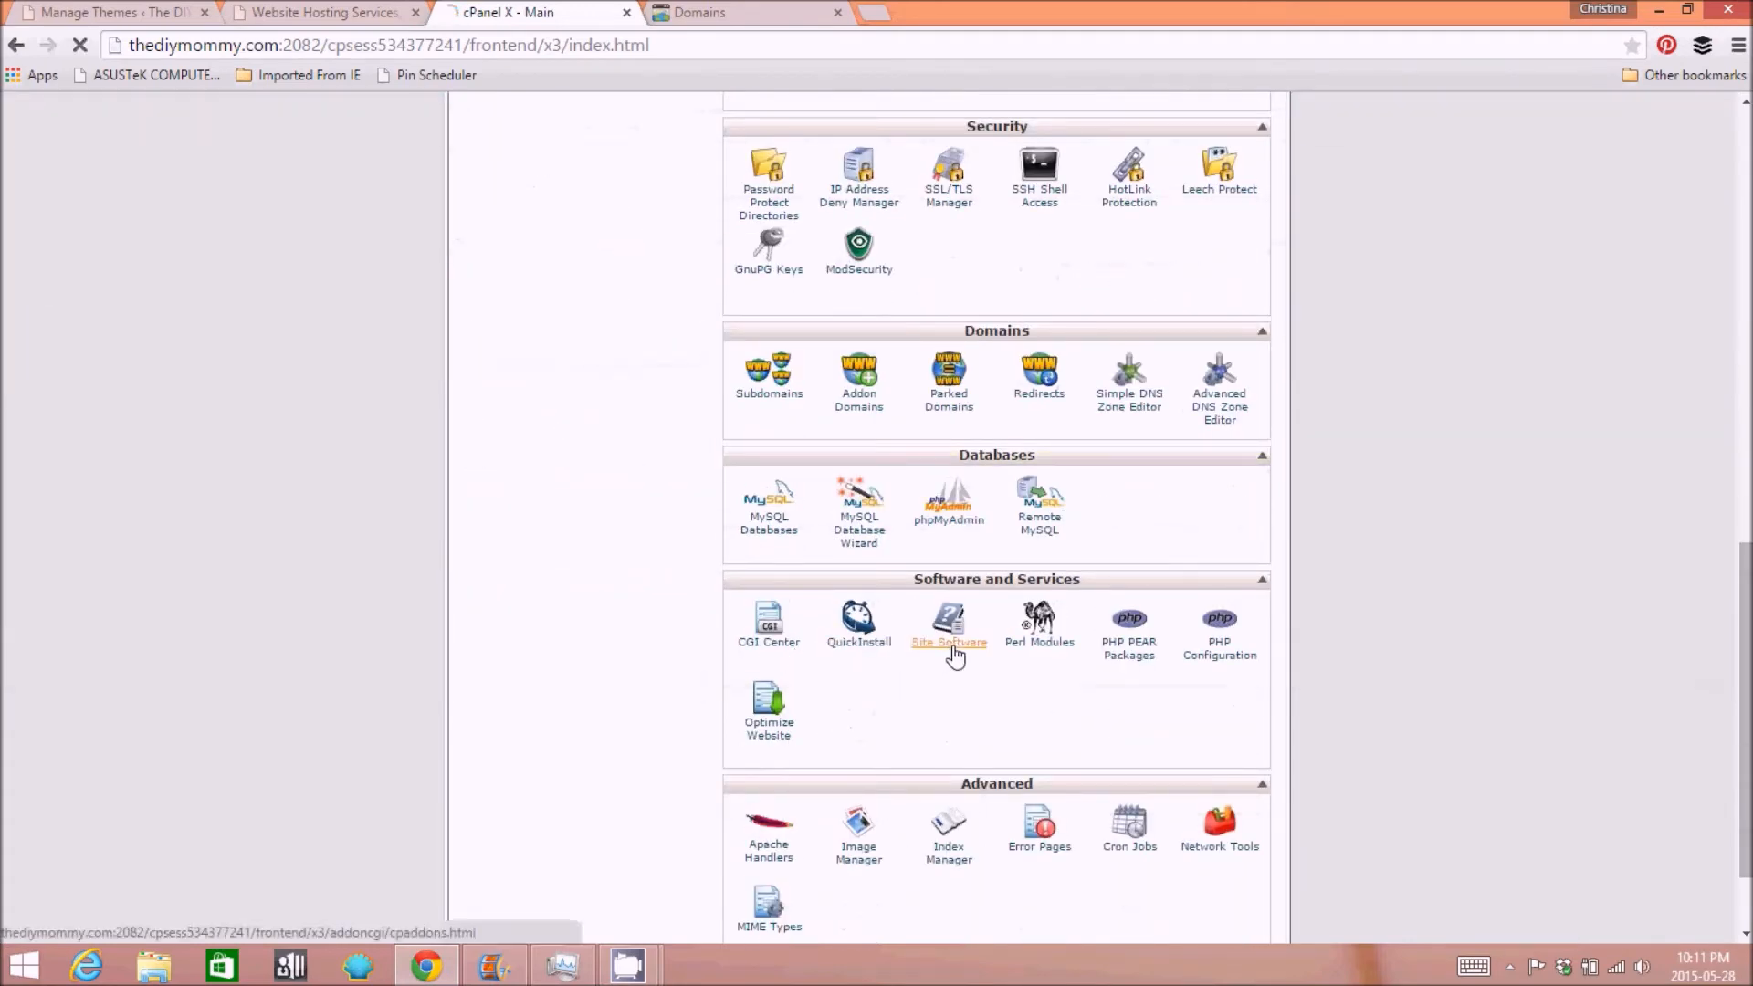
pyautogui.click(948, 625)
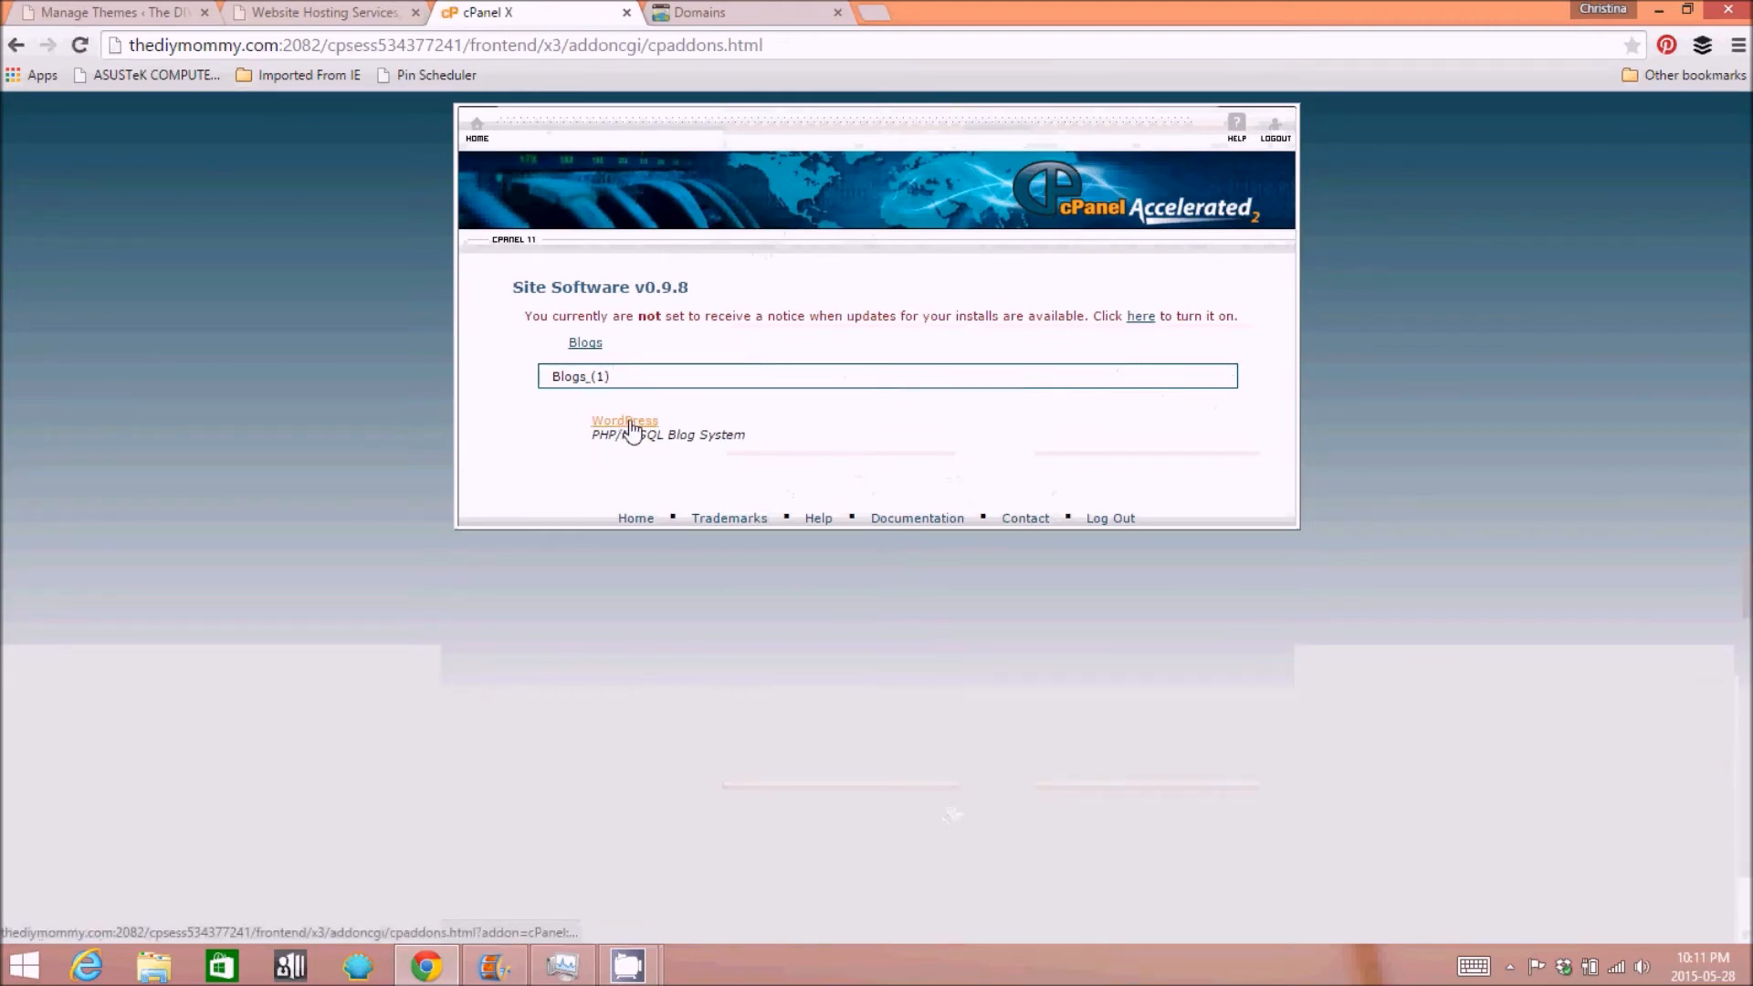
# - Clear the default 'wordpress' path in Installation URL so WordPress installs at the domain root
pyautogui.click(625, 422)
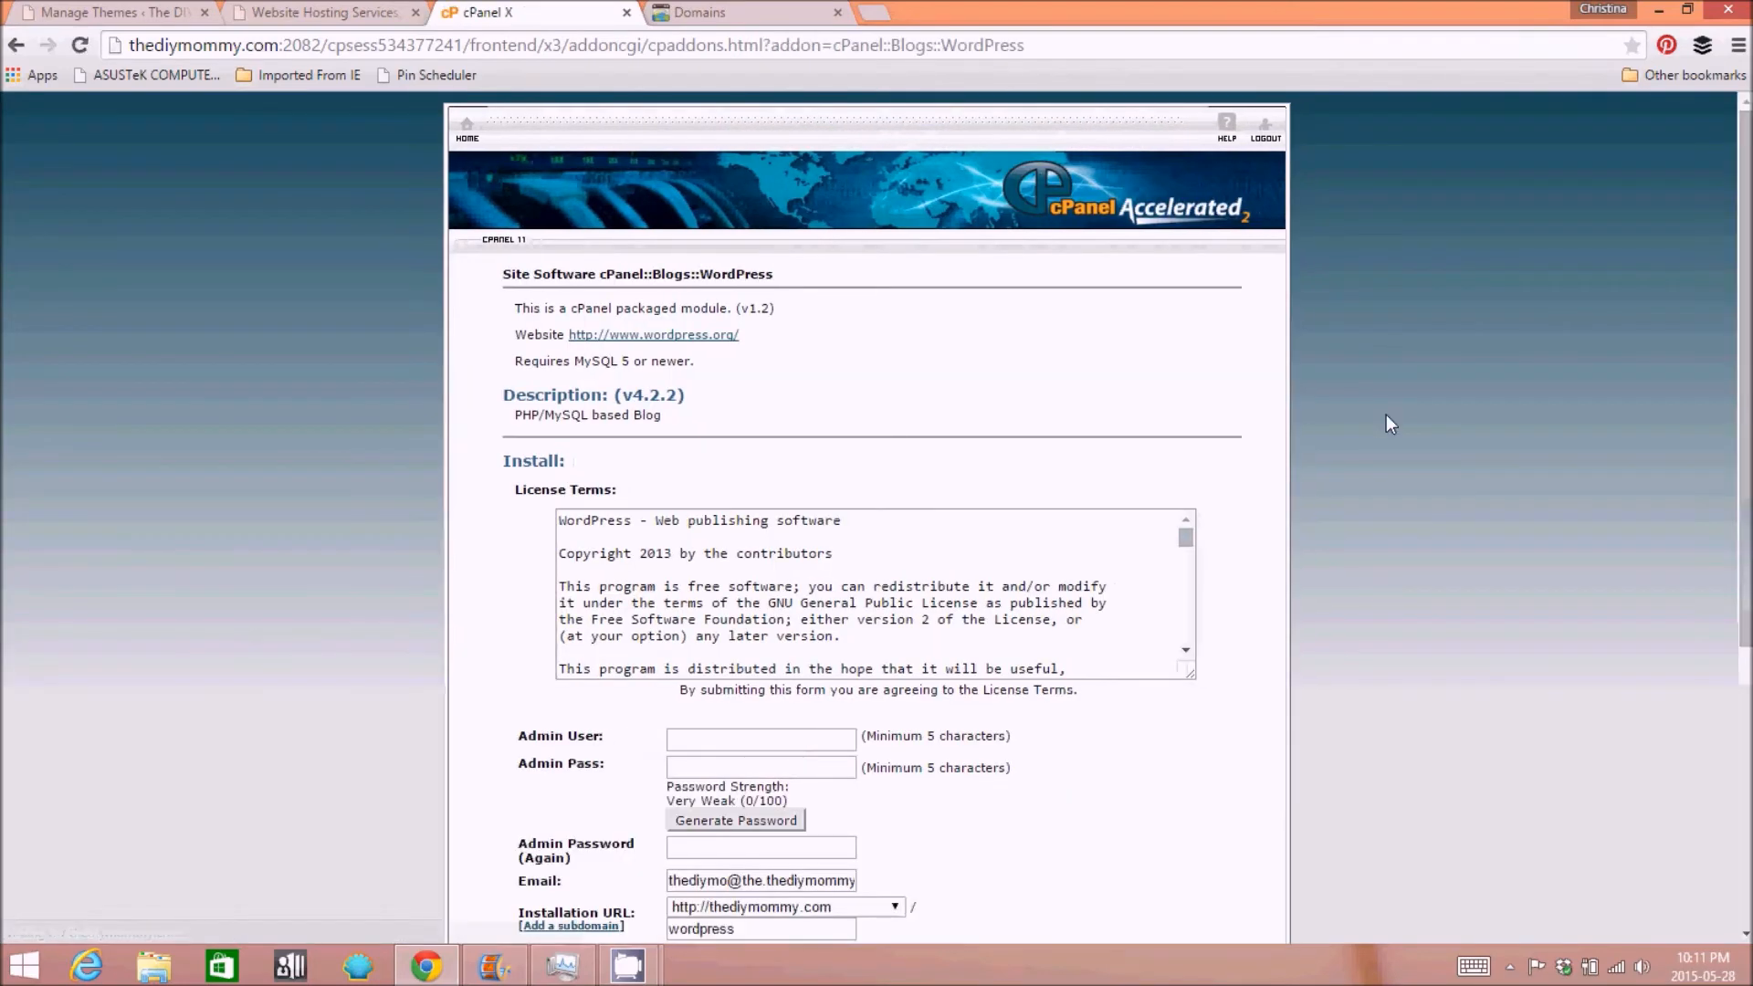
pyautogui.scroll(-3)
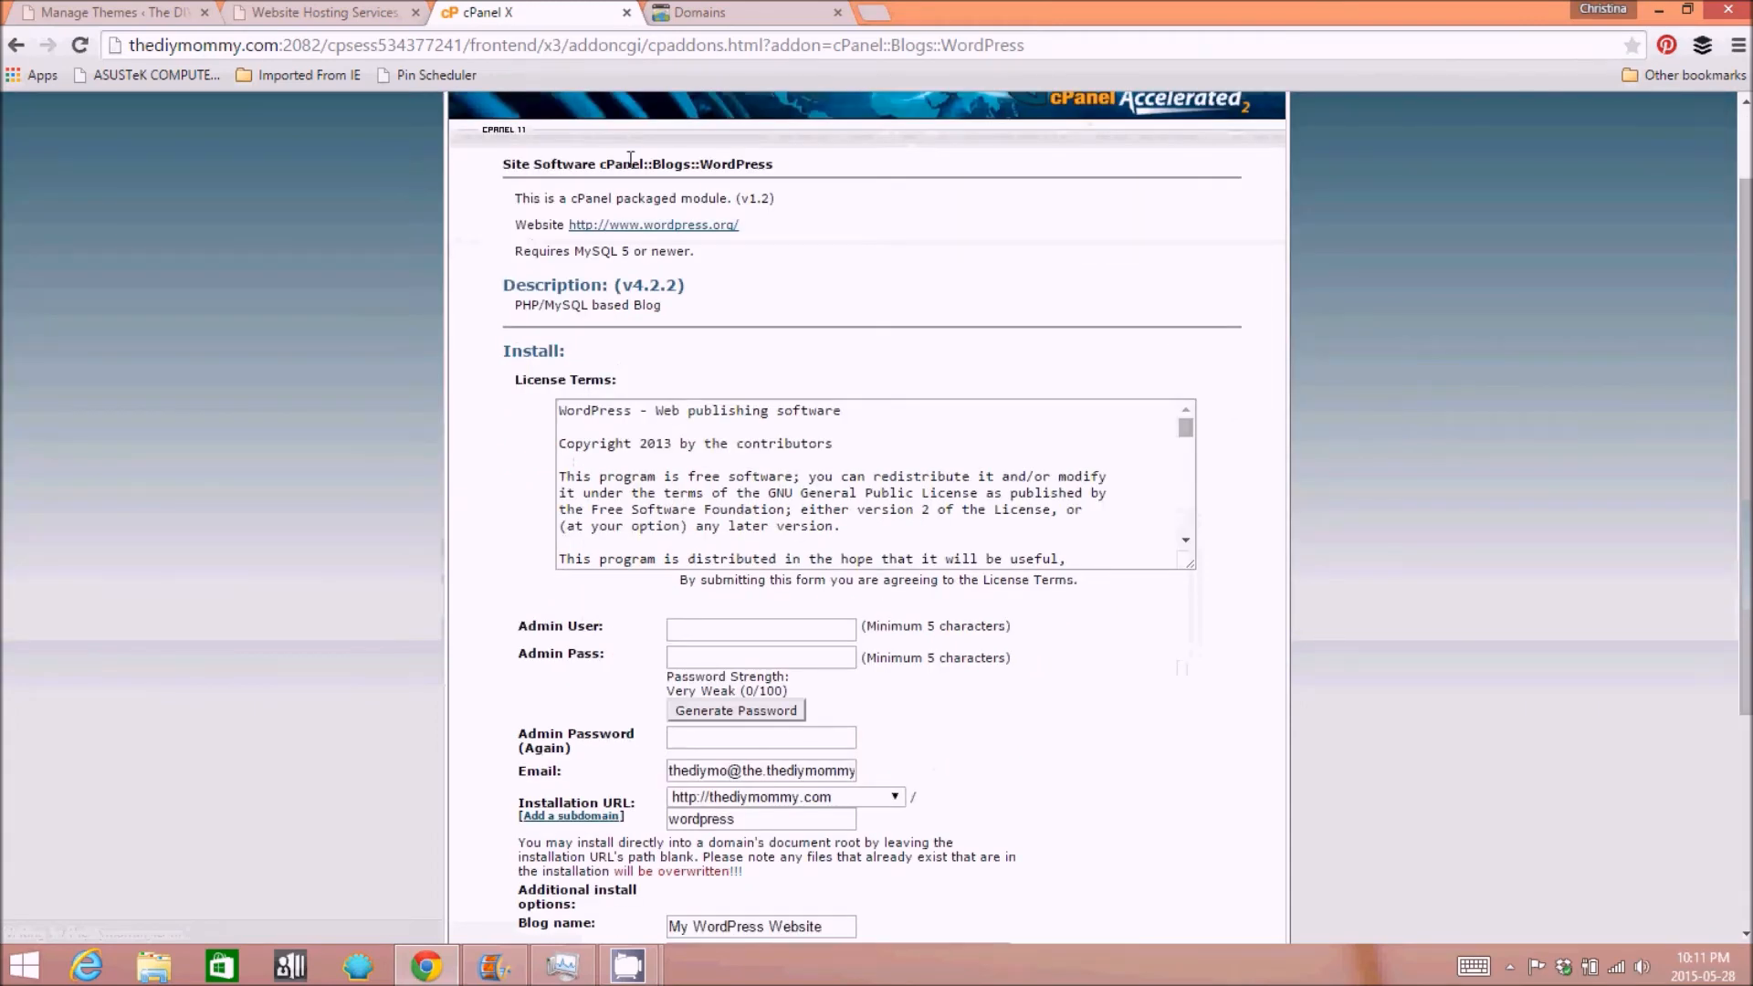
pyautogui.moveTo(1093, 318)
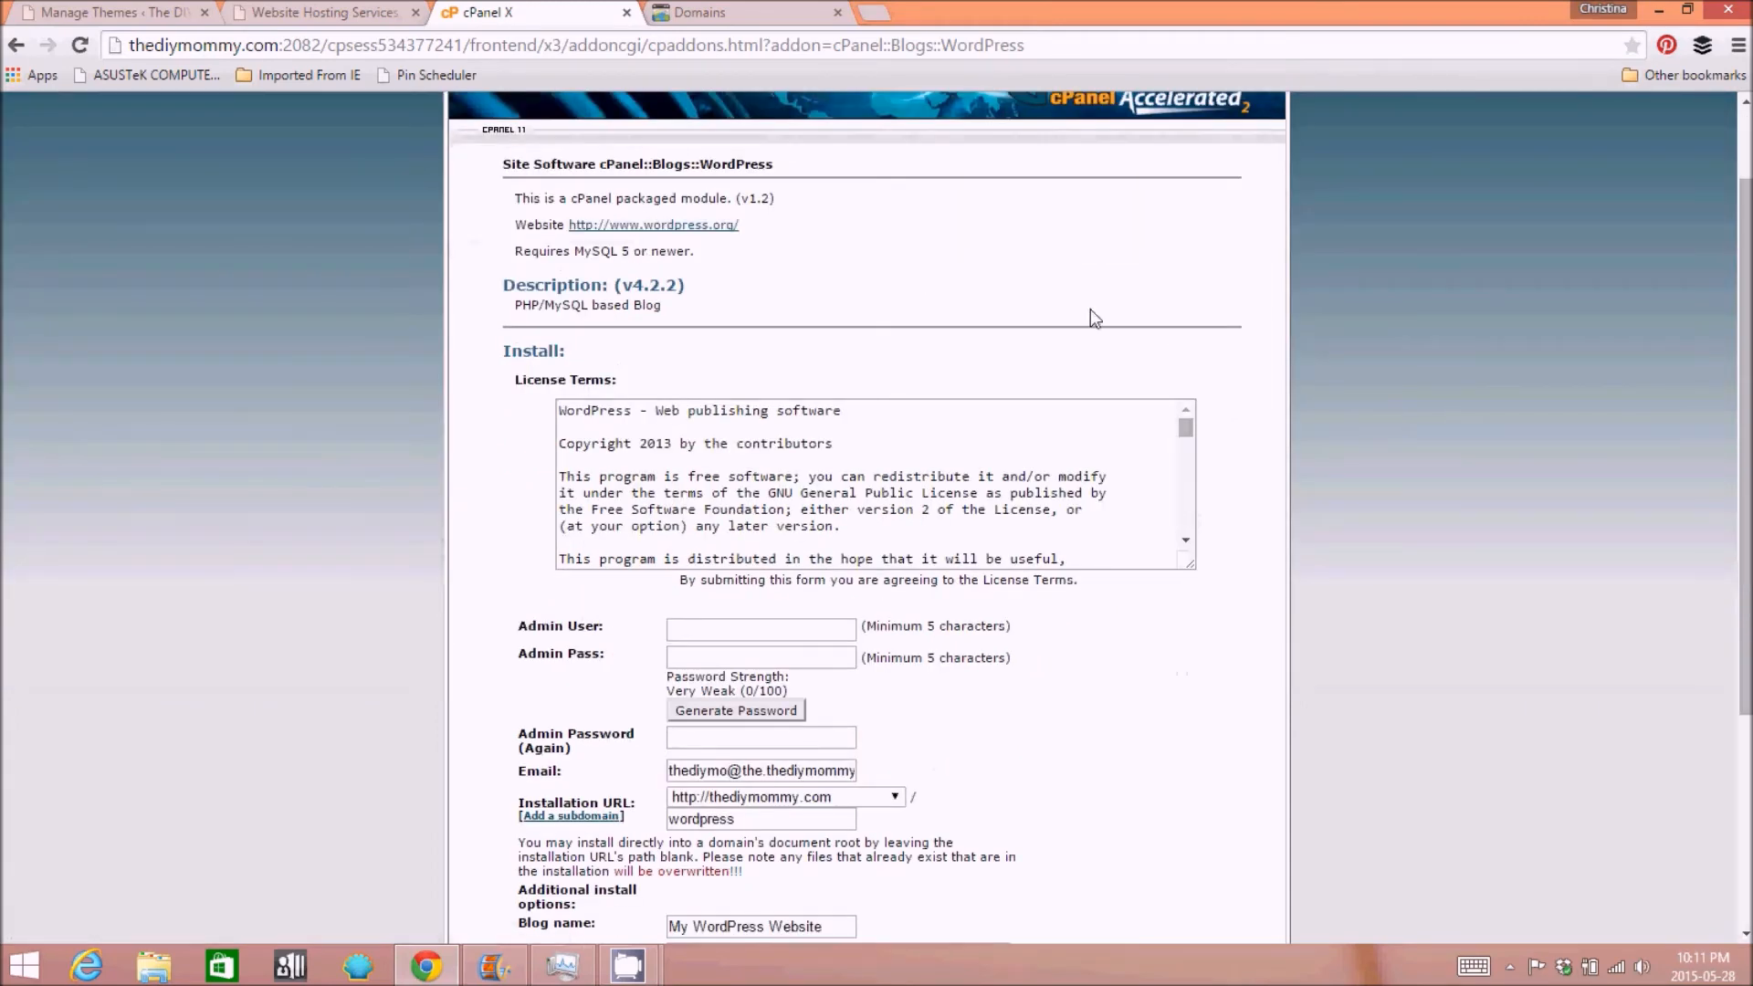
pyautogui.scroll(-3)
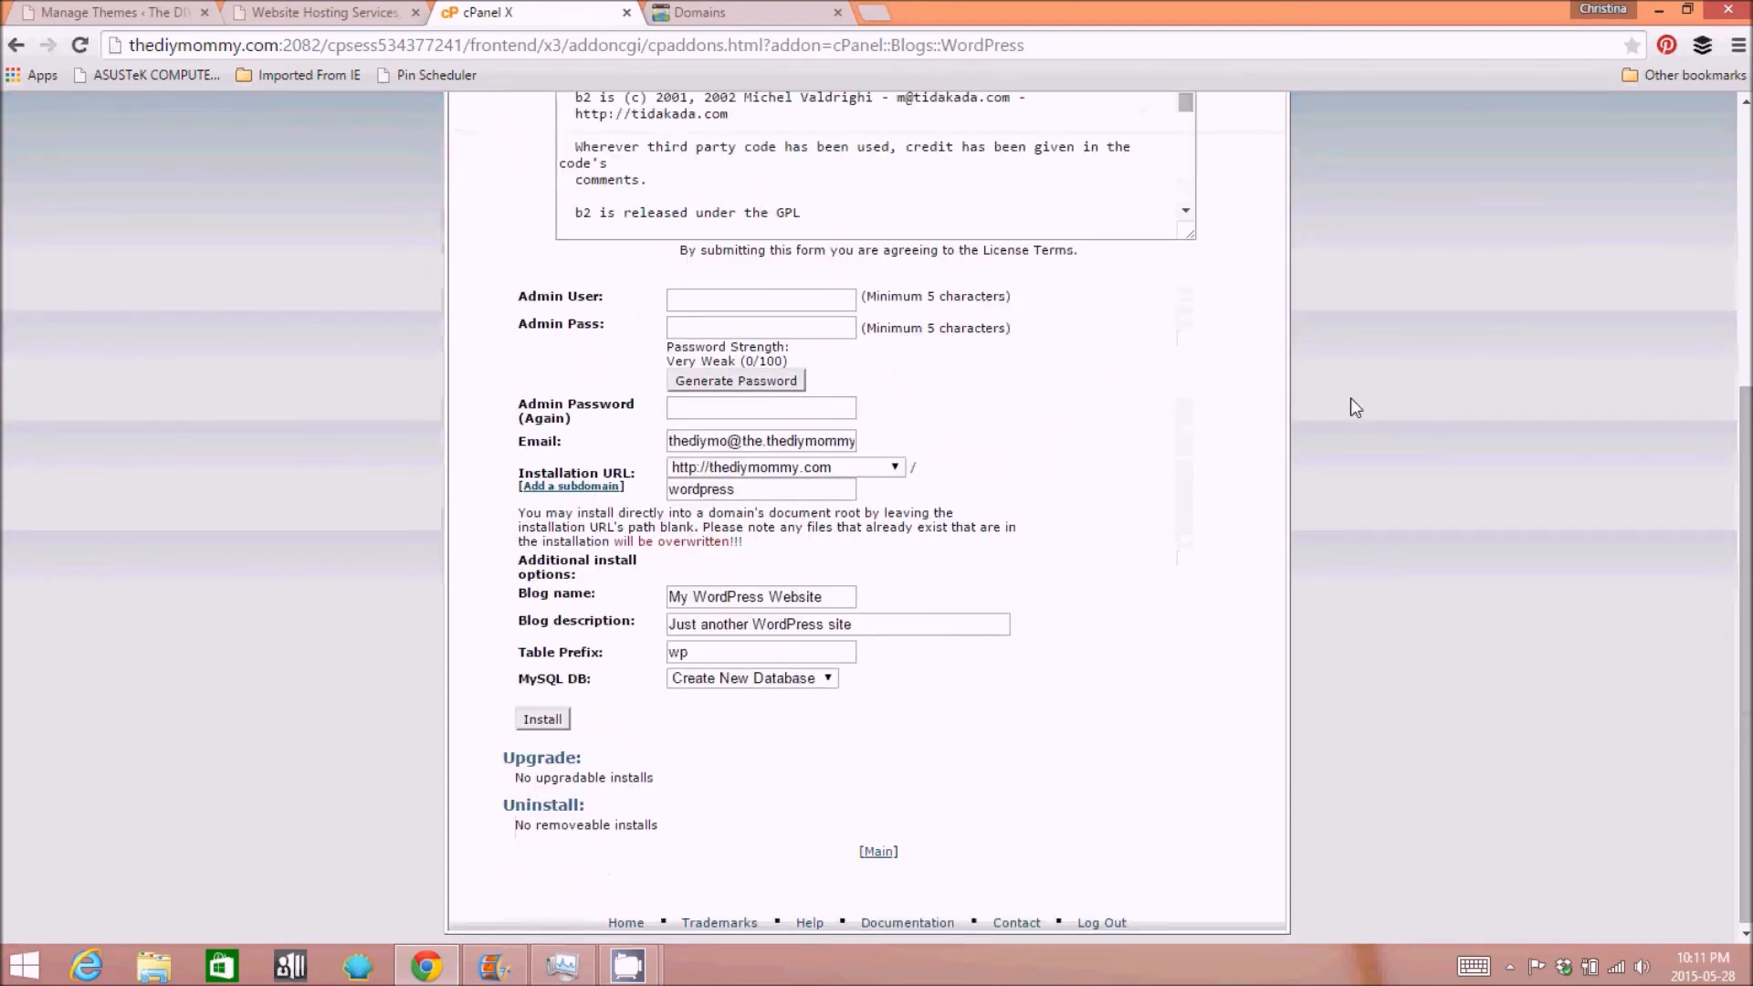
pyautogui.scroll(3)
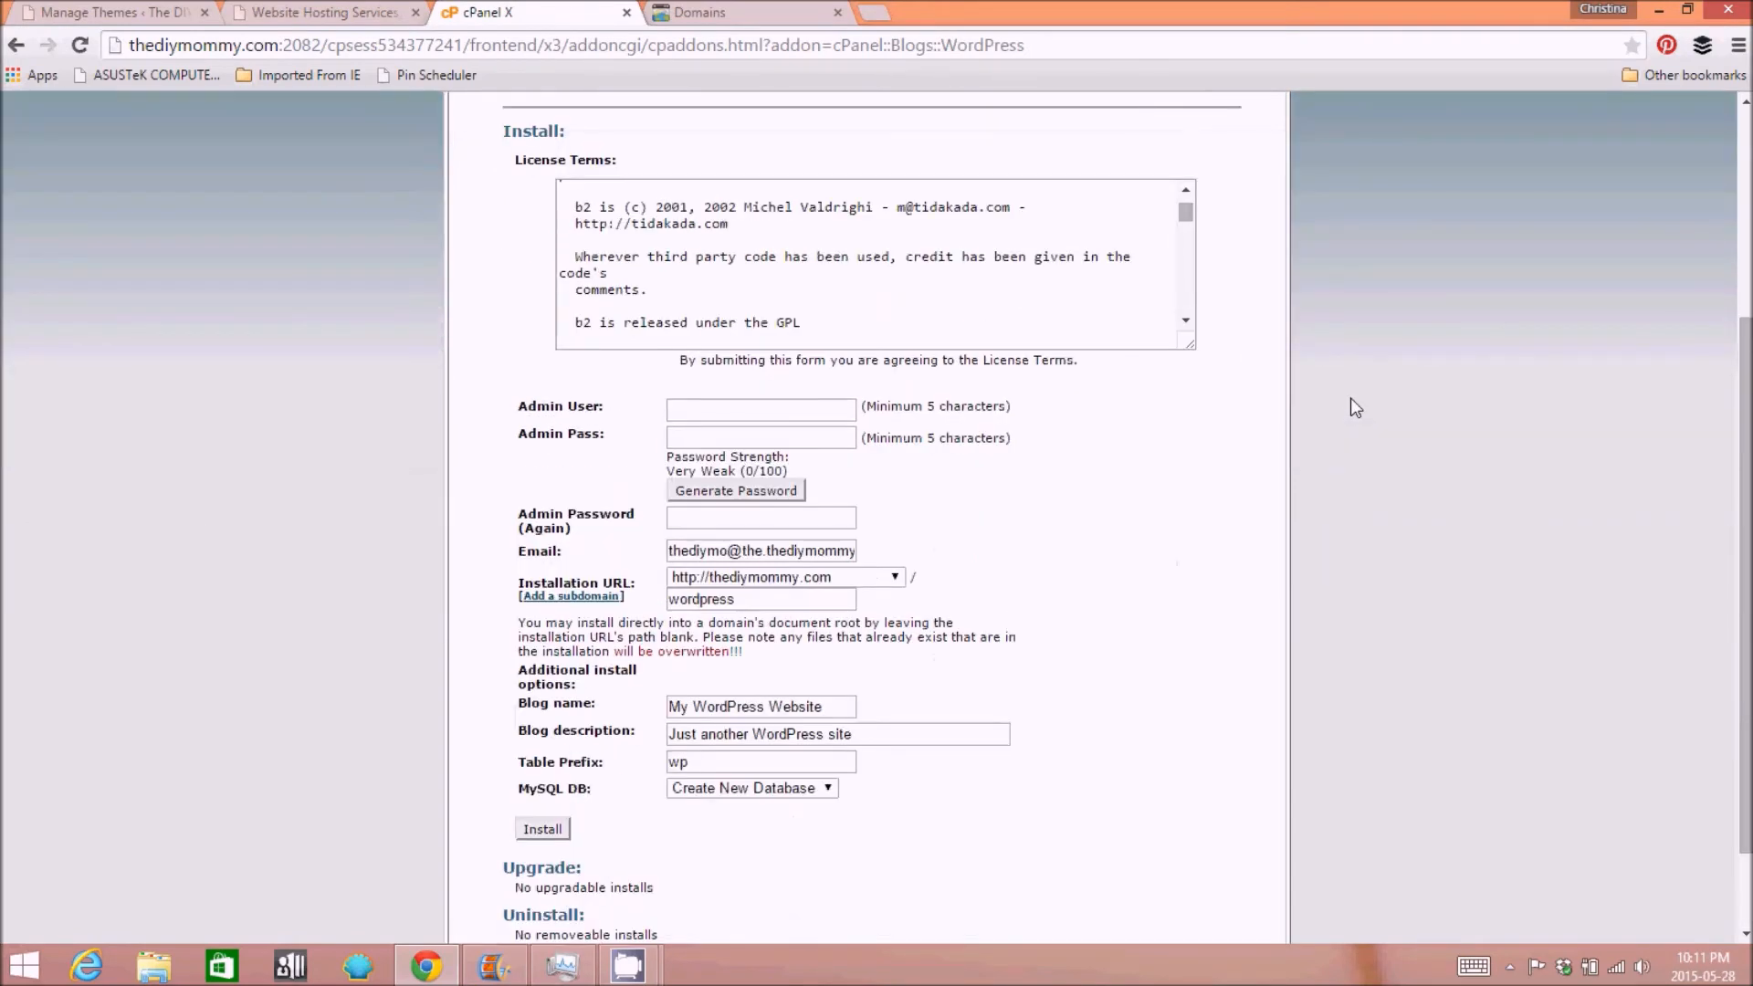
pyautogui.scroll(-3)
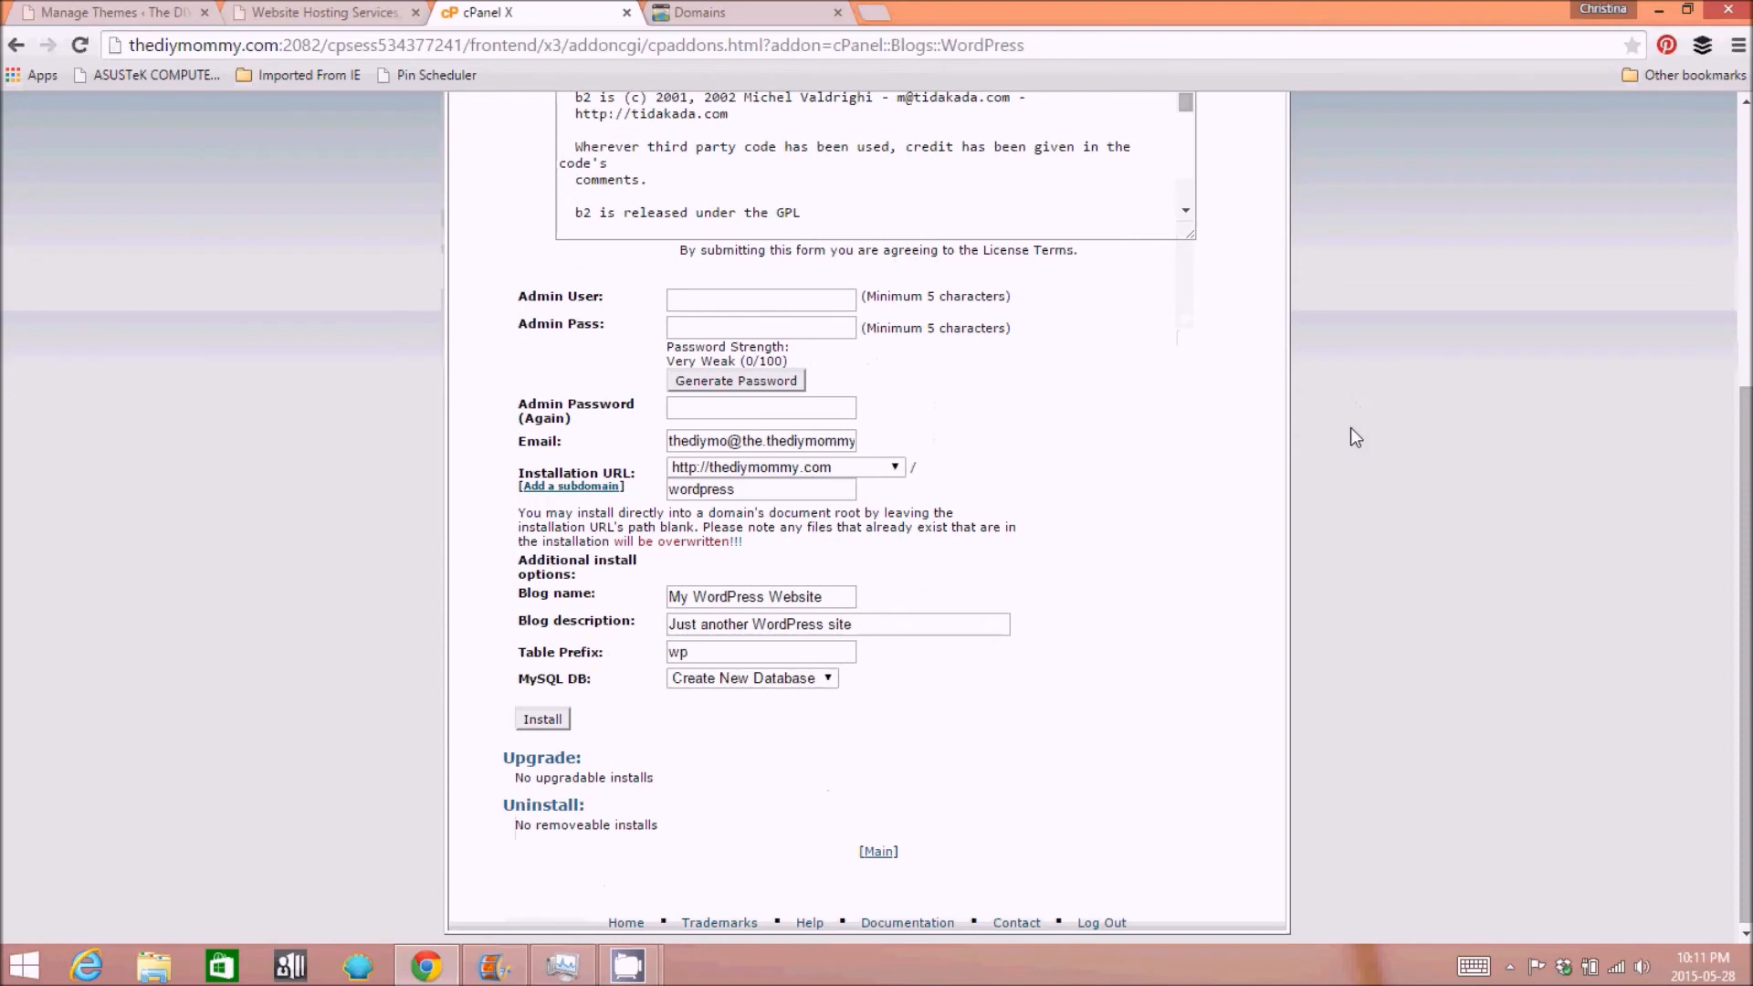
pyautogui.scroll(3)
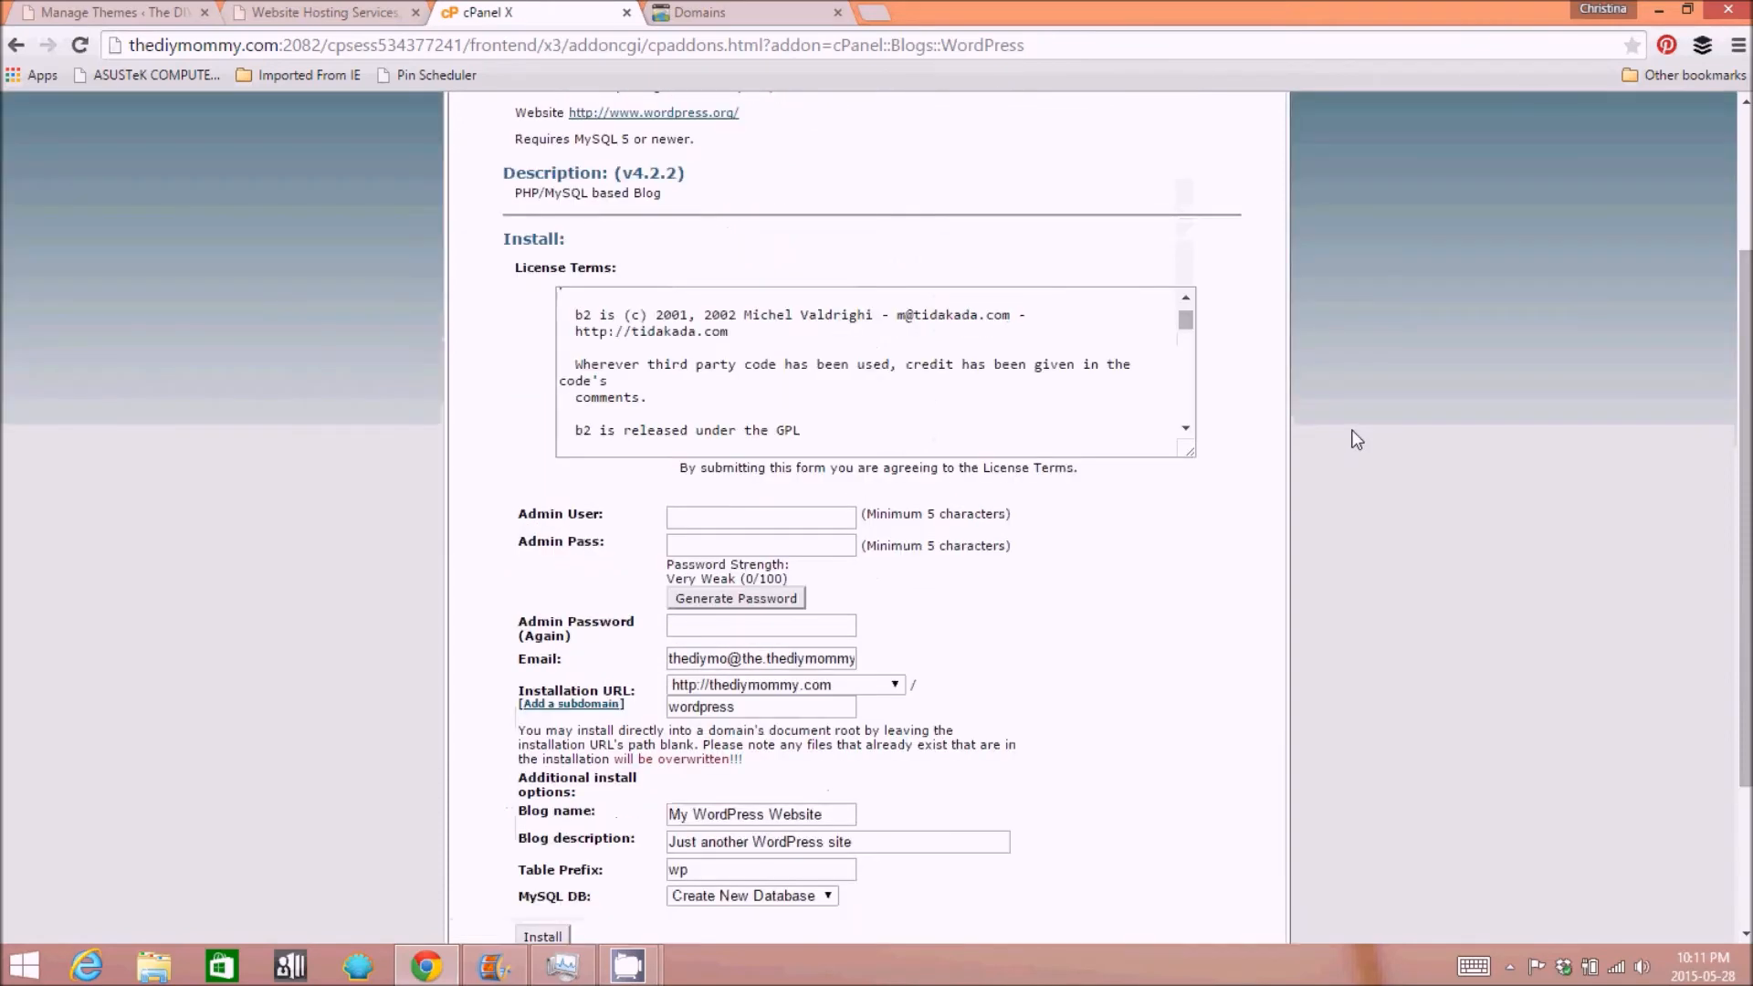
pyautogui.scroll(-3)
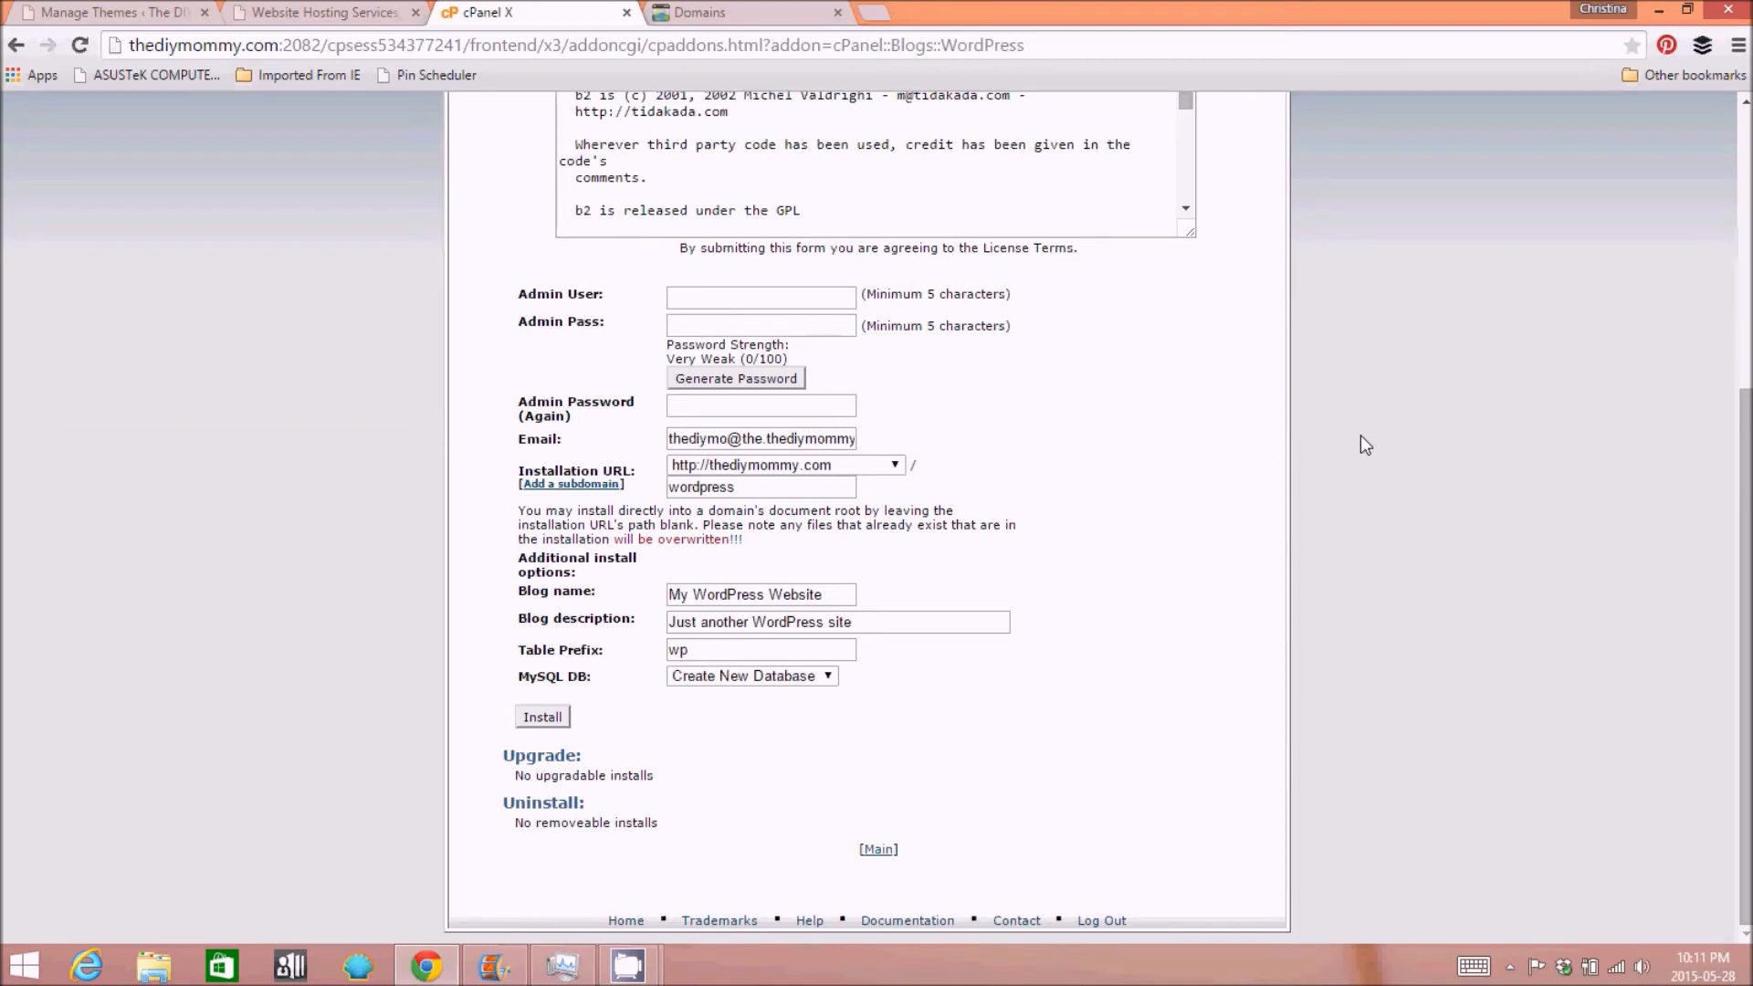
pyautogui.scroll(3)
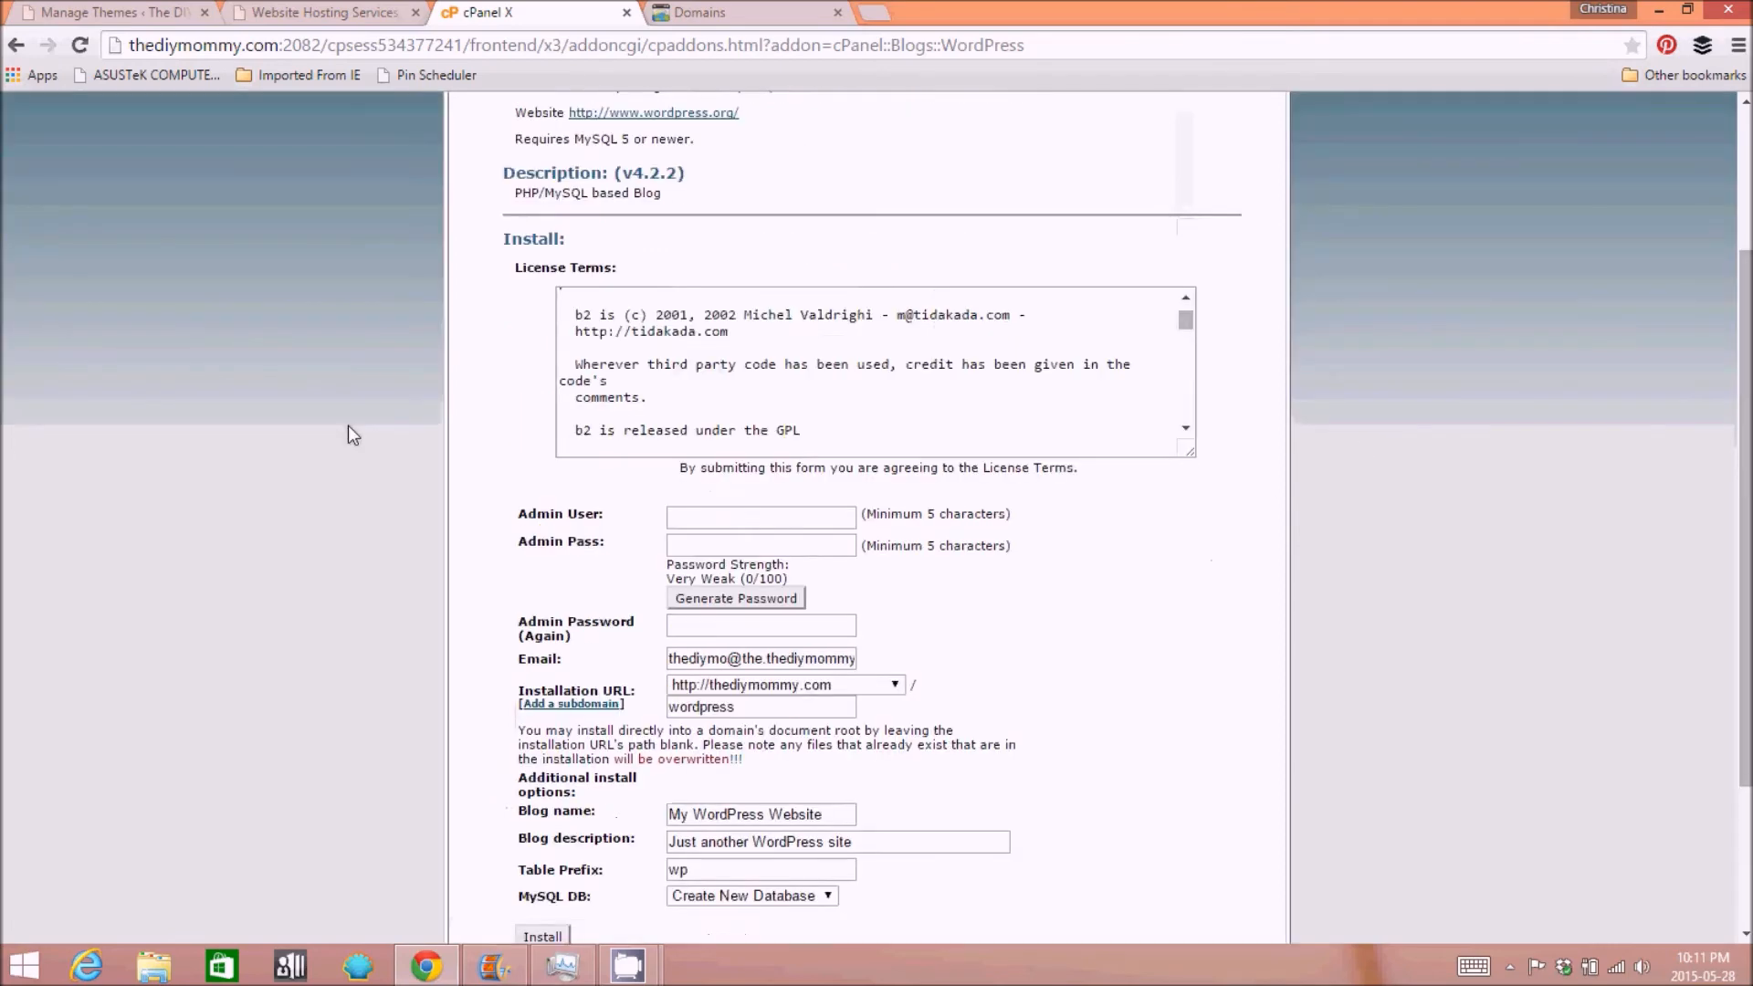
pyautogui.scroll(-3)
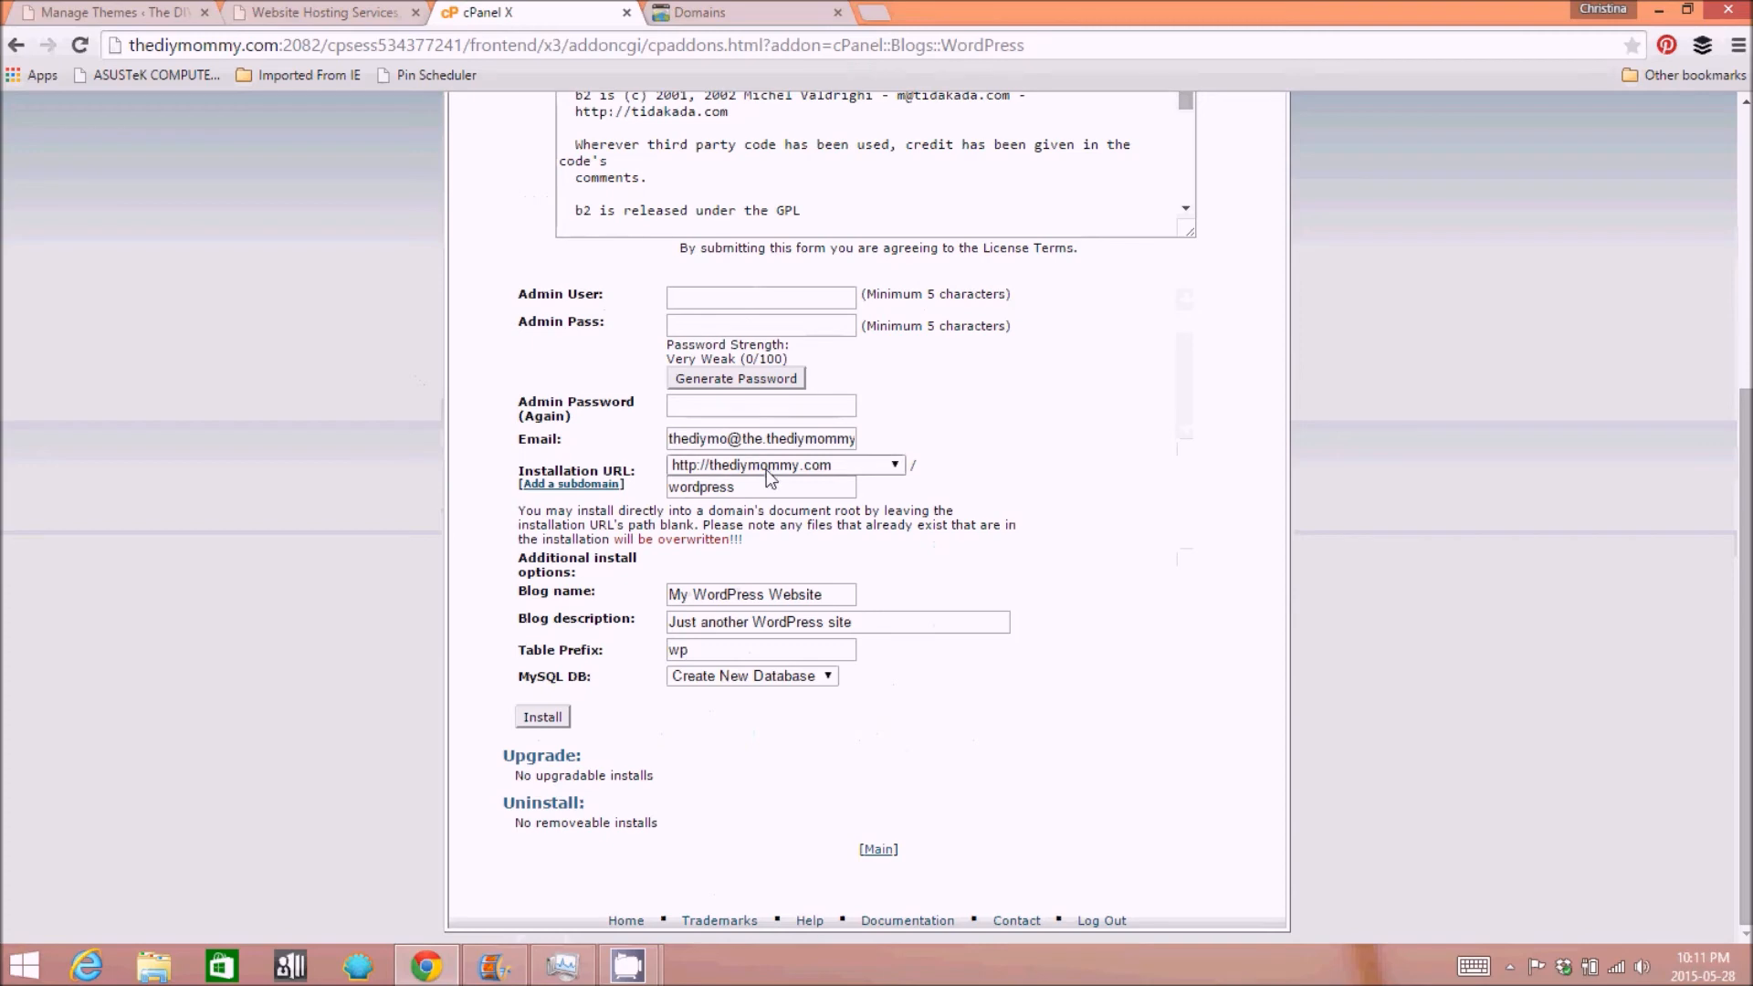
pyautogui.moveTo(701, 473)
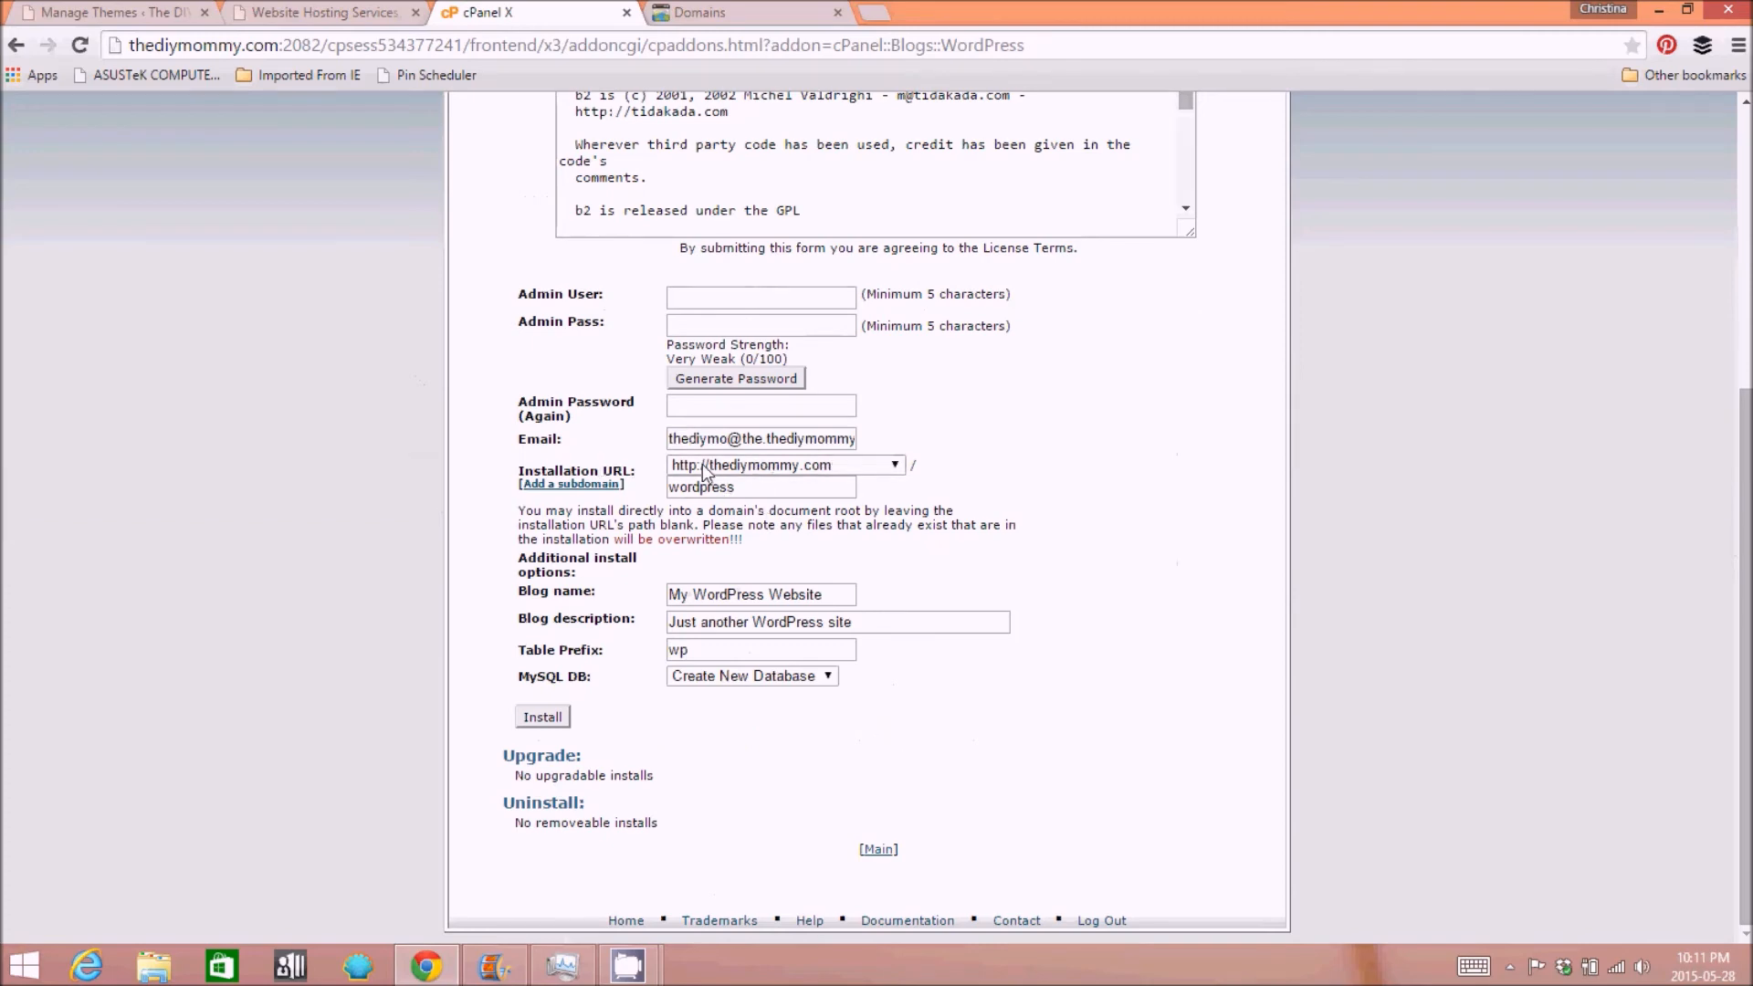
pyautogui.moveTo(767, 464)
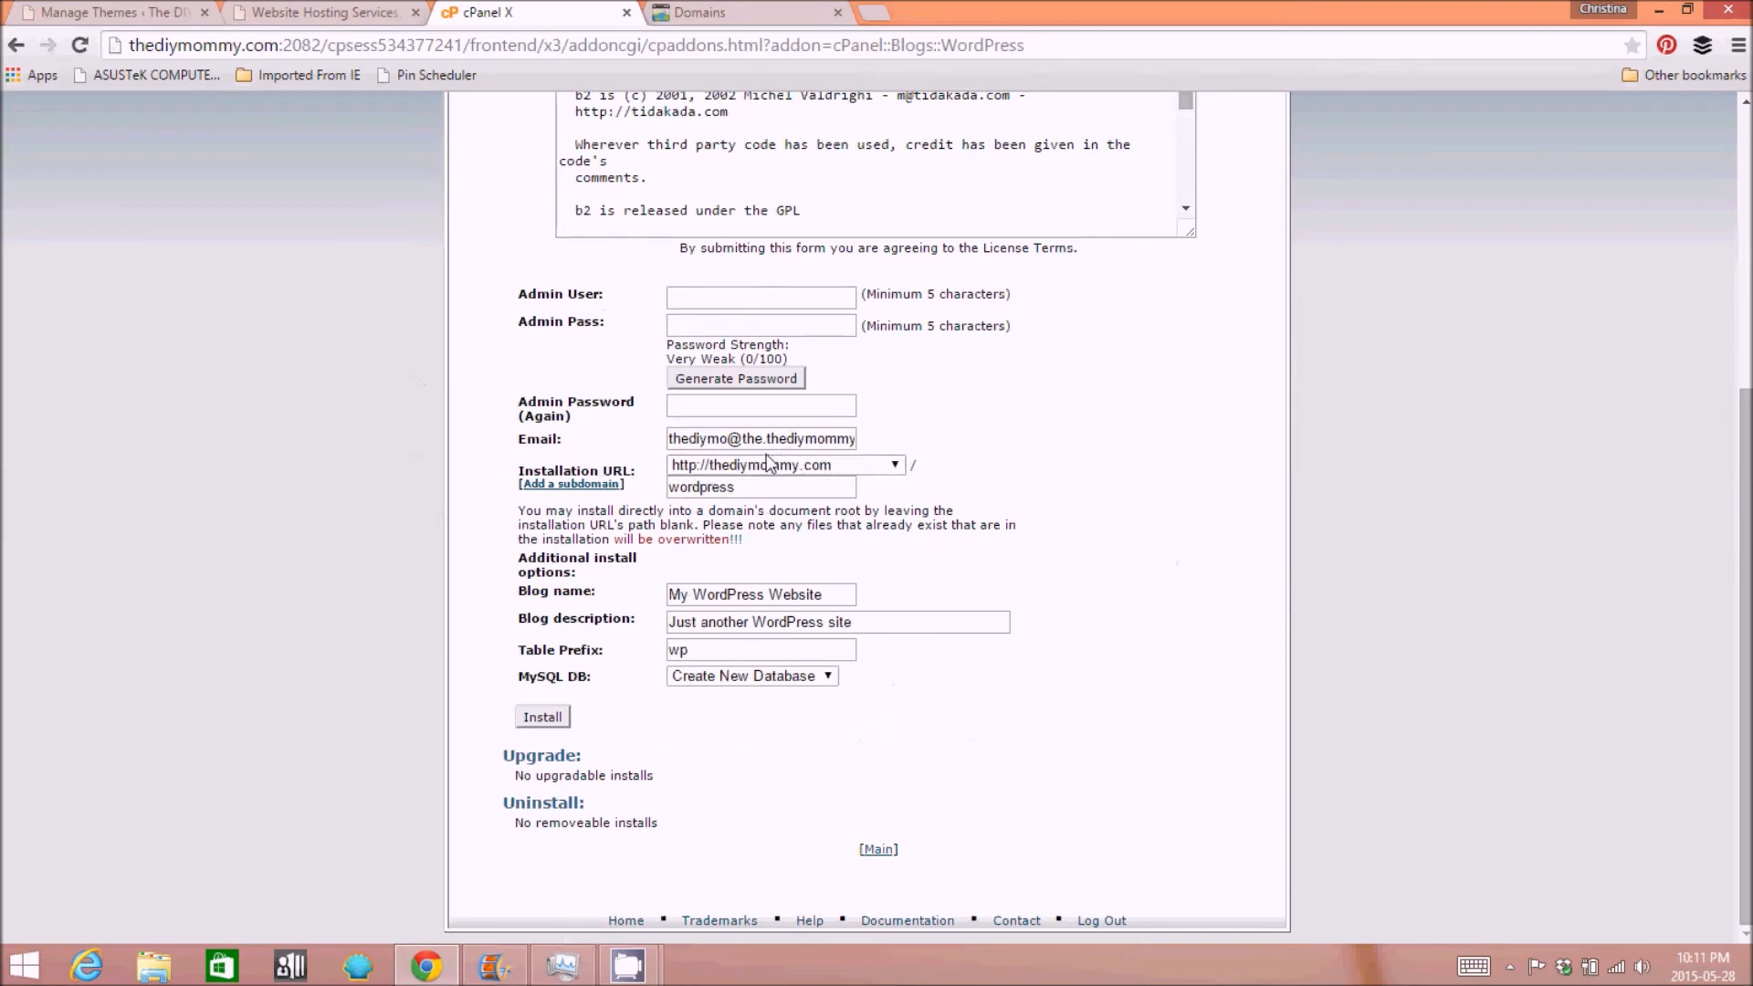
pyautogui.moveTo(726, 465)
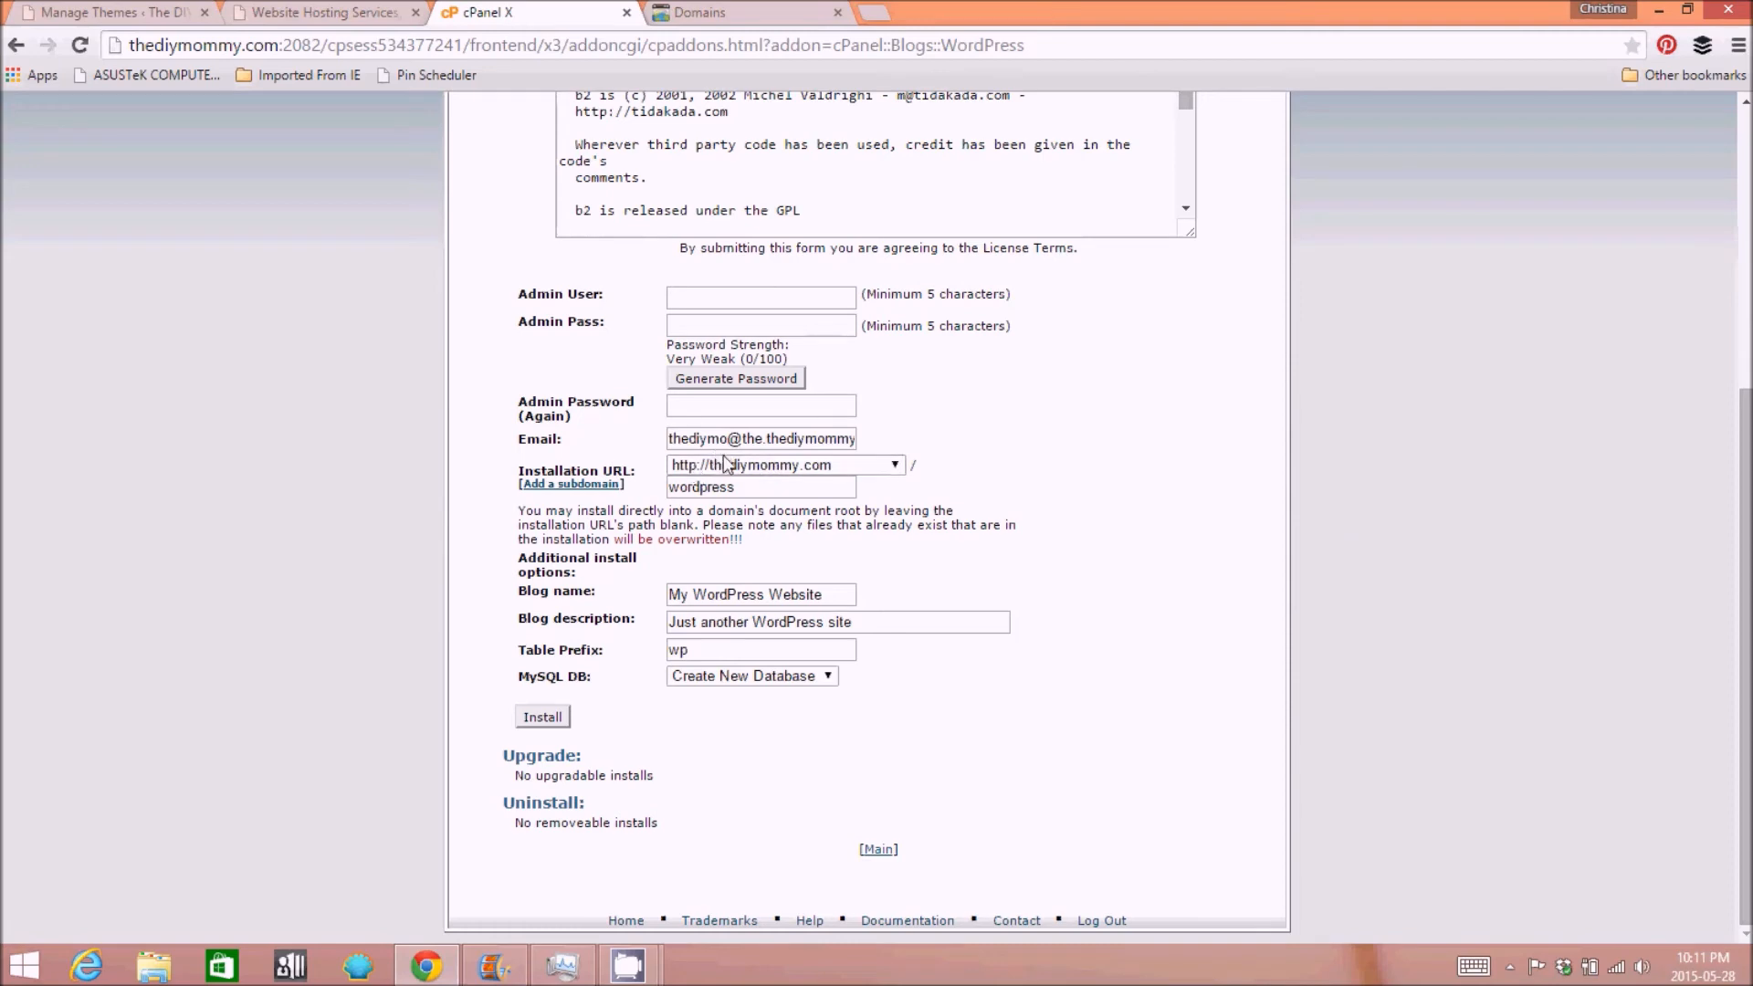
pyautogui.tripleClick(760, 485)
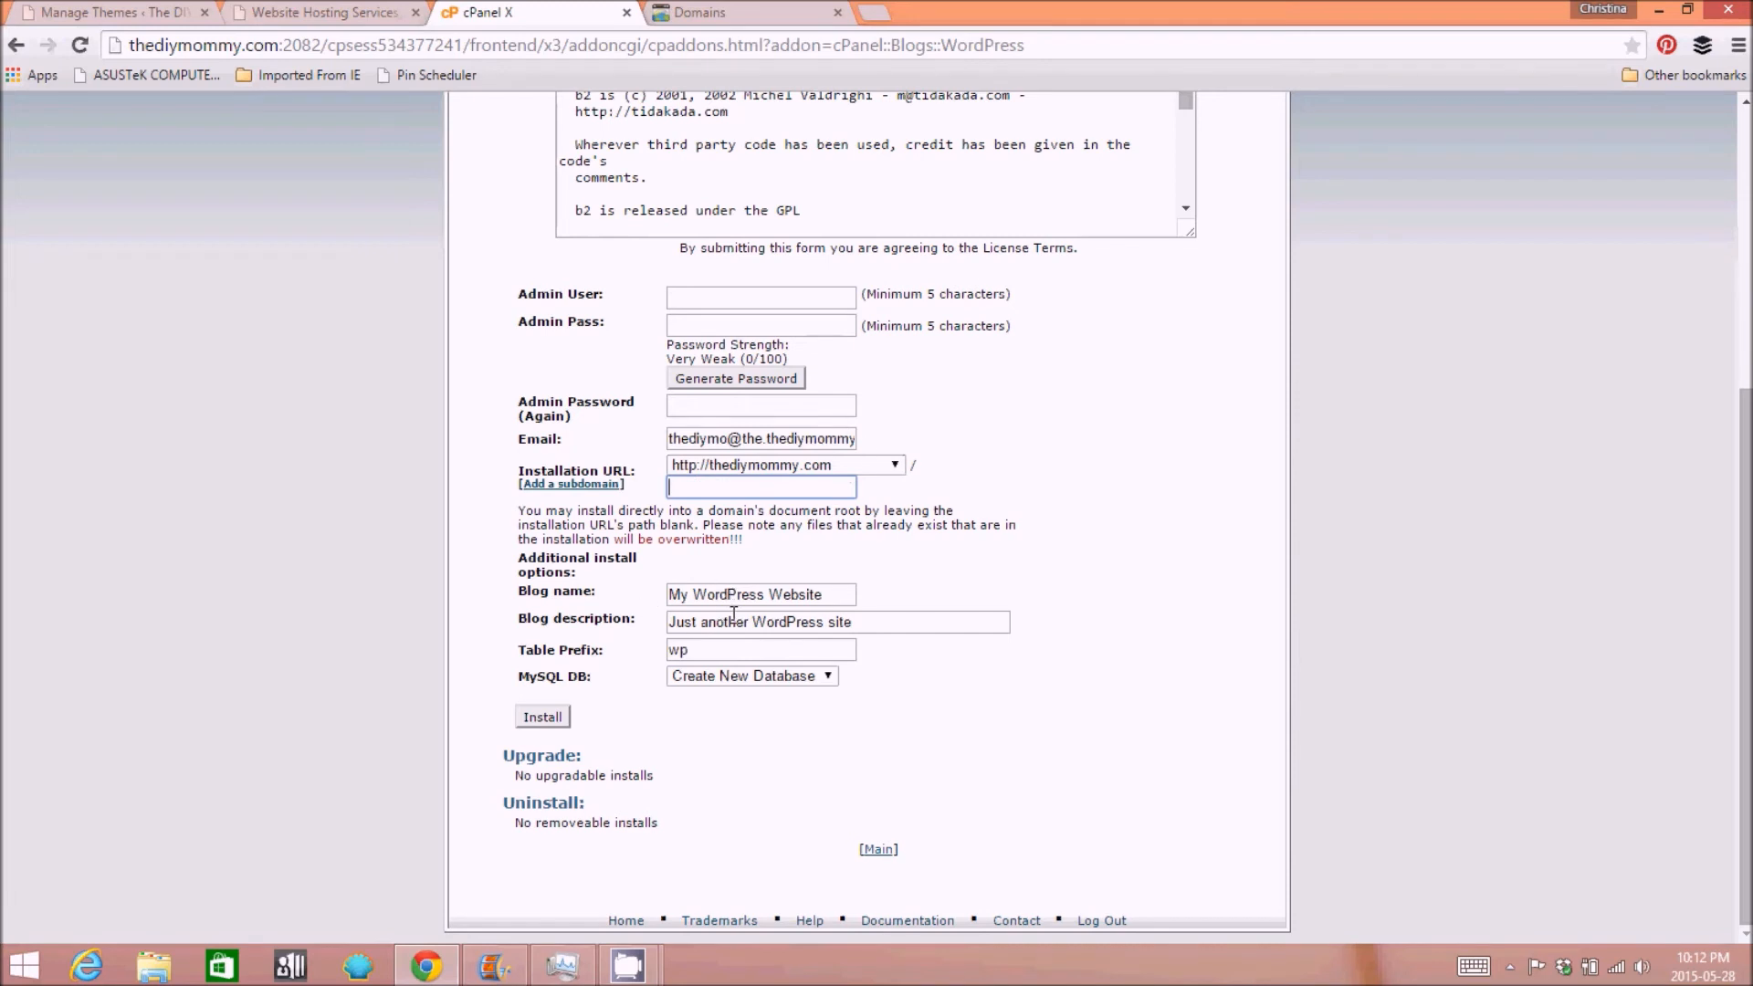
pyautogui.moveTo(280, 659)
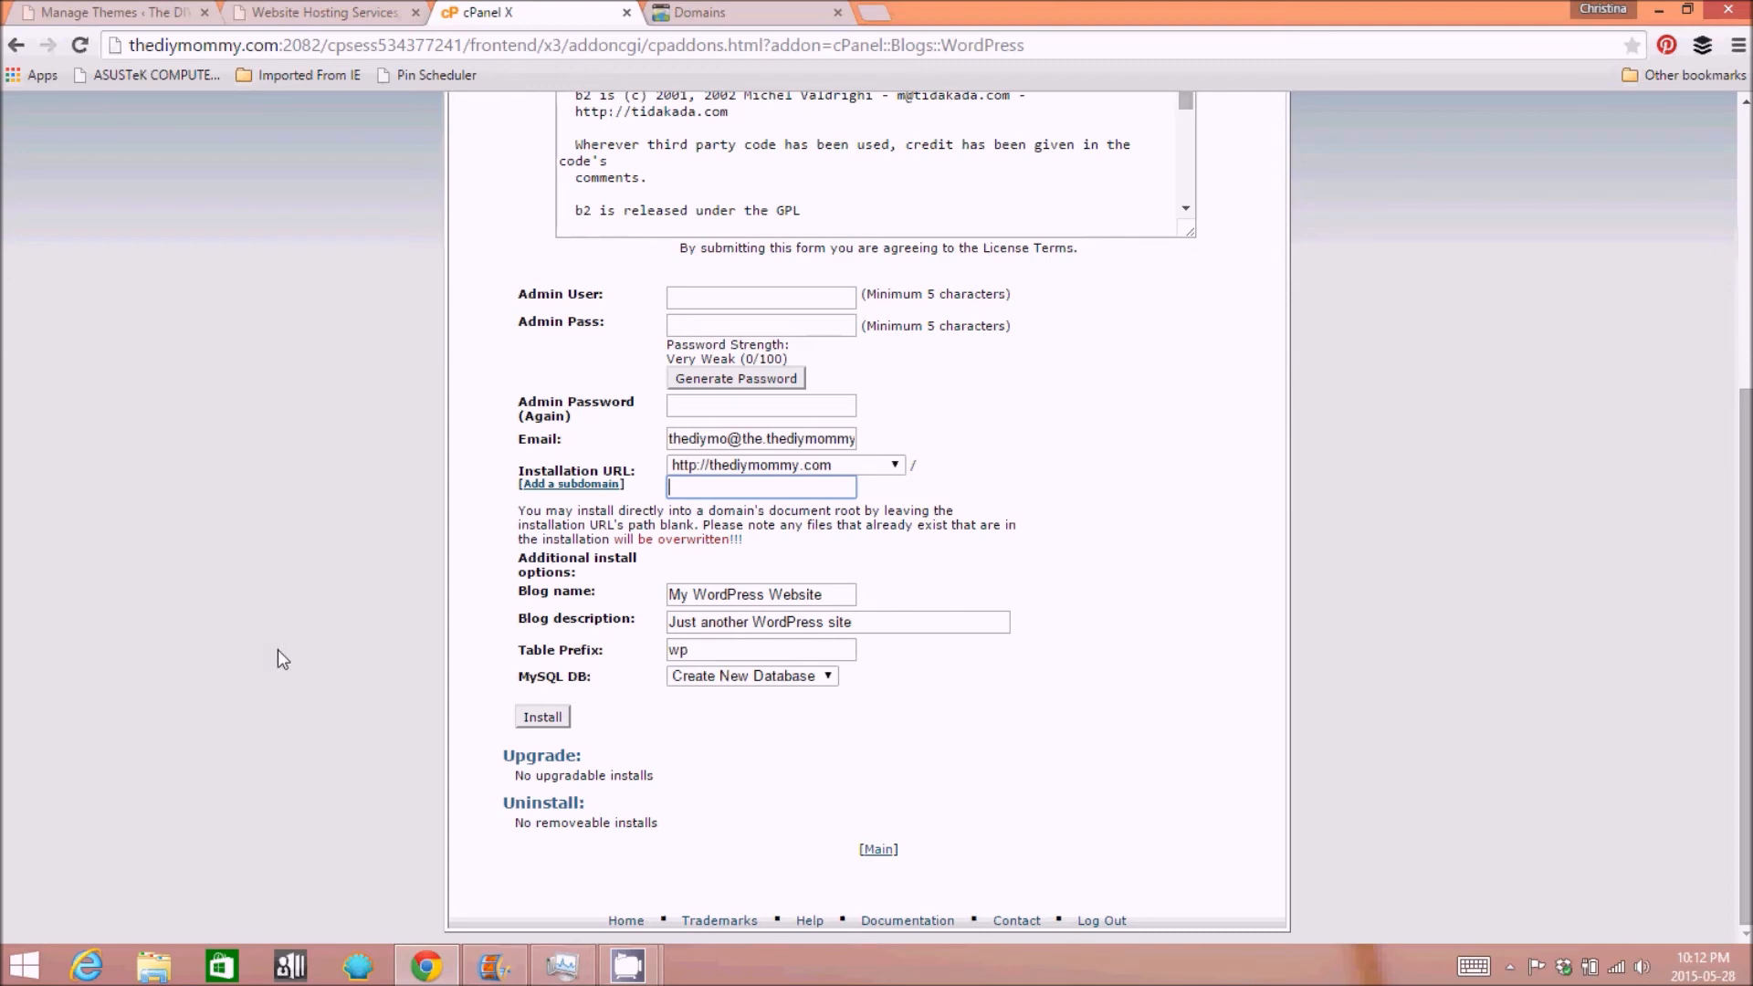
pyautogui.moveTo(268, 610)
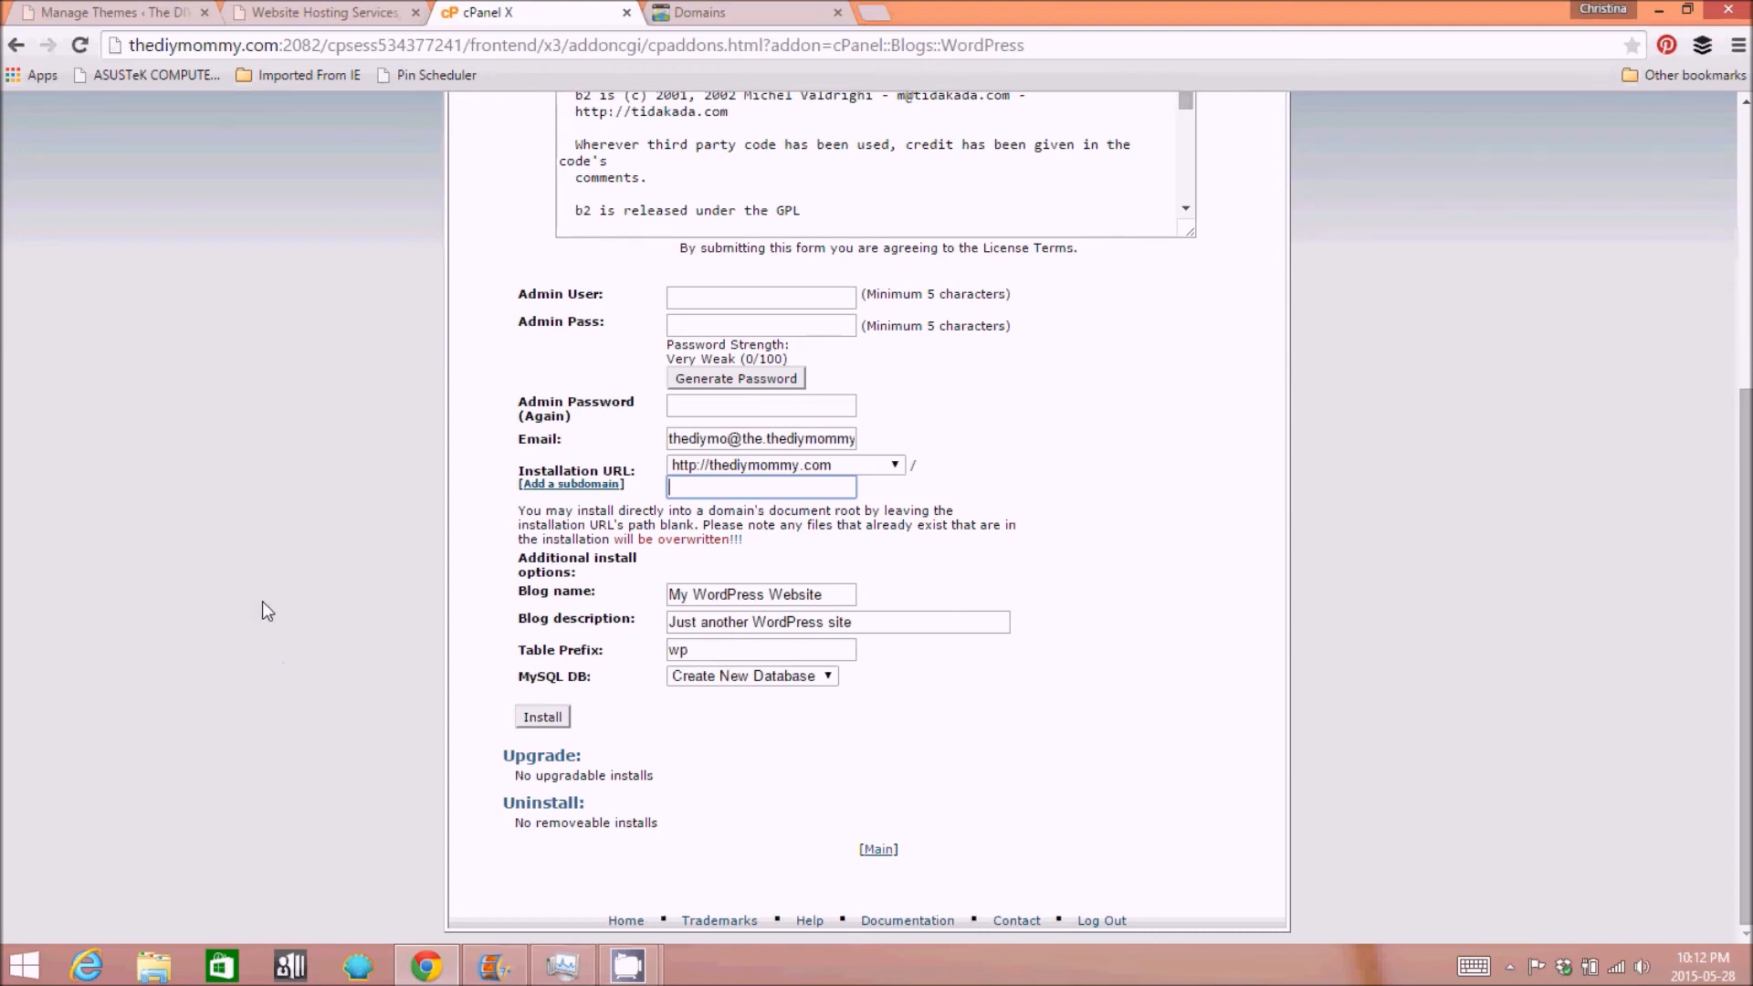
pyautogui.scroll(3)
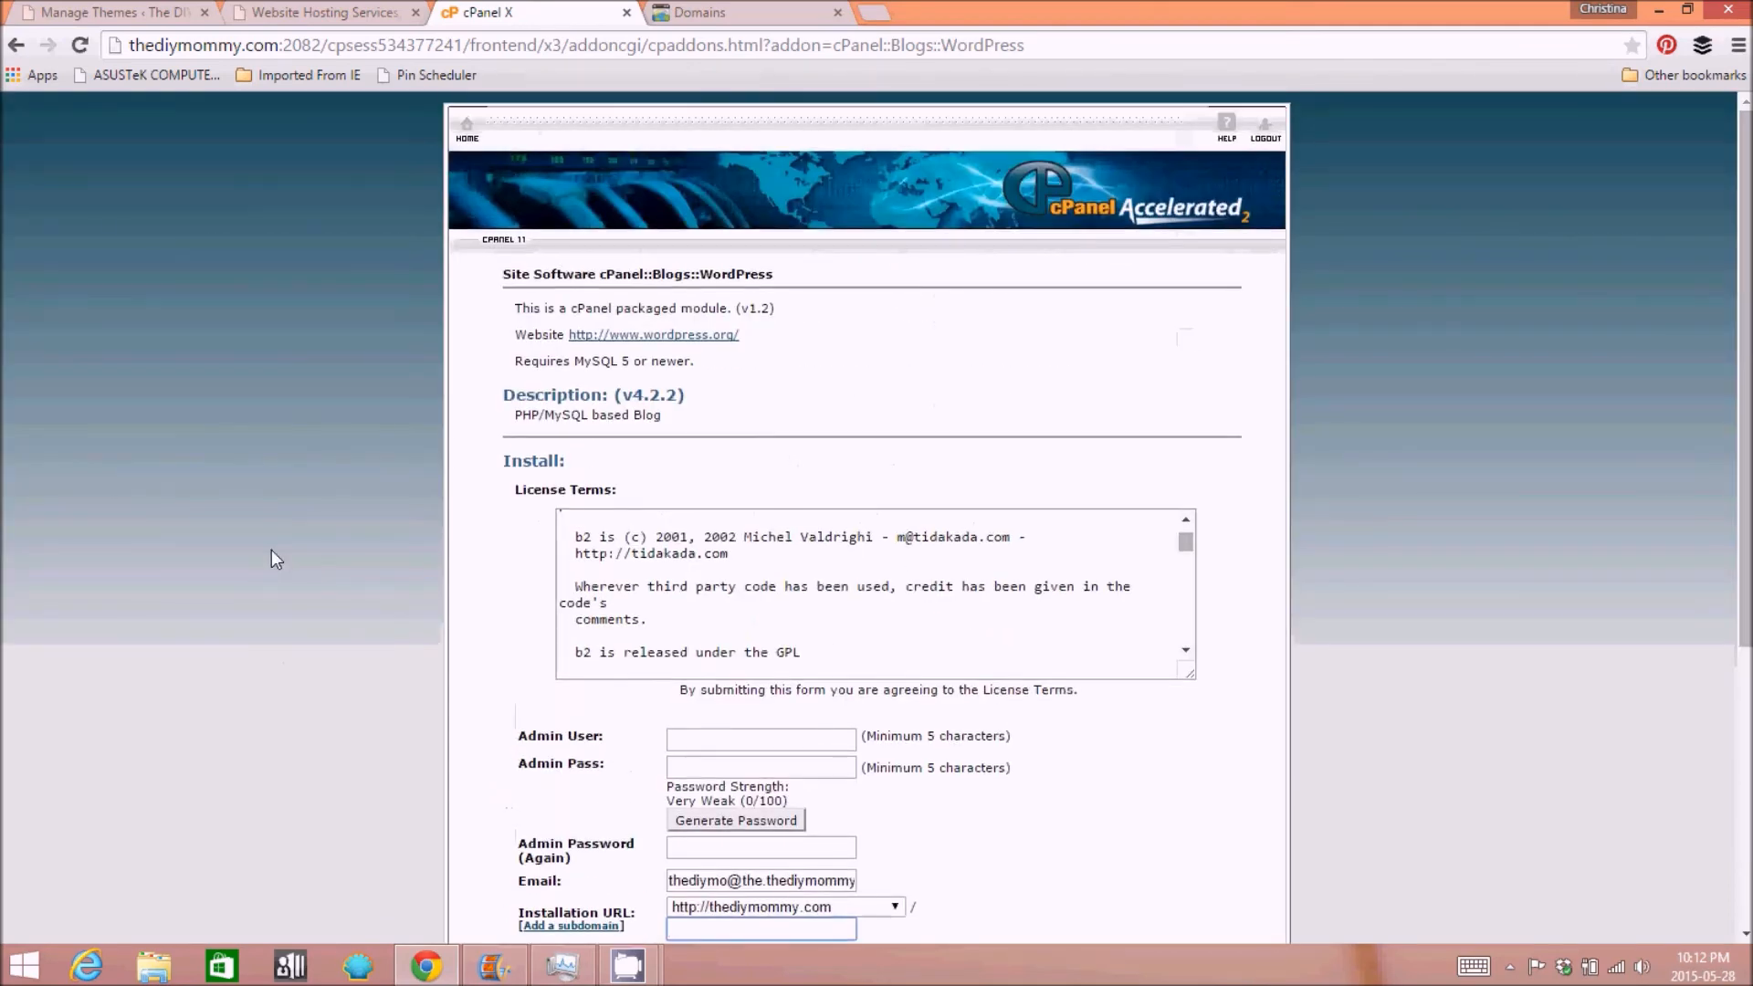
pyautogui.moveTo(229, 291)
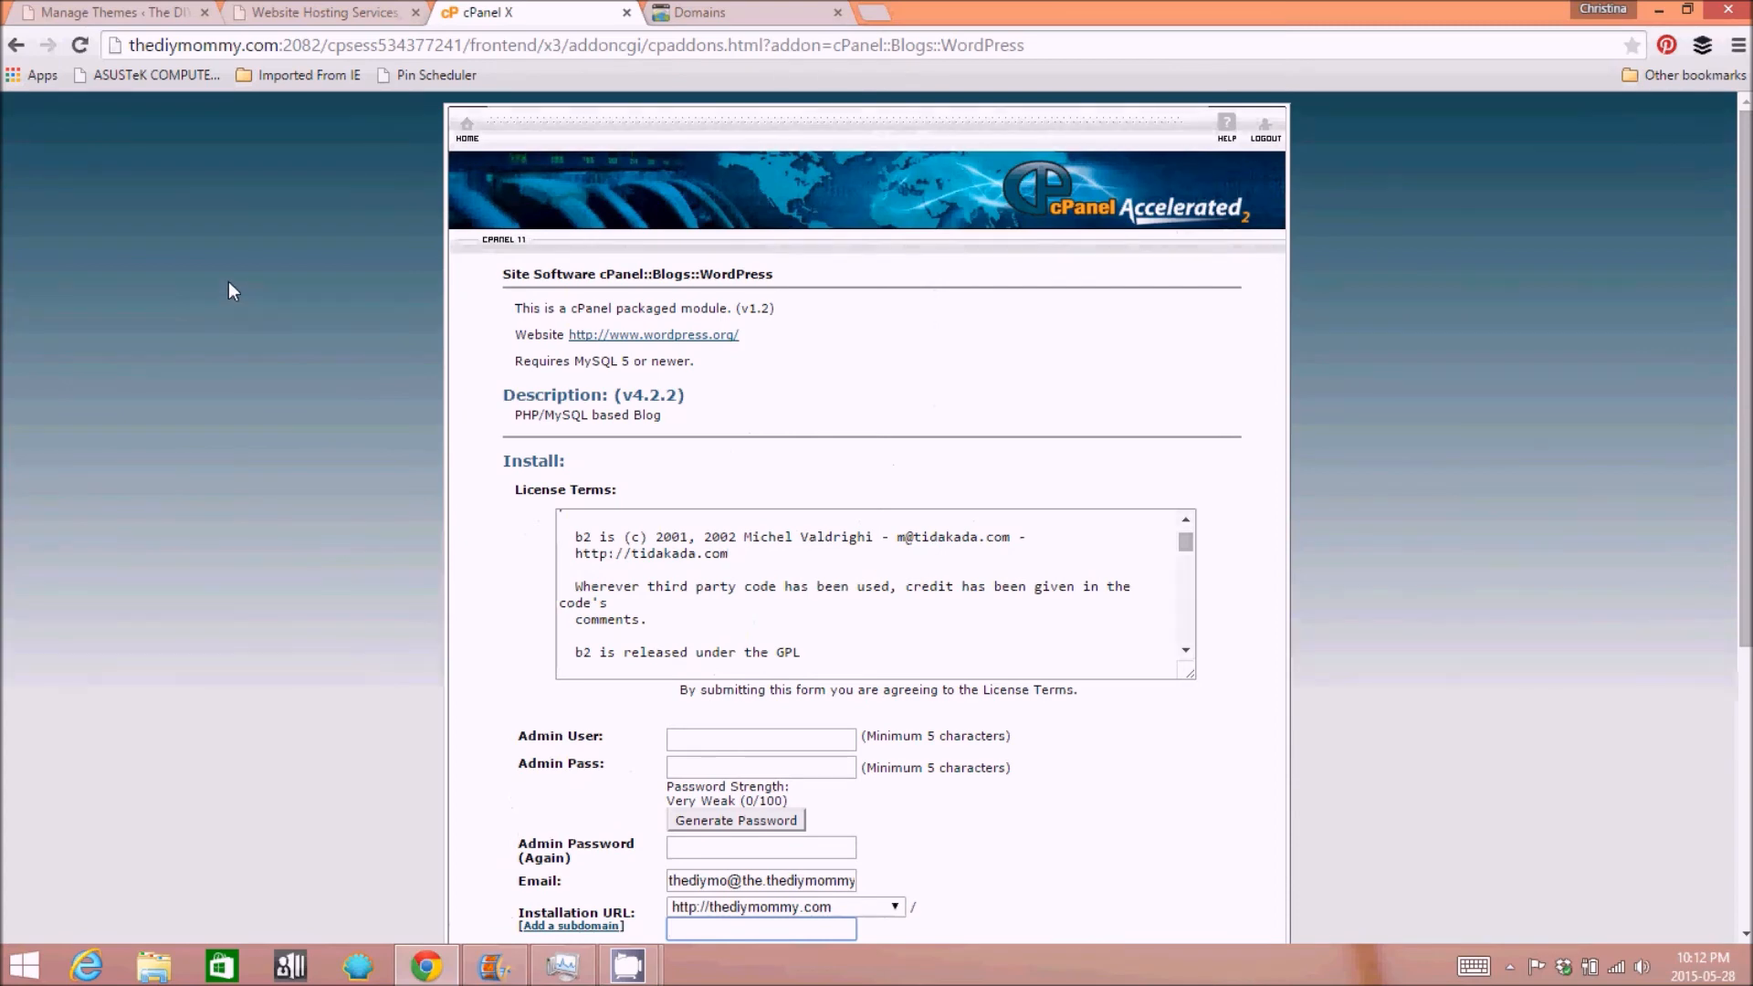
pyautogui.moveTo(321, 143)
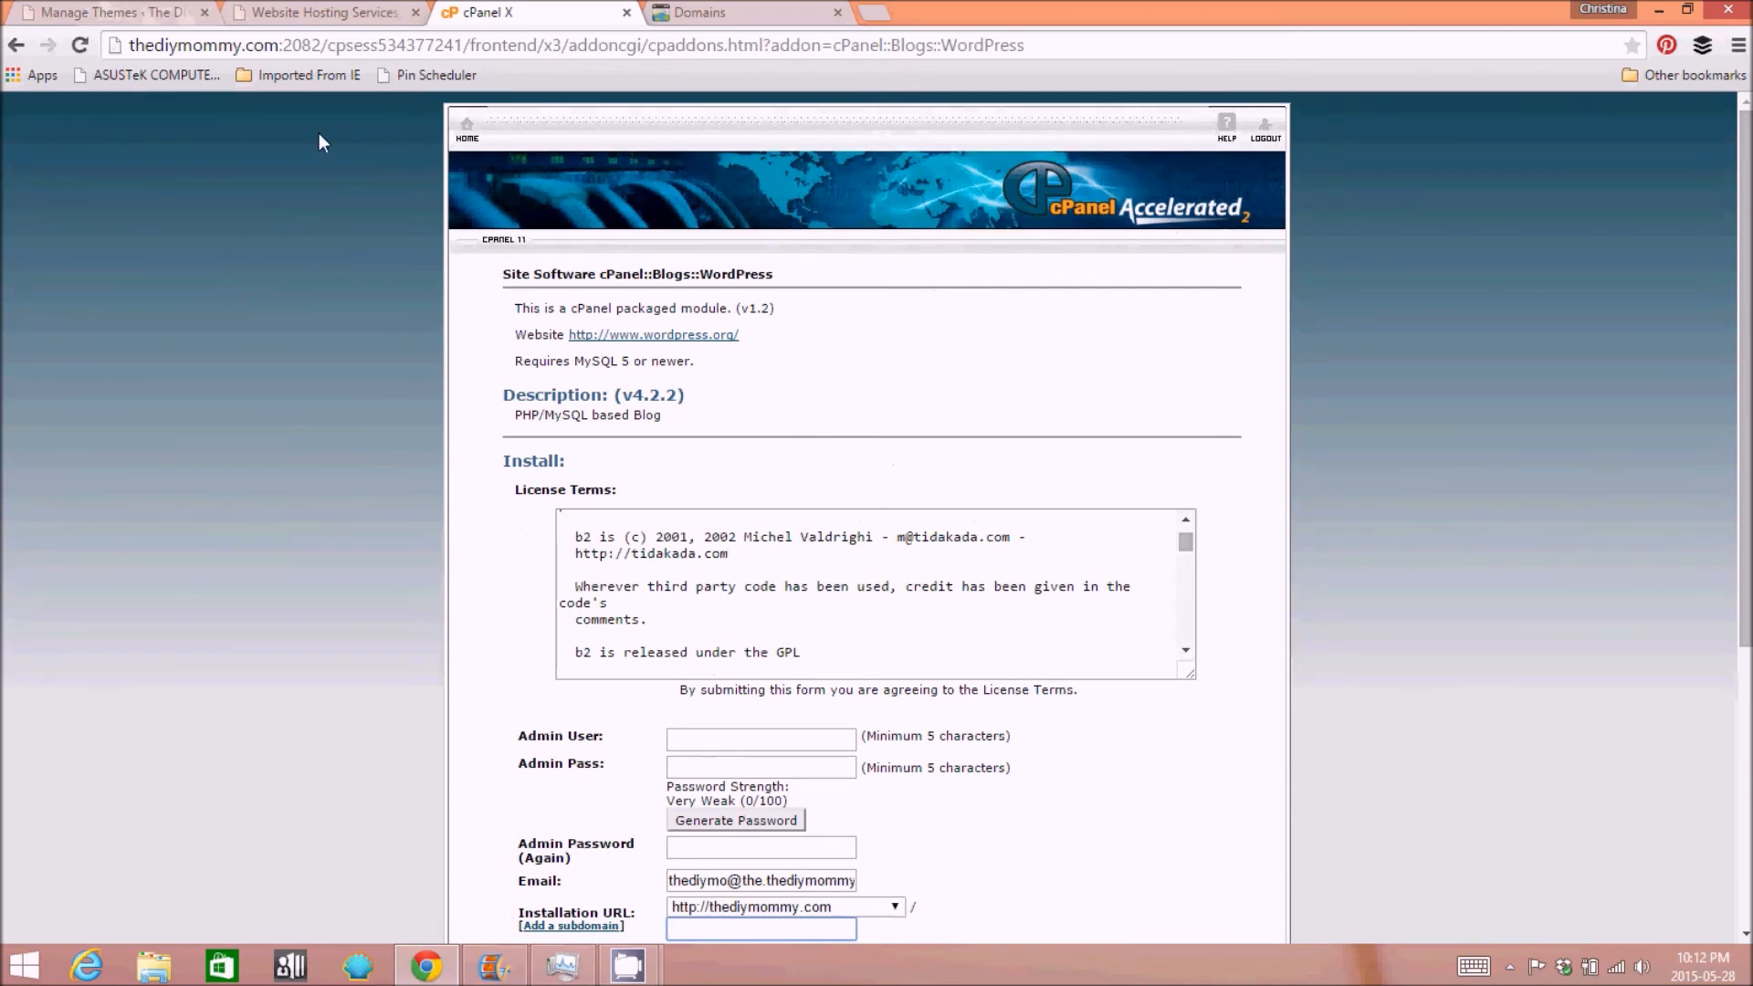
pyautogui.scroll(-3)
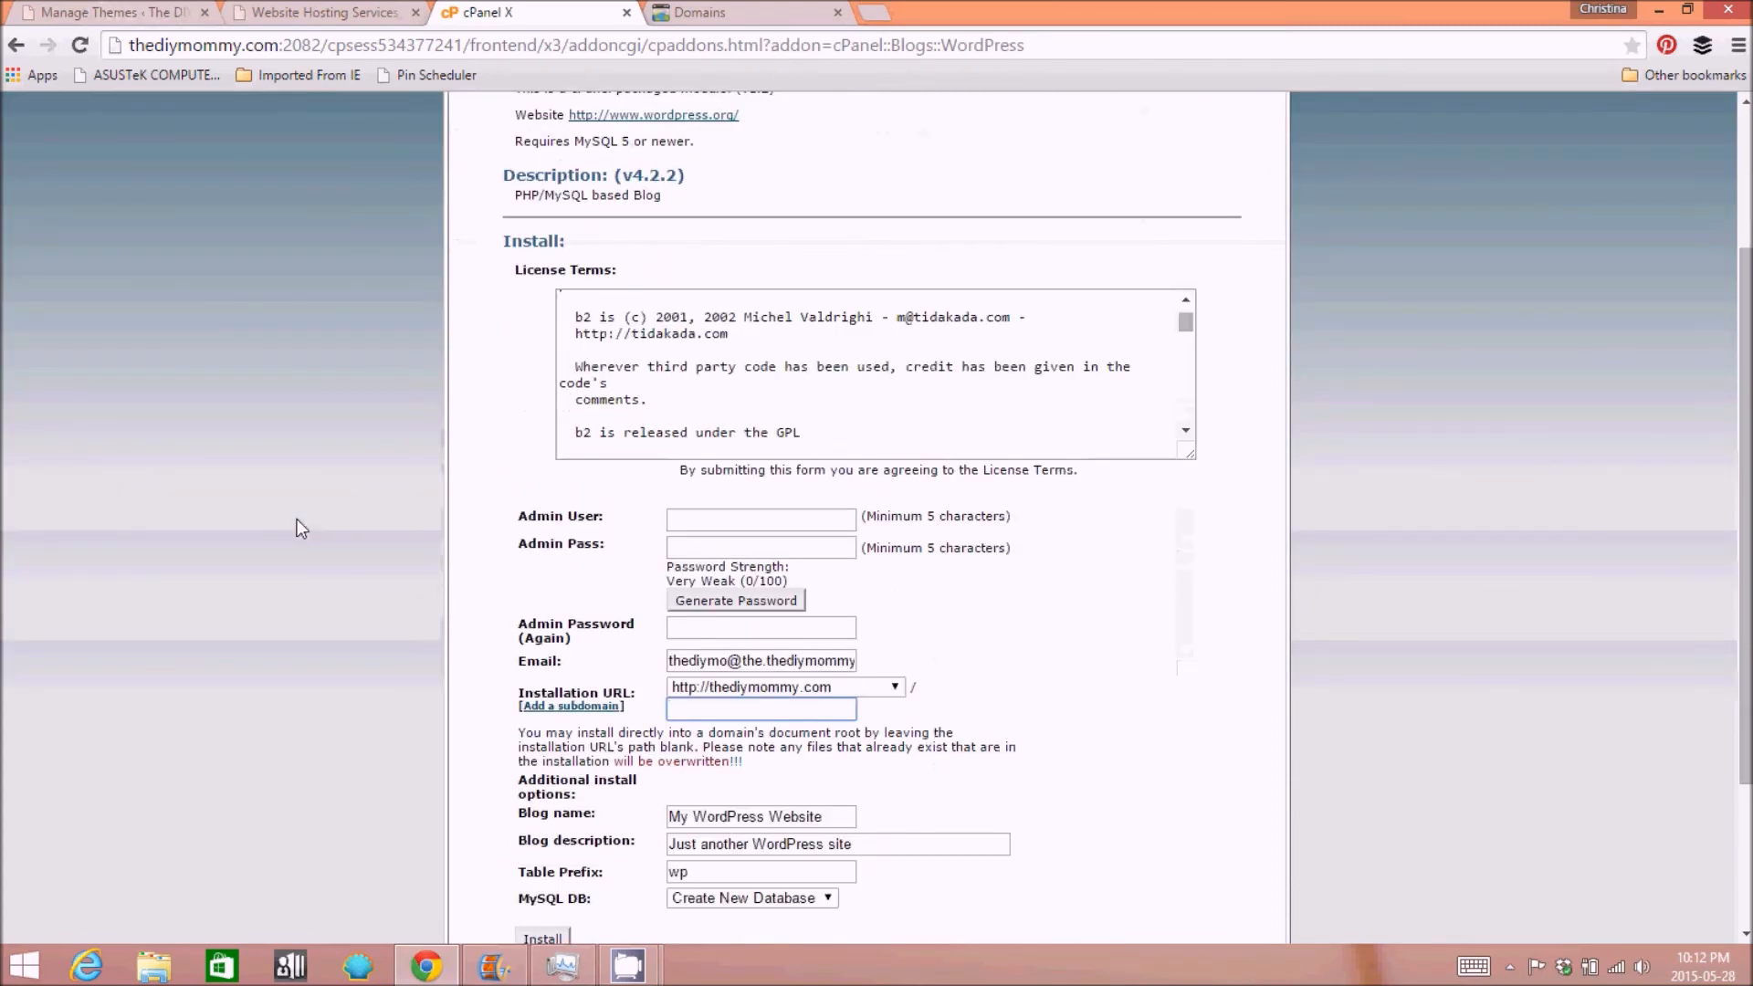
# - Load the site's /wp-admin/ and go to the Dashboard showing Arthemia Premium active
pyautogui.click(106, 13)
pyautogui.write('thediymommy.com/wp-admin/')
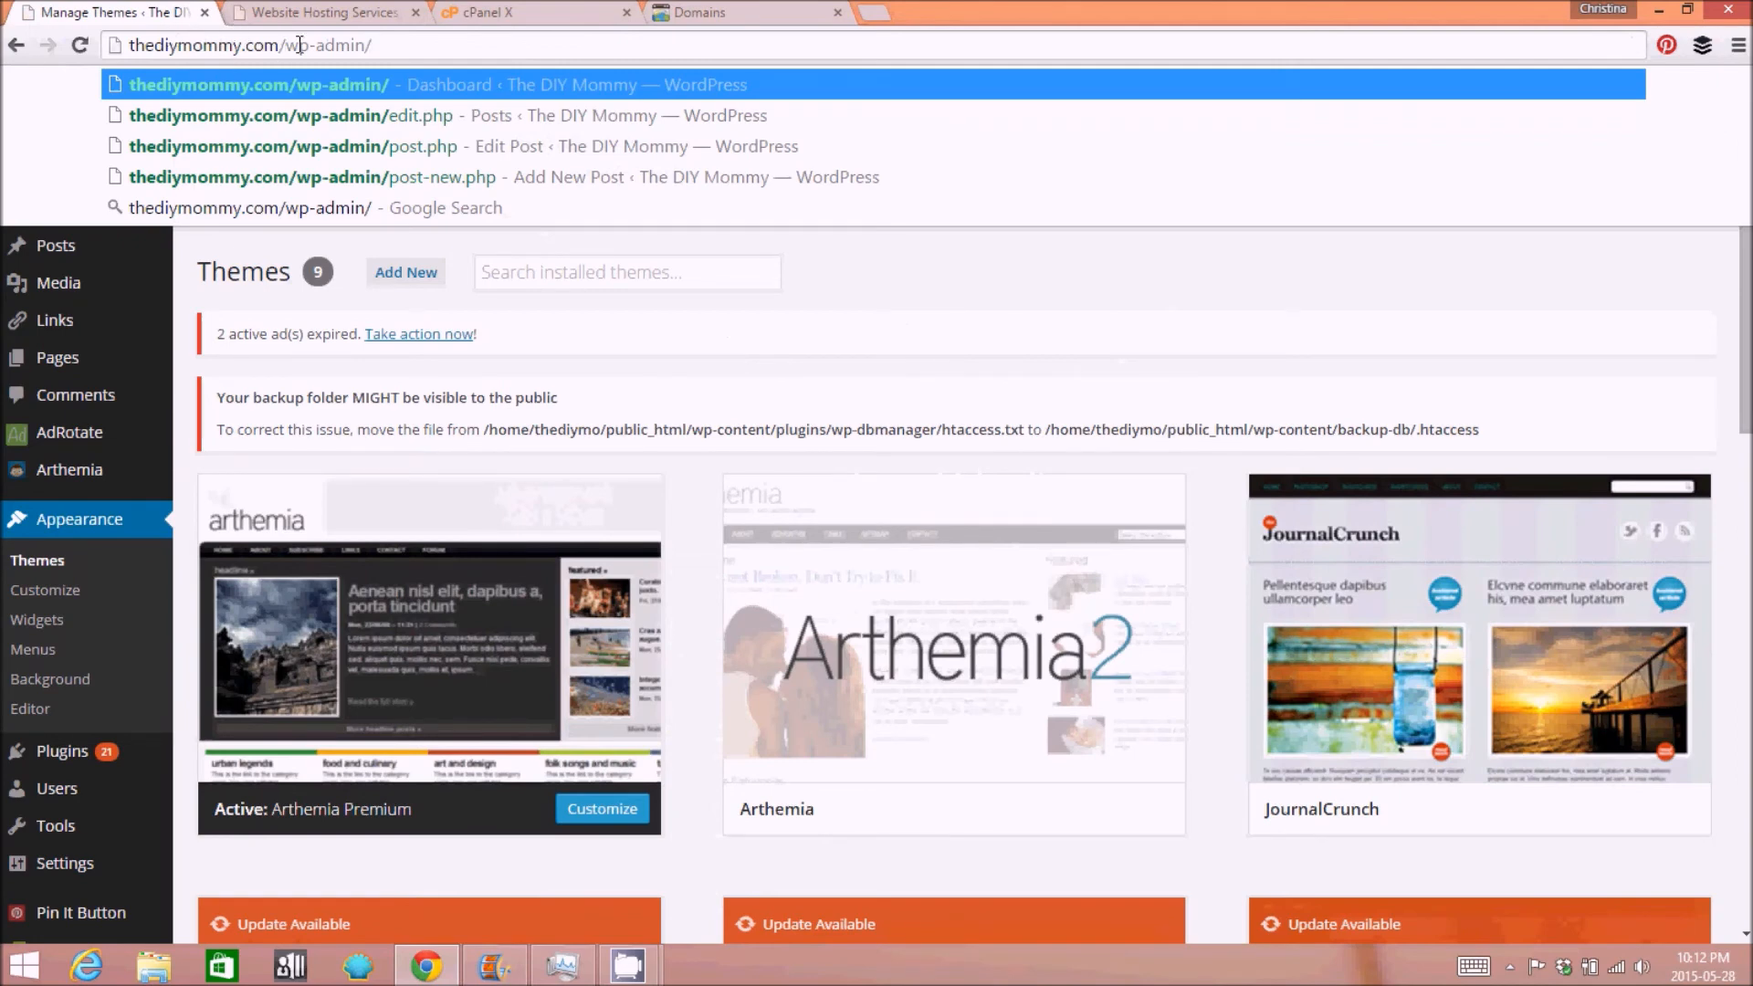
pyautogui.moveTo(59, 283)
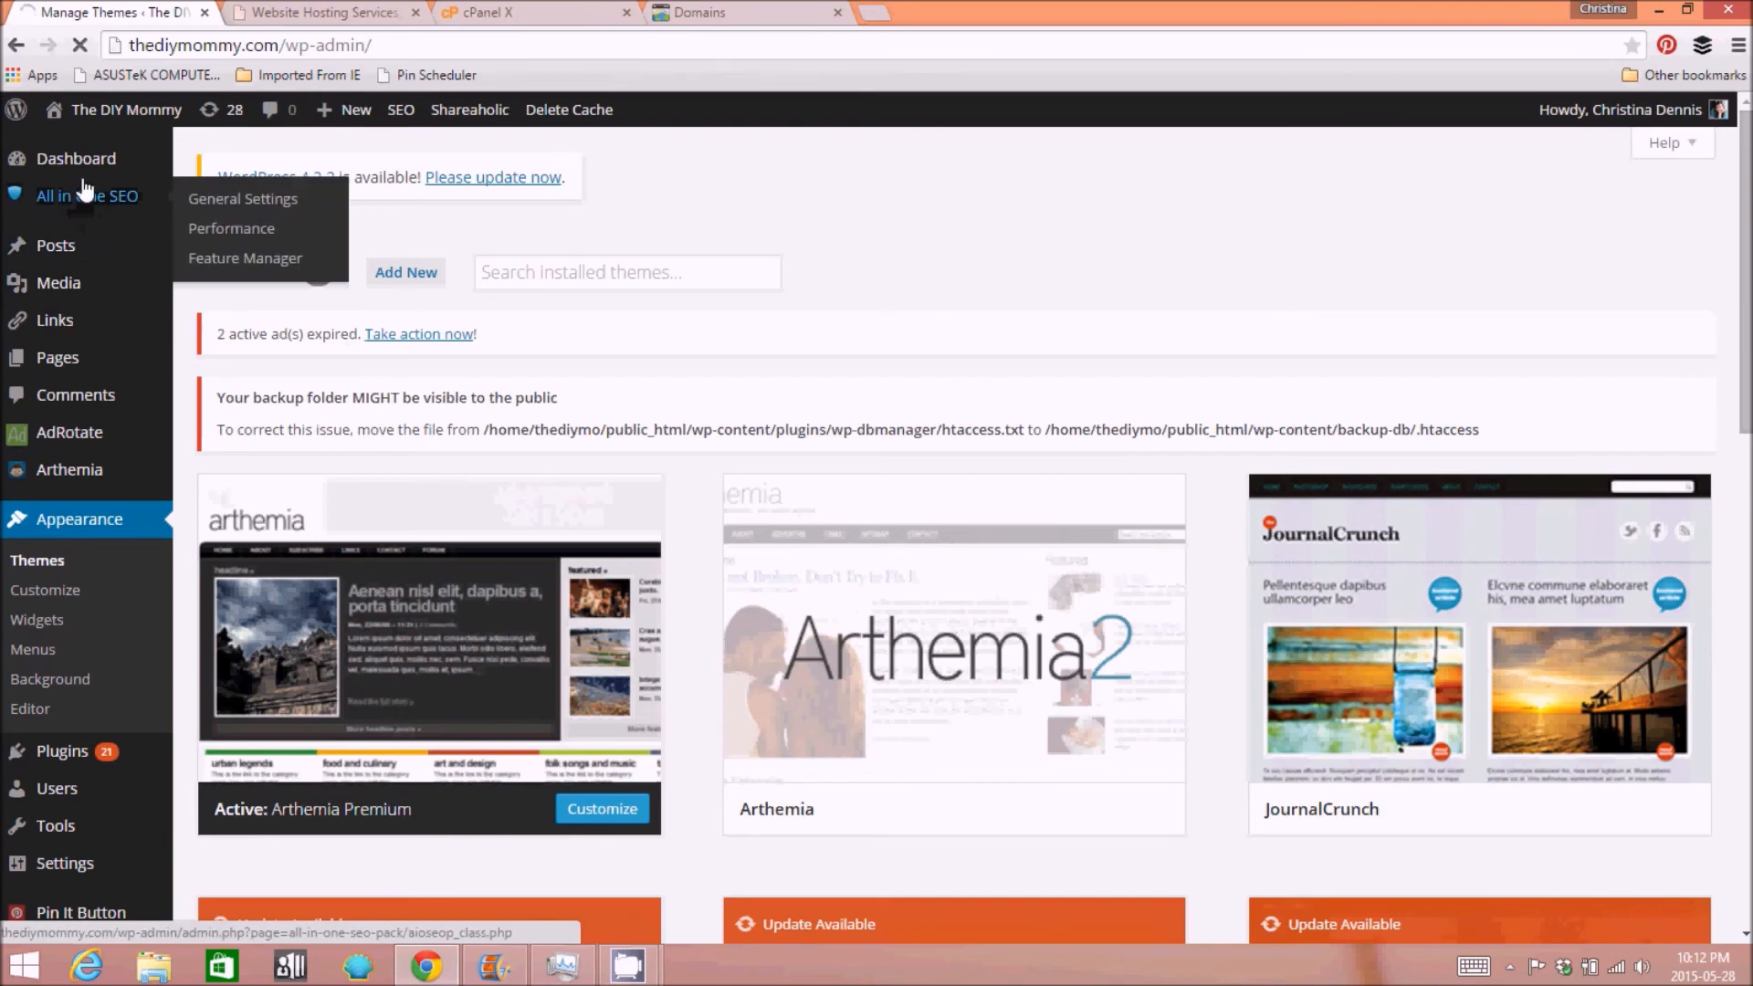
pyautogui.click(76, 157)
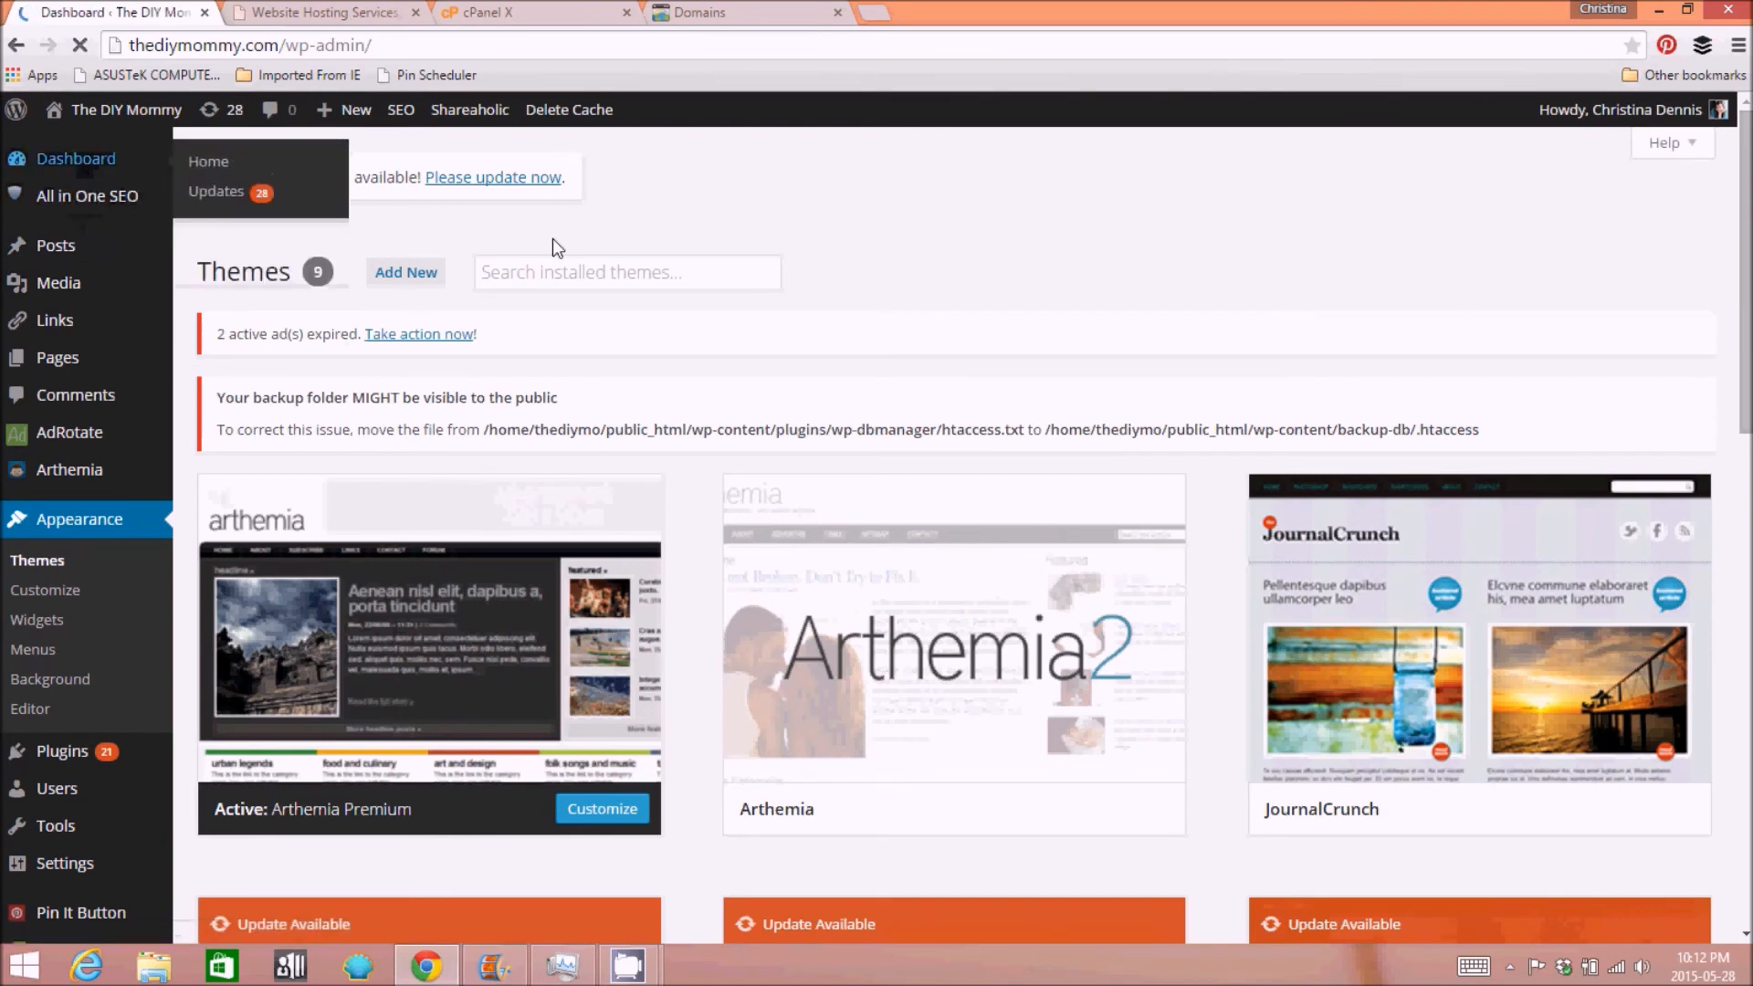
pyautogui.moveTo(804, 535)
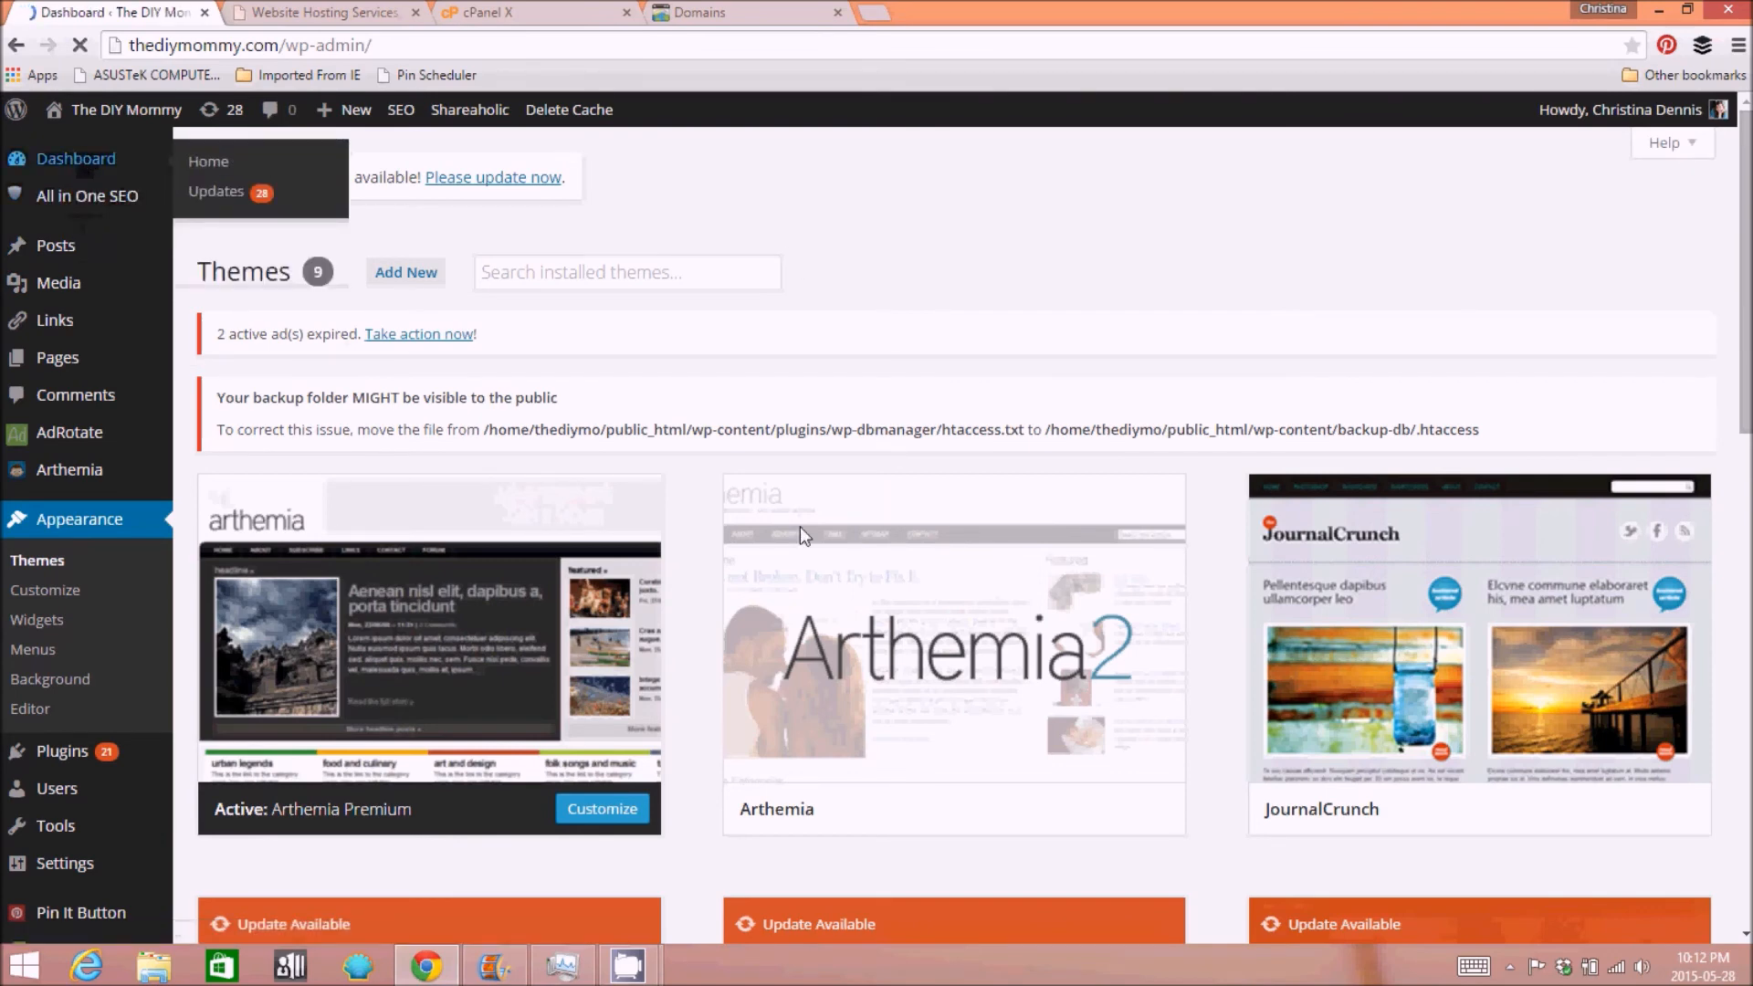
pyautogui.moveTo(825, 406)
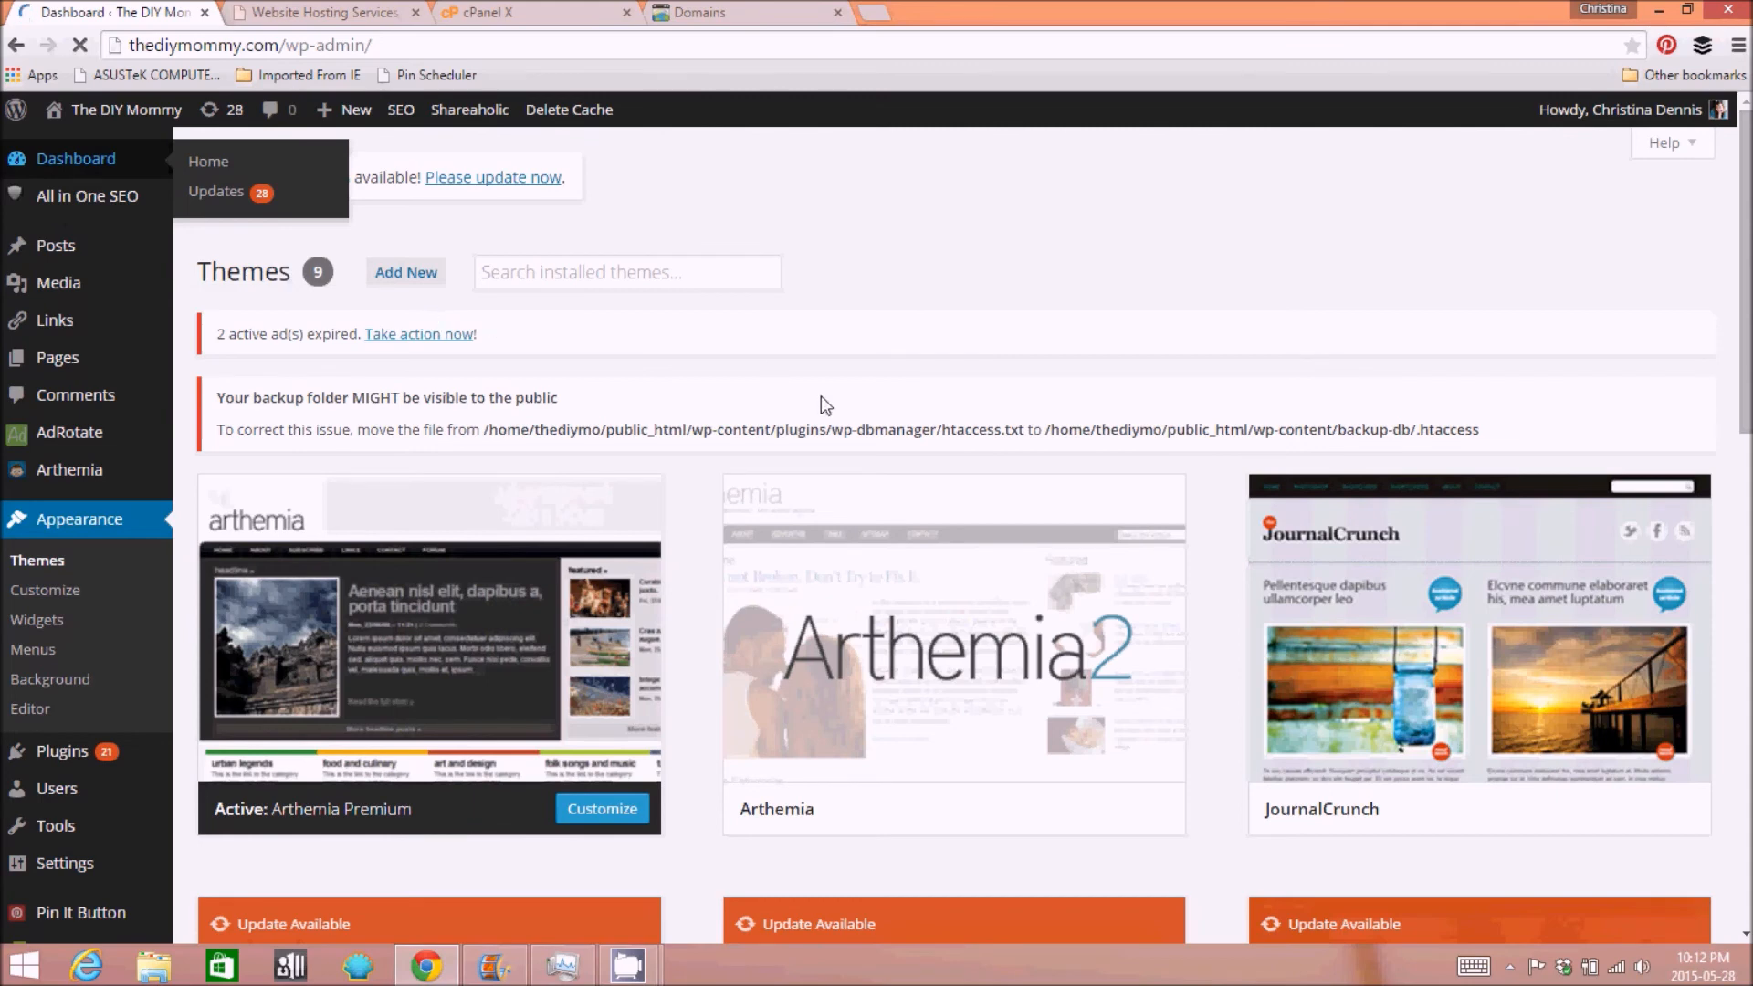
pyautogui.moveTo(632, 296)
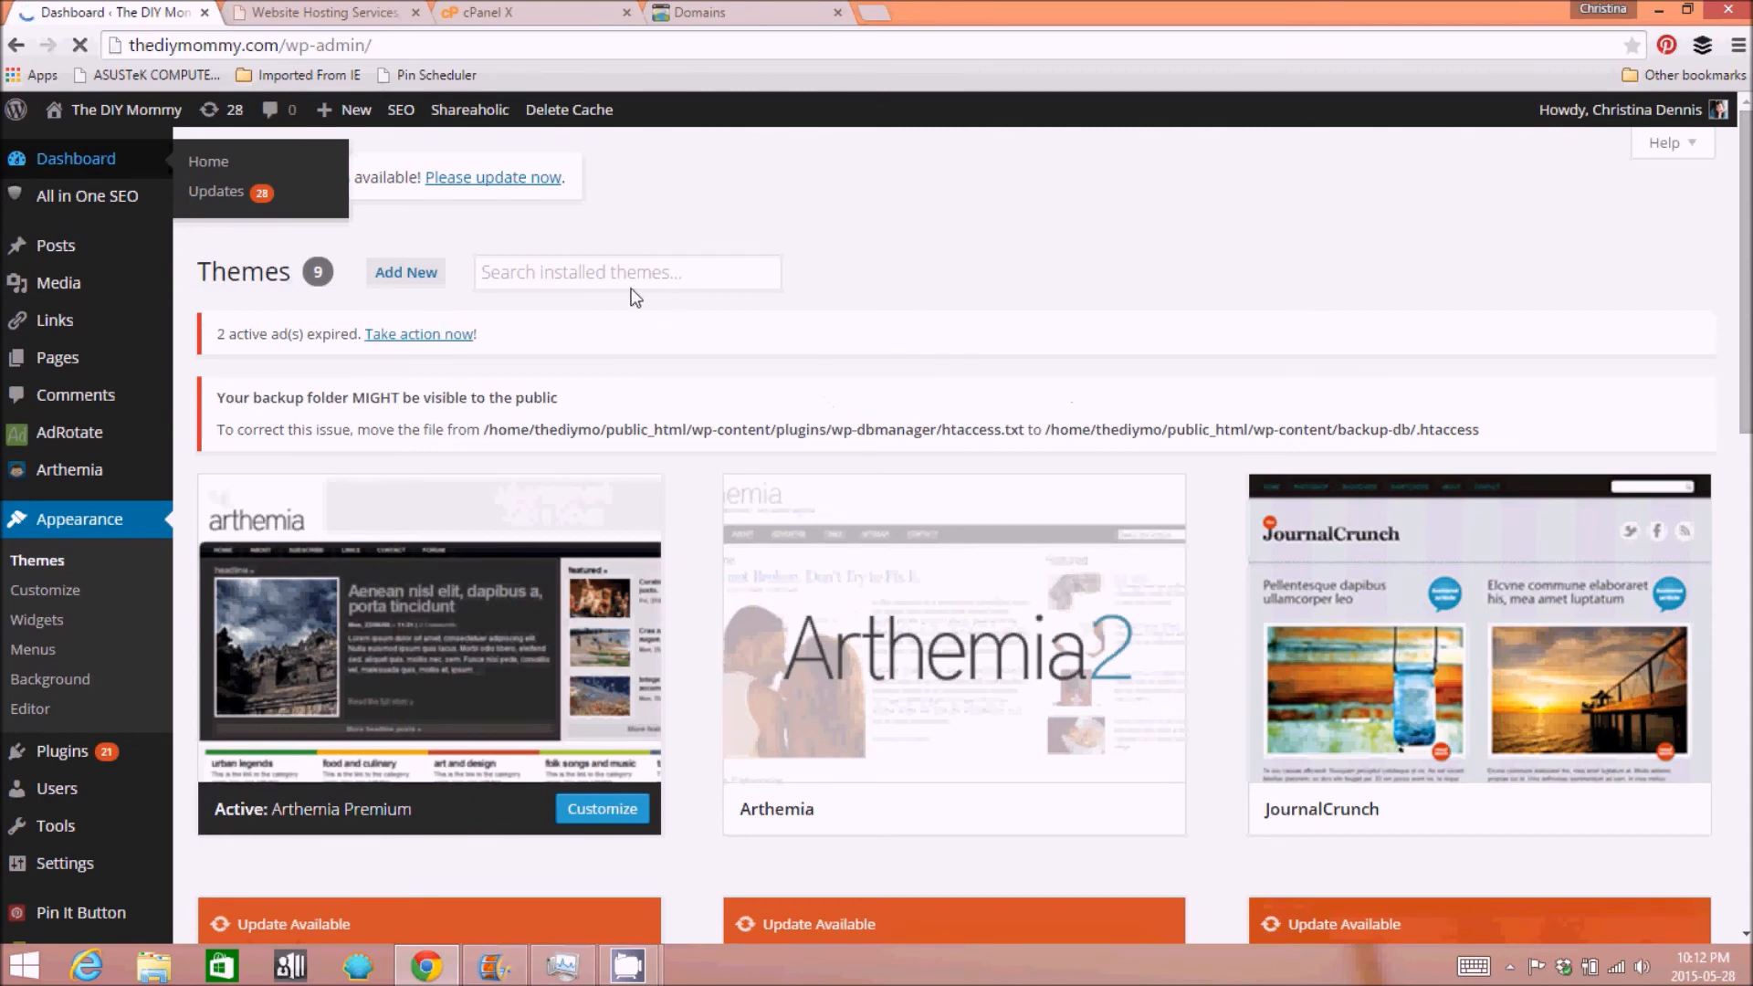
pyautogui.moveTo(976, 612)
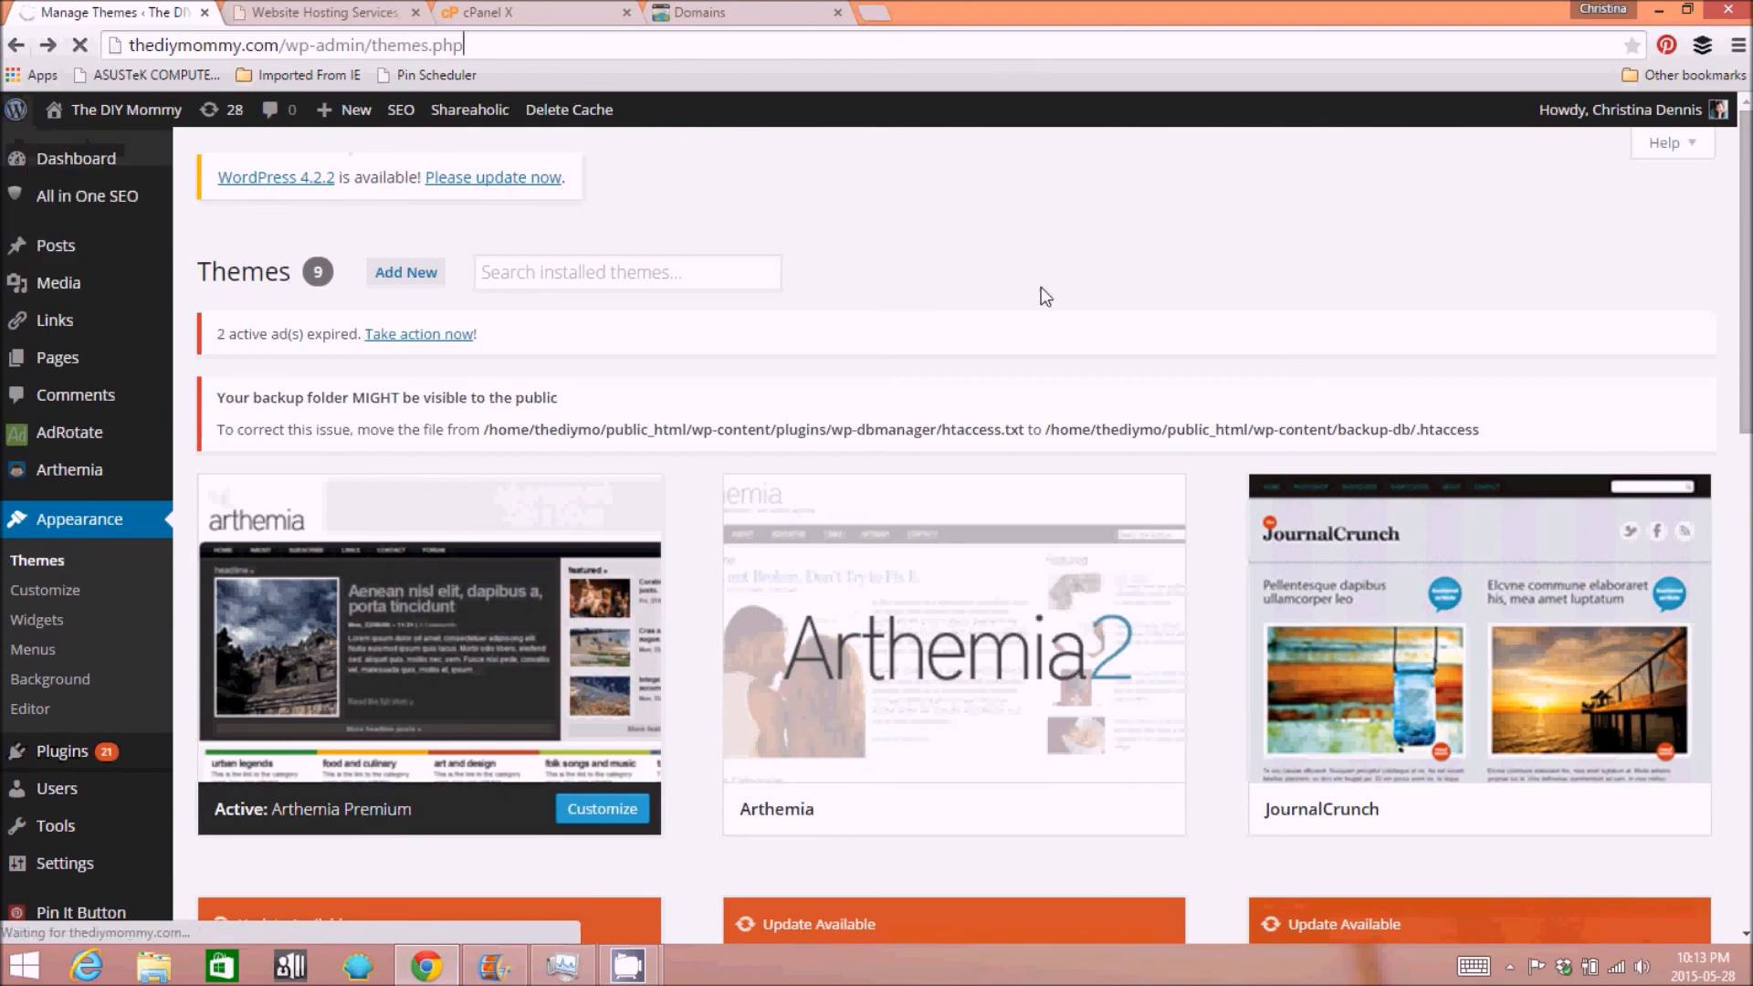
pyautogui.moveTo(955, 271)
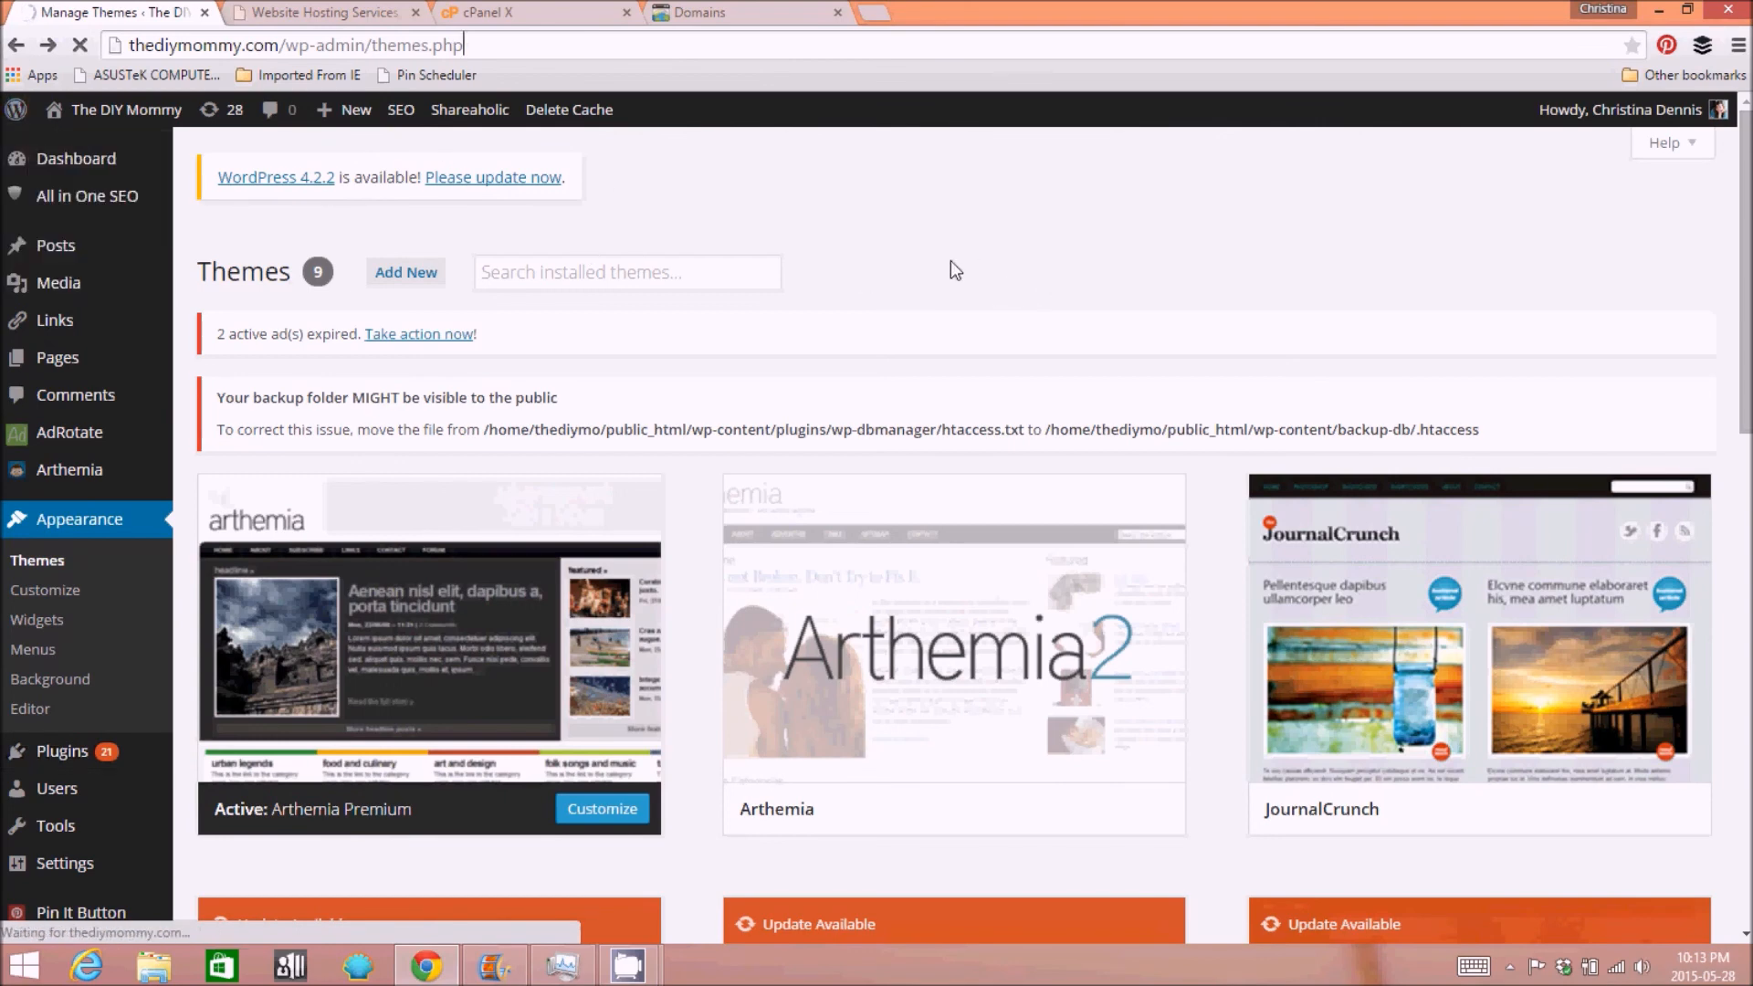